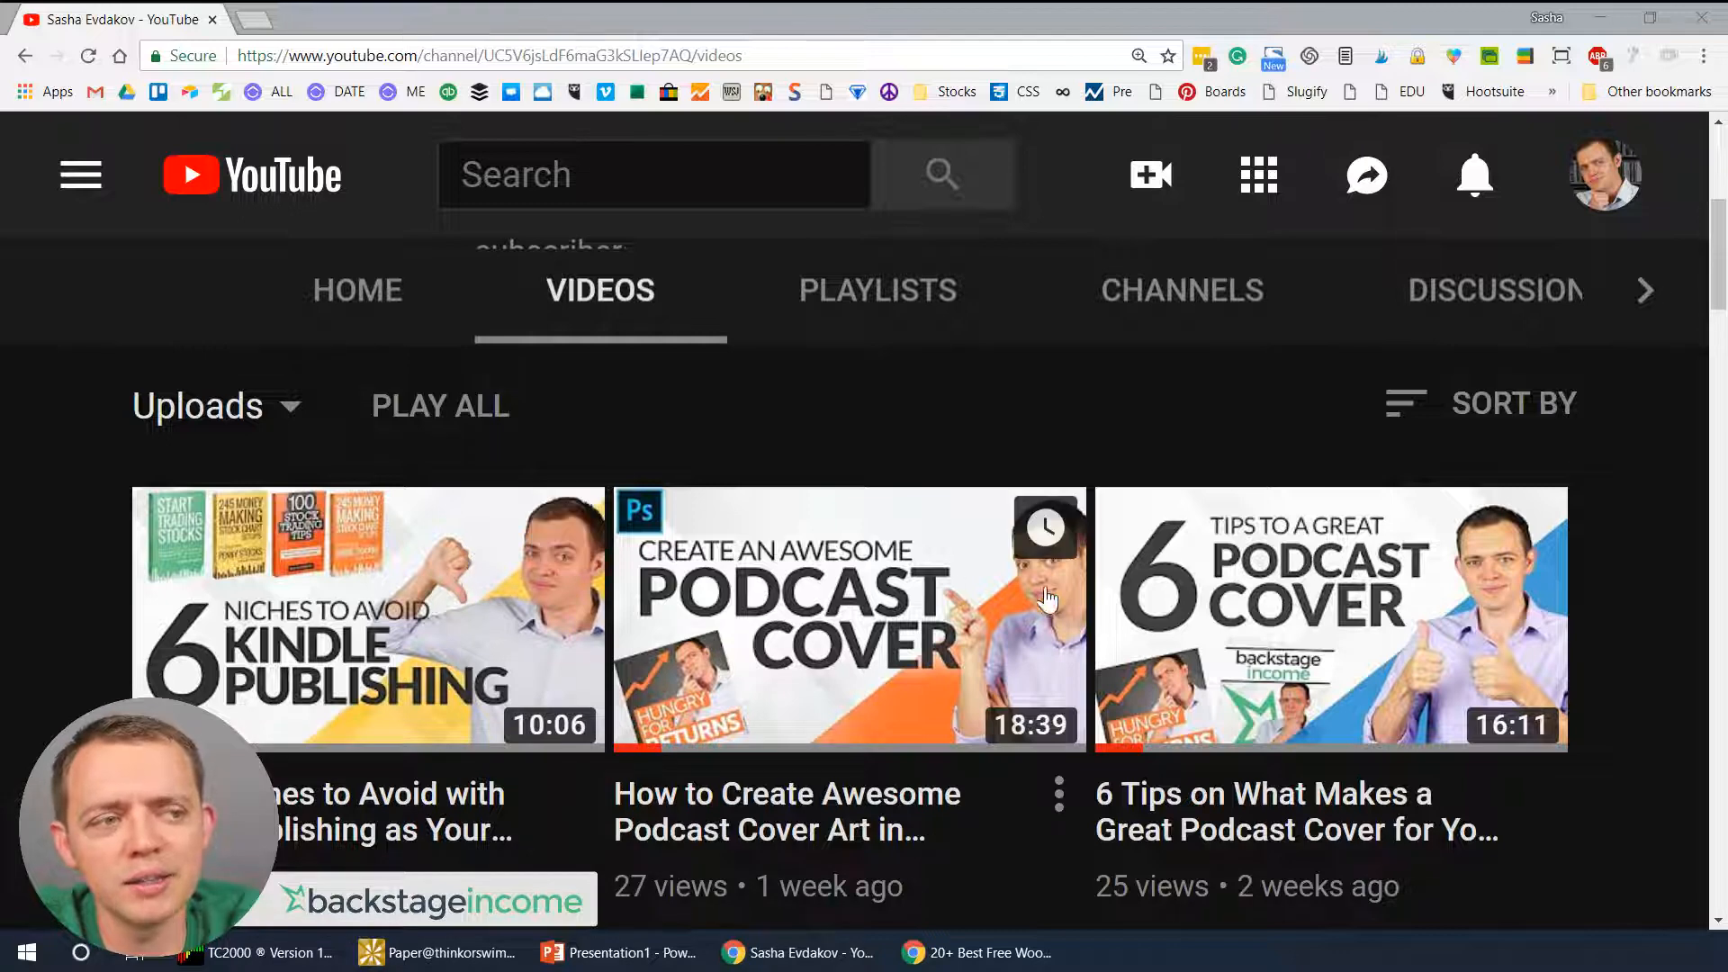
{"action": "mouse_move", "coordinate": [936, 666]}
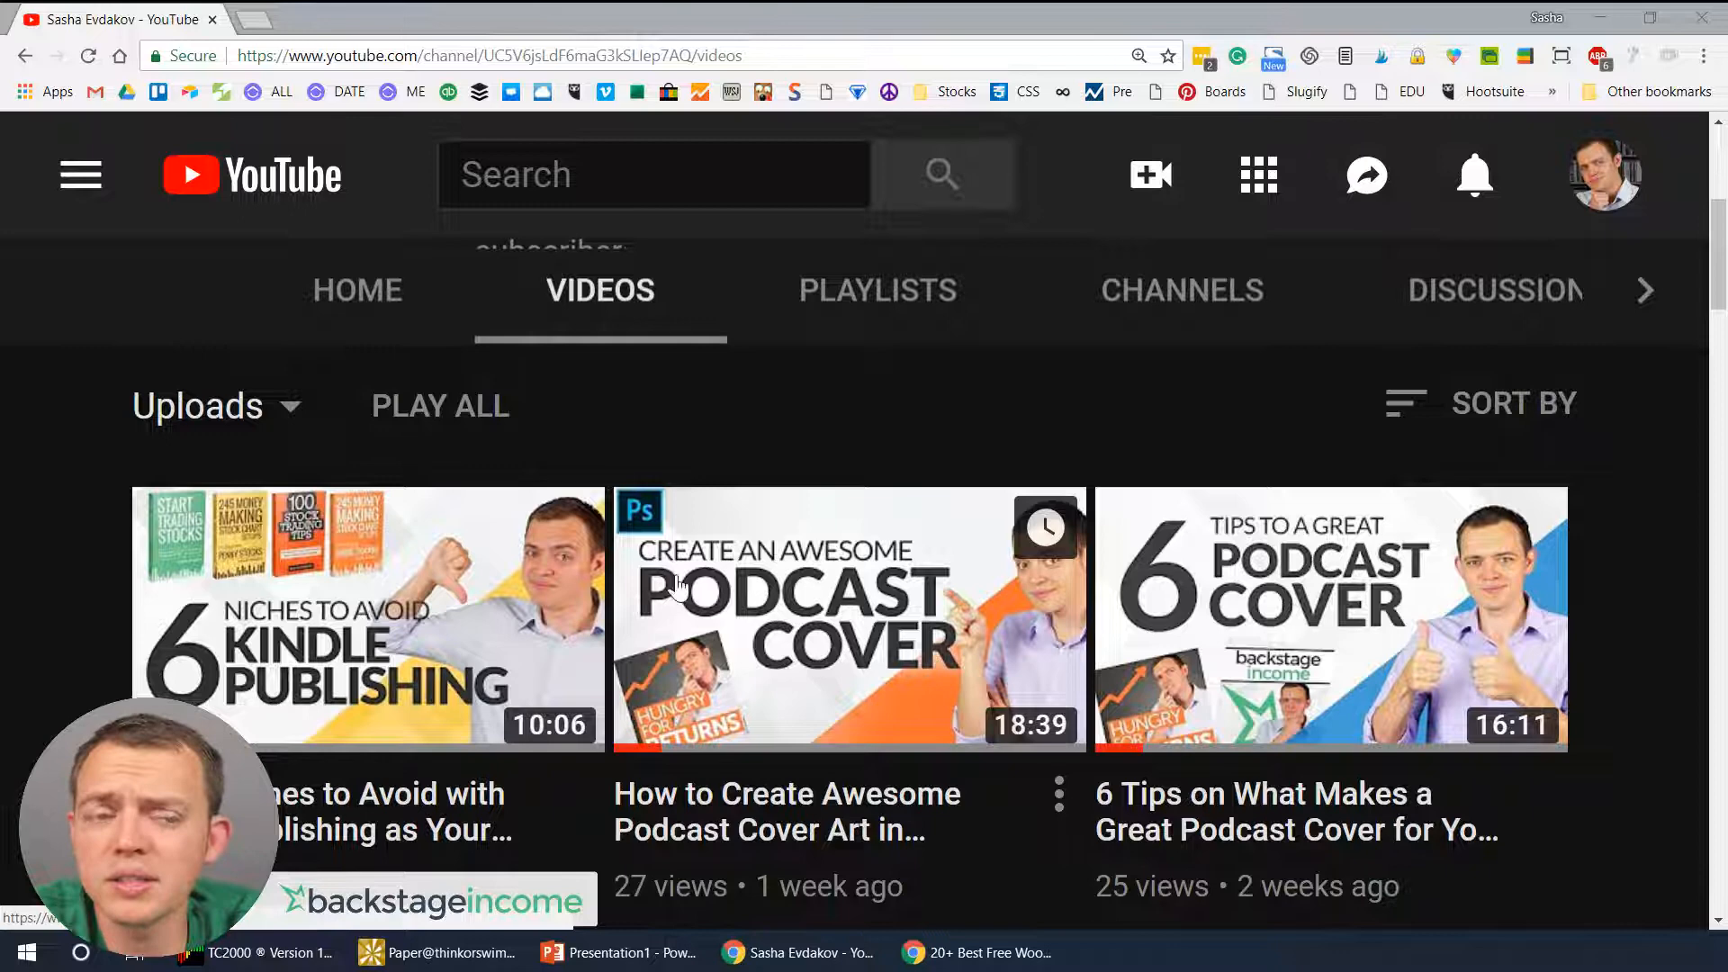
{"action": "mouse_move", "coordinate": [563, 581]}
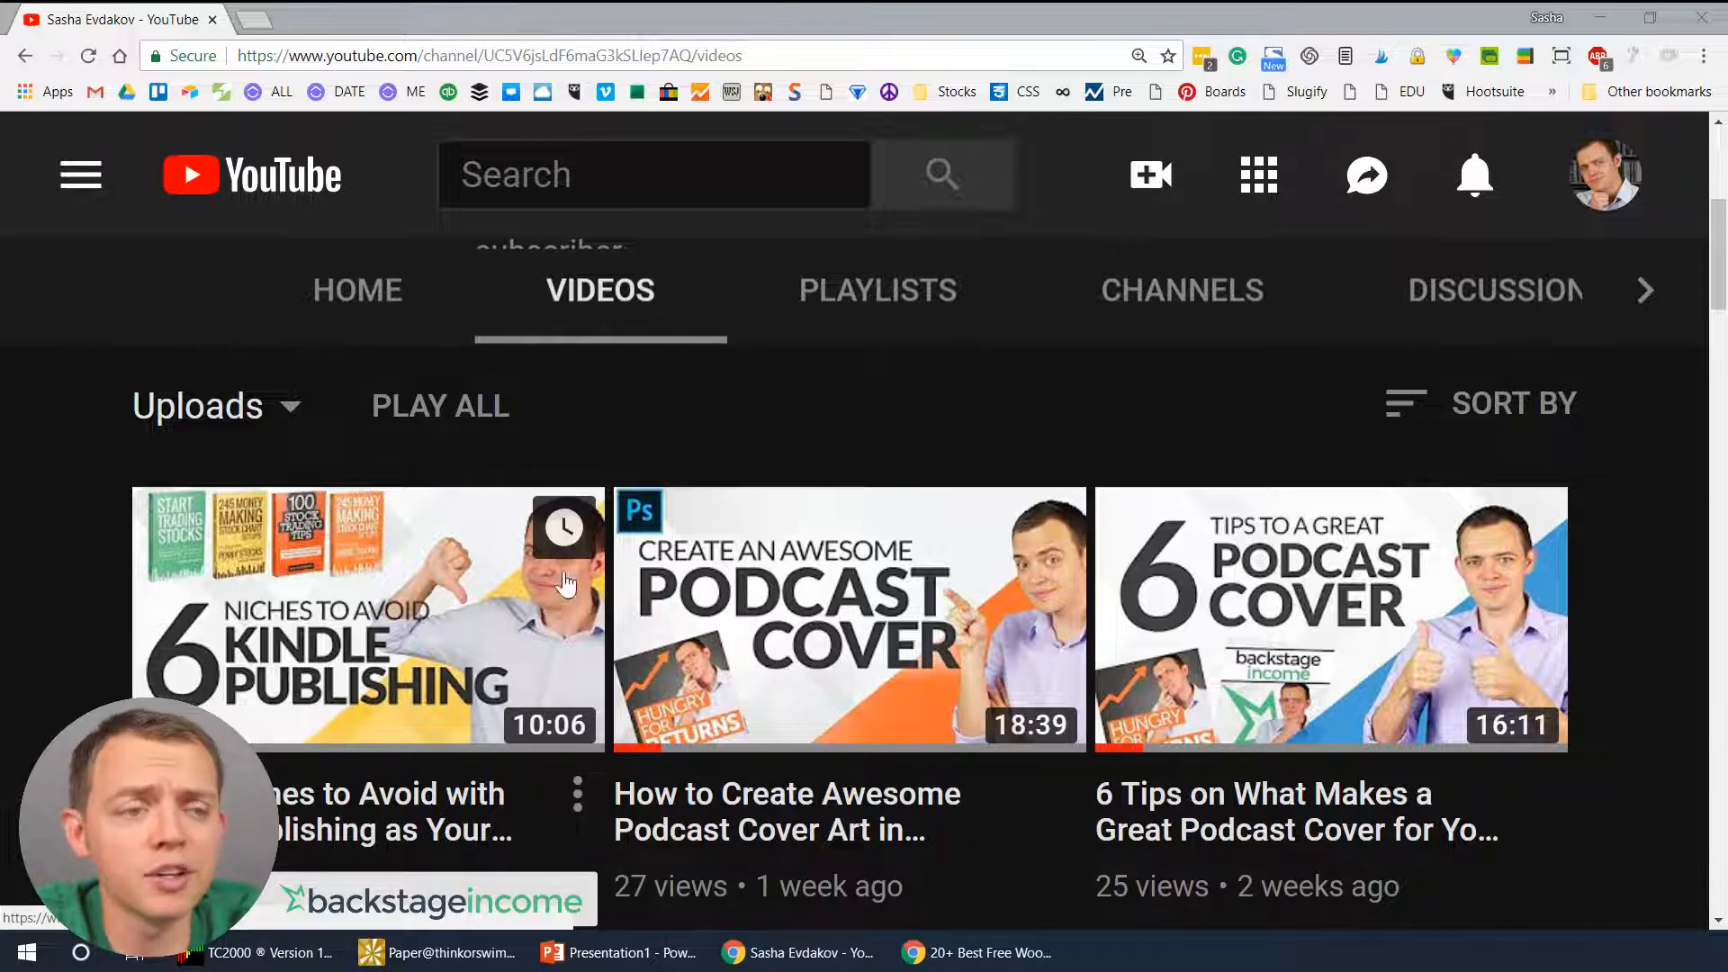
{"action": "mouse_move", "coordinate": [396, 591]}
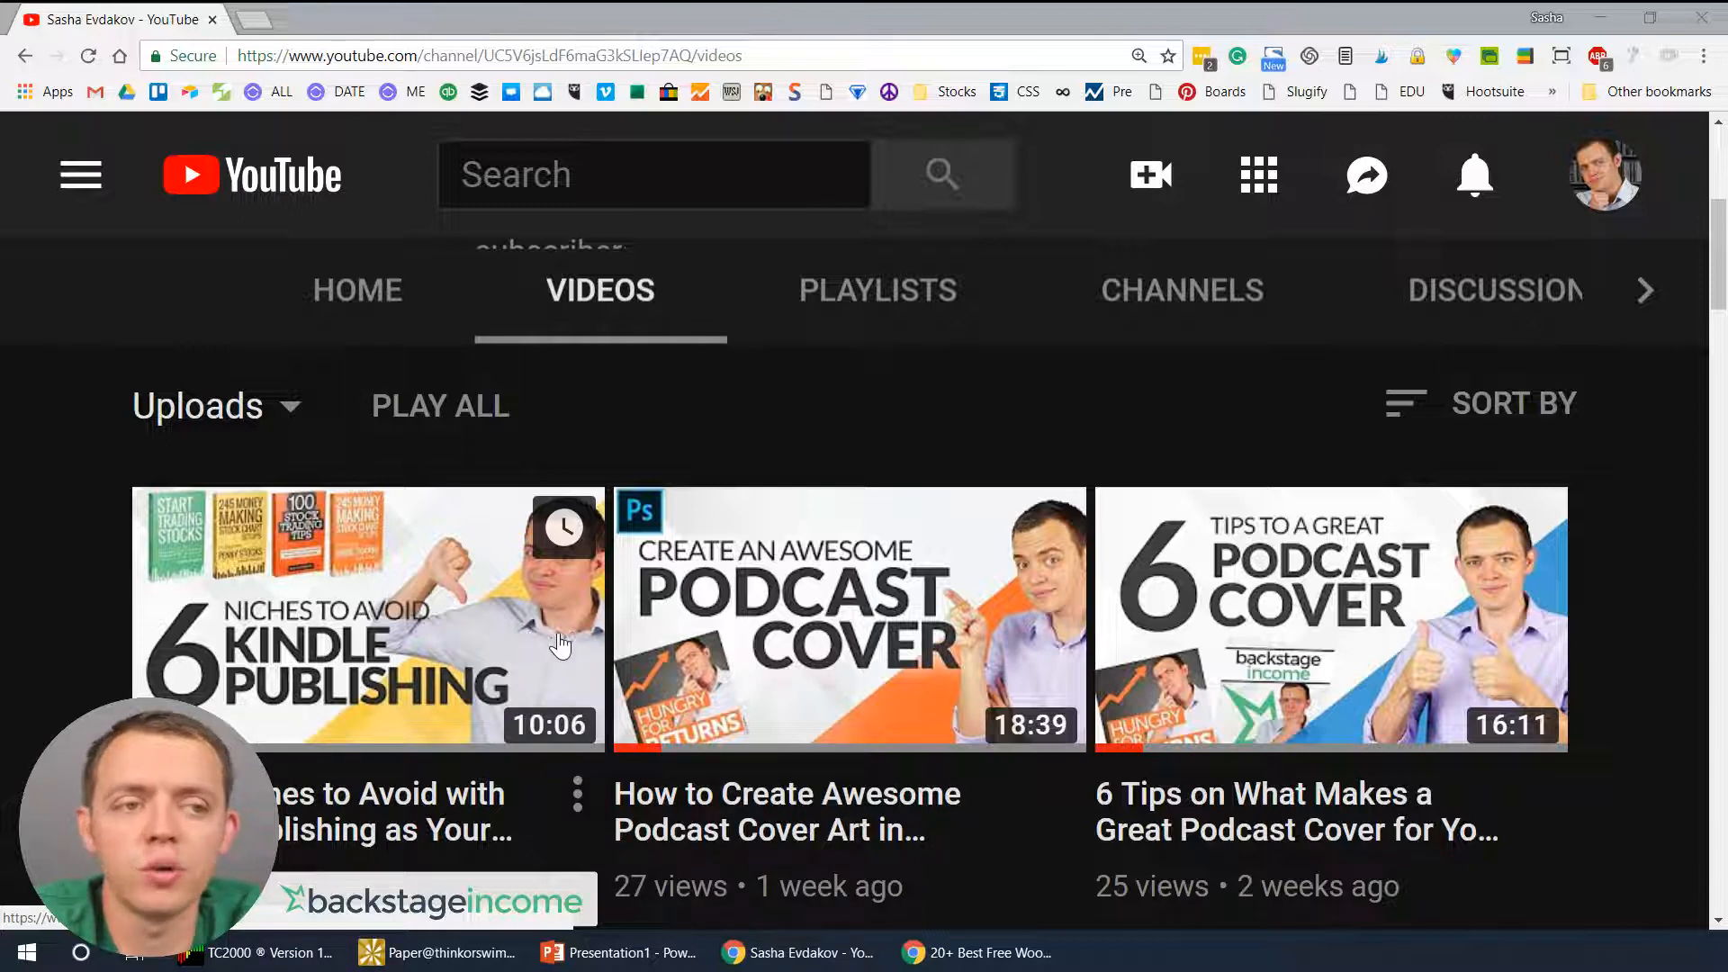
{"action": "mouse_move", "coordinate": [705, 721]}
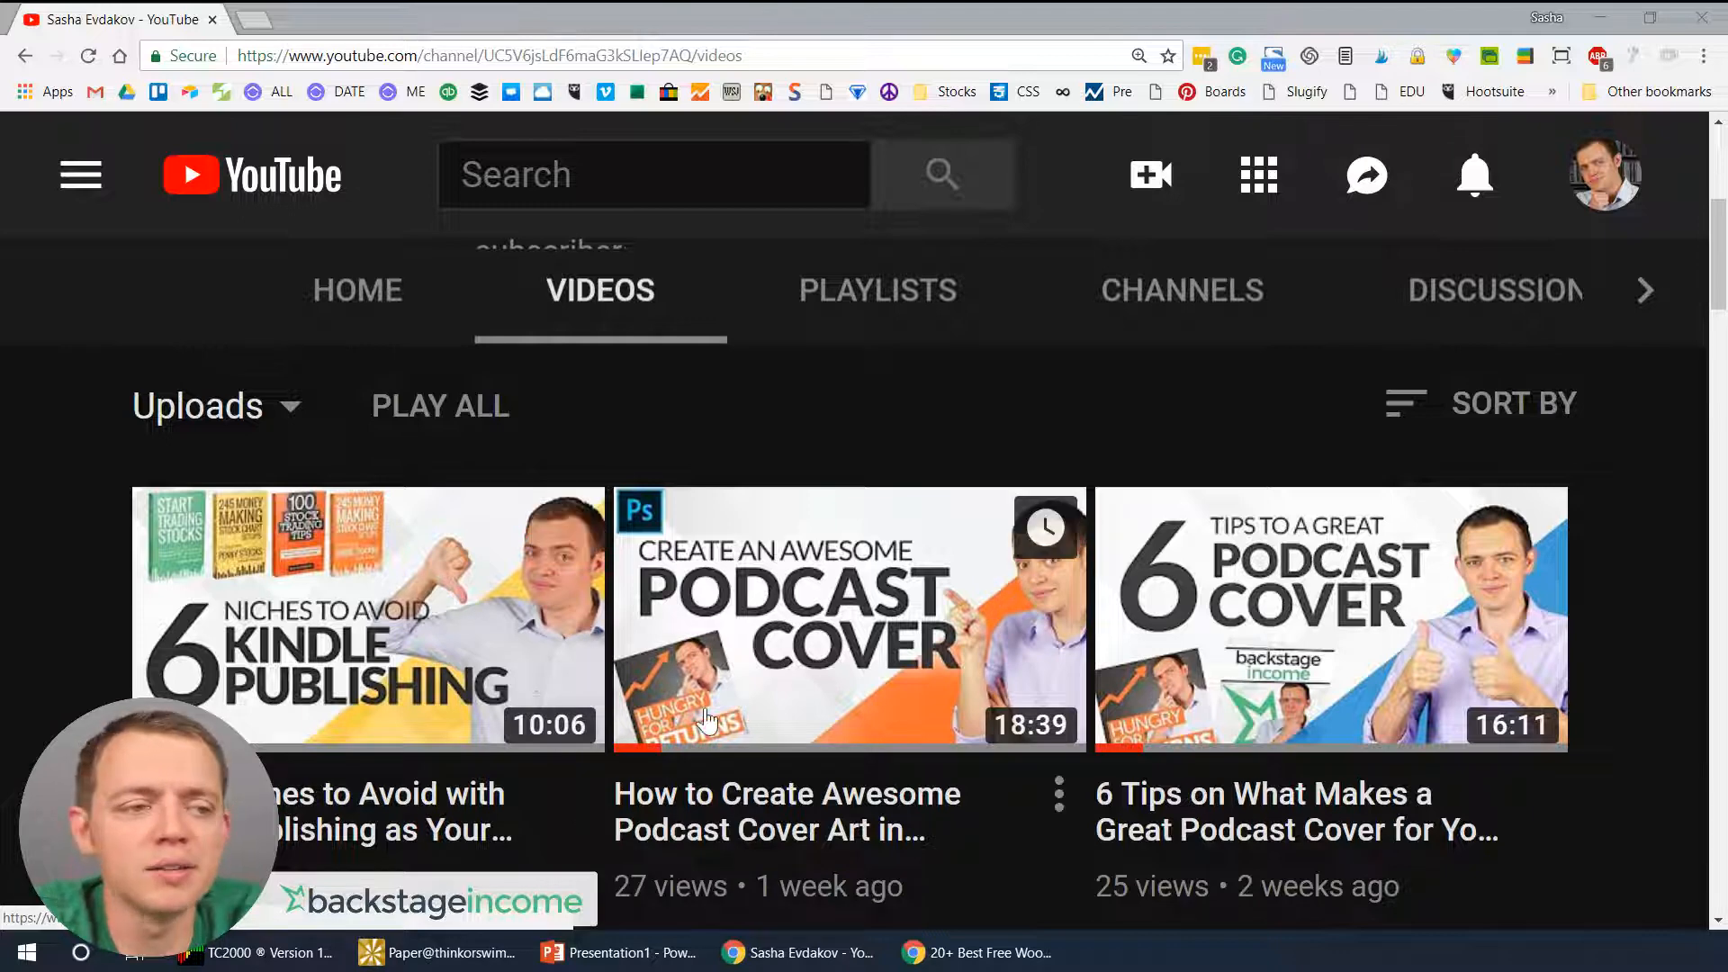
{"action": "mouse_move", "coordinate": [369, 650]}
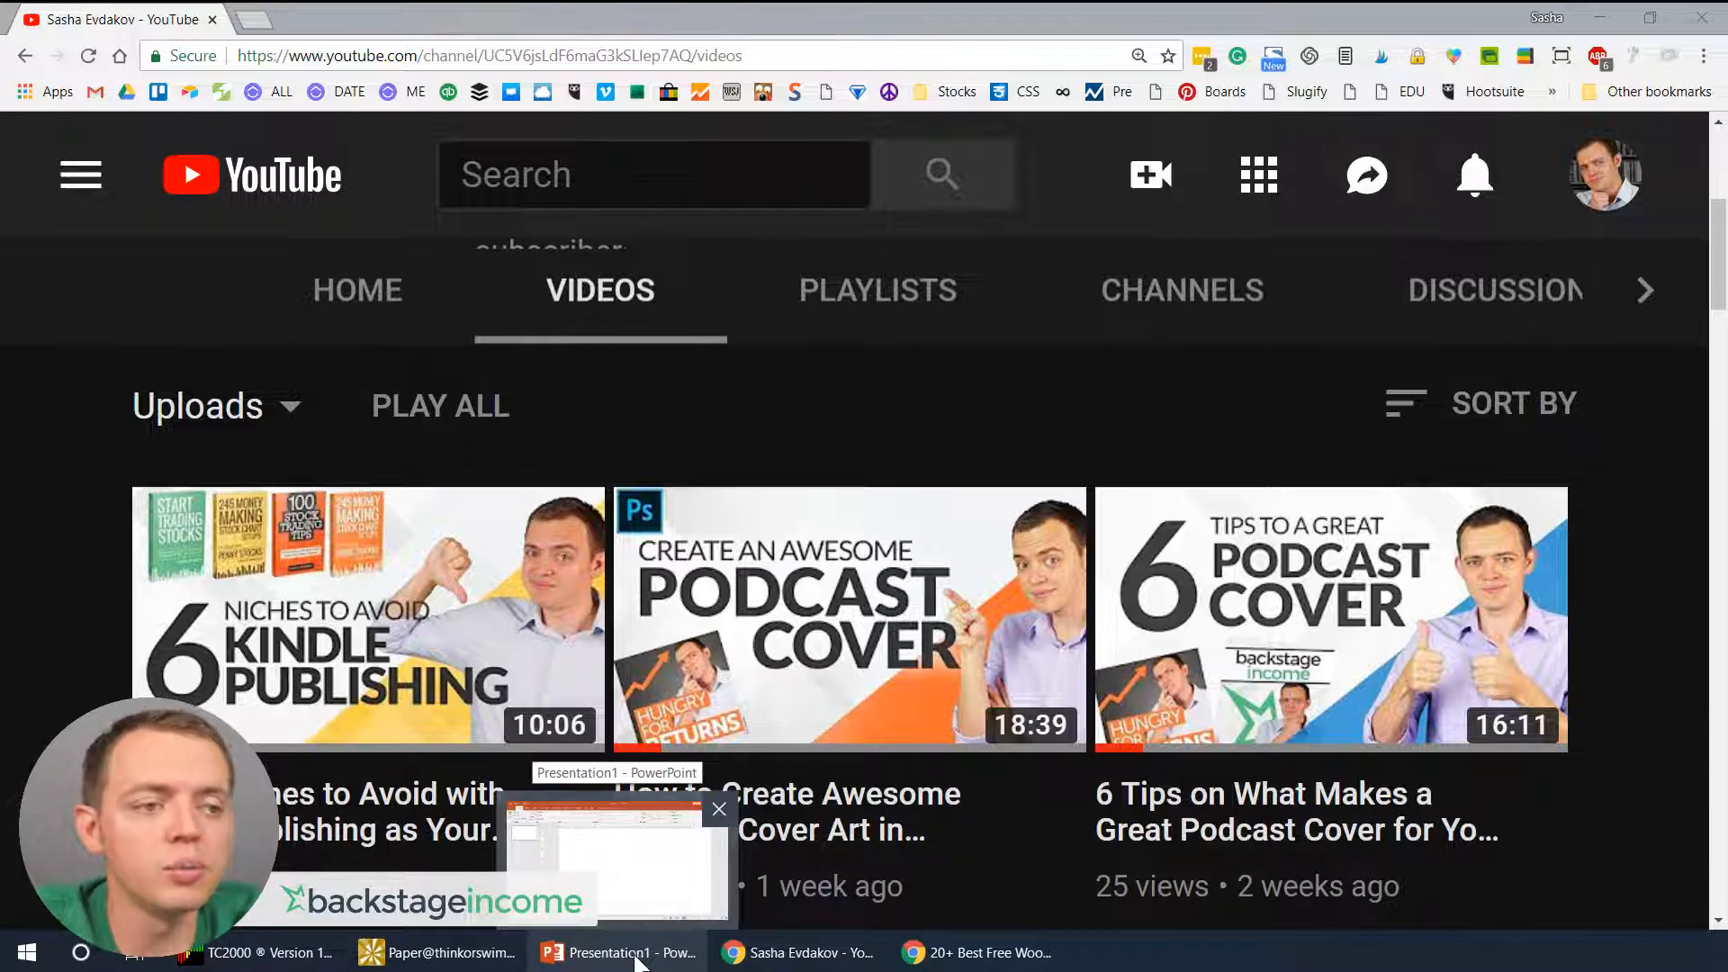
- Switch from the YouTube channel page to the blank Presentation1 window
{"action": "left_click", "coordinate": [617, 952]}
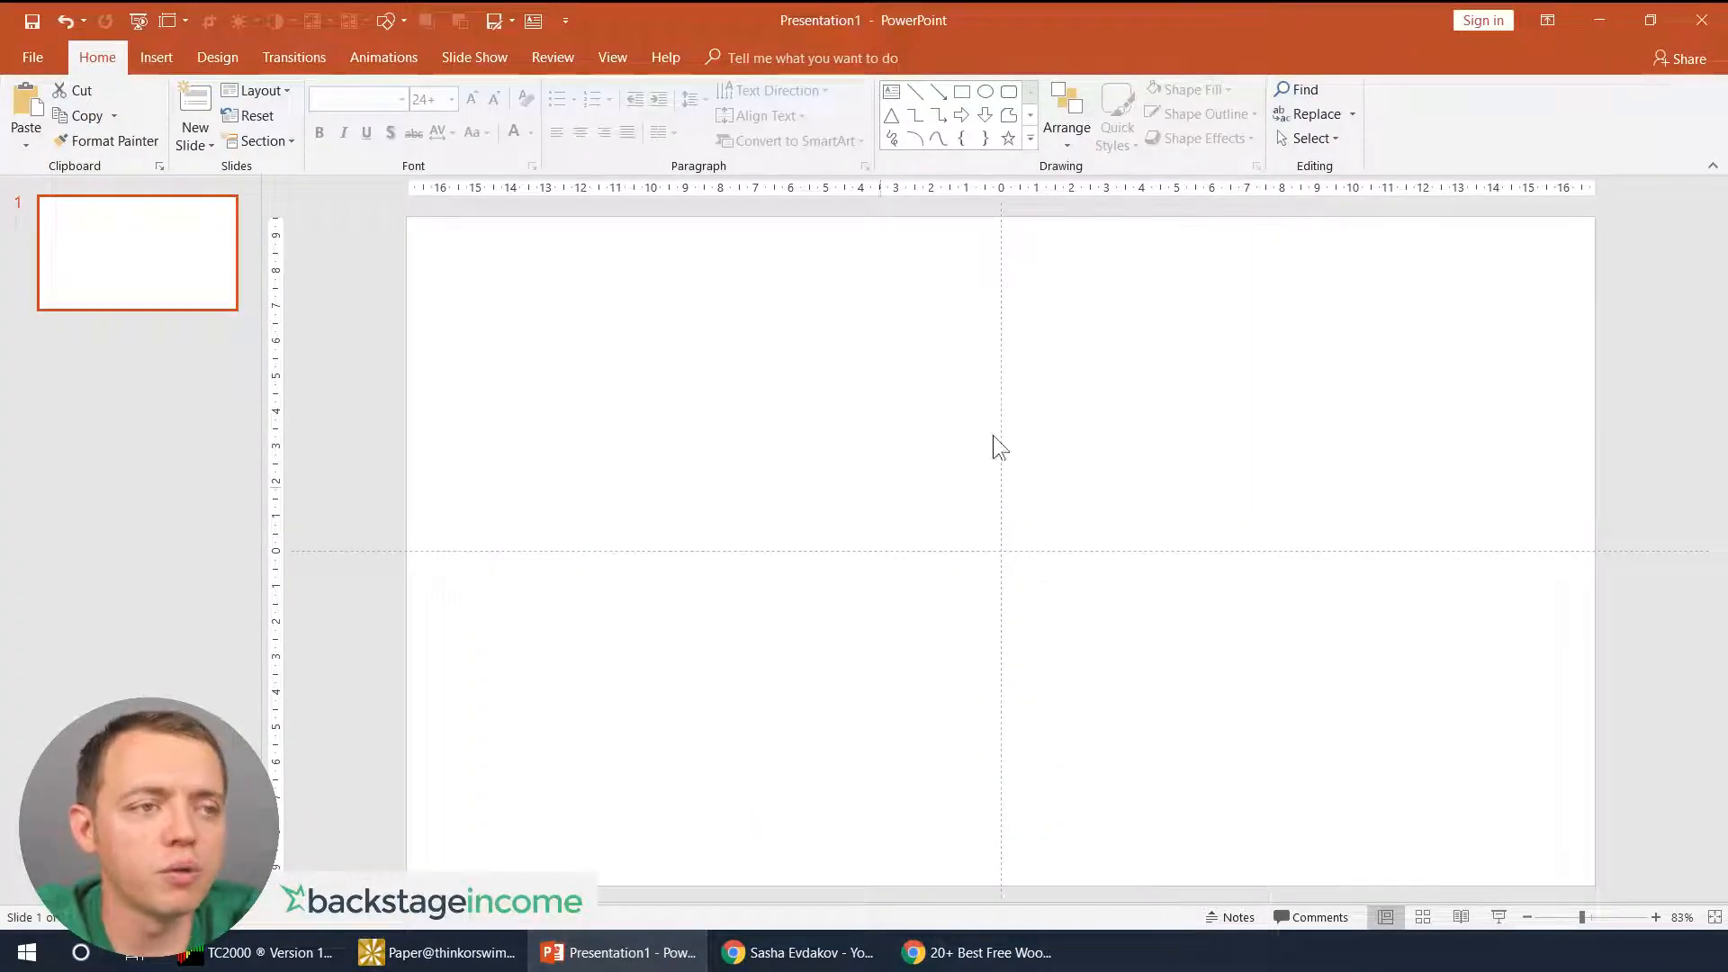
{"action": "mouse_move", "coordinate": [402, 519]}
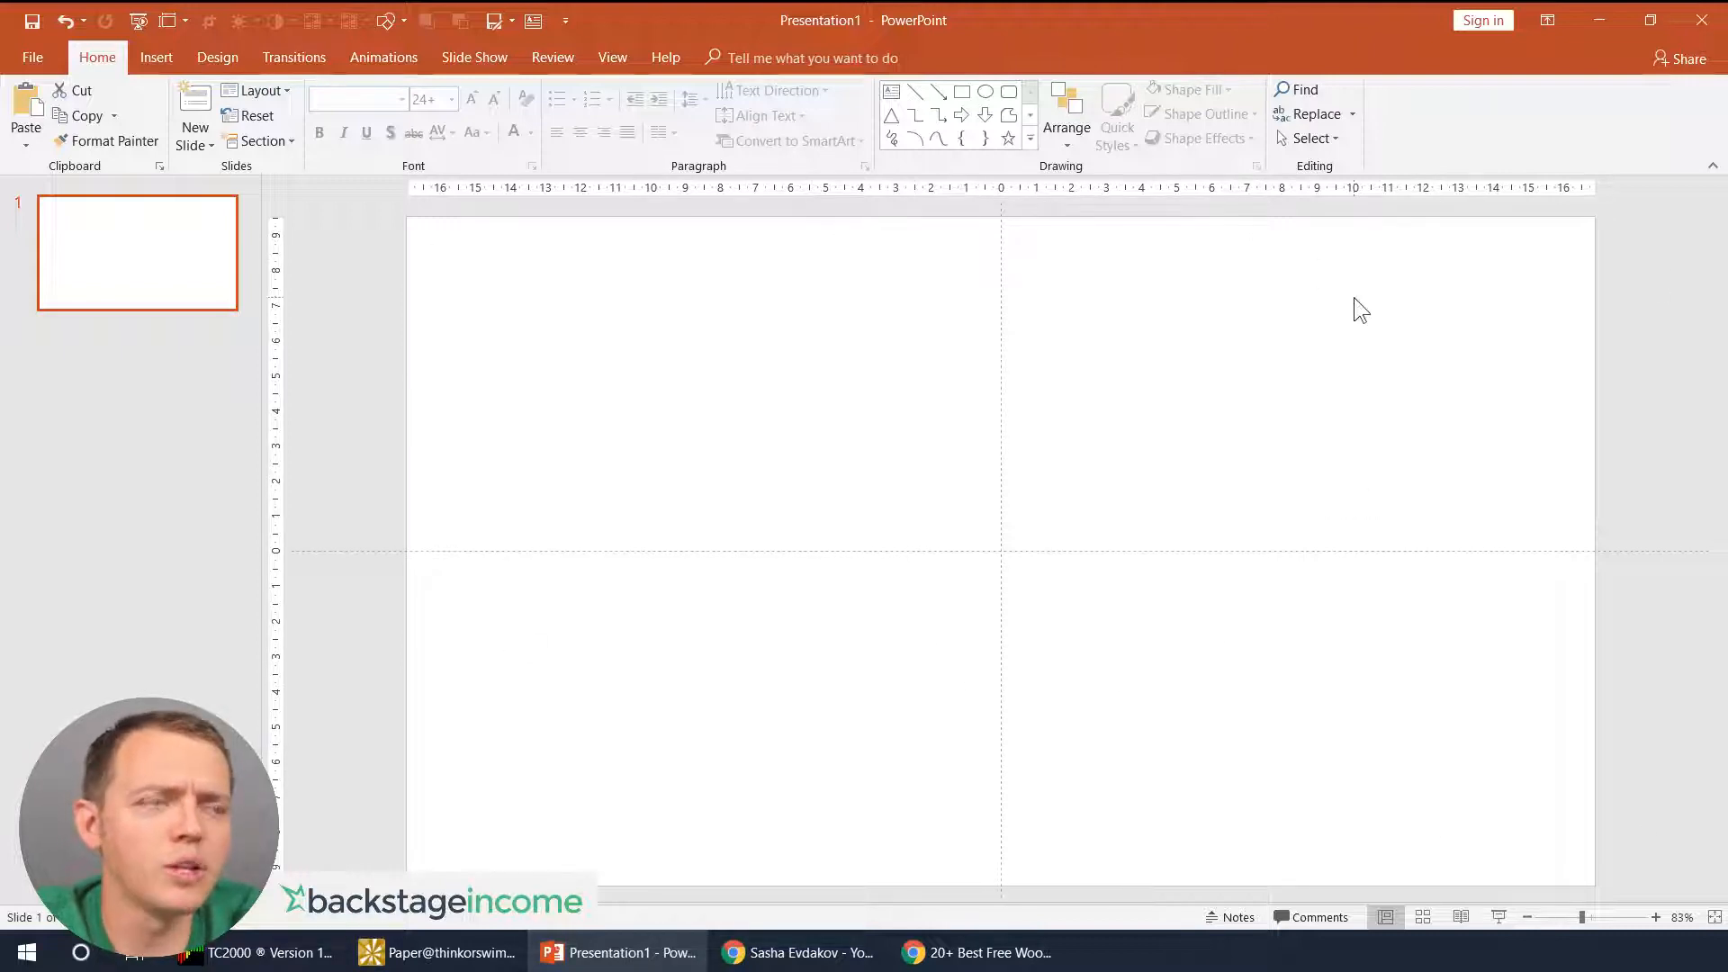
- Search Unsplash for 'texture wooden table' and copy the light wood photo for the slide
{"action": "left_click", "coordinate": [973, 952]}
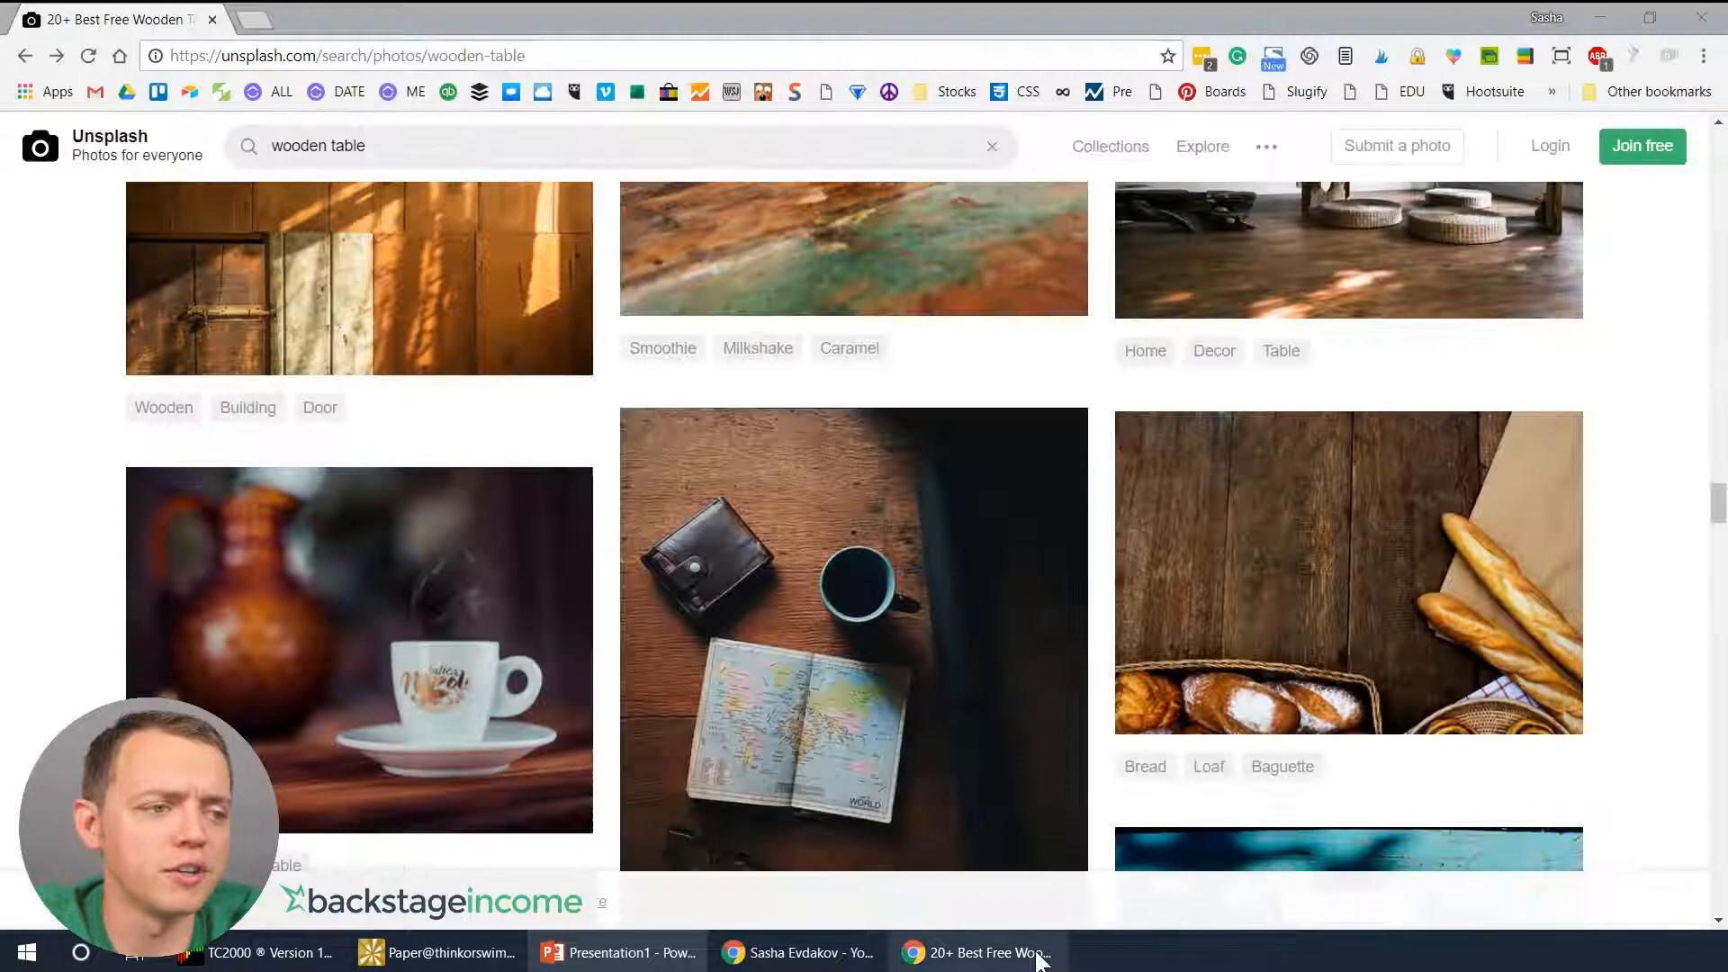
{"action": "scroll", "scroll_direction": "down", "scroll_amount": 3}
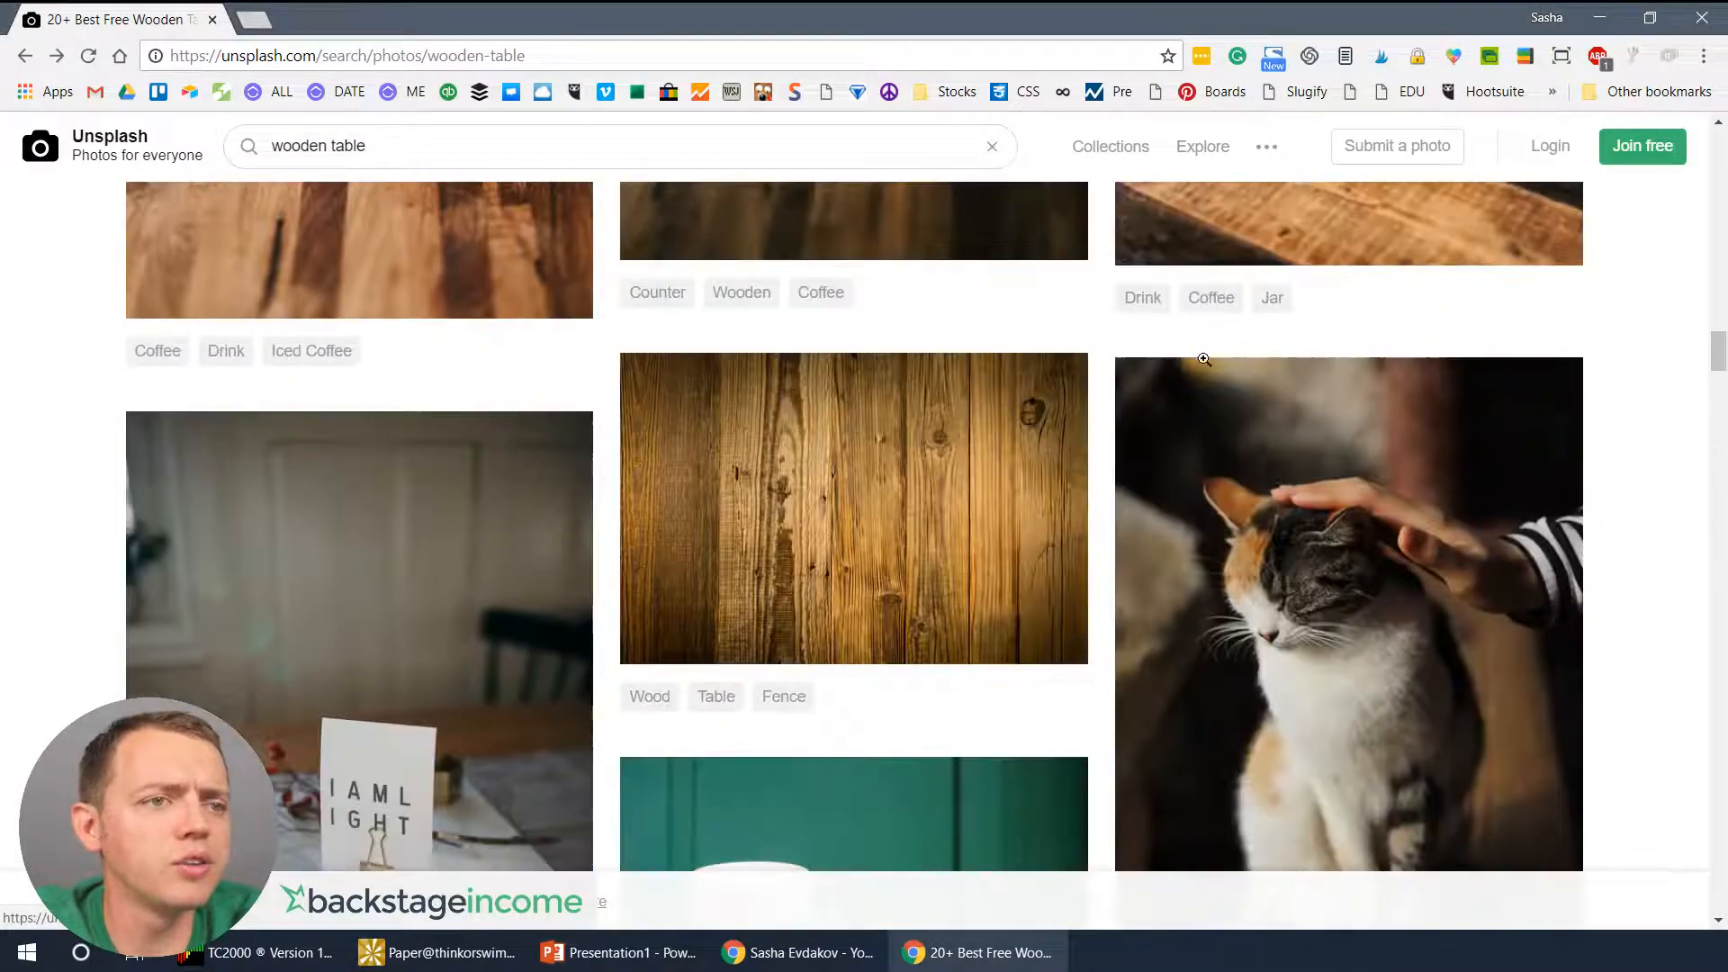
{"action": "scroll", "scroll_direction": "down", "scroll_amount": 3}
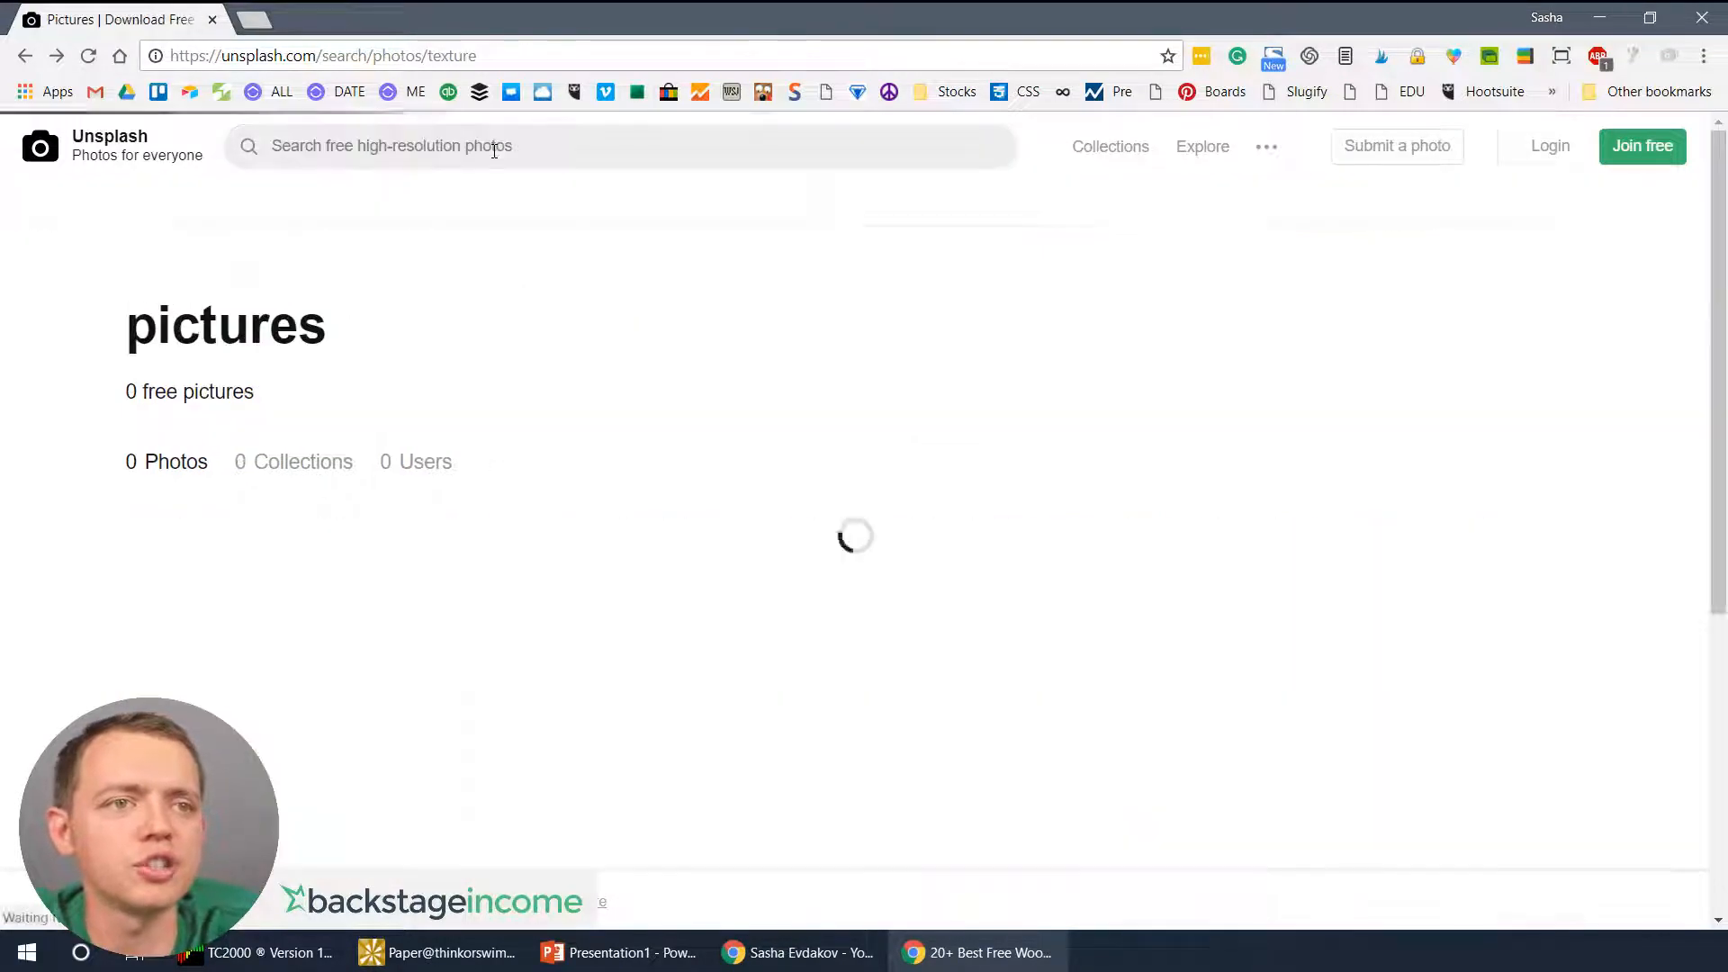
{"action": "type", "text": "texture"}
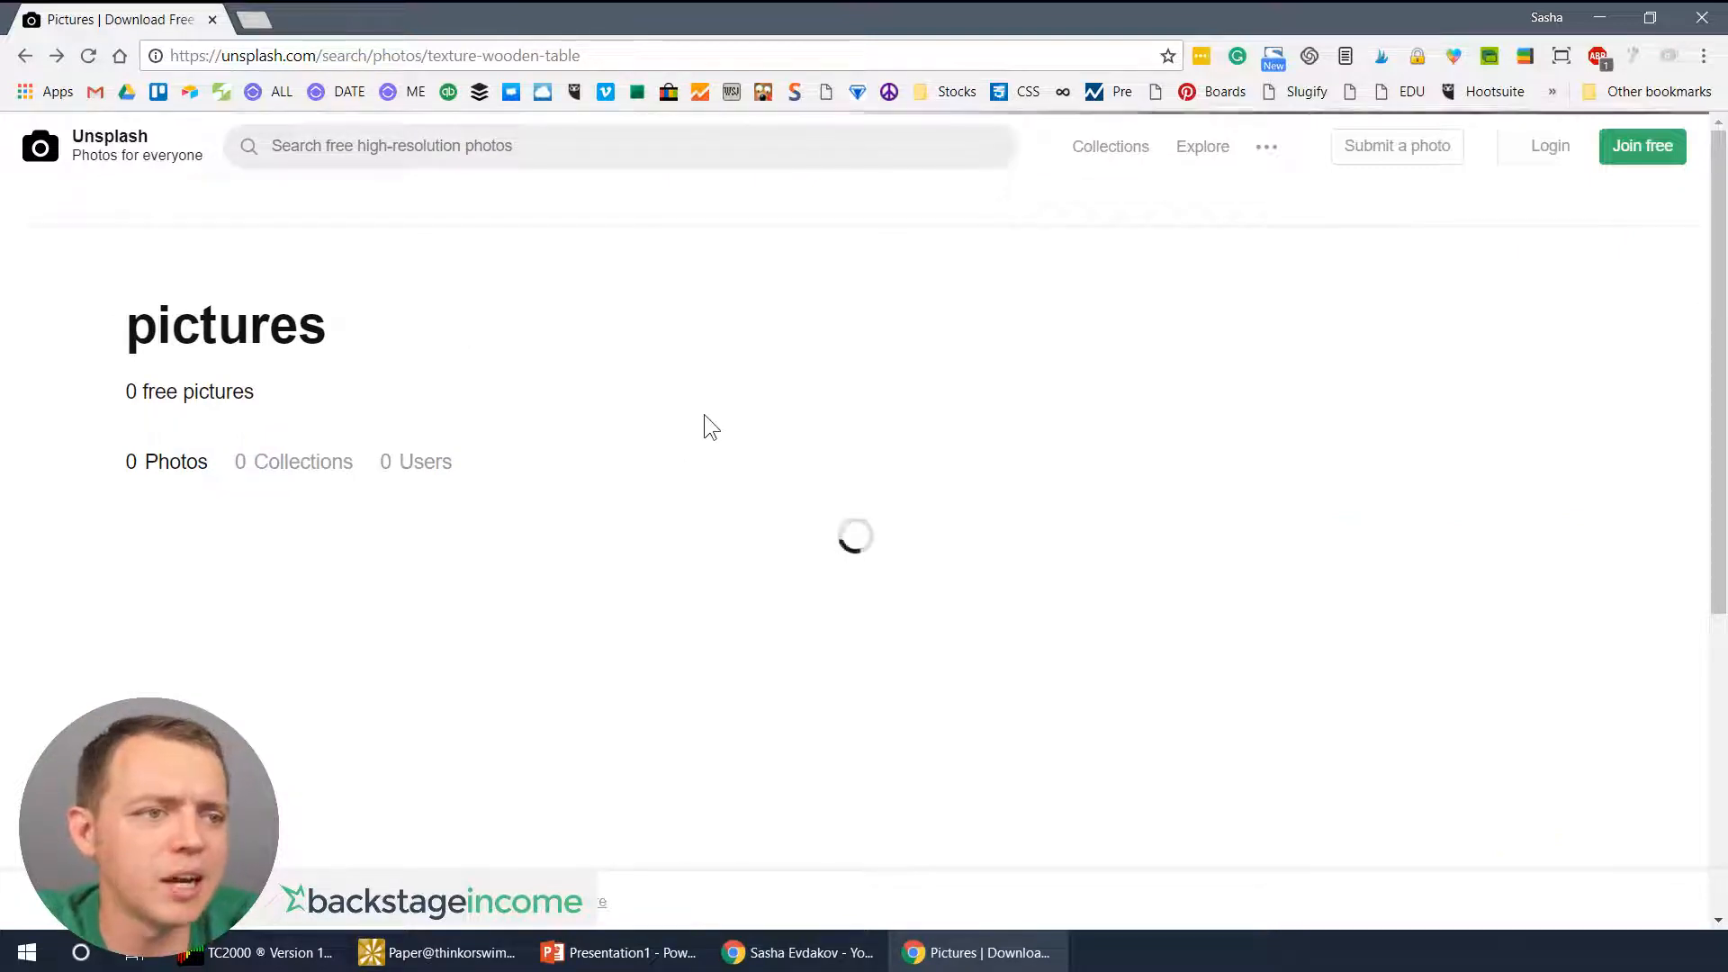
{"action": "mouse_move", "coordinate": [686, 371]}
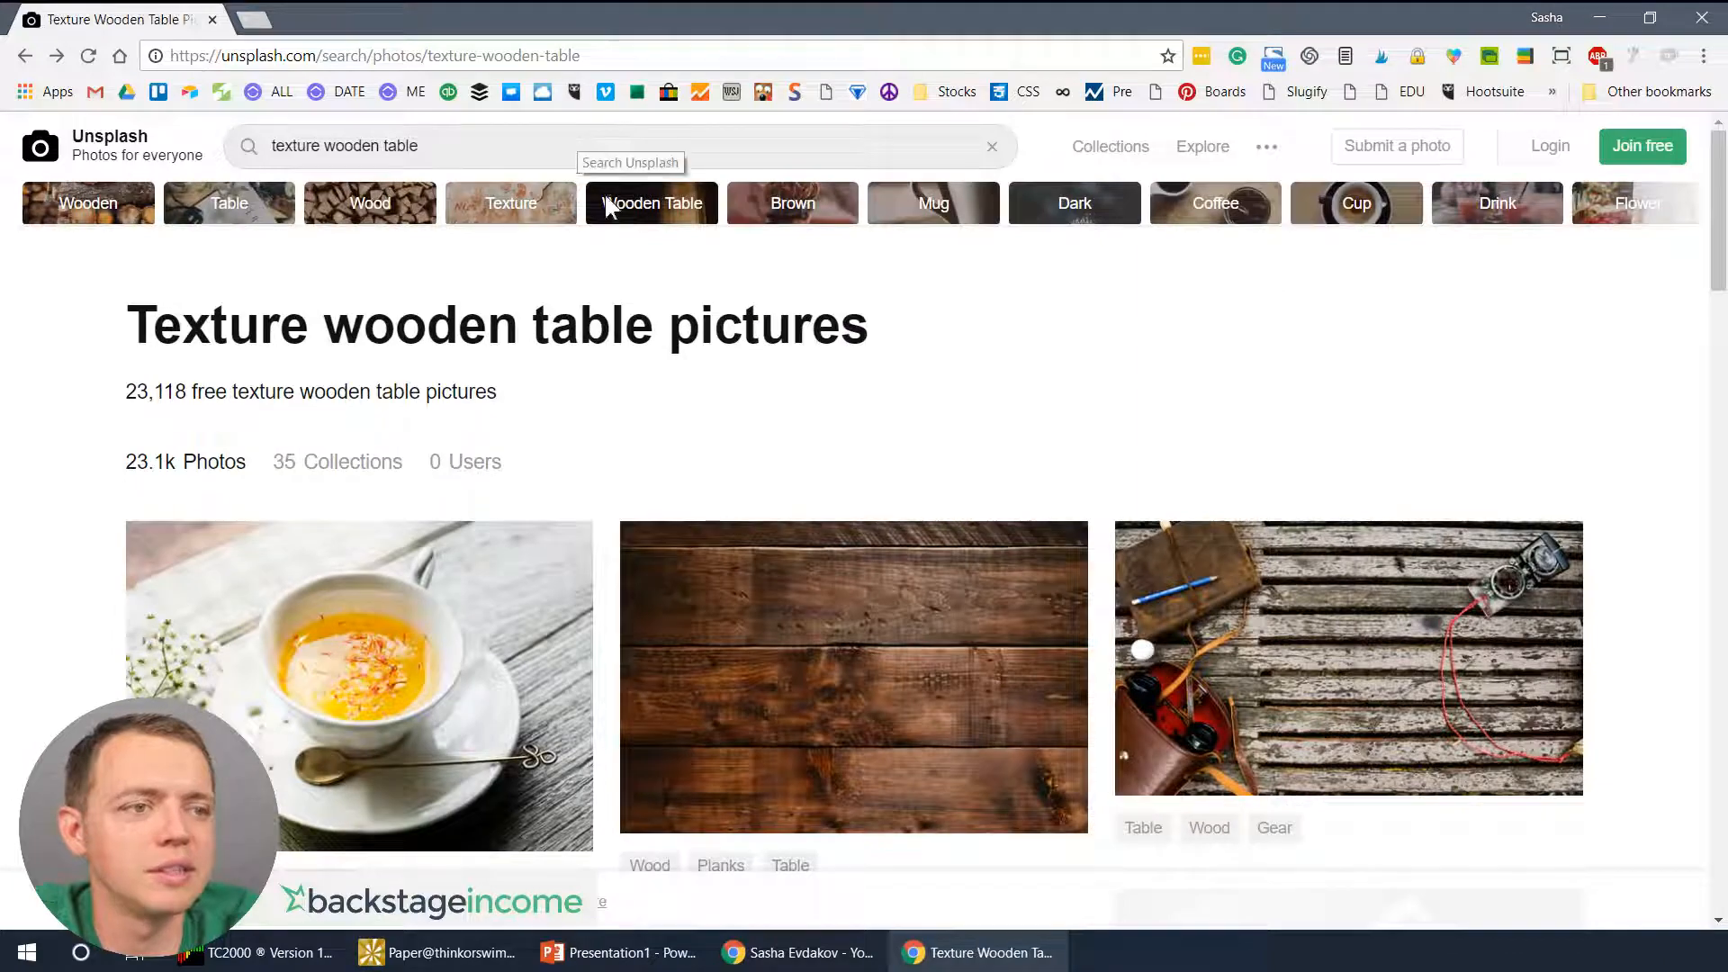
{"action": "left_click", "coordinate": [853, 676]}
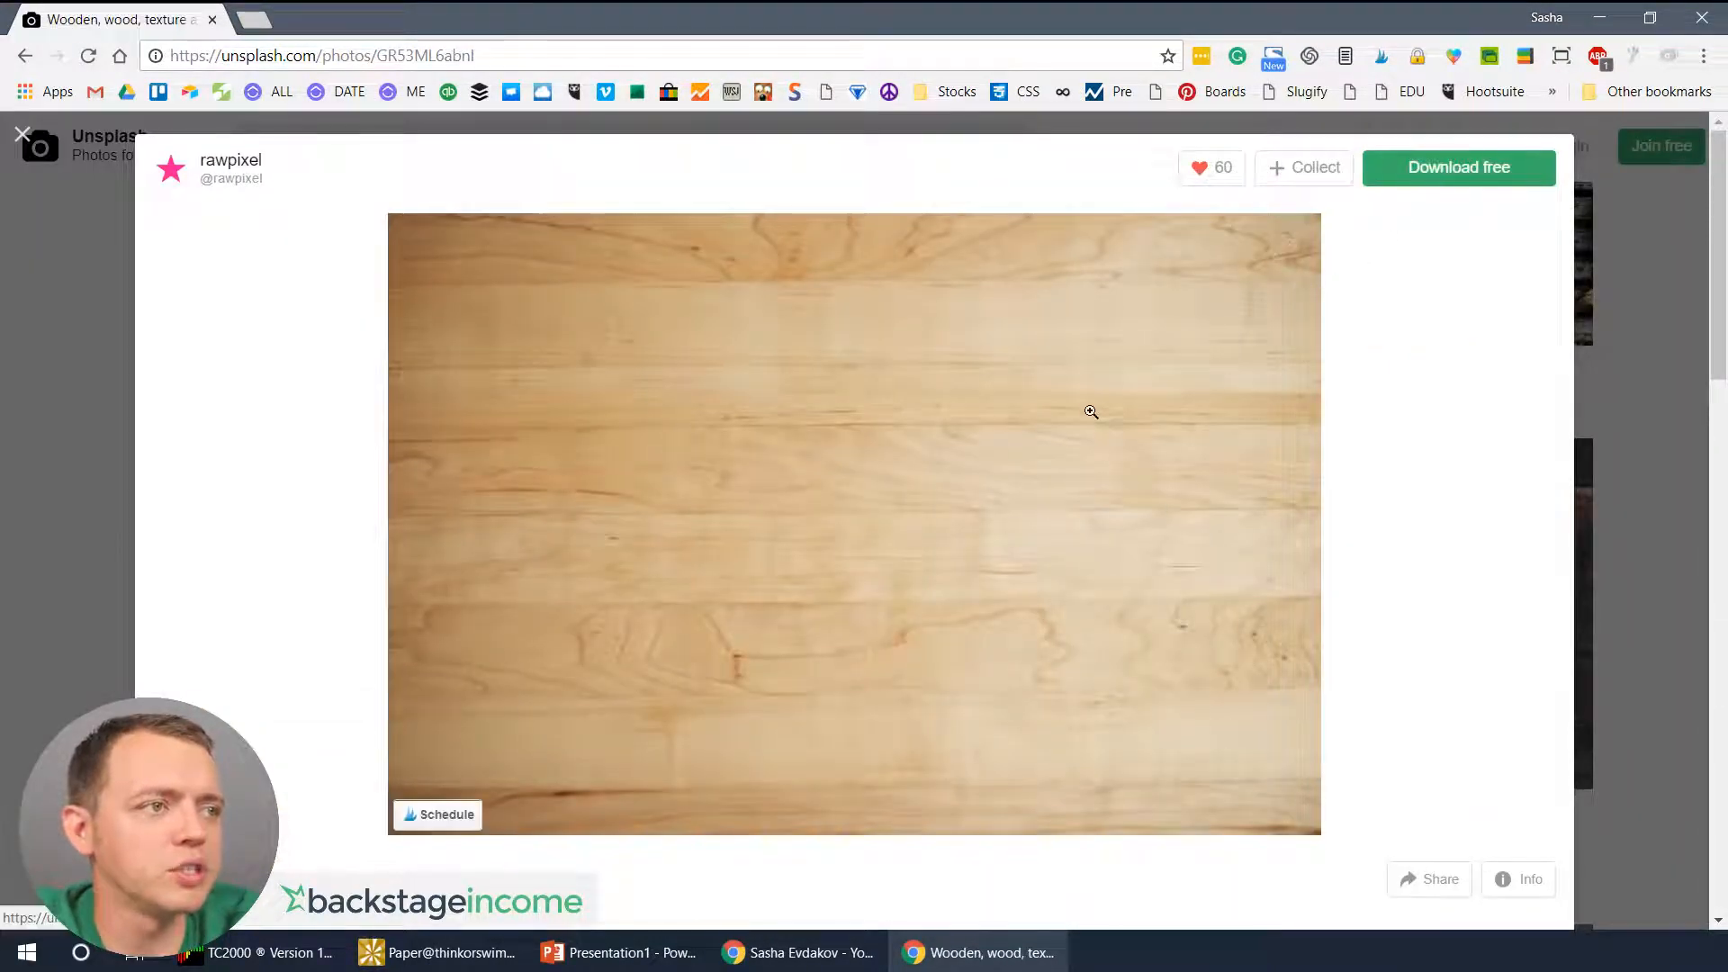
{"action": "right_click", "coordinate": [1091, 410]}
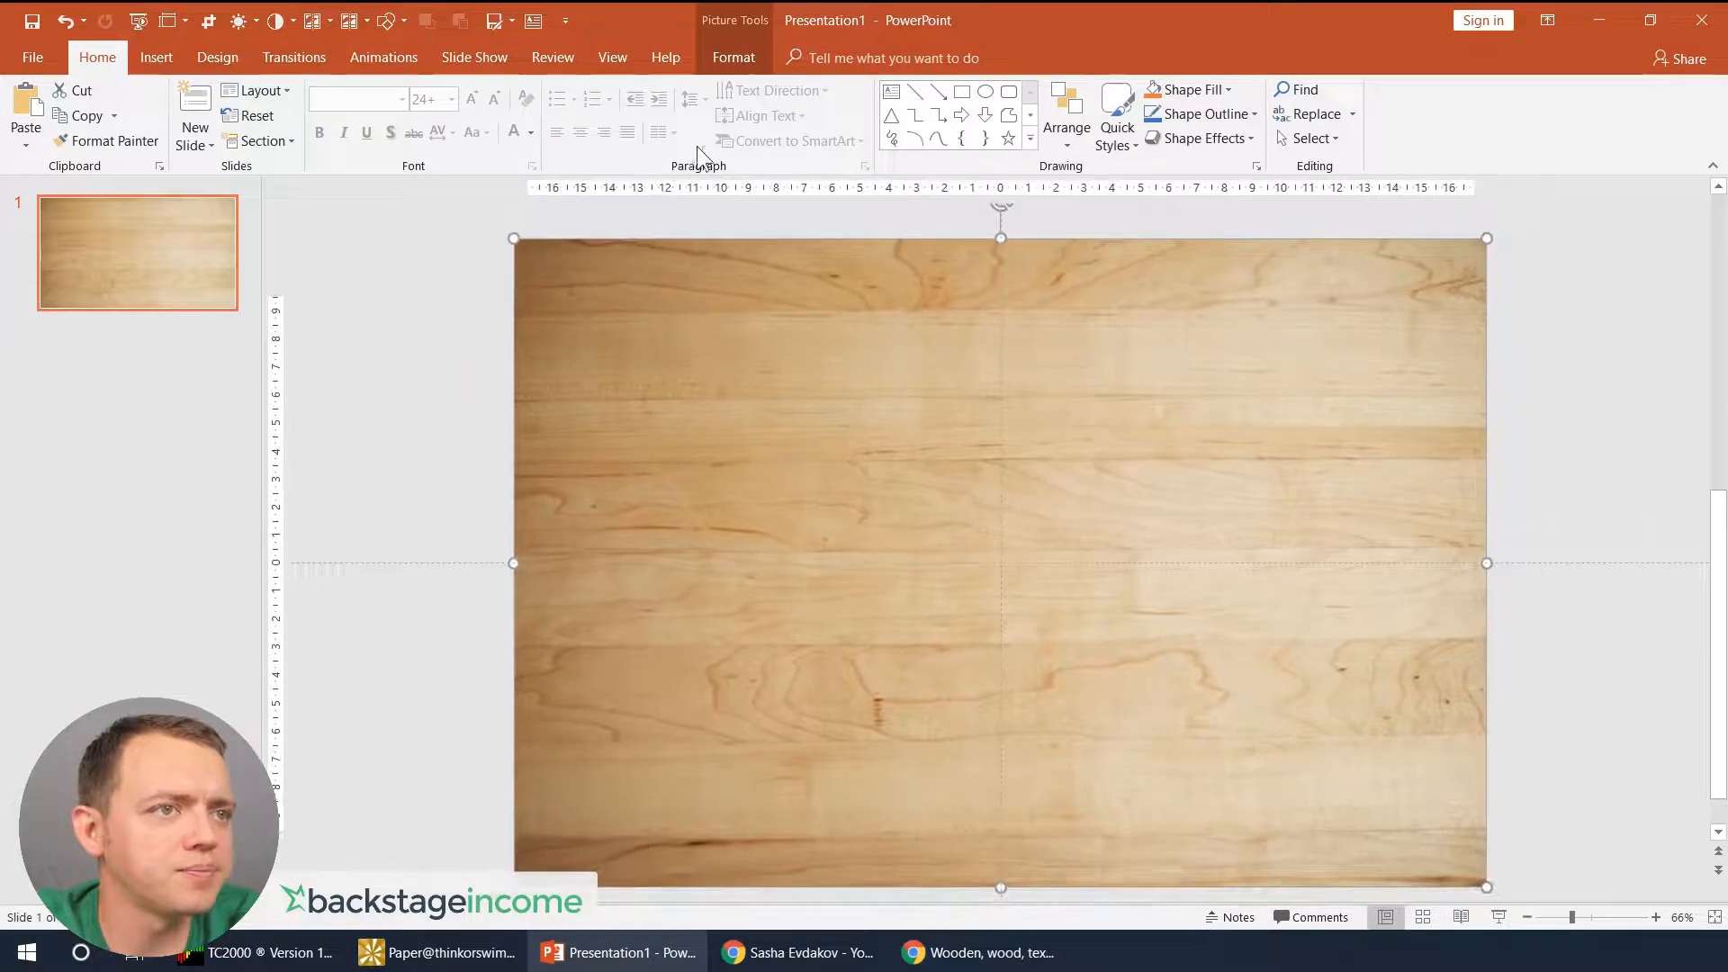
- Bring up Format Picture for the wood photo and leave its sharpness roughly neutral
{"action": "left_click", "coordinate": [612, 57]}
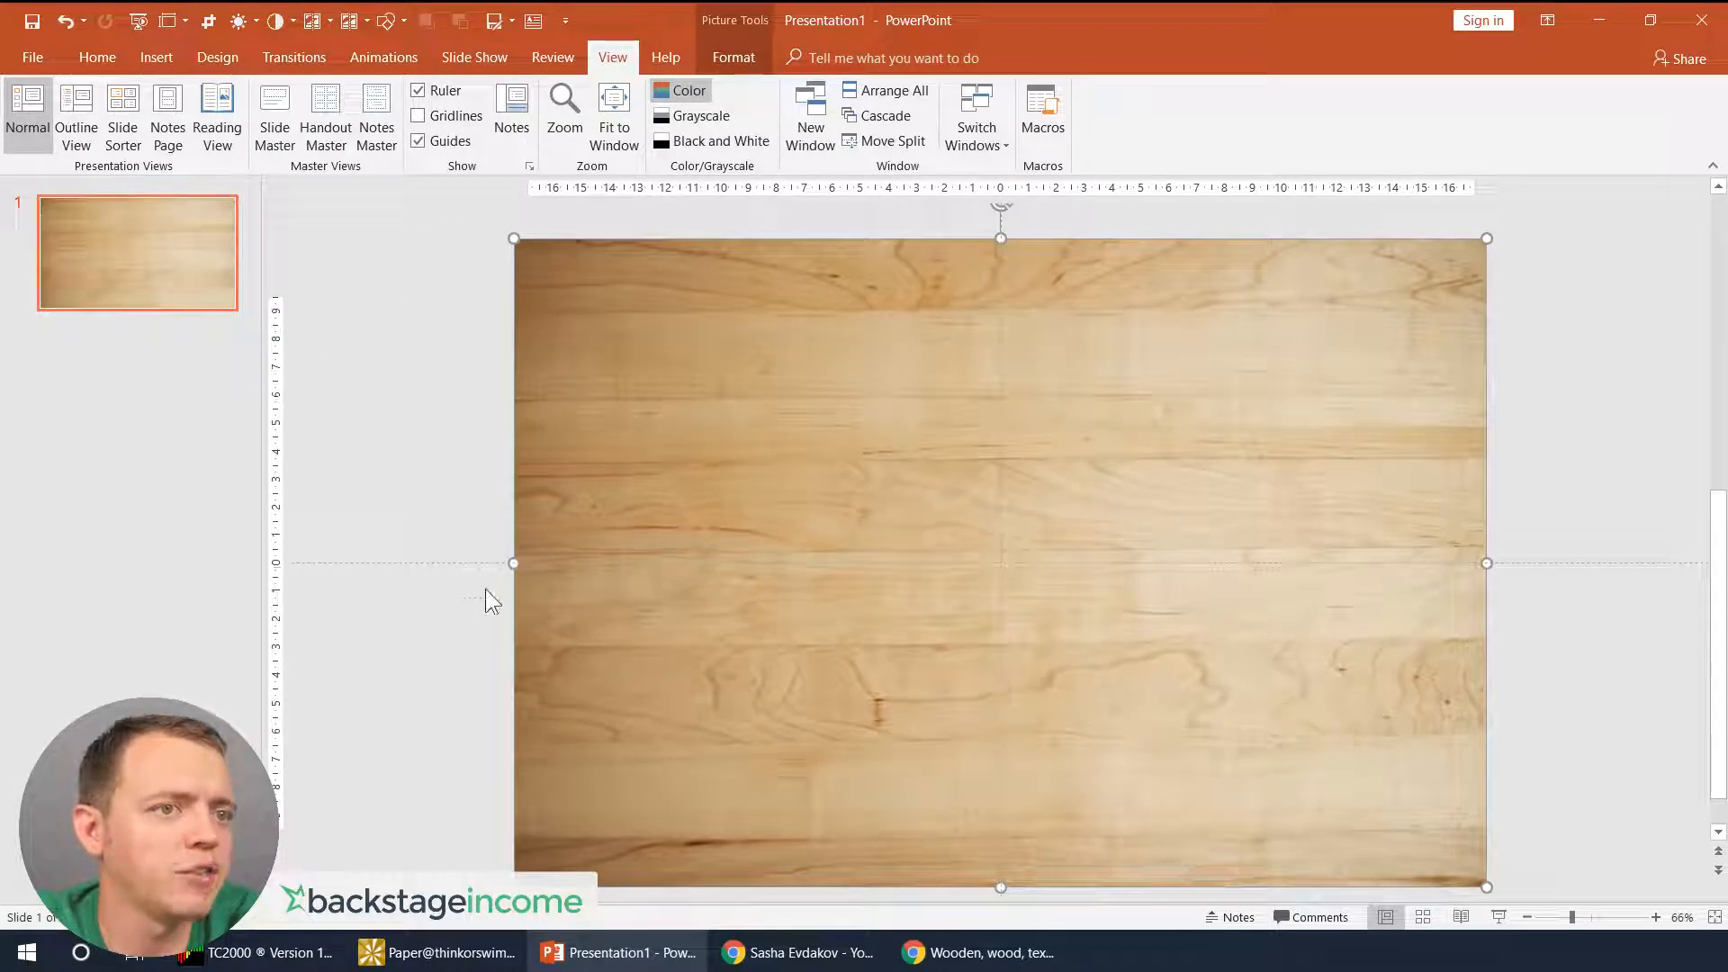
{"action": "mouse_move", "coordinate": [722, 411]}
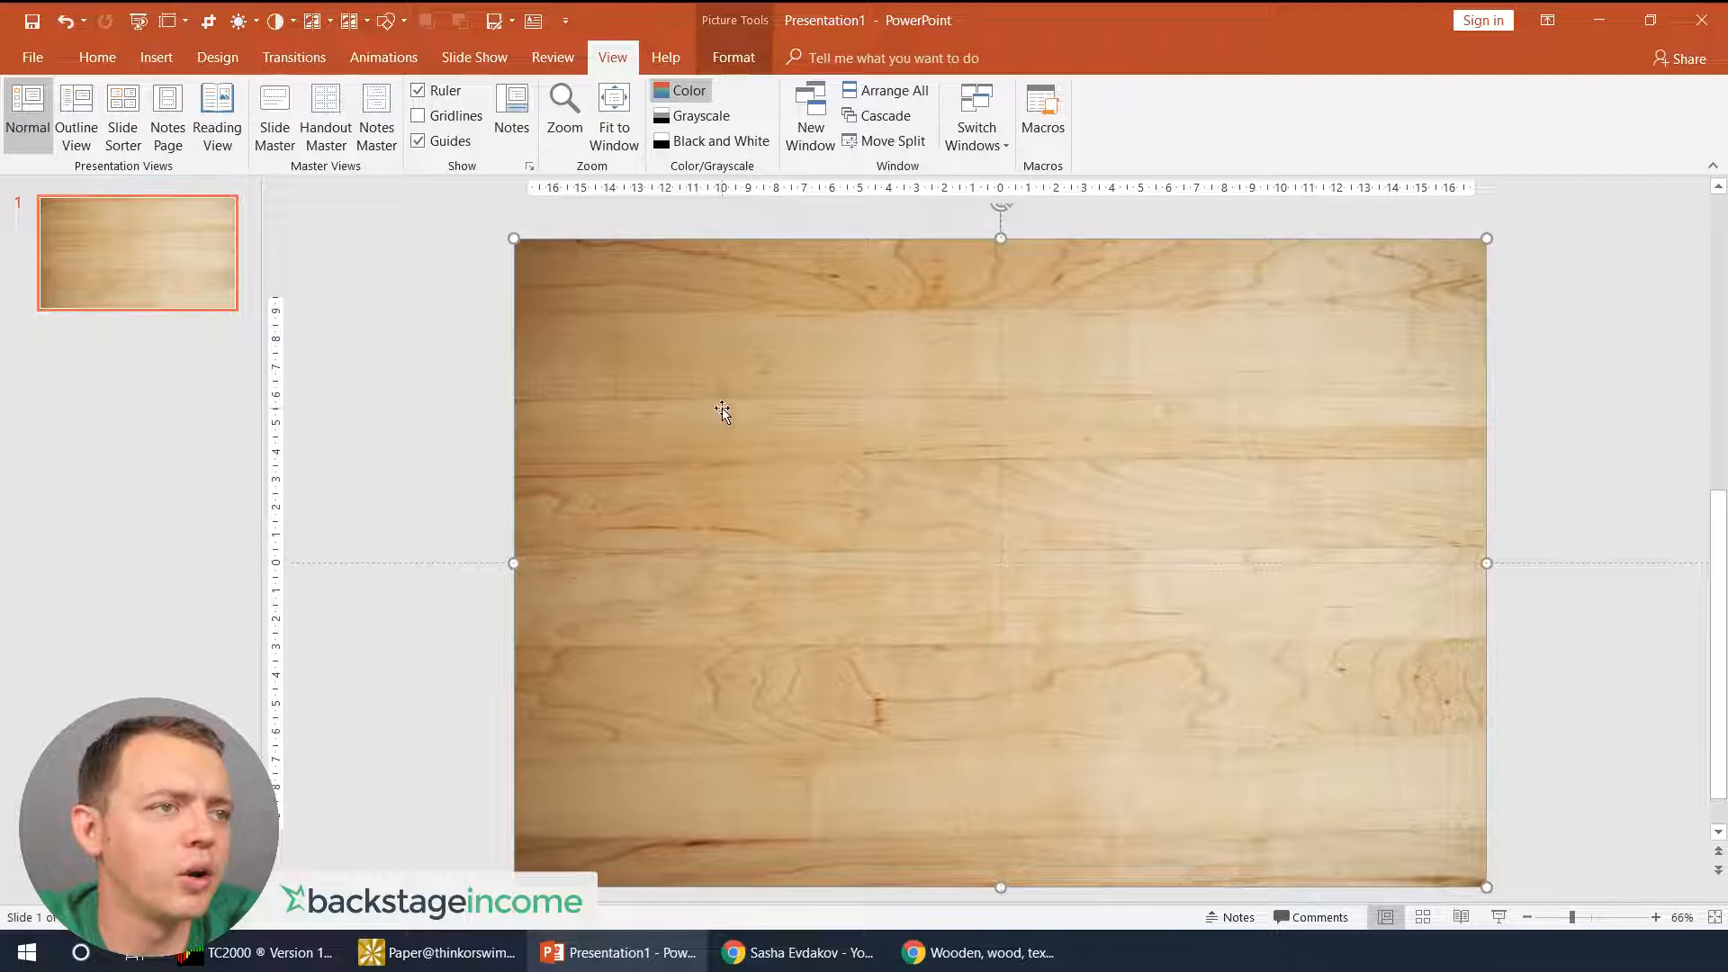
{"action": "mouse_move", "coordinate": [779, 410]}
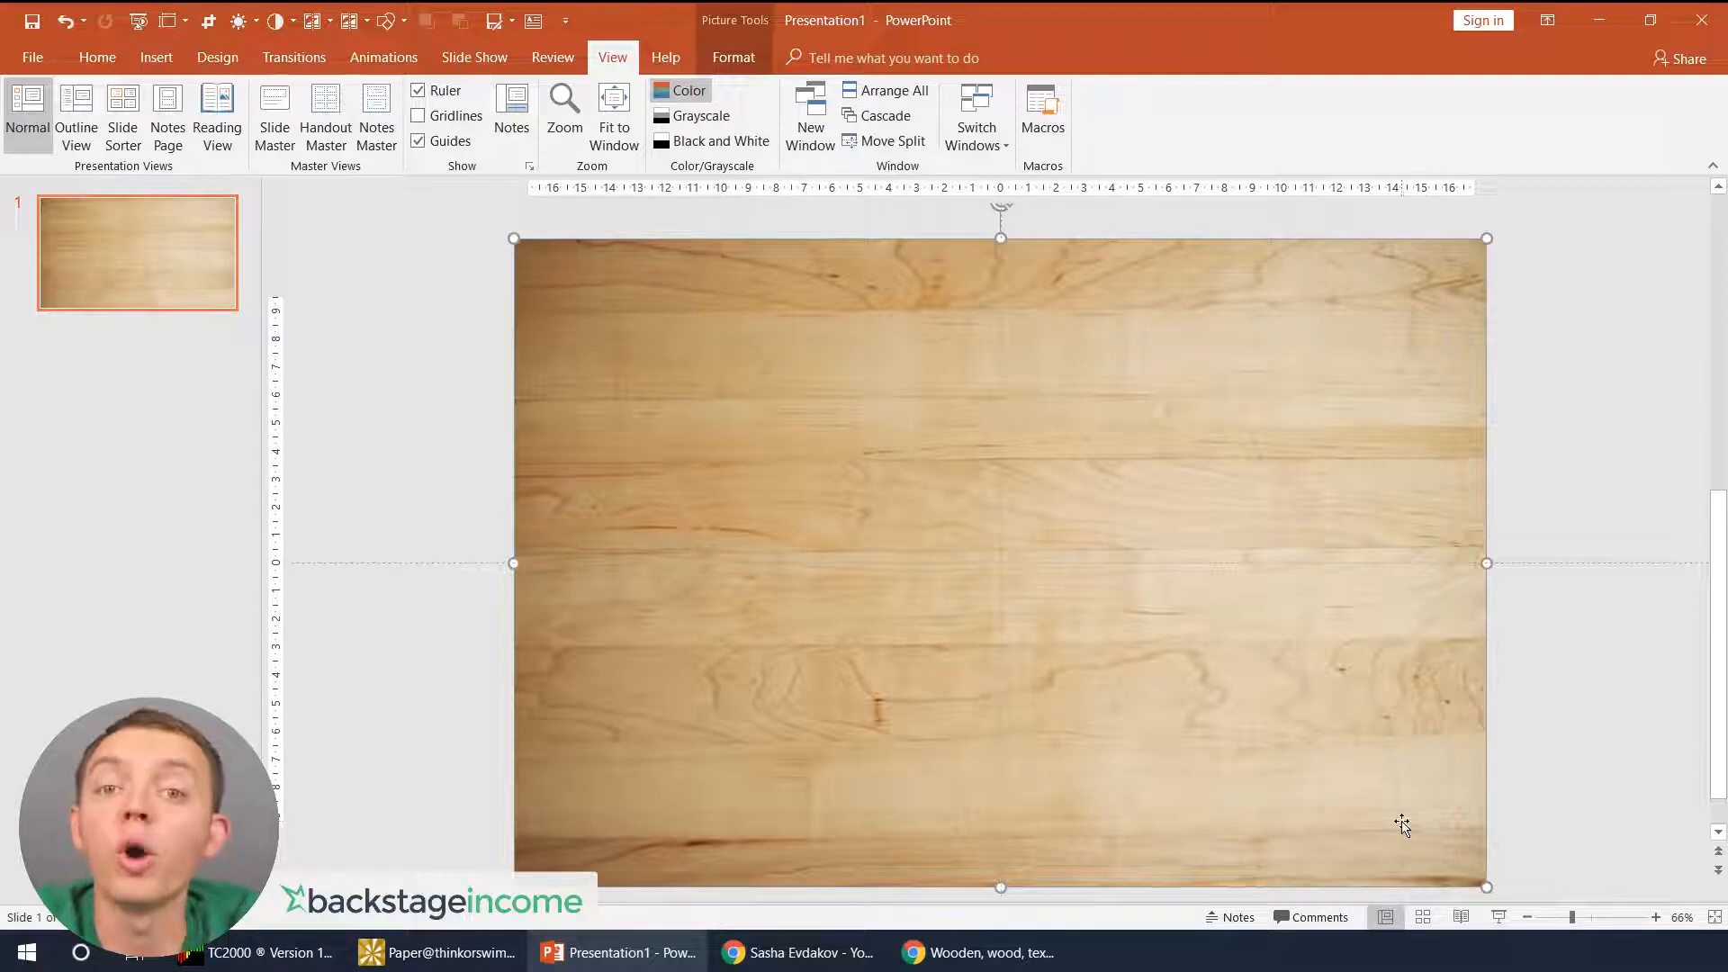
{"action": "mouse_move", "coordinate": [802, 387]}
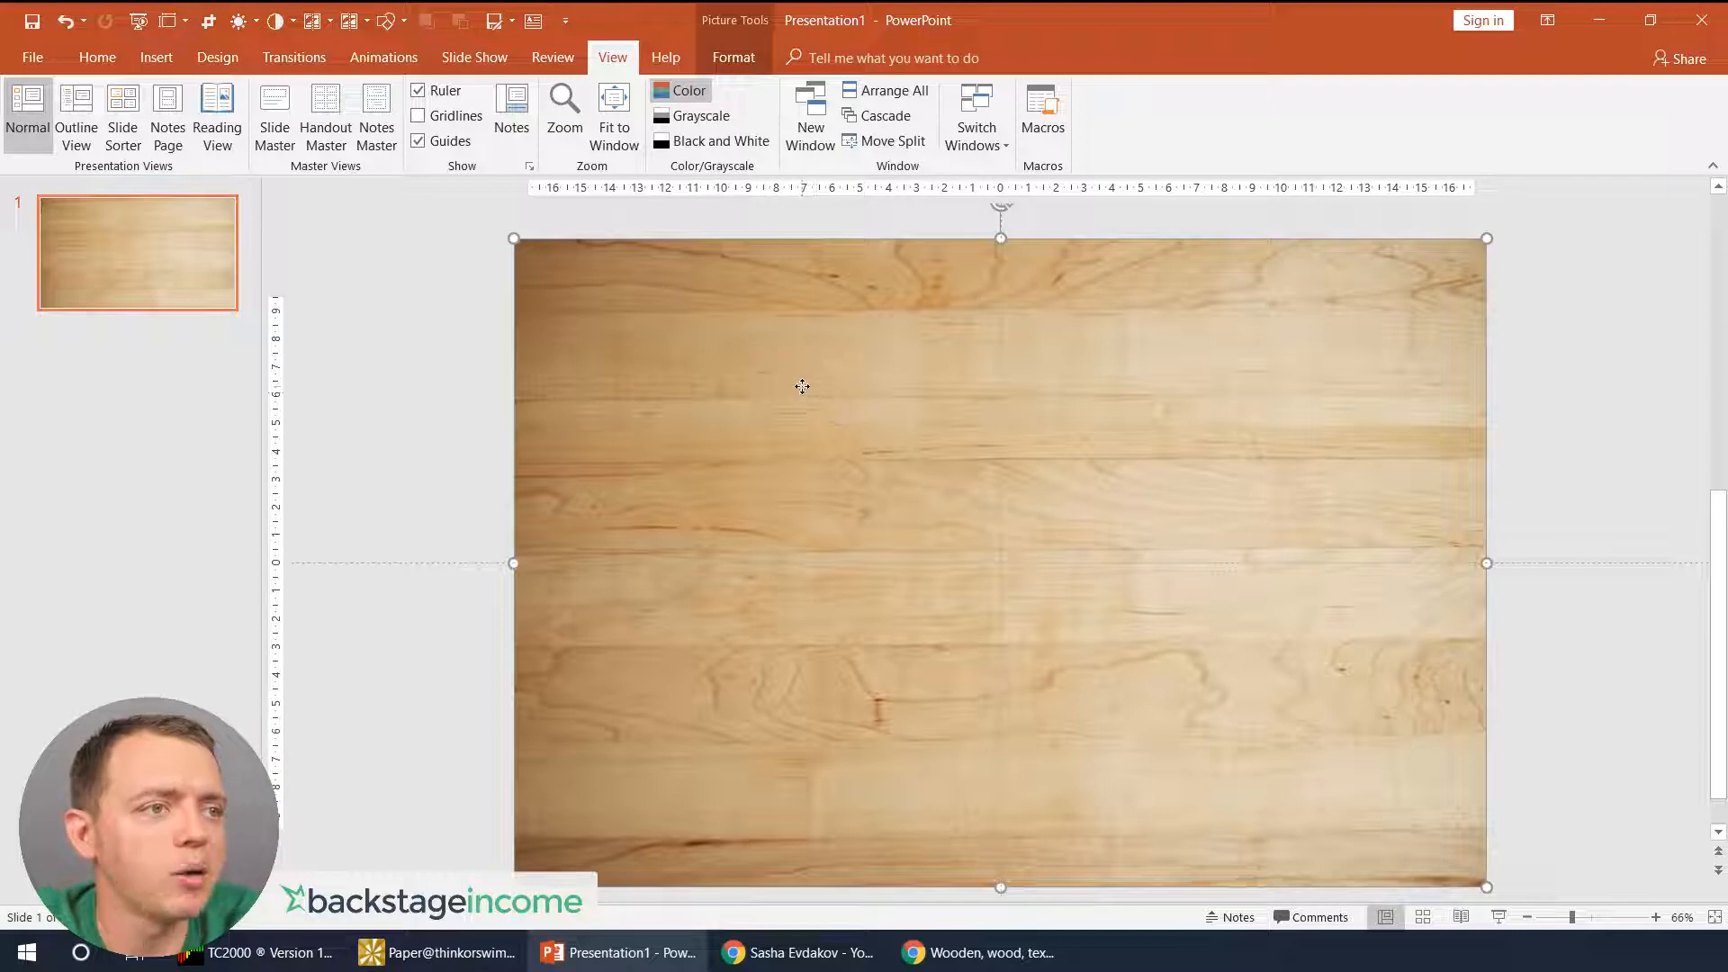
{"action": "right_click", "coordinate": [802, 385]}
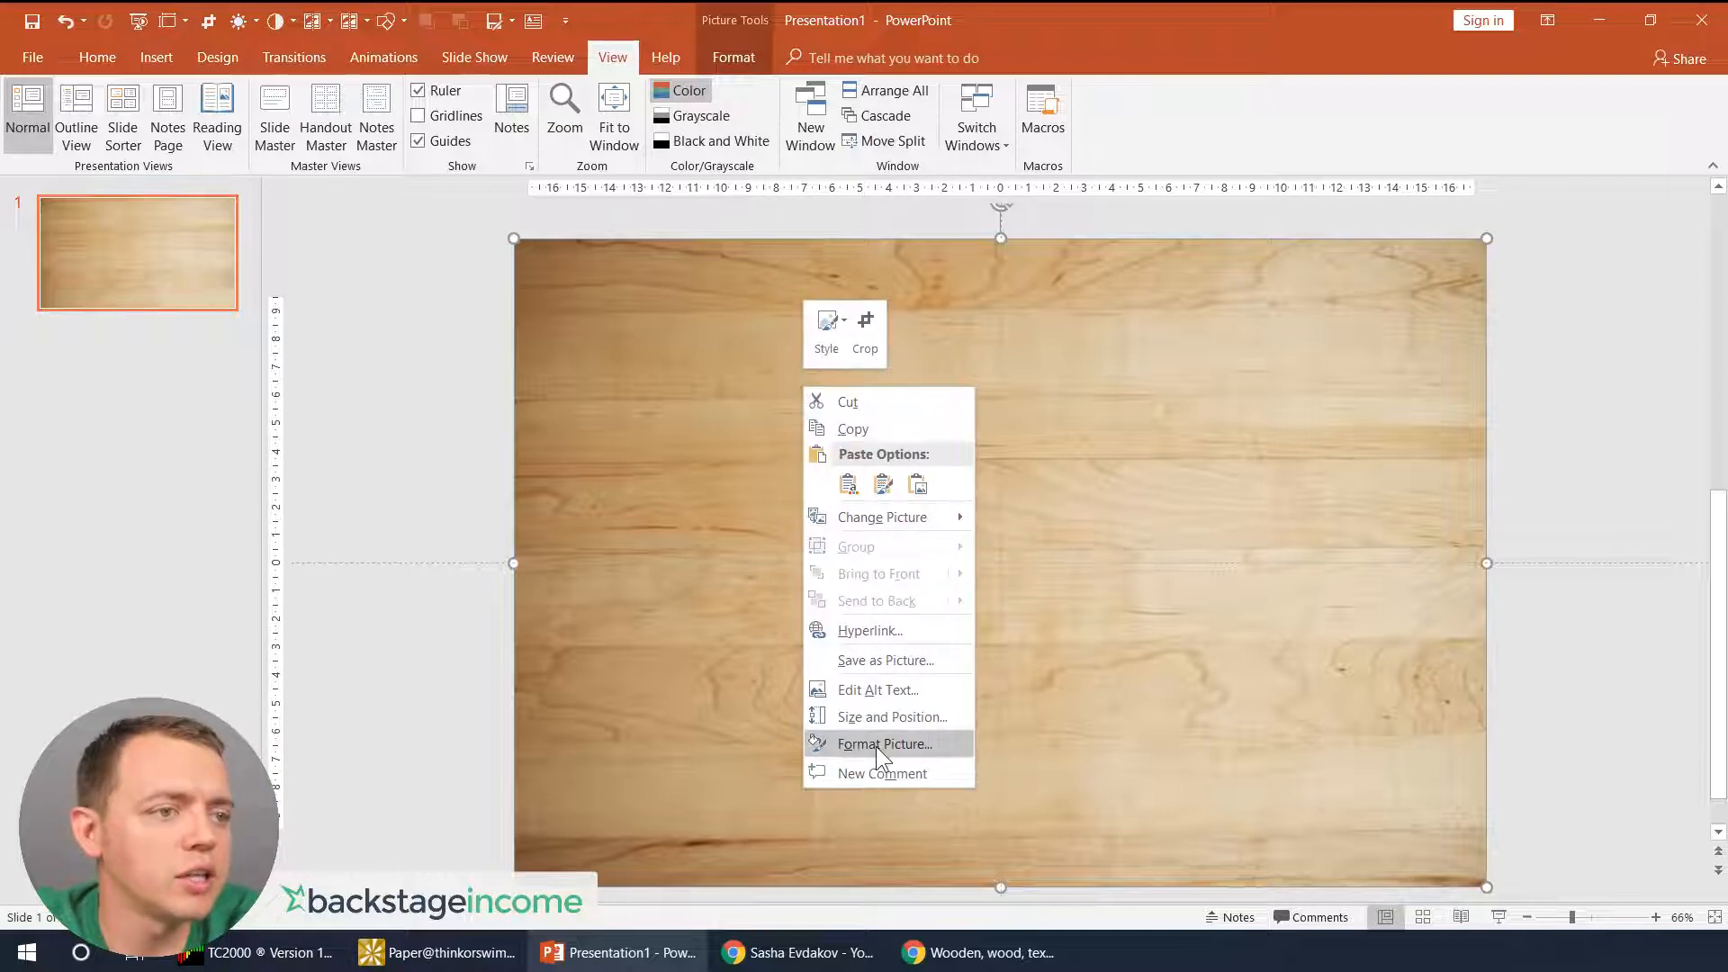
{"action": "left_click", "coordinate": [884, 743]}
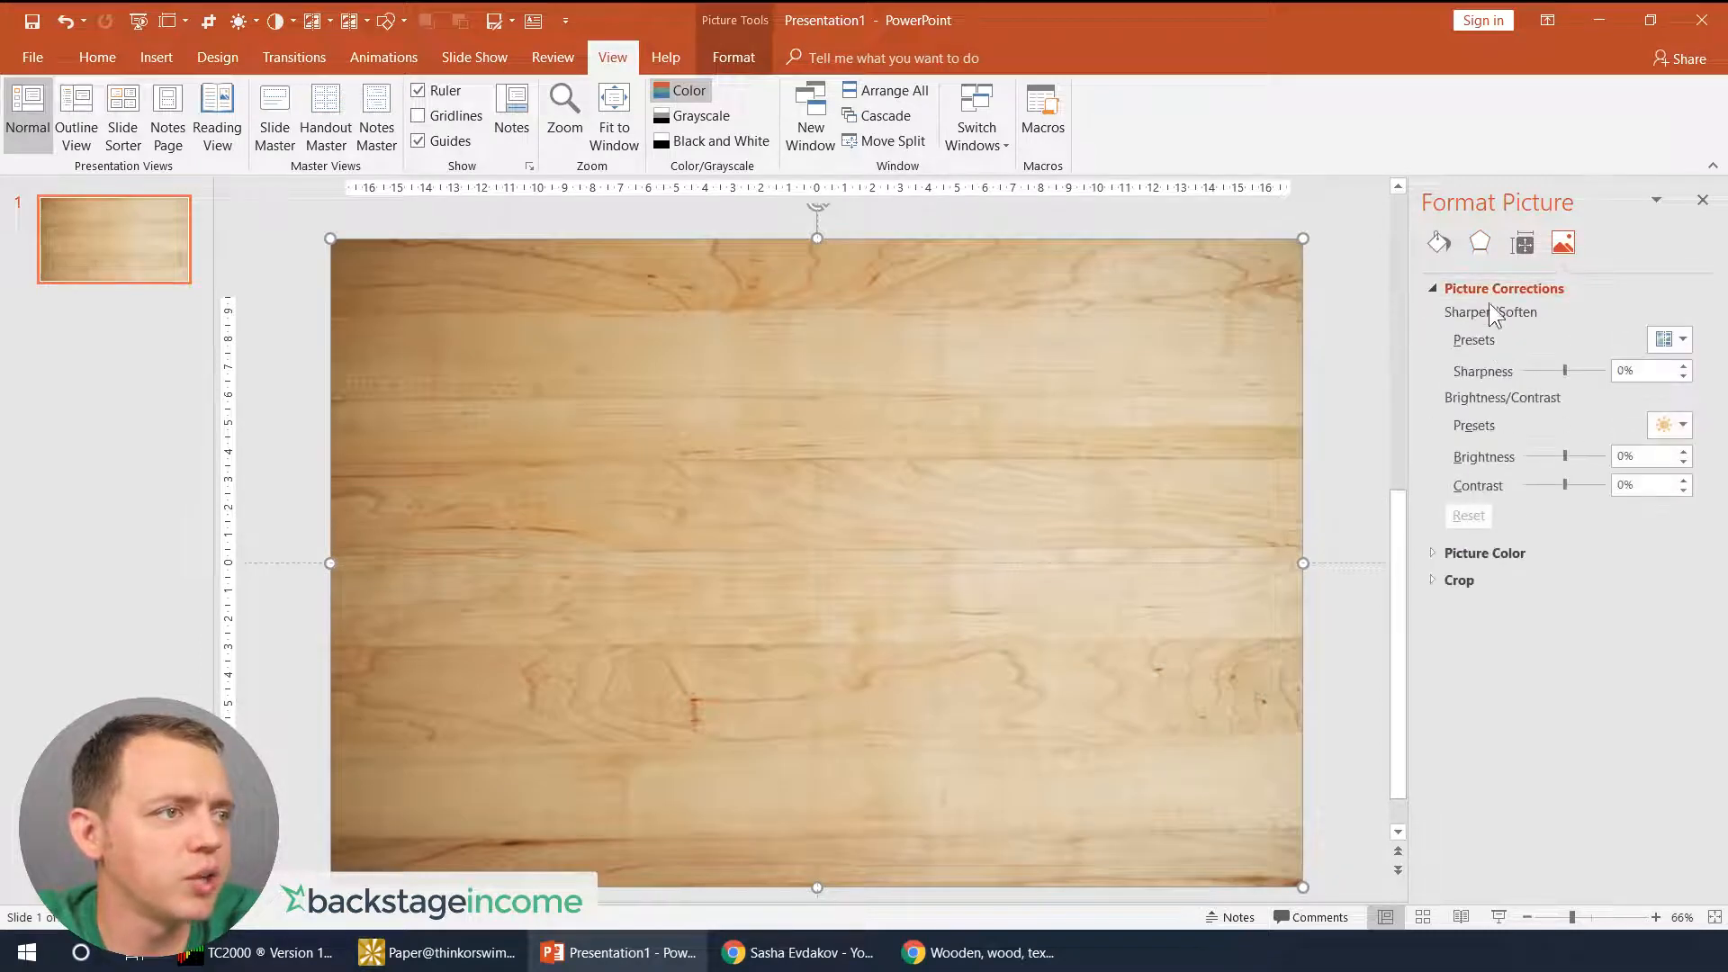
{"action": "left_click_drag", "start_coordinate": [1505, 369], "coordinate": [1578, 369]}
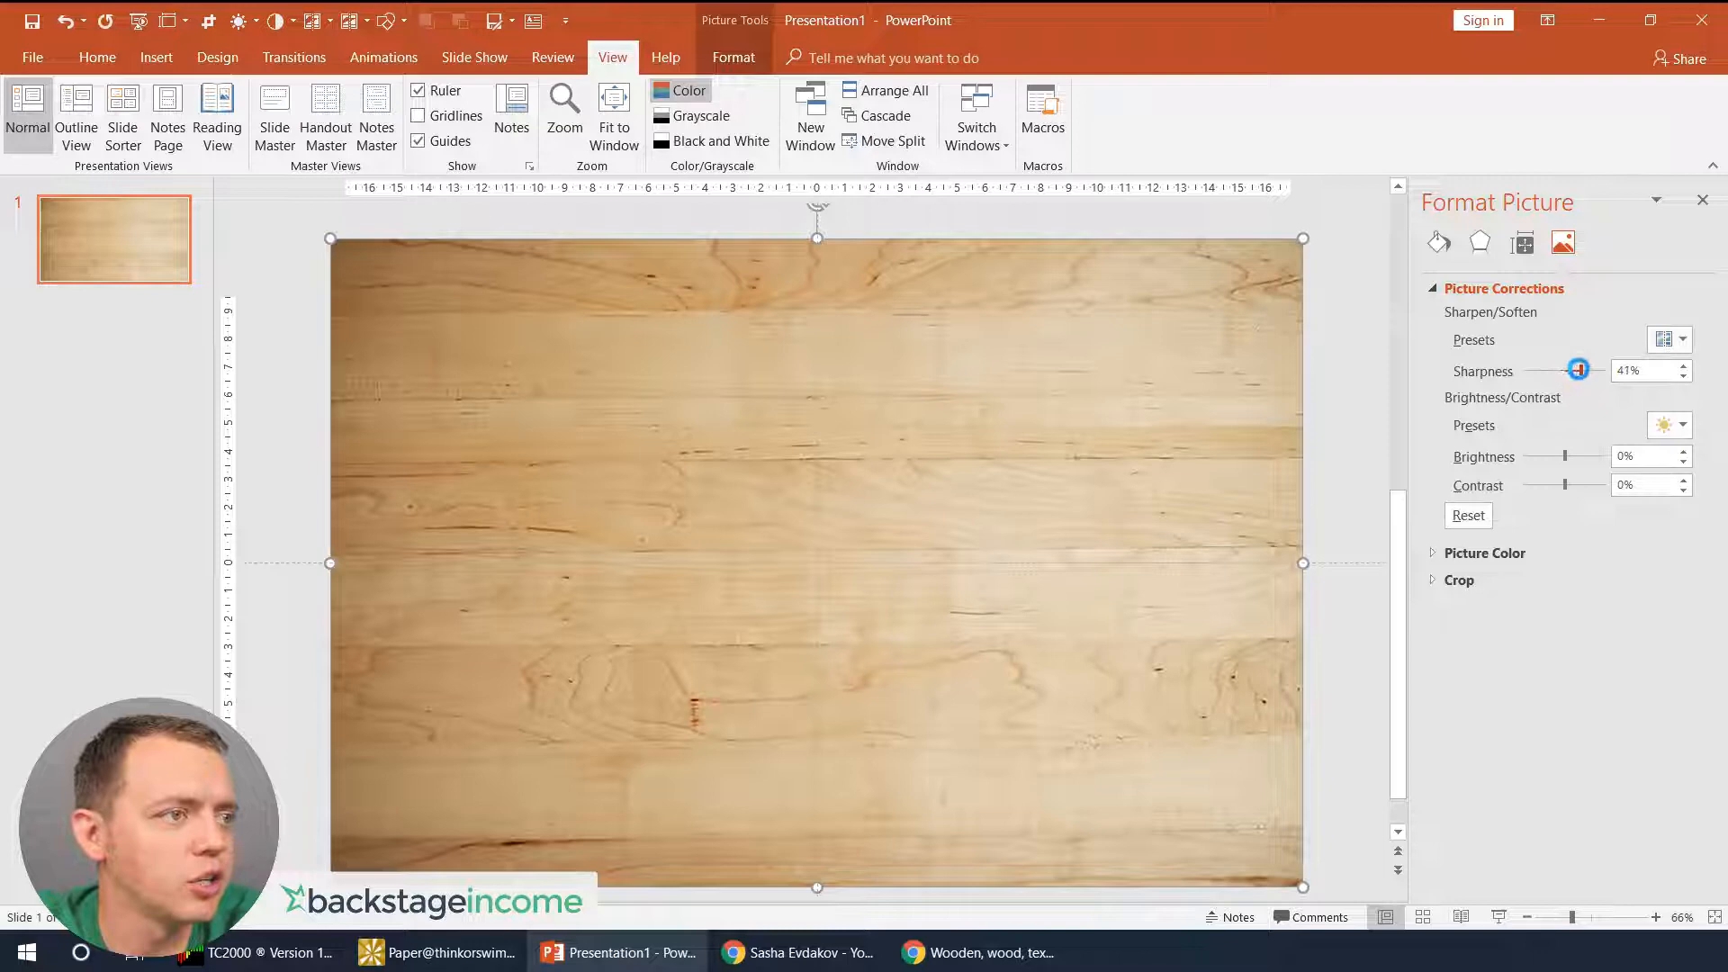
{"action": "left_click_drag", "start_coordinate": [1558, 455], "coordinate": [1578, 462]}
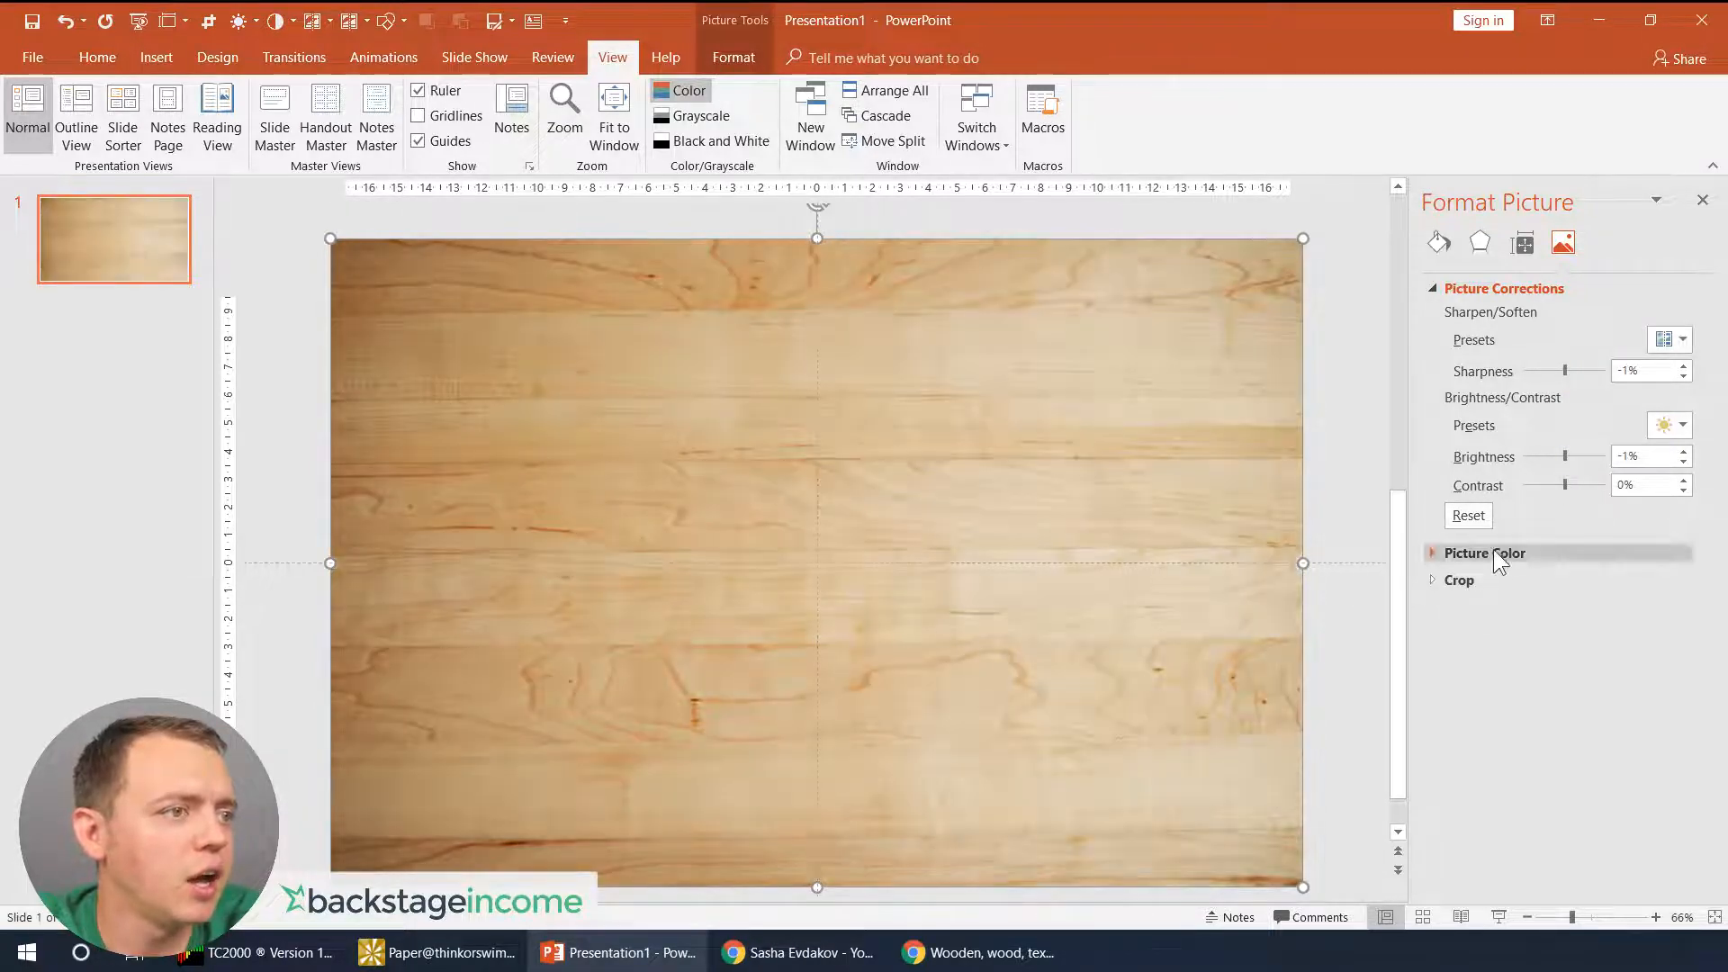
- Lower the photo's saturation to about 55% so the wood looks muted and greyish
{"action": "left_click", "coordinate": [1485, 552]}
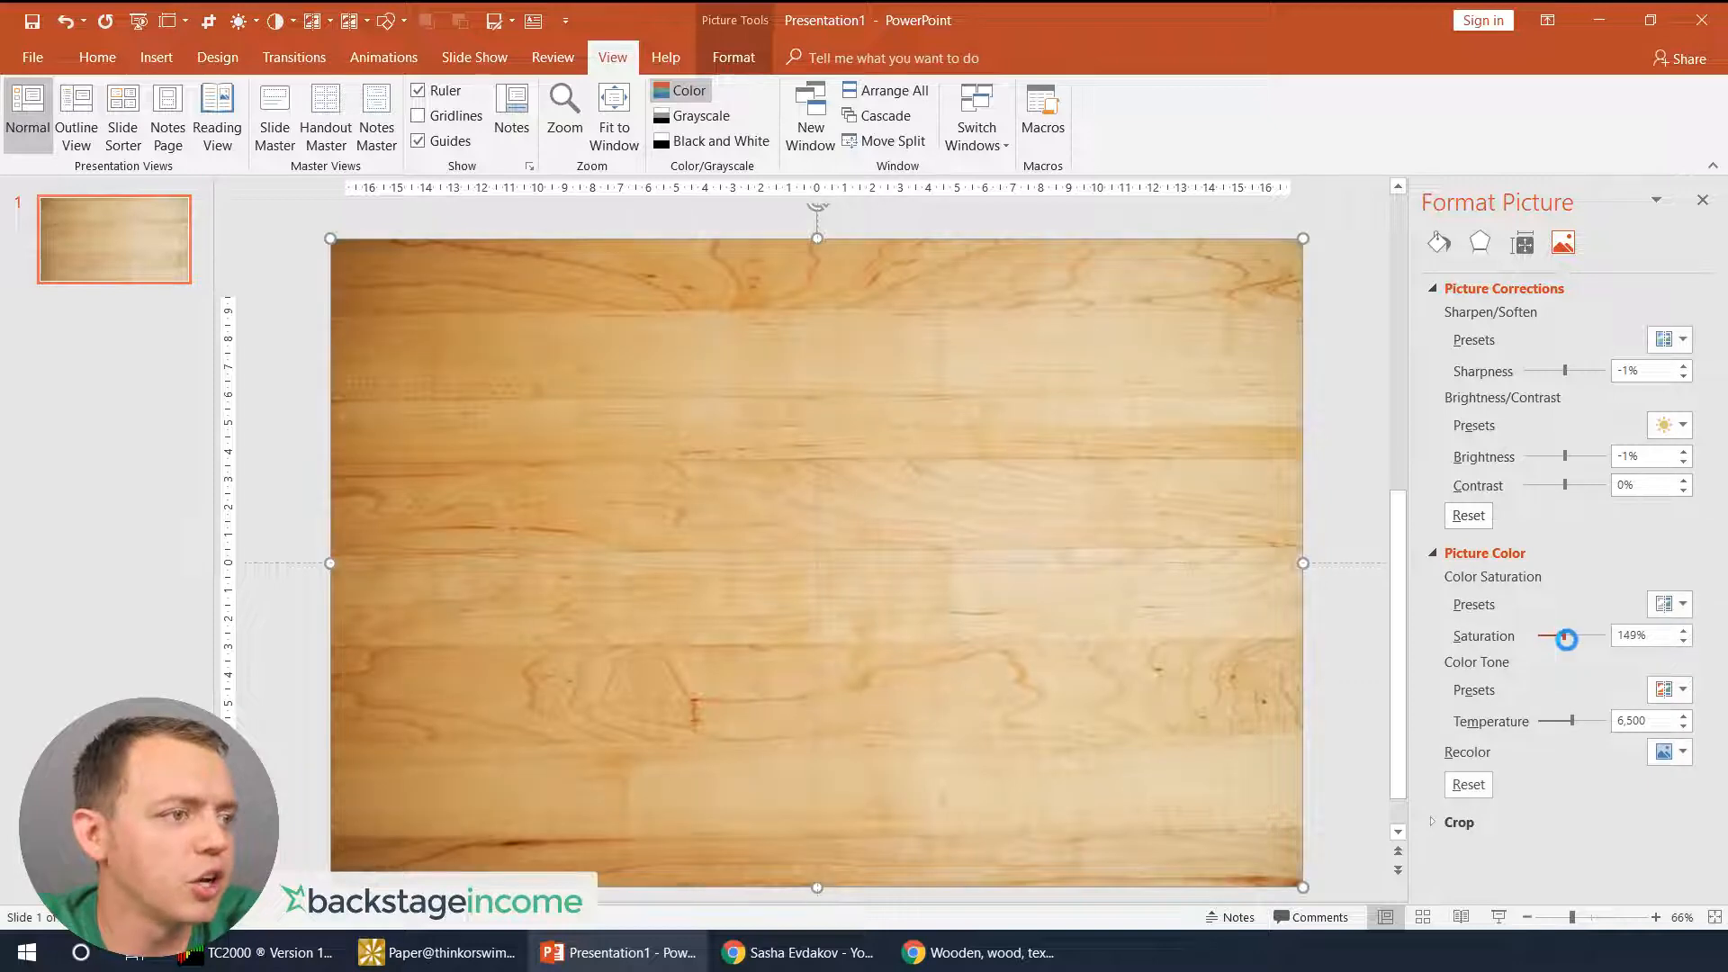
{"action": "left_click_drag", "start_coordinate": [1564, 635], "coordinate": [1548, 650]}
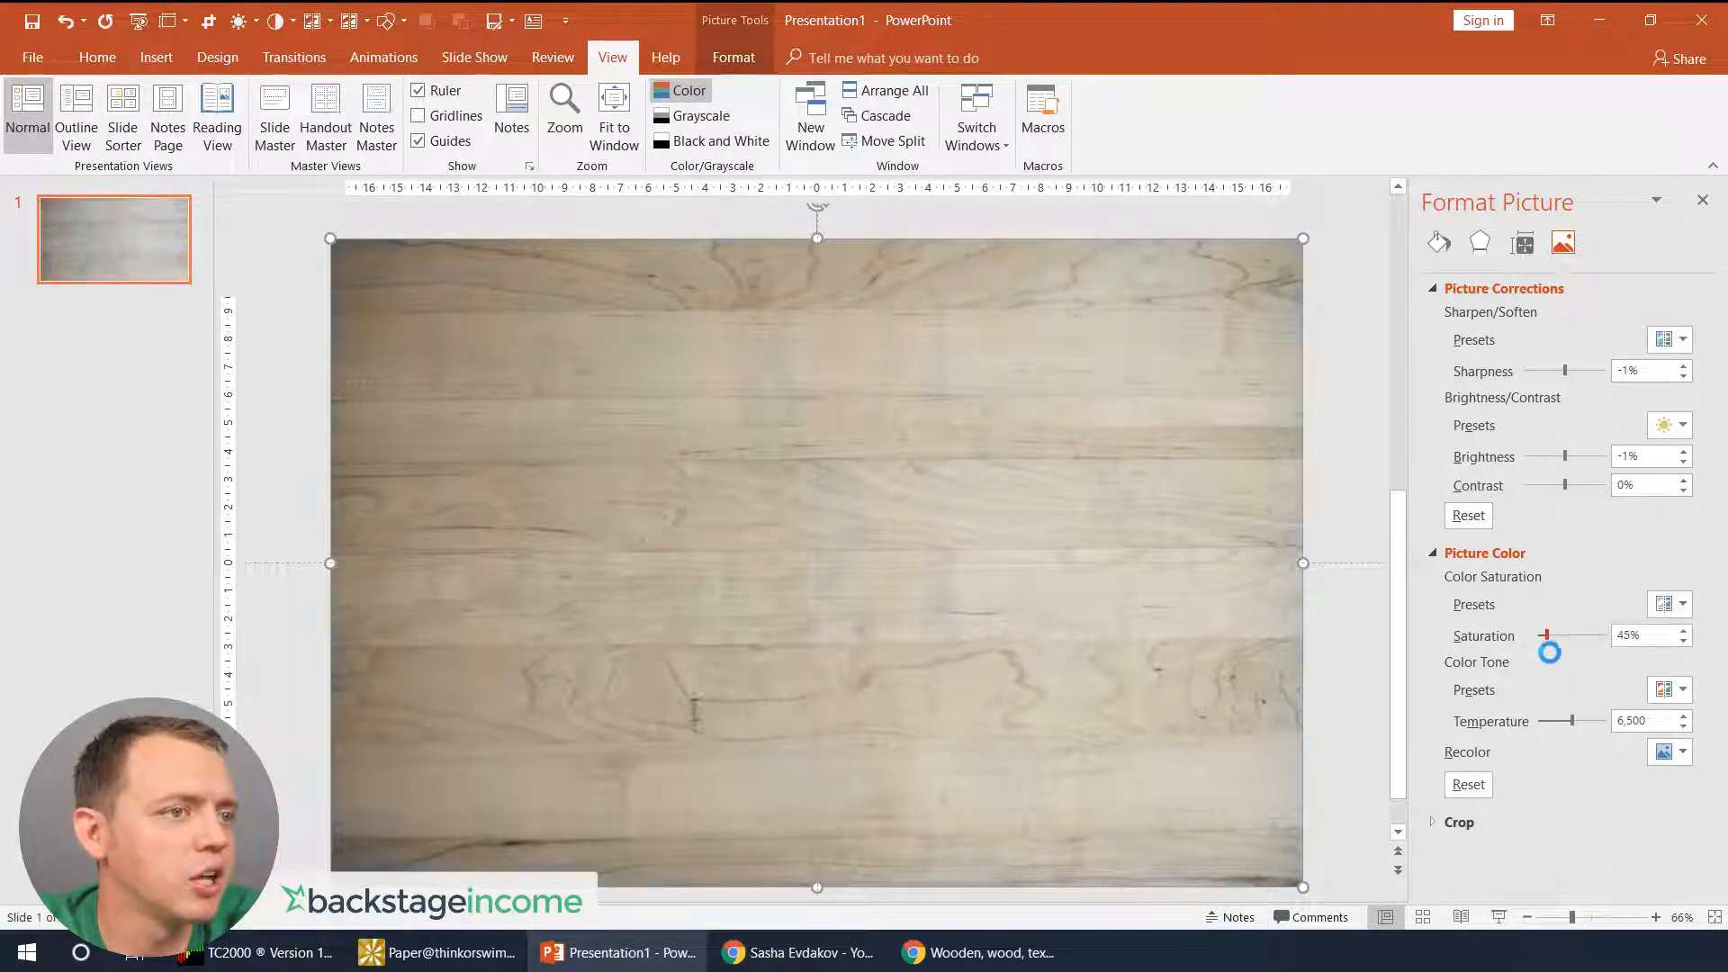
{"action": "left_click_drag", "start_coordinate": [1543, 636], "coordinate": [1548, 635]}
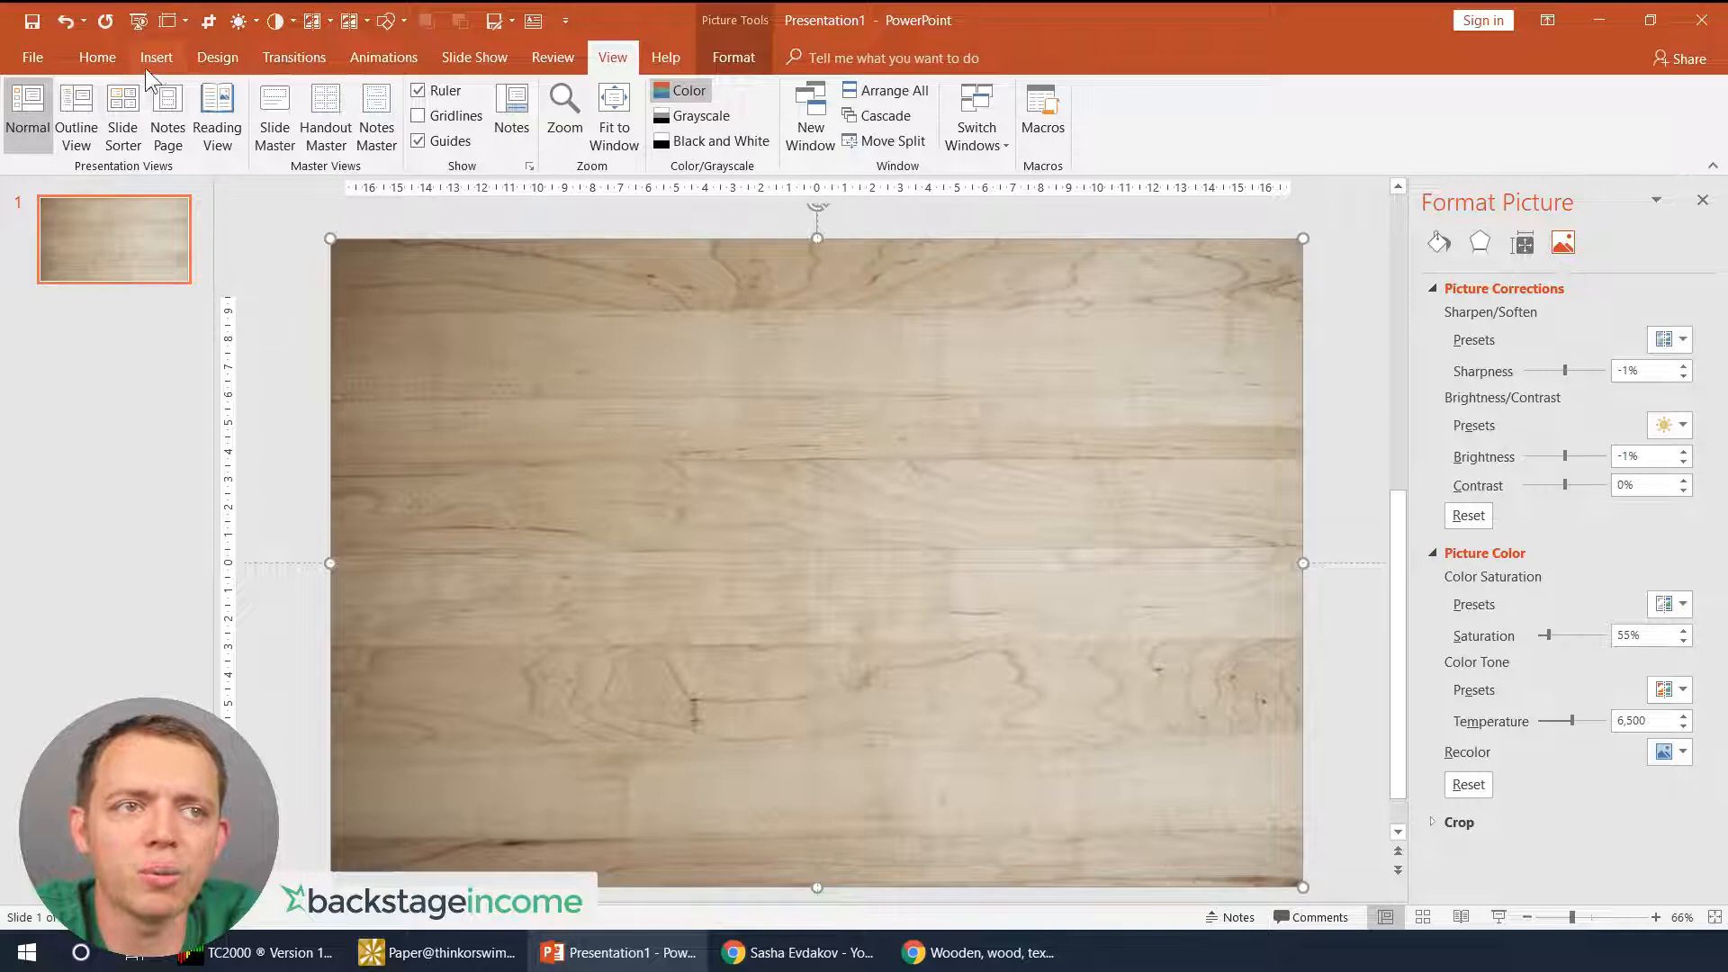
- Insert a rectangle, adjust its outline and fill it with white
{"action": "left_click", "coordinate": [155, 58]}
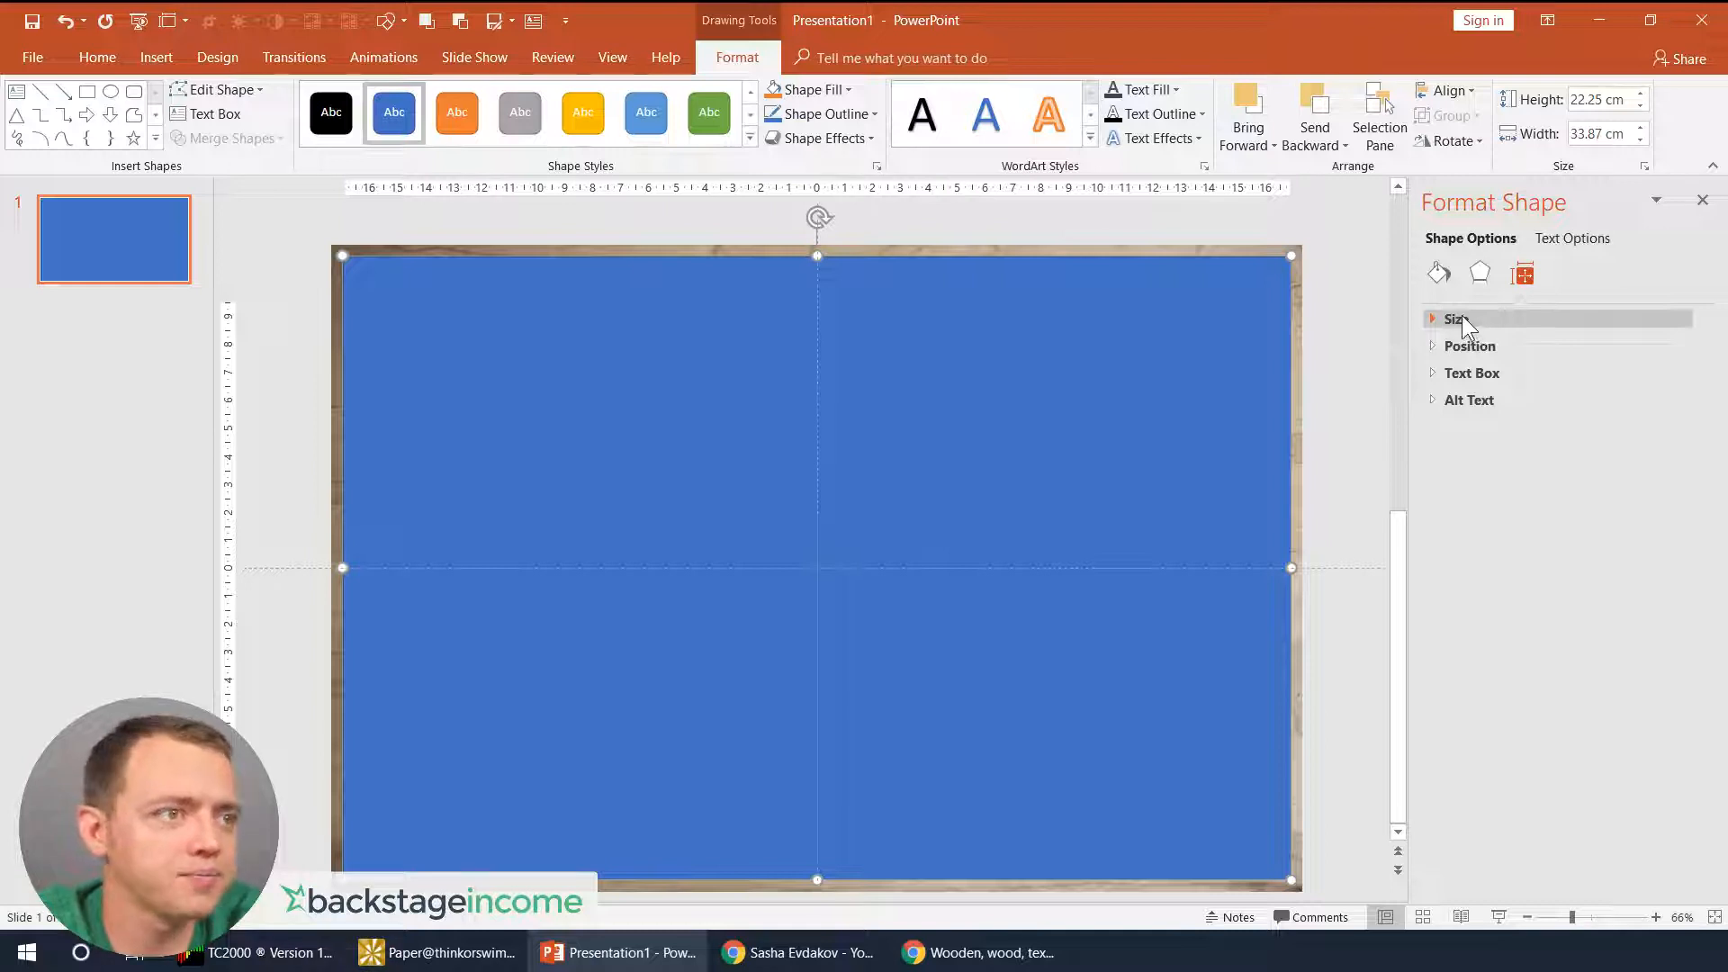
{"action": "left_click", "coordinate": [821, 113]}
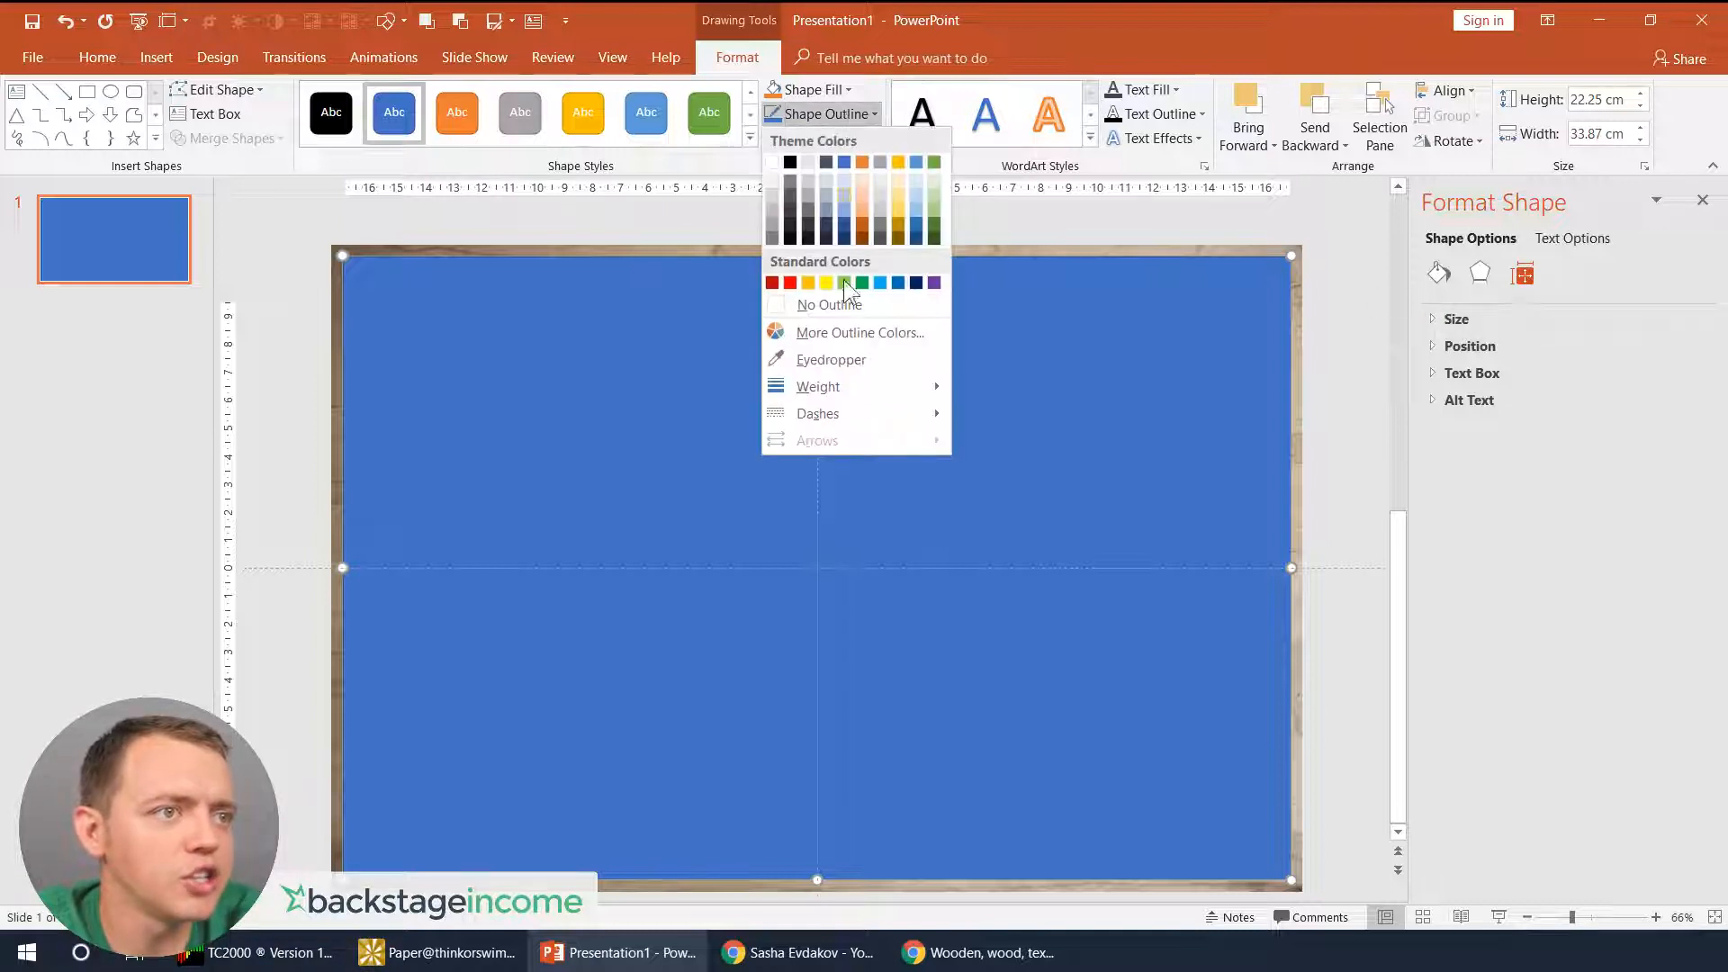
{"action": "left_click", "coordinate": [809, 90]}
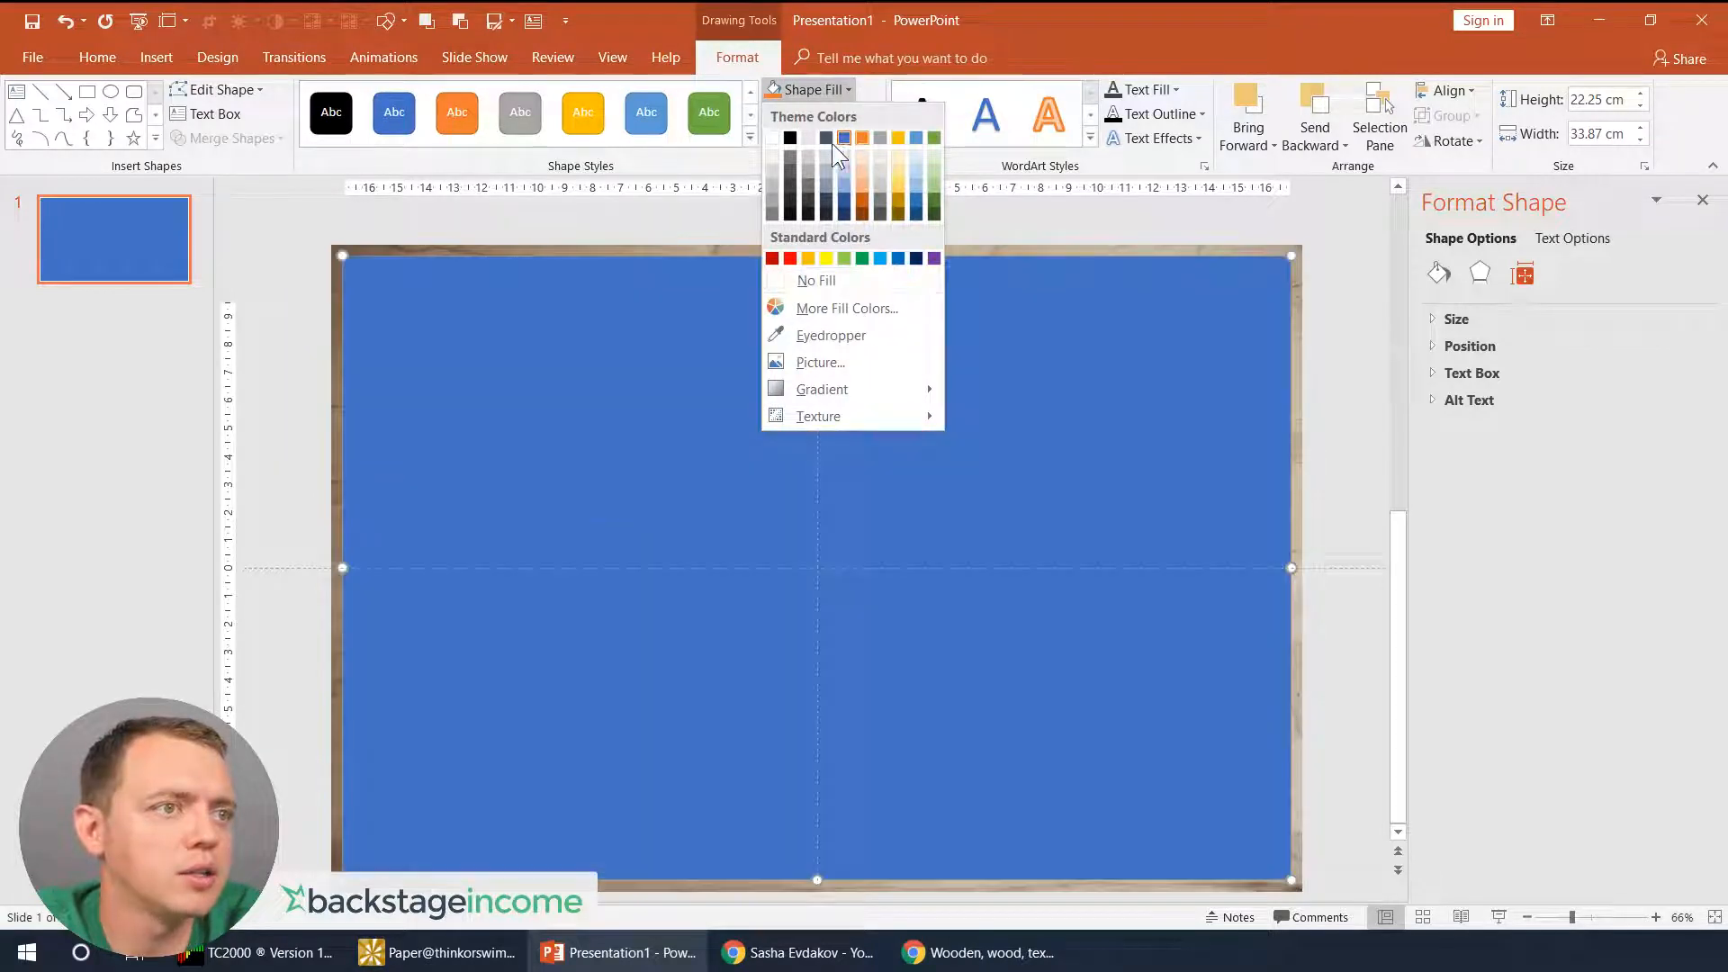
{"action": "left_click", "coordinate": [817, 281]}
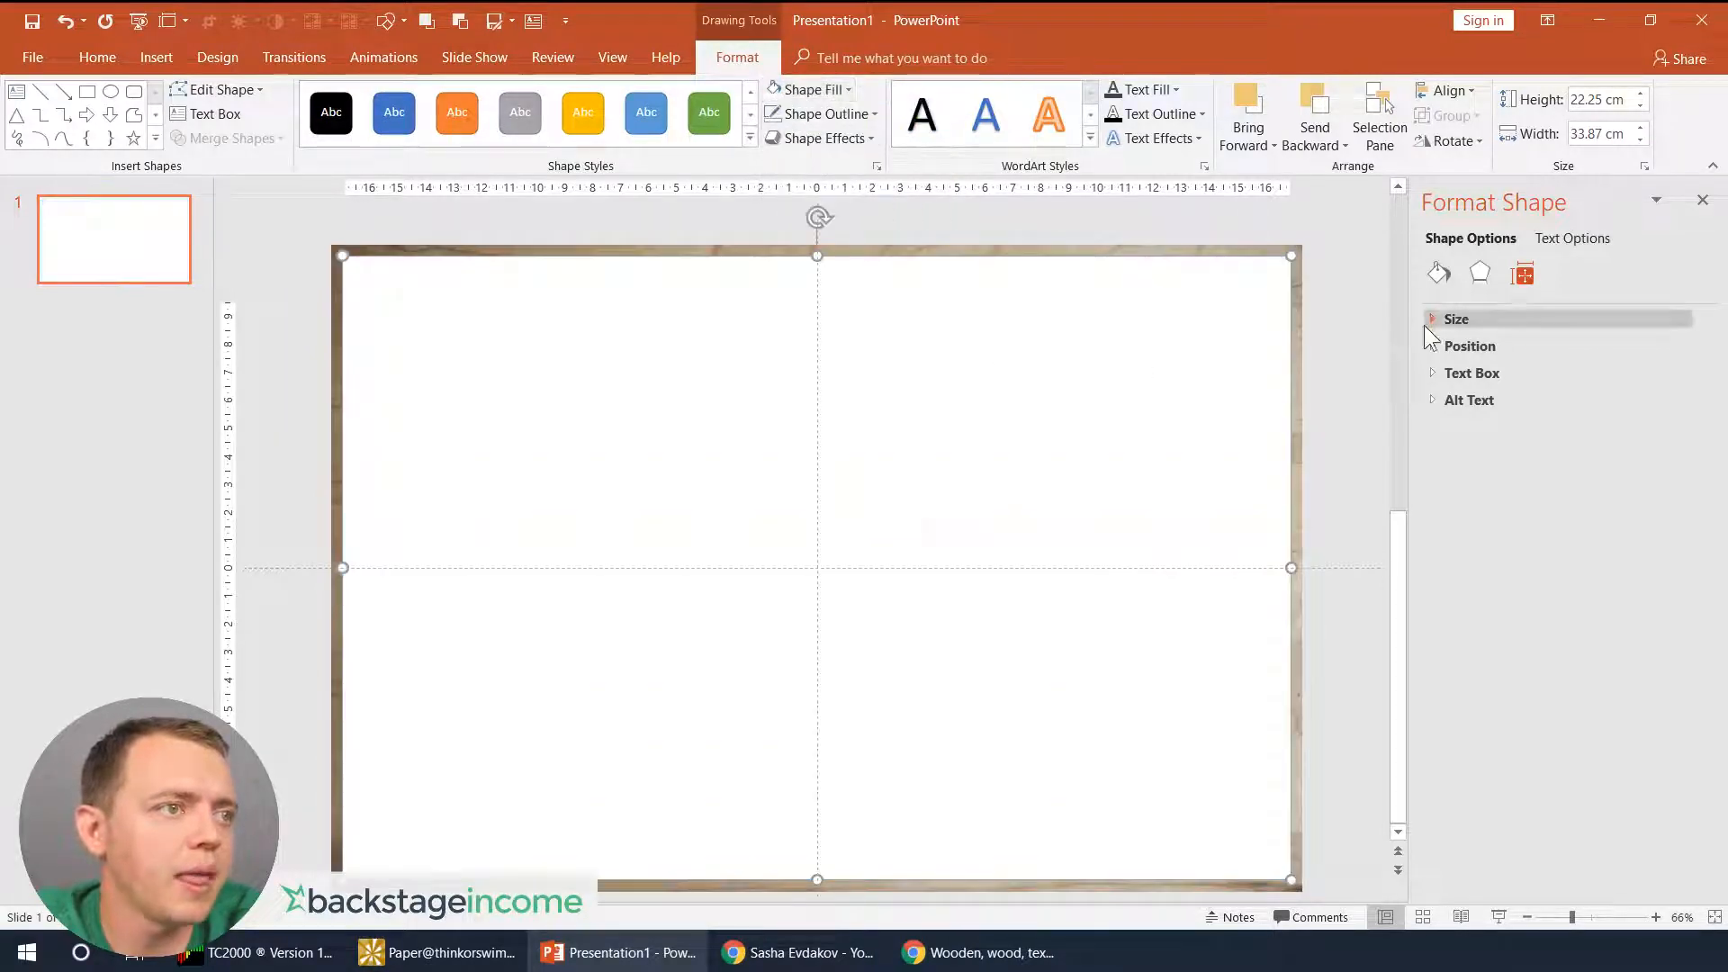
- Set the white rectangle's fill transparency to about 38% and stretch it over the whole slide
{"action": "left_click", "coordinate": [1438, 273]}
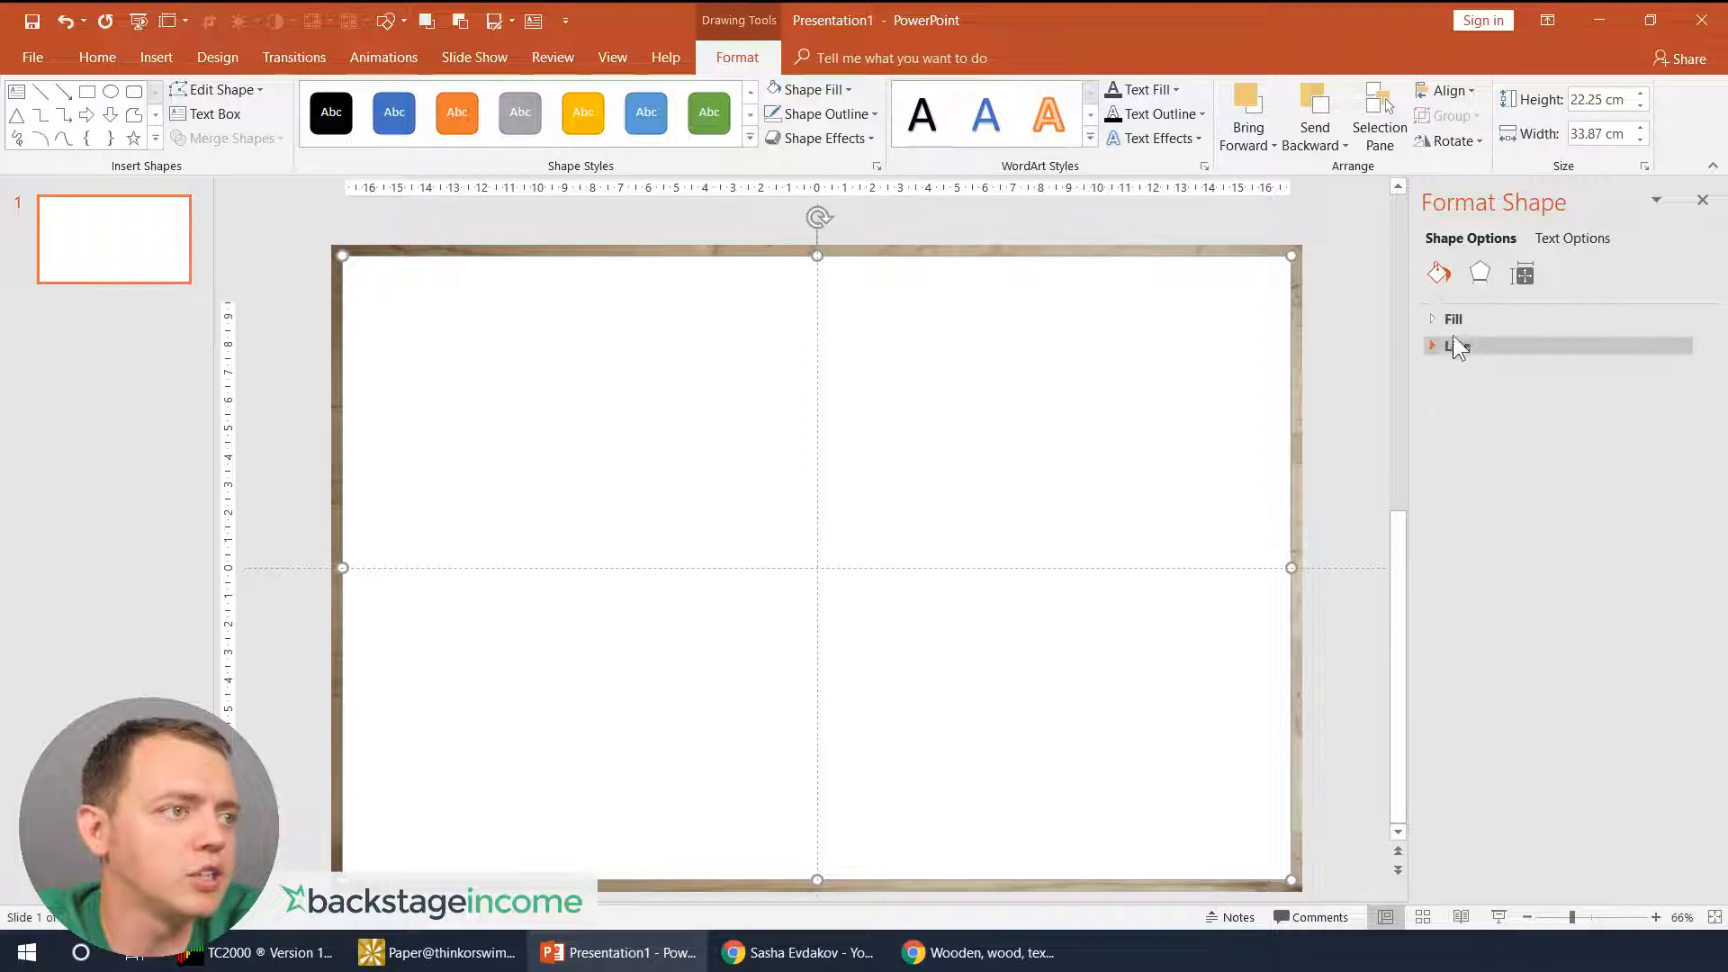
{"action": "left_click", "coordinate": [1432, 320]}
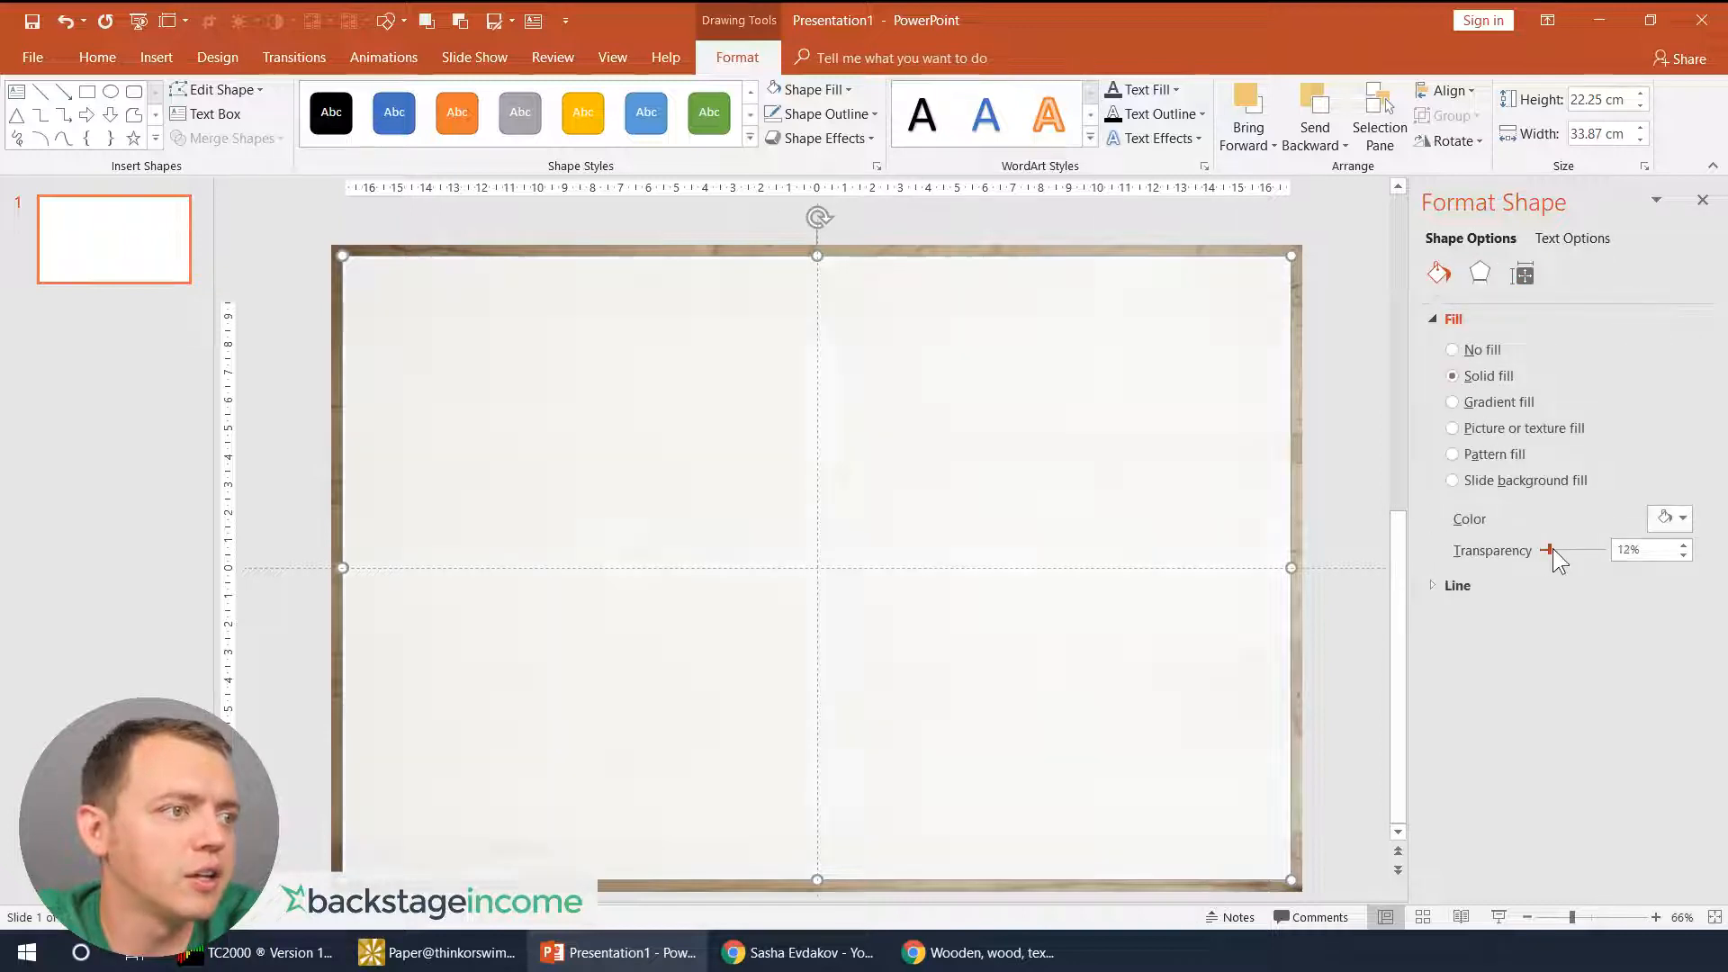
{"action": "left_click_drag", "start_coordinate": [1547, 550], "coordinate": [1564, 550]}
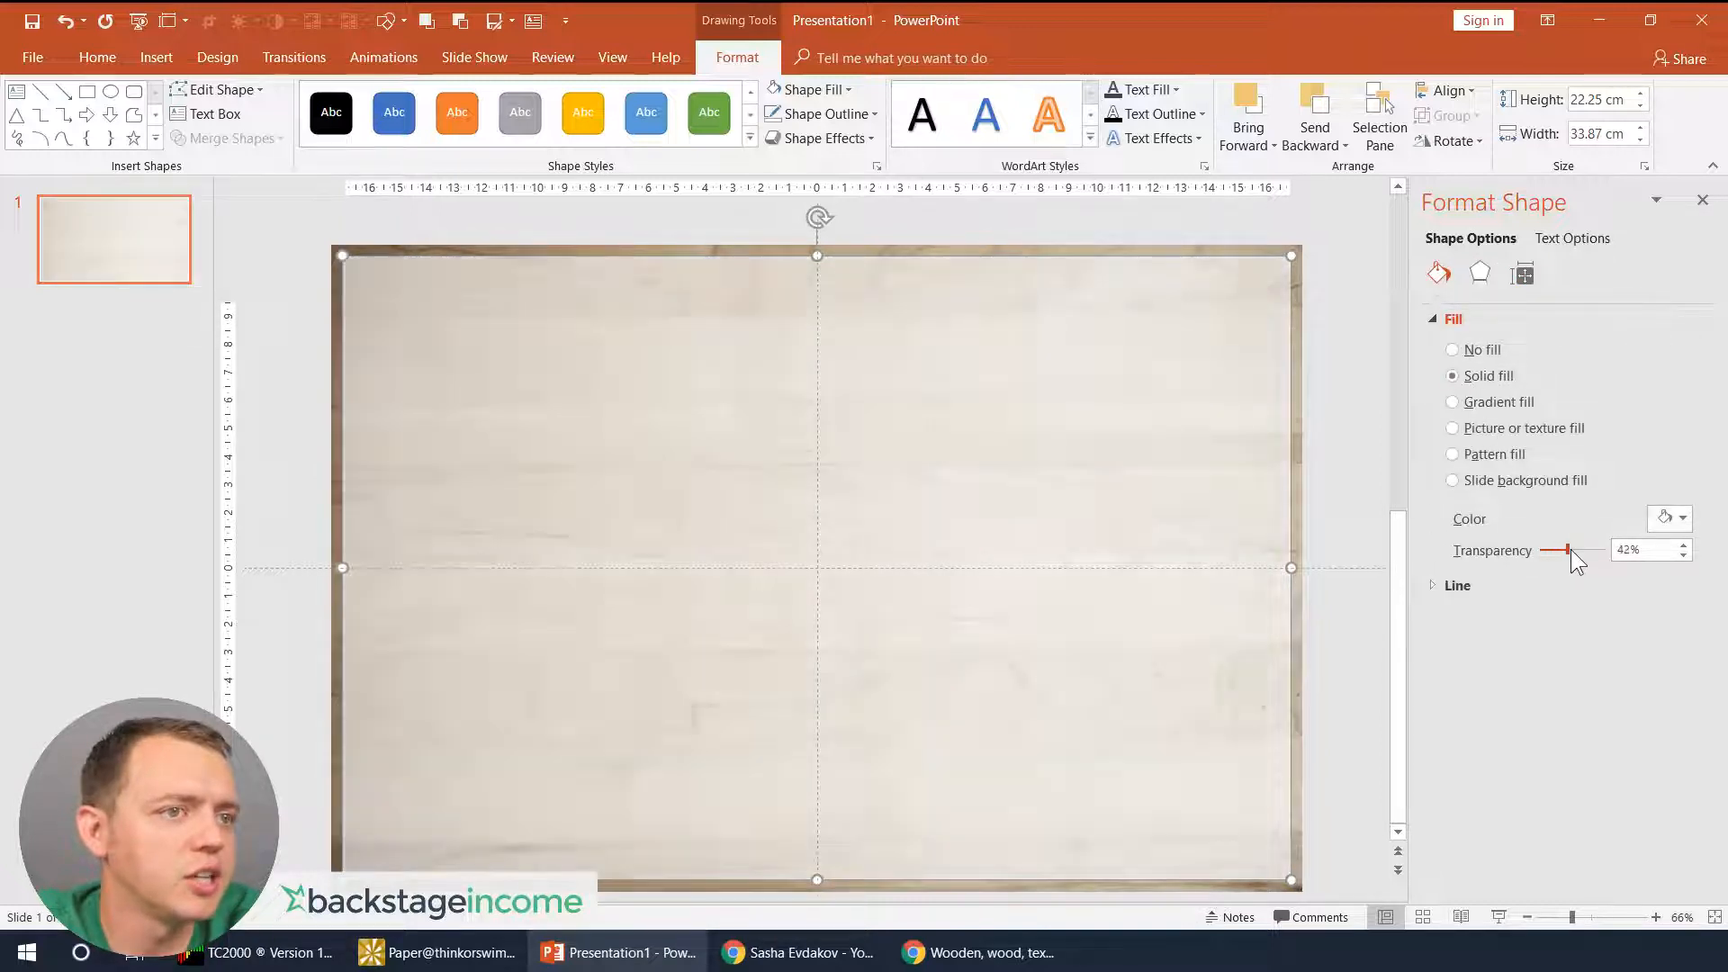
{"action": "left_click_drag", "start_coordinate": [1567, 550], "coordinate": [1559, 550]}
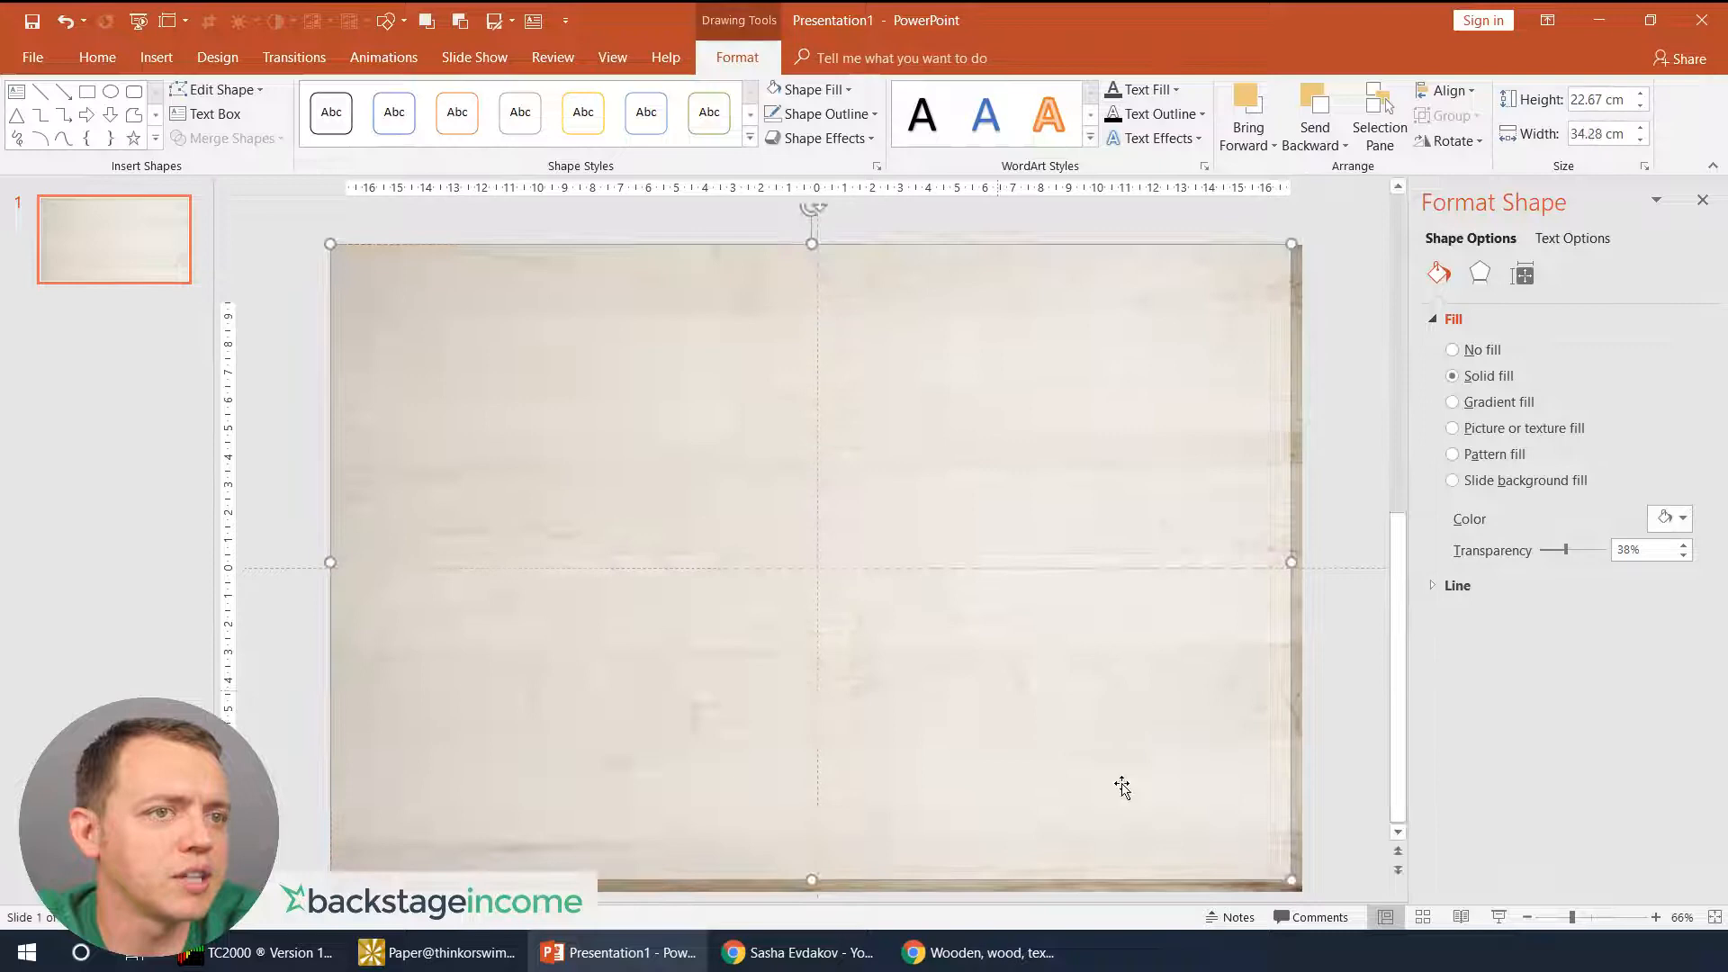
{"action": "left_click_drag", "start_coordinate": [1291, 880], "coordinate": [1305, 882]}
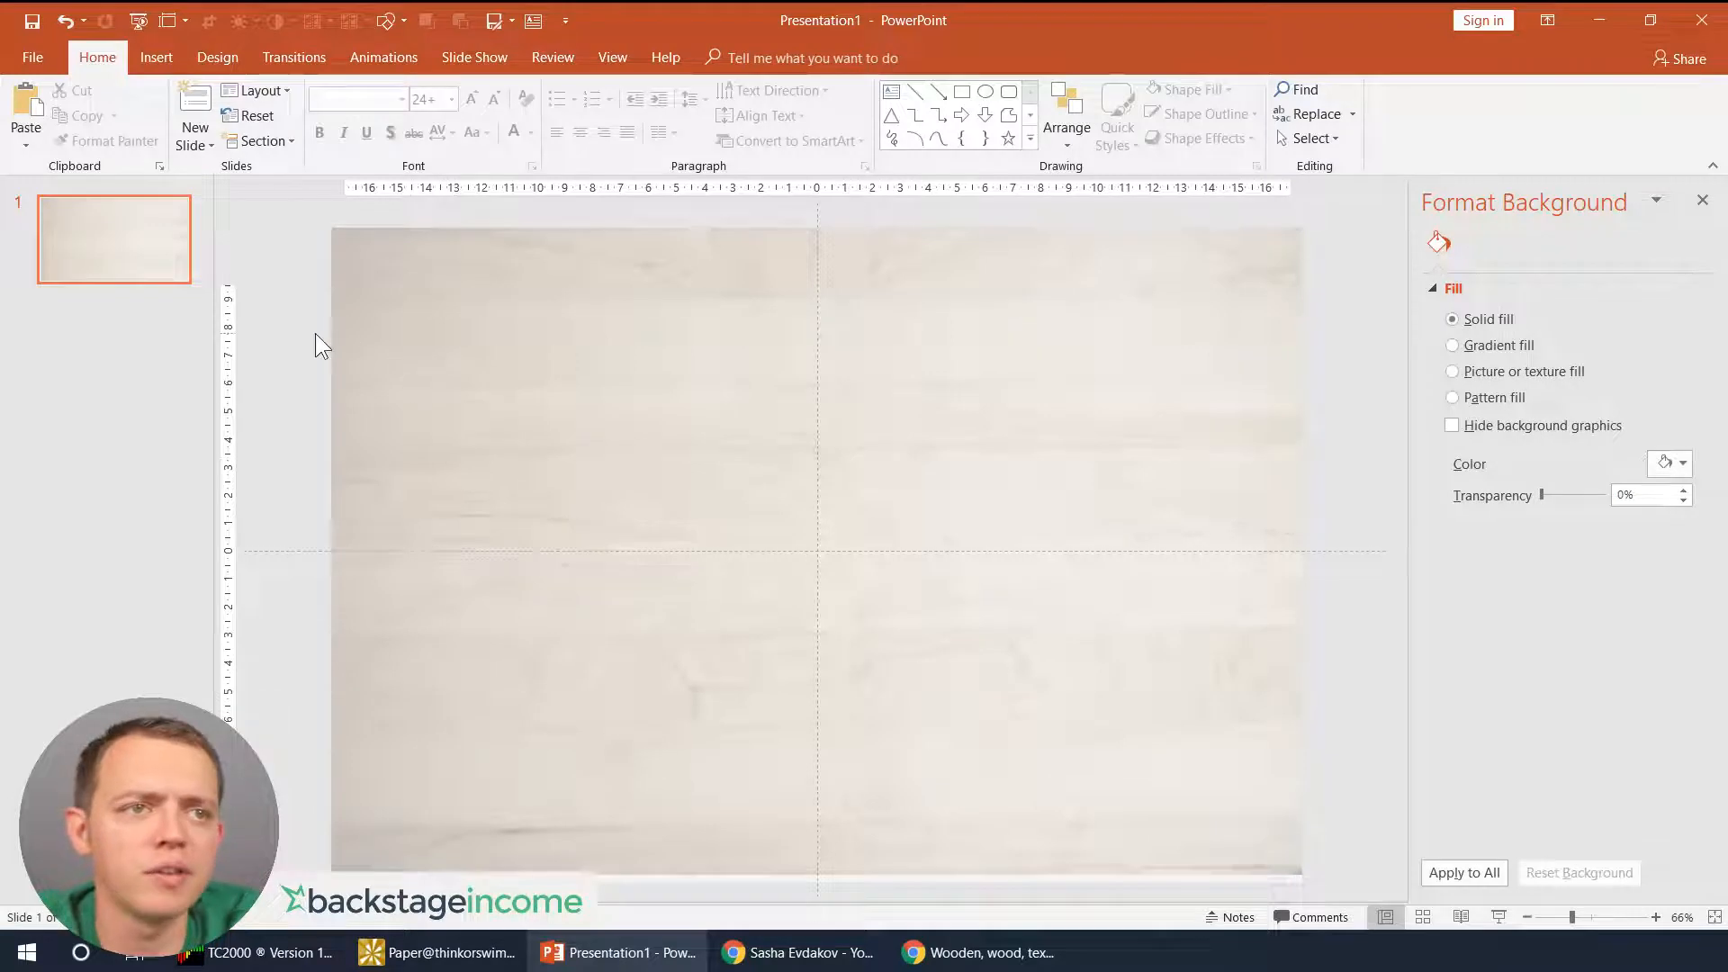
{"action": "left_click", "coordinate": [155, 58]}
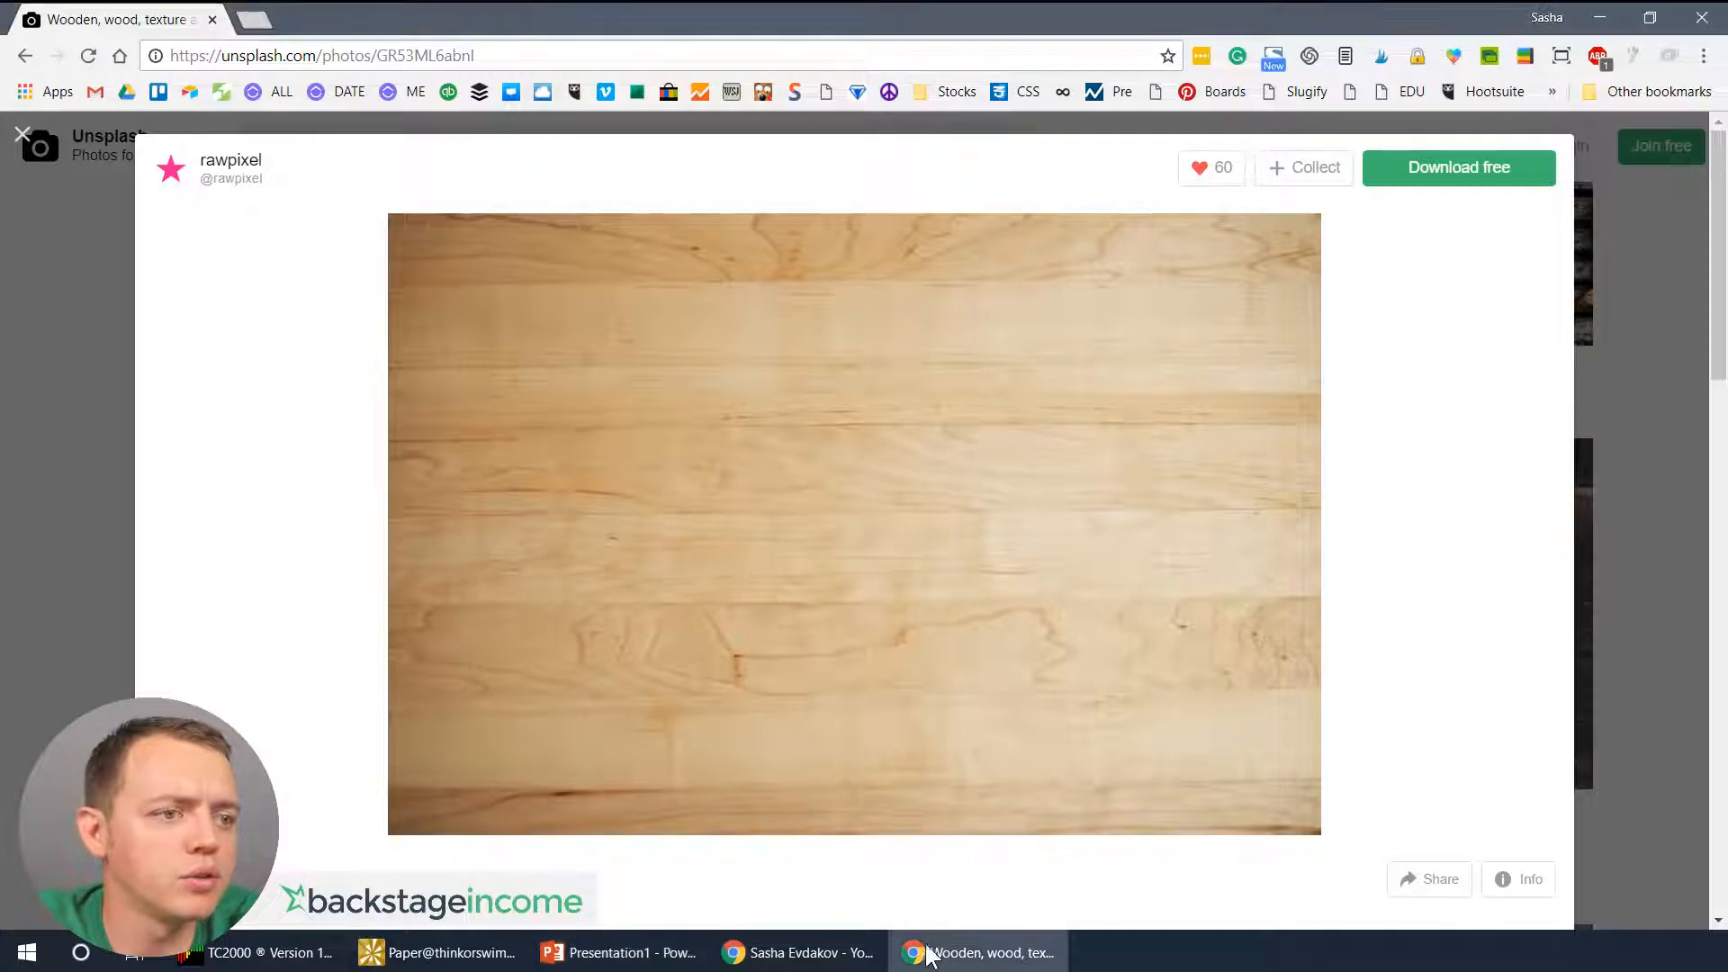
{"action": "left_click", "coordinate": [795, 952]}
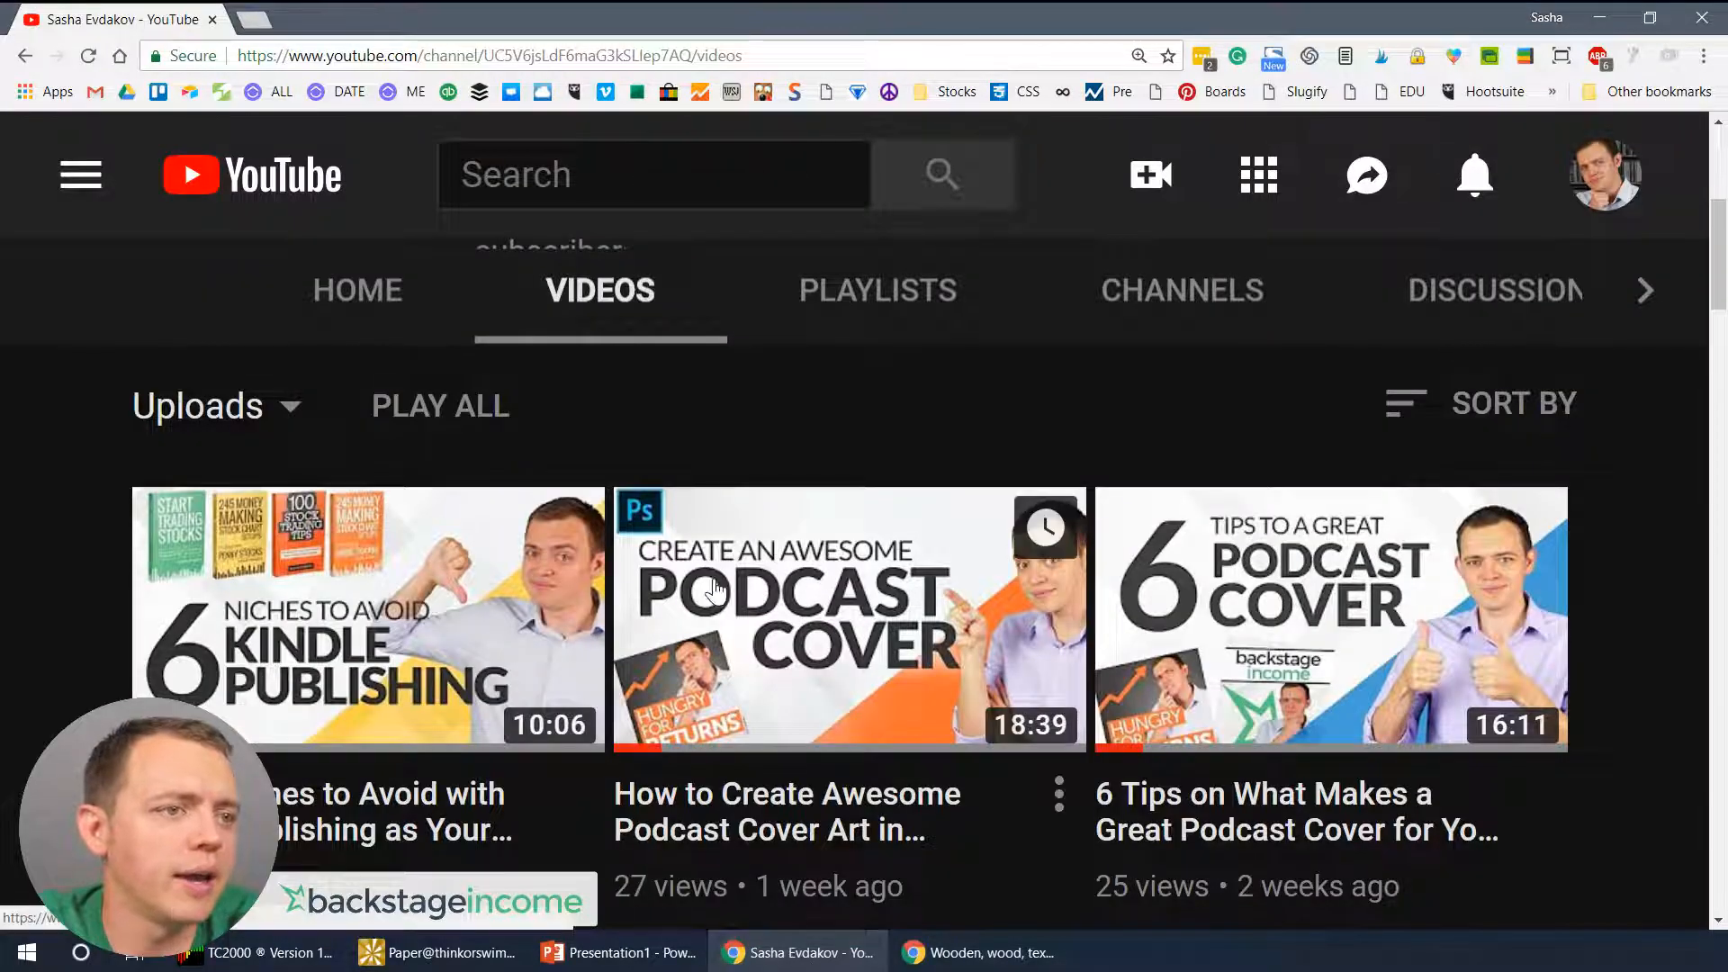
{"action": "left_click", "coordinate": [979, 952]}
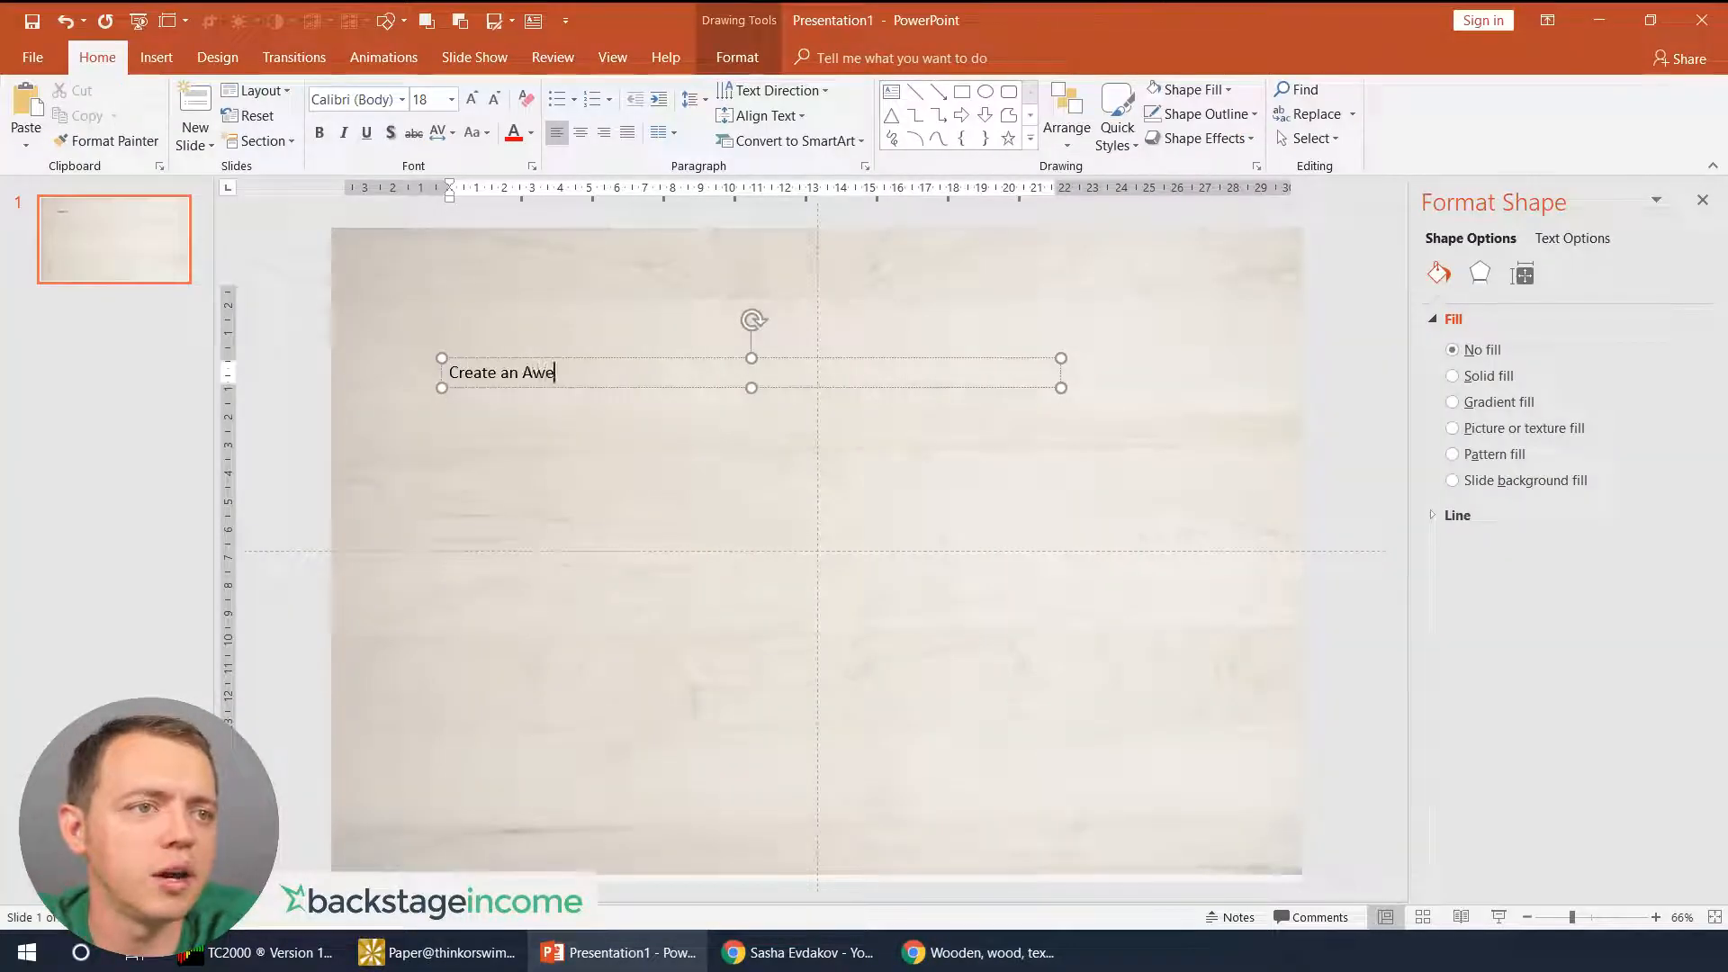
- Finish typing the heading, make it UPPERCASE and set the font to Lato
{"action": "type", "text": "some"}
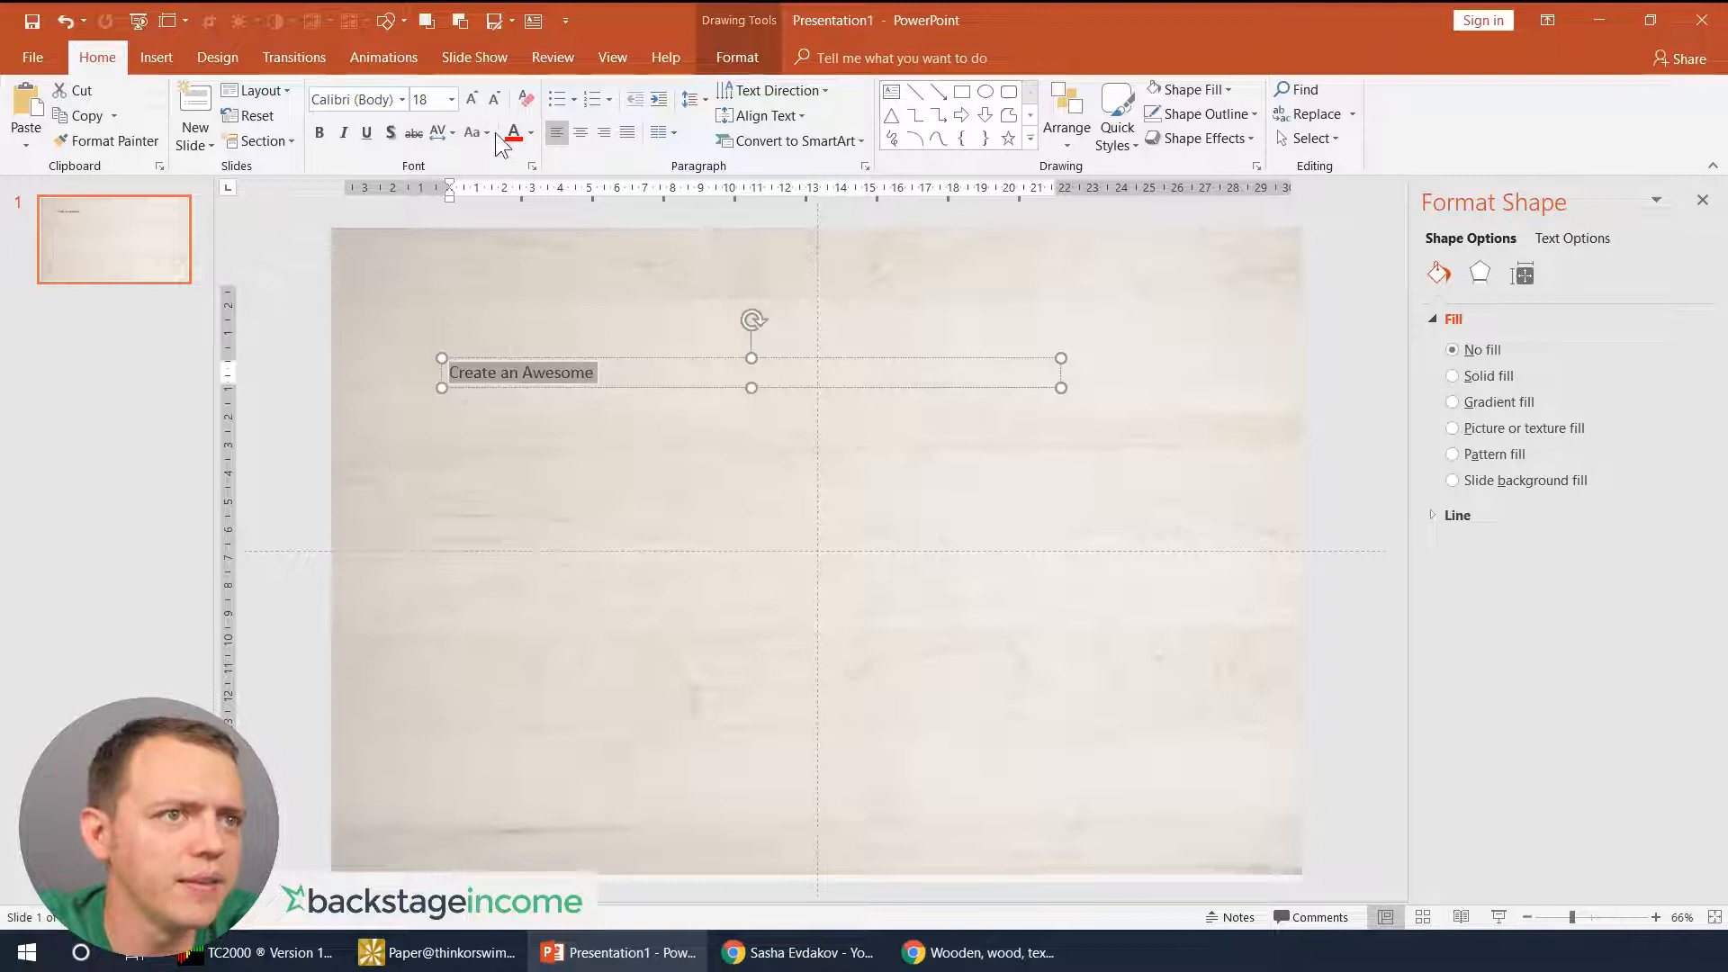
{"action": "left_click", "coordinate": [475, 132]}
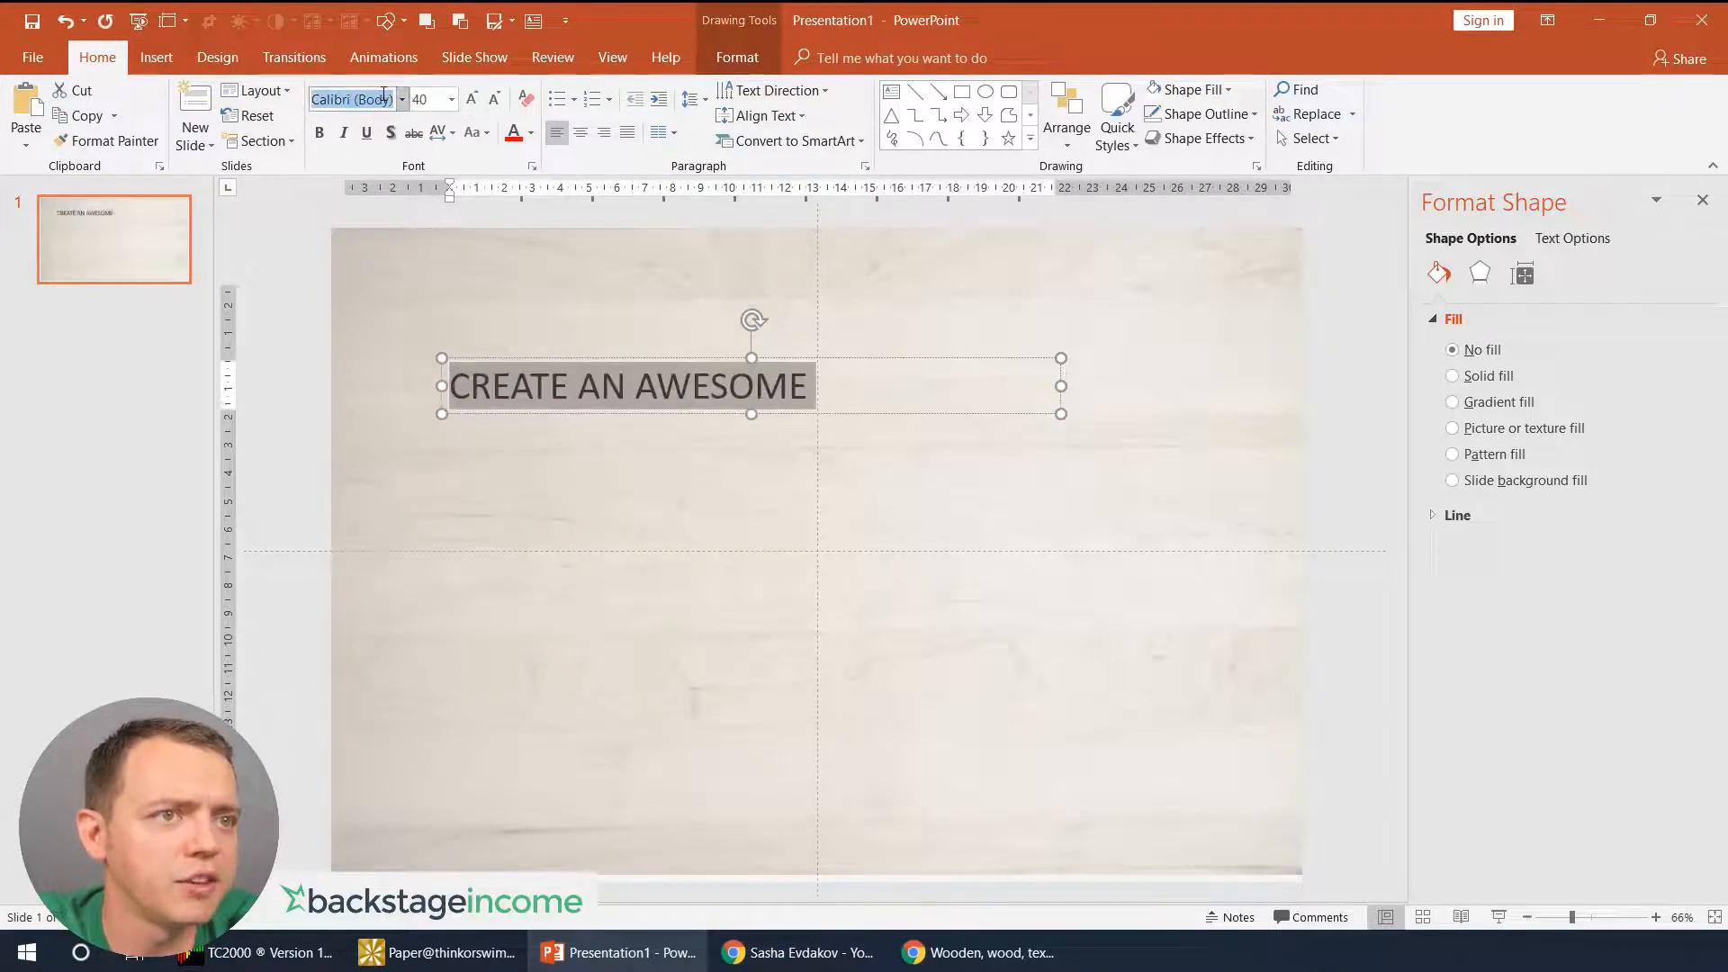
{"action": "type", "text": "Lato"}
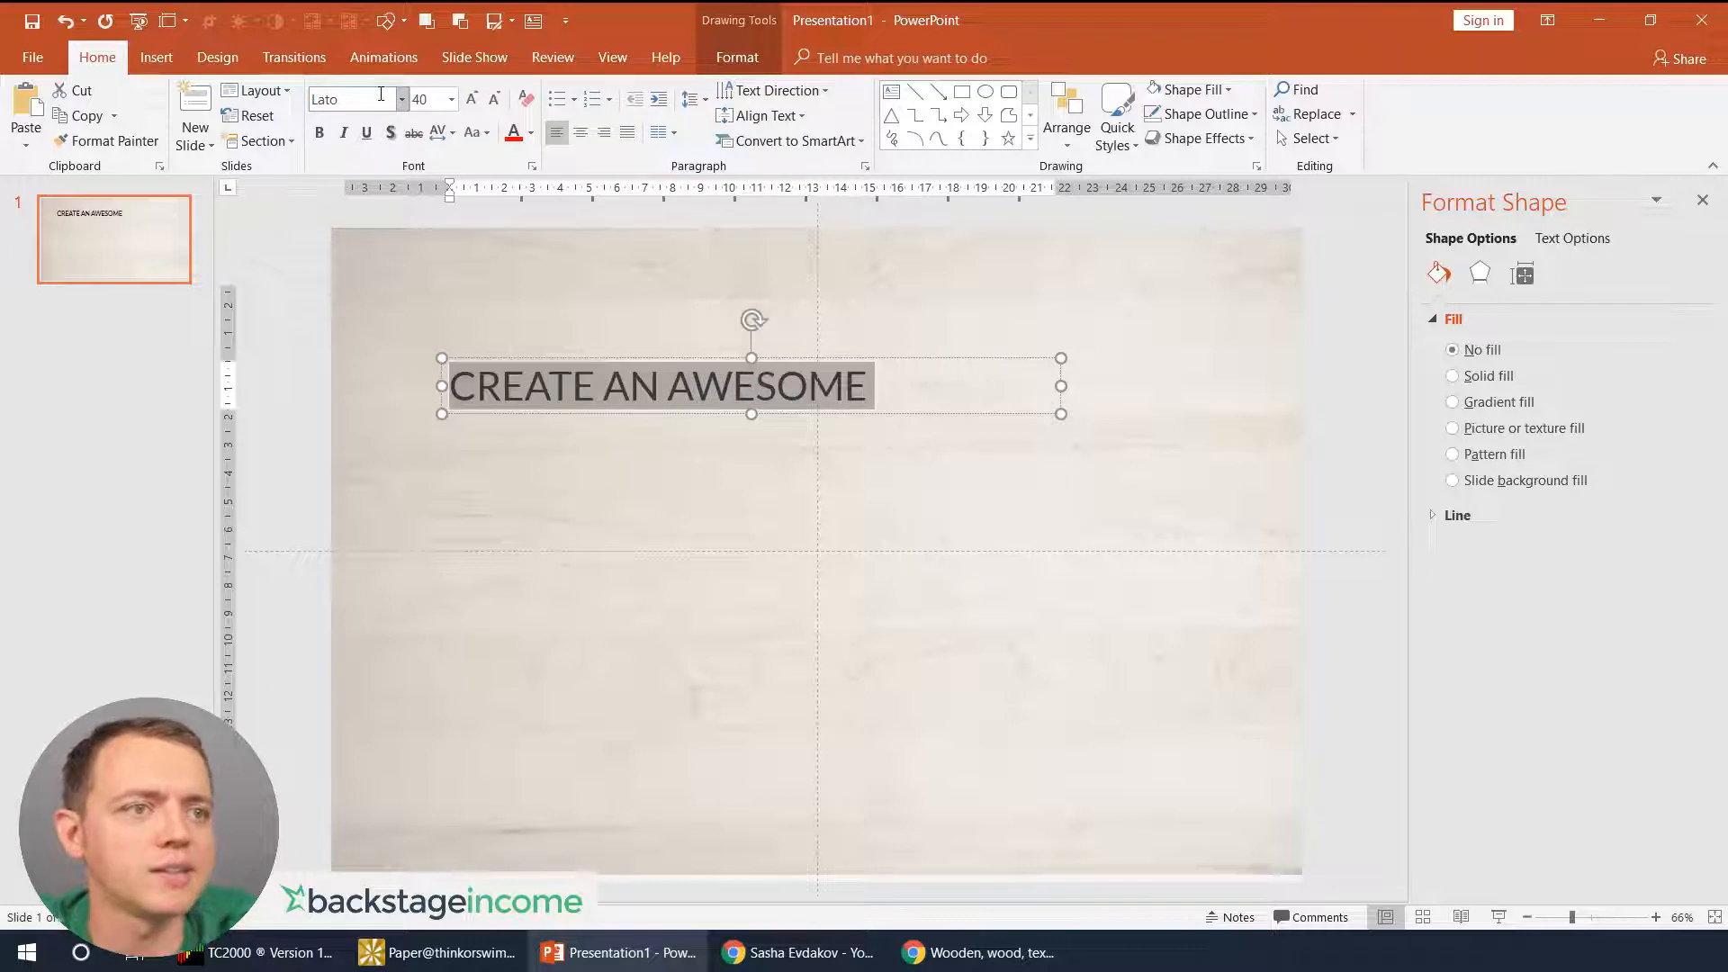
- Give the heading Very Tight character spacing and a larger font size
{"action": "left_click", "coordinate": [437, 132]}
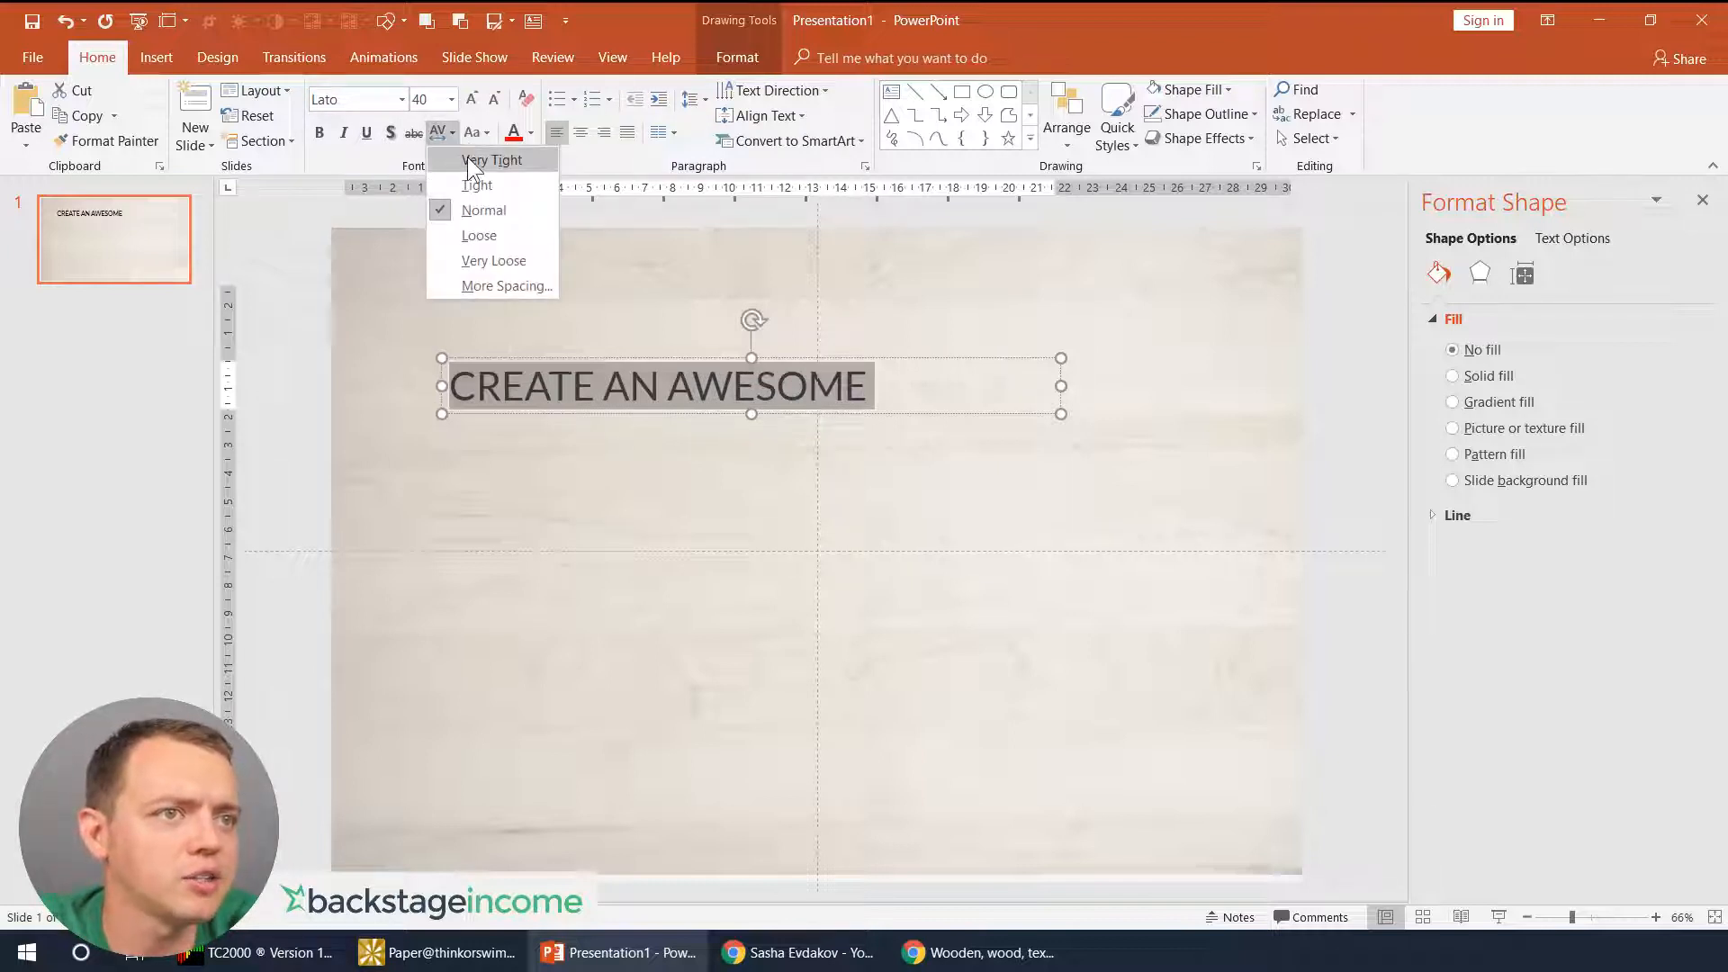
{"action": "left_click", "coordinate": [490, 160]}
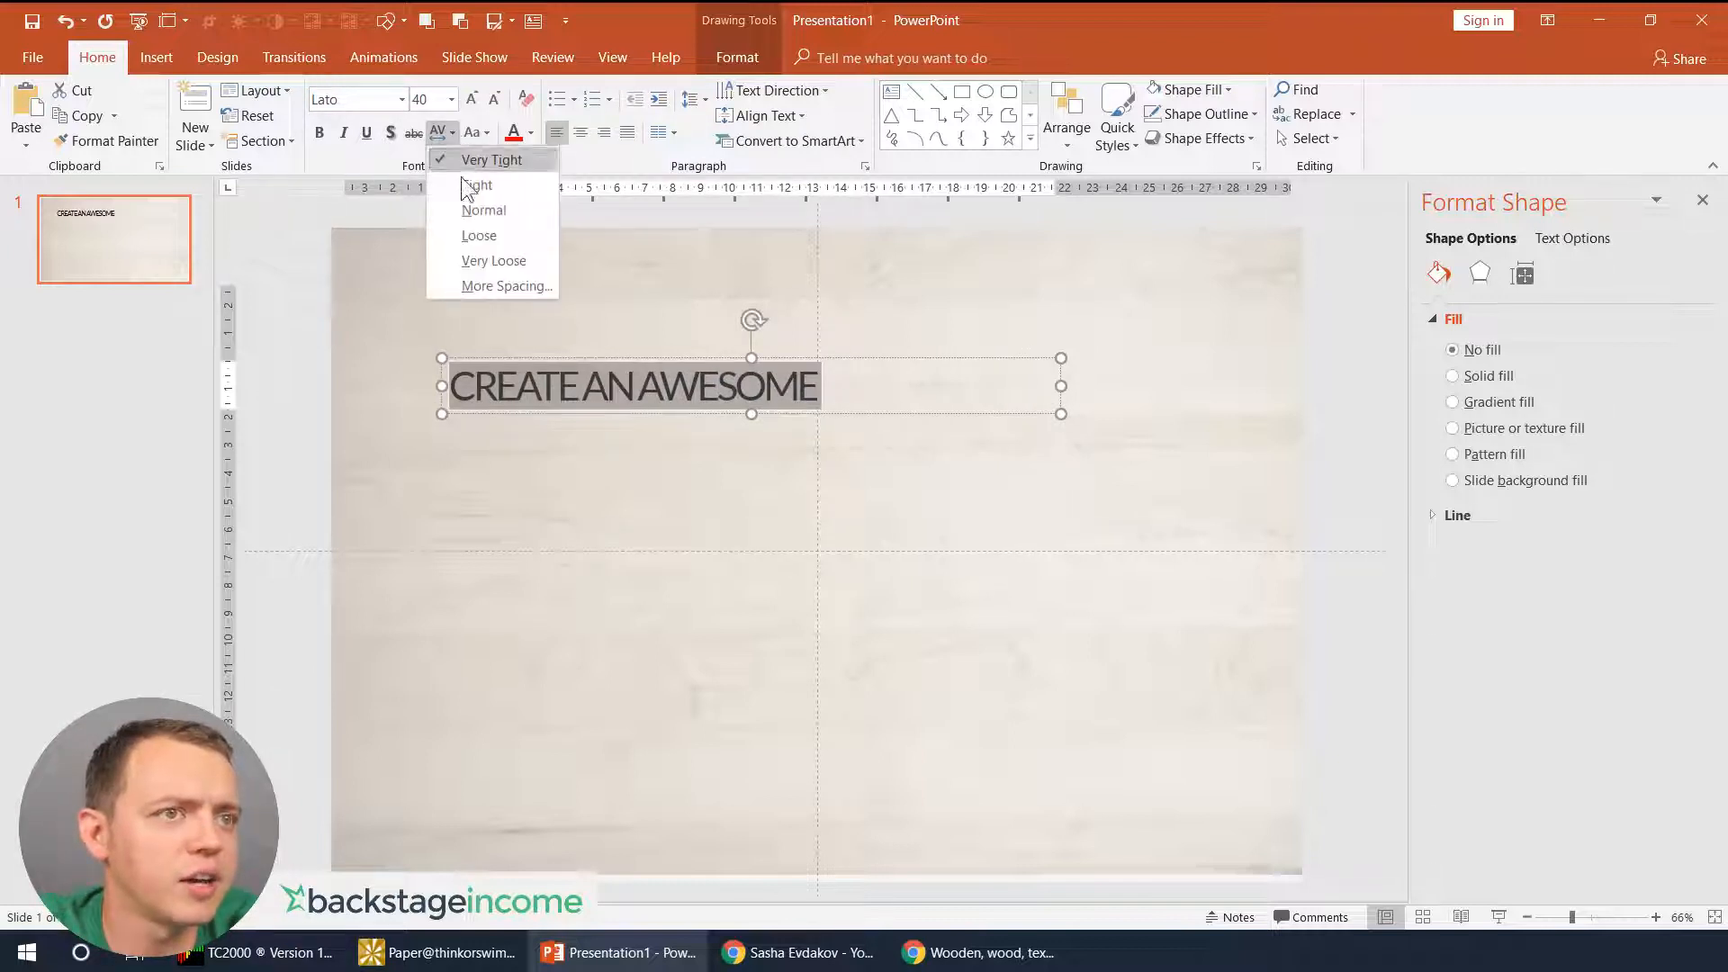
{"action": "left_click", "coordinate": [471, 99]}
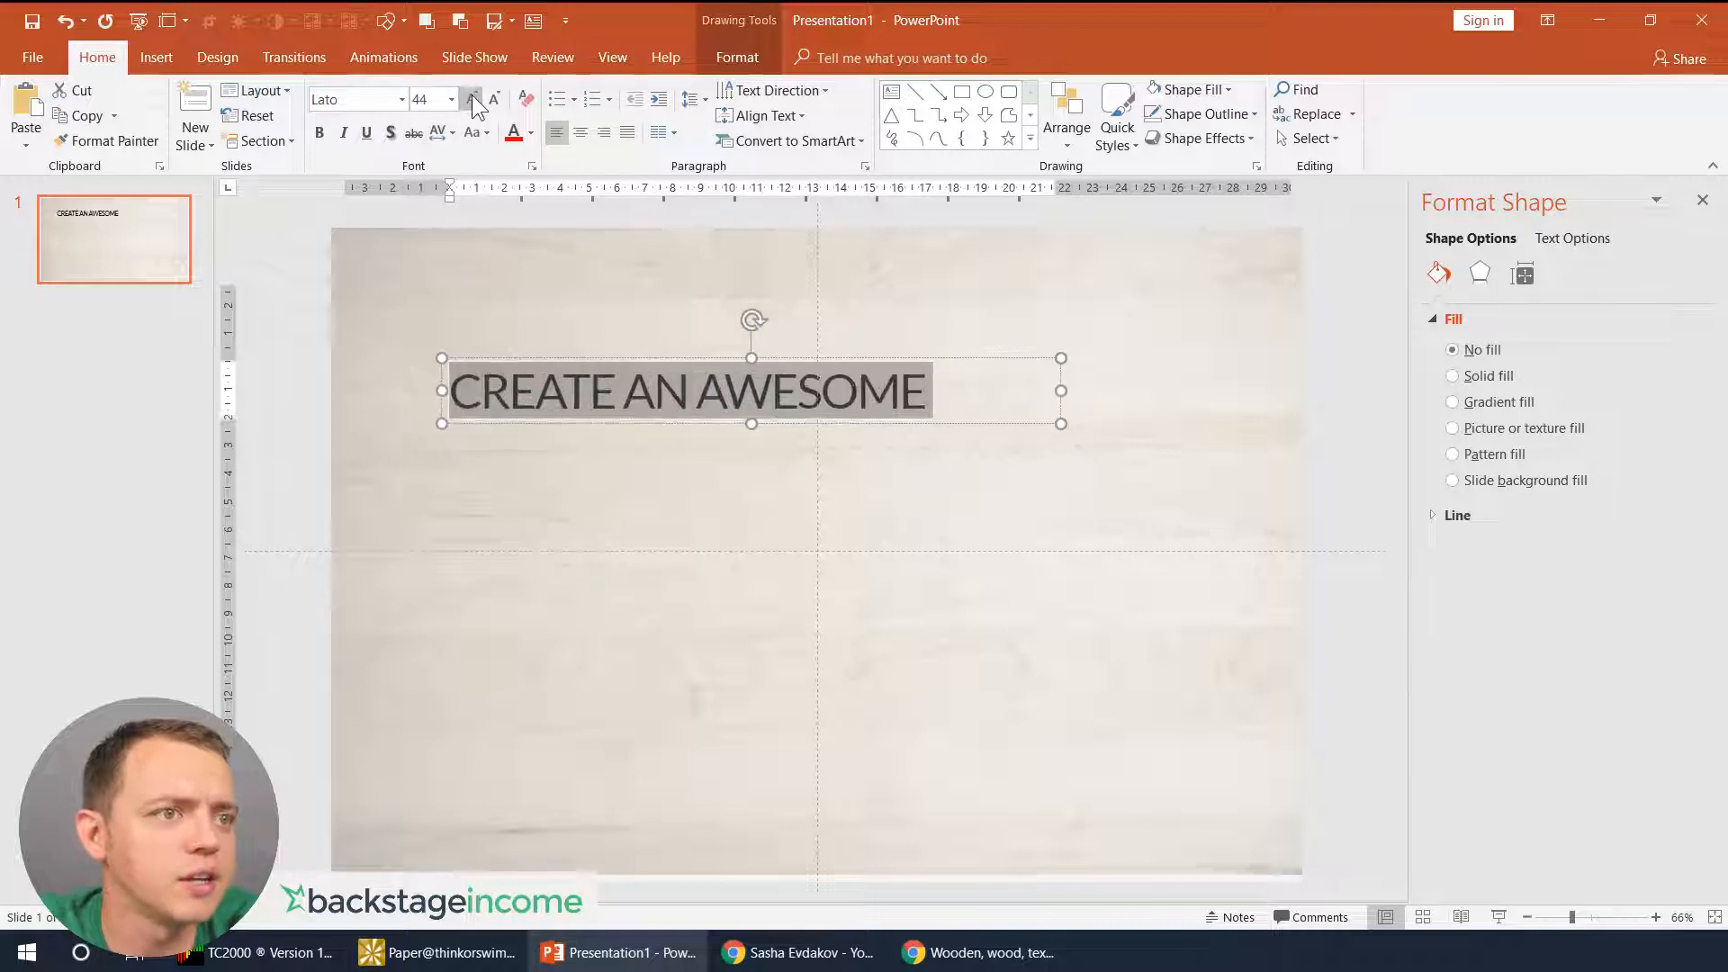
{"action": "left_click", "coordinate": [470, 99]}
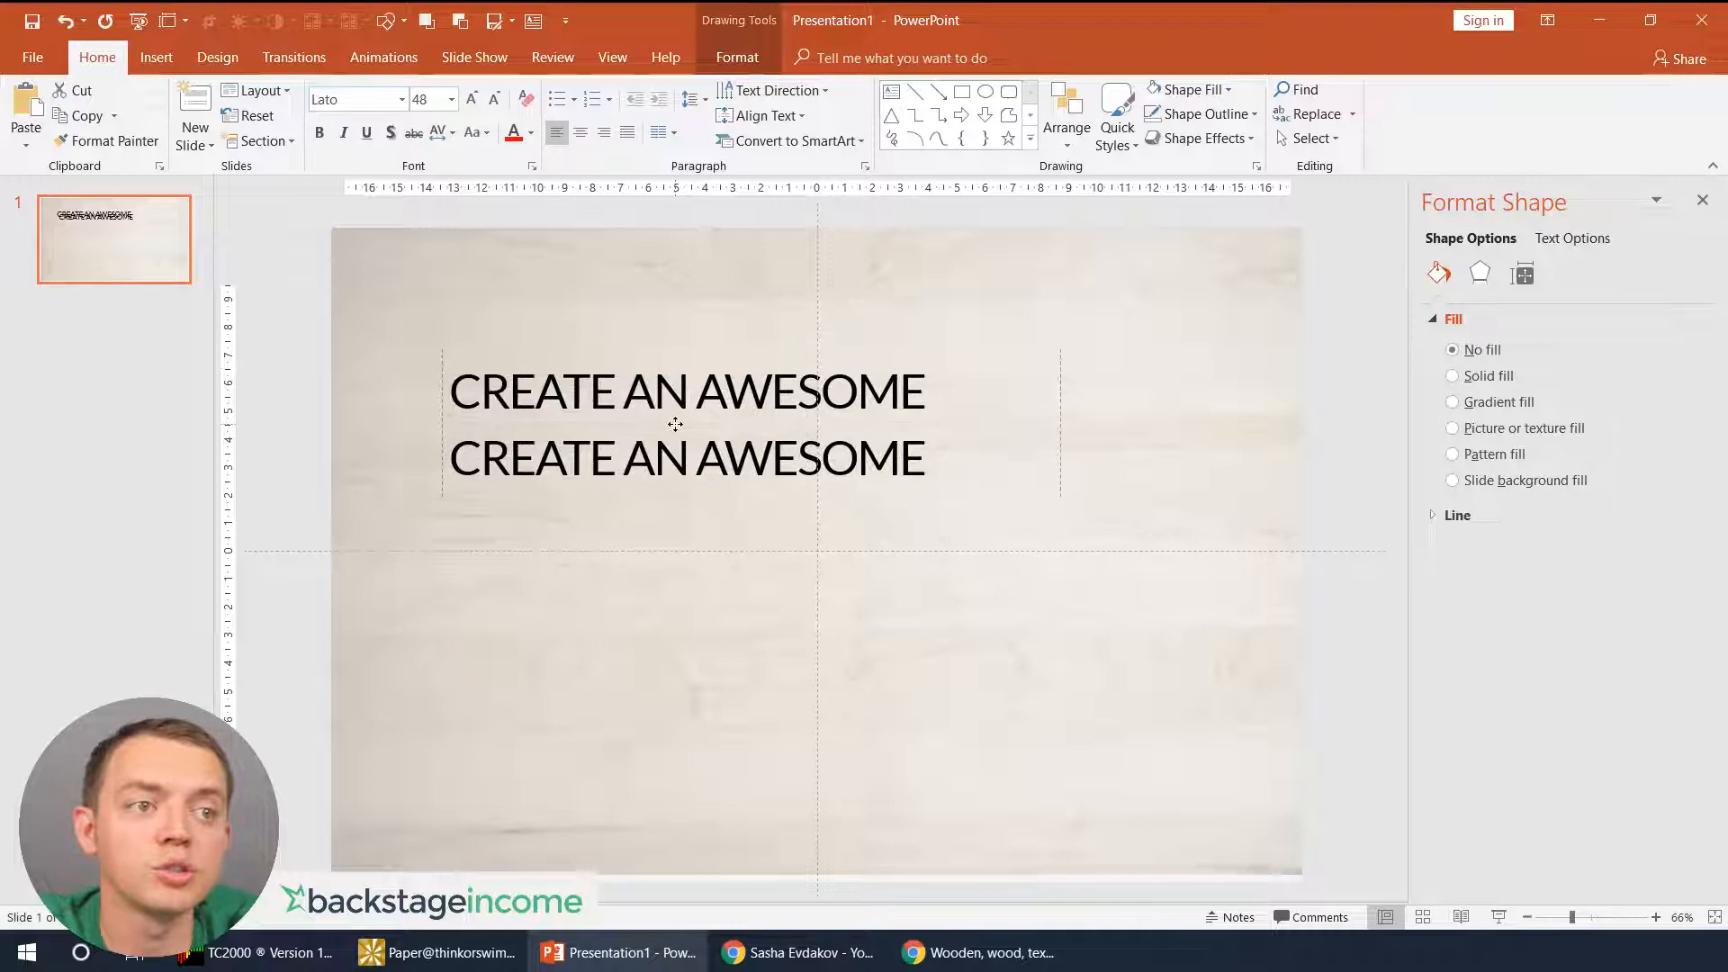
- Type PODCAST in the duplicated box and set it in Lato Black
{"action": "type", "text": "PODCAST"}
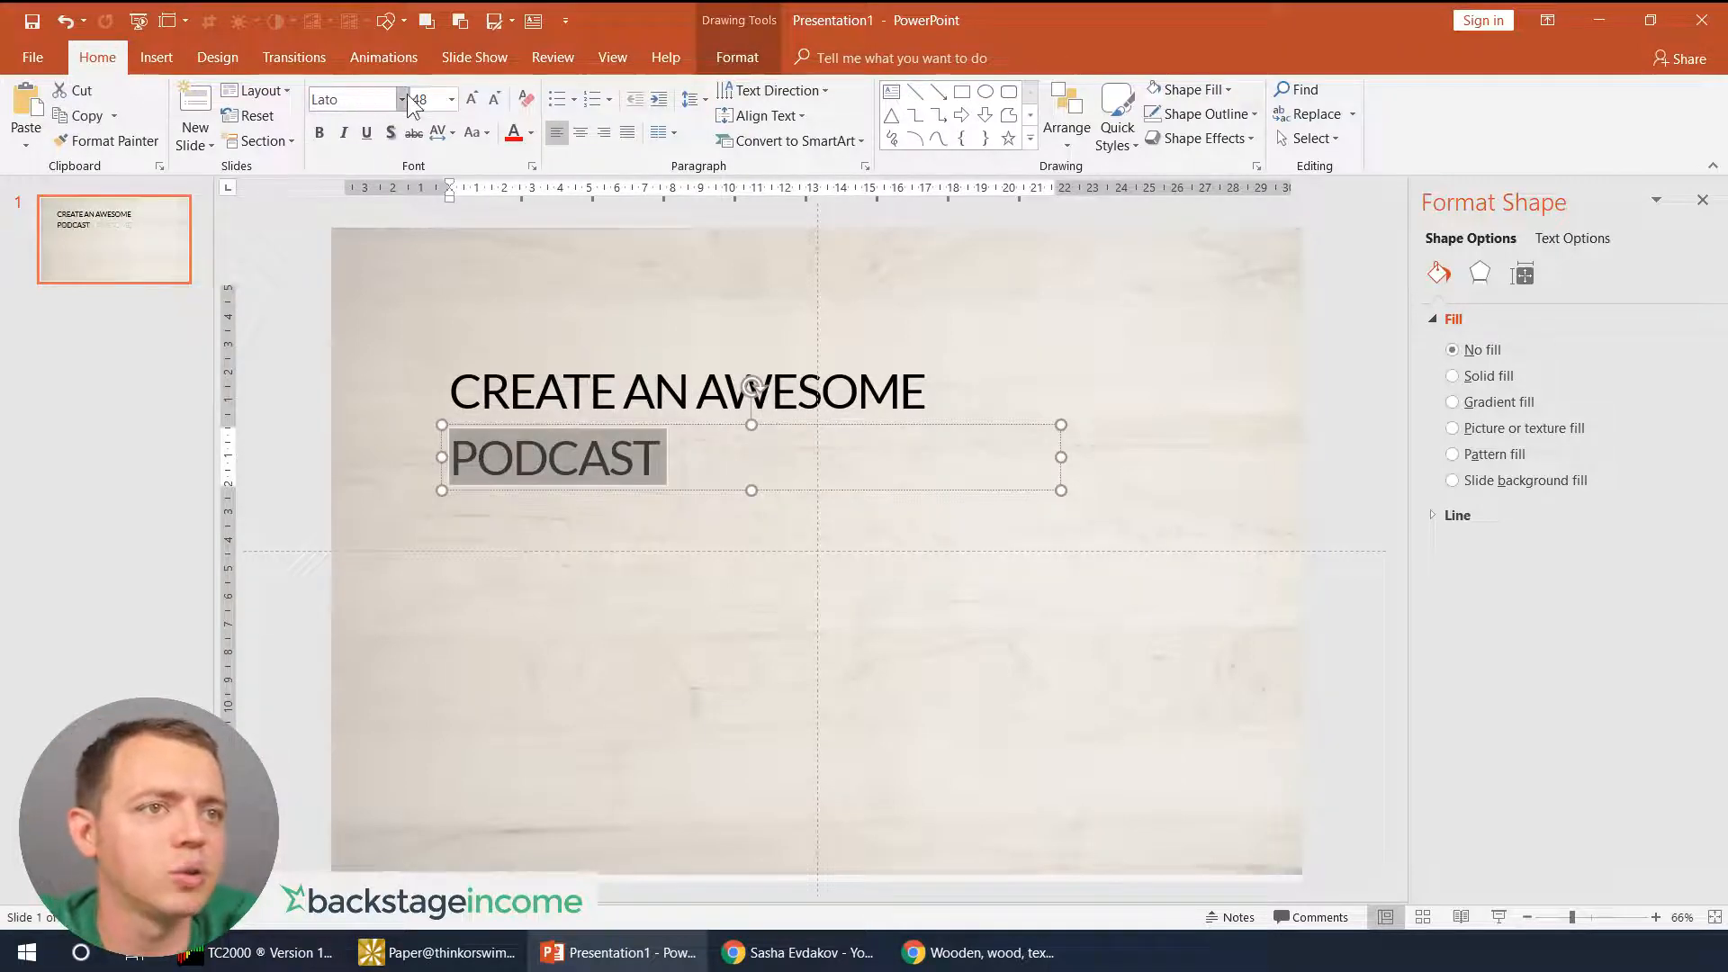
{"action": "left_click", "coordinate": [403, 99]}
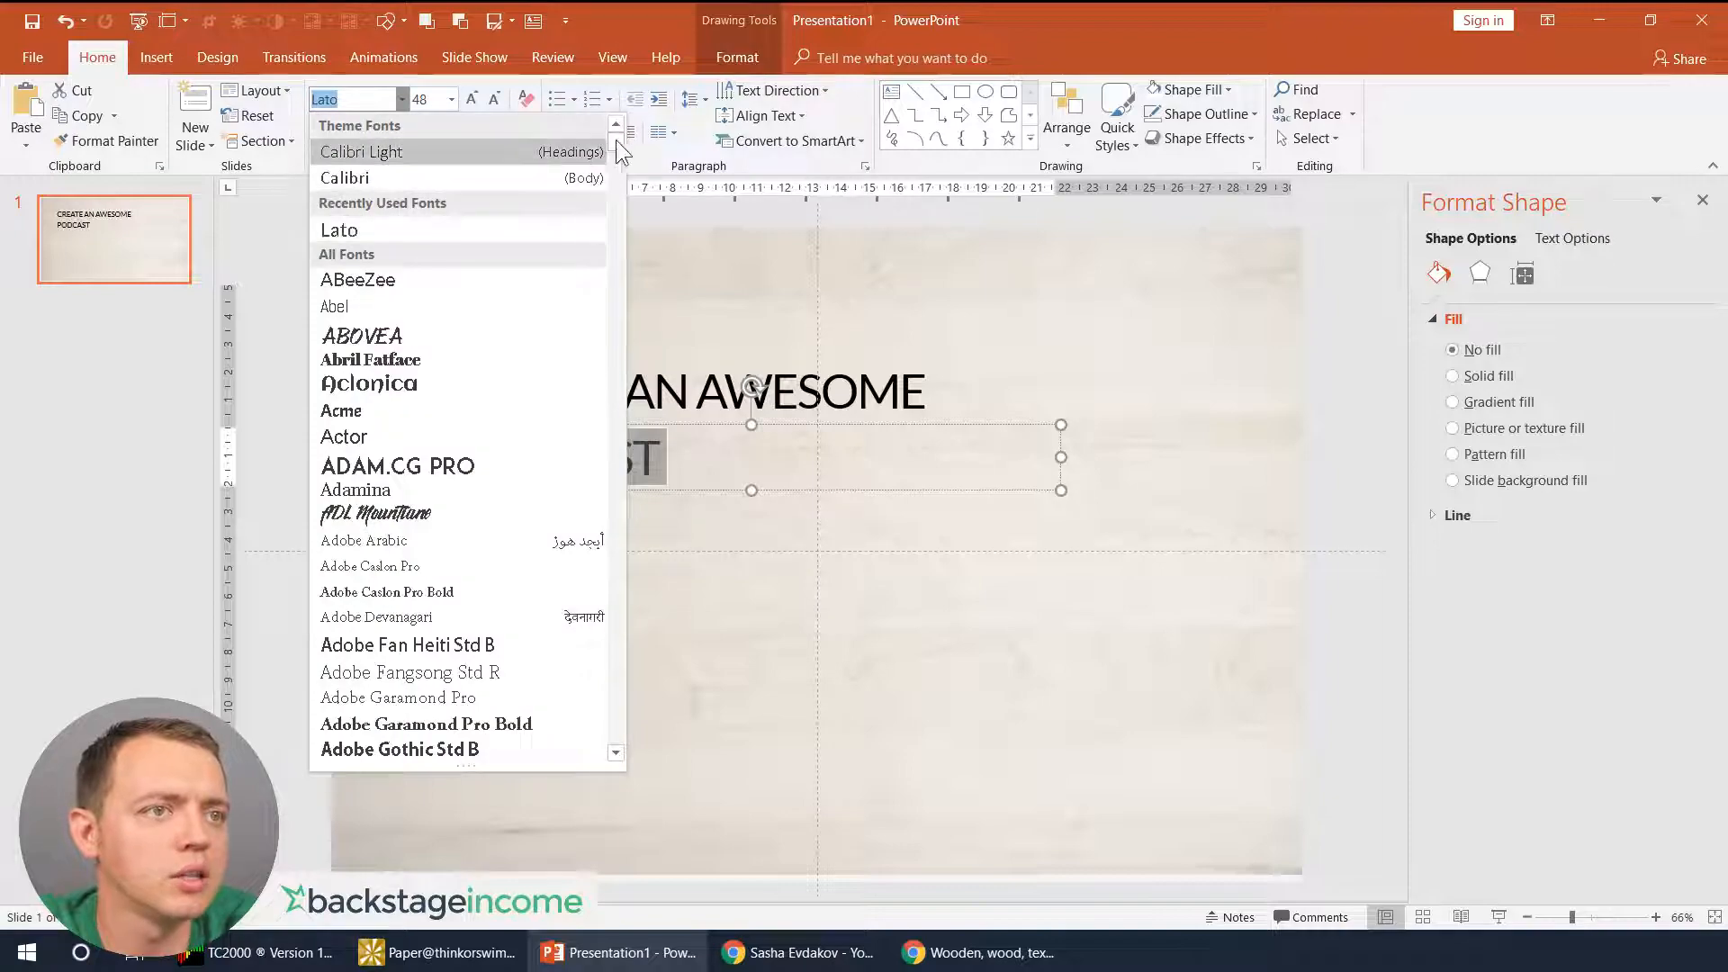
{"action": "scroll", "scroll_direction": "down", "scroll_amount": 3}
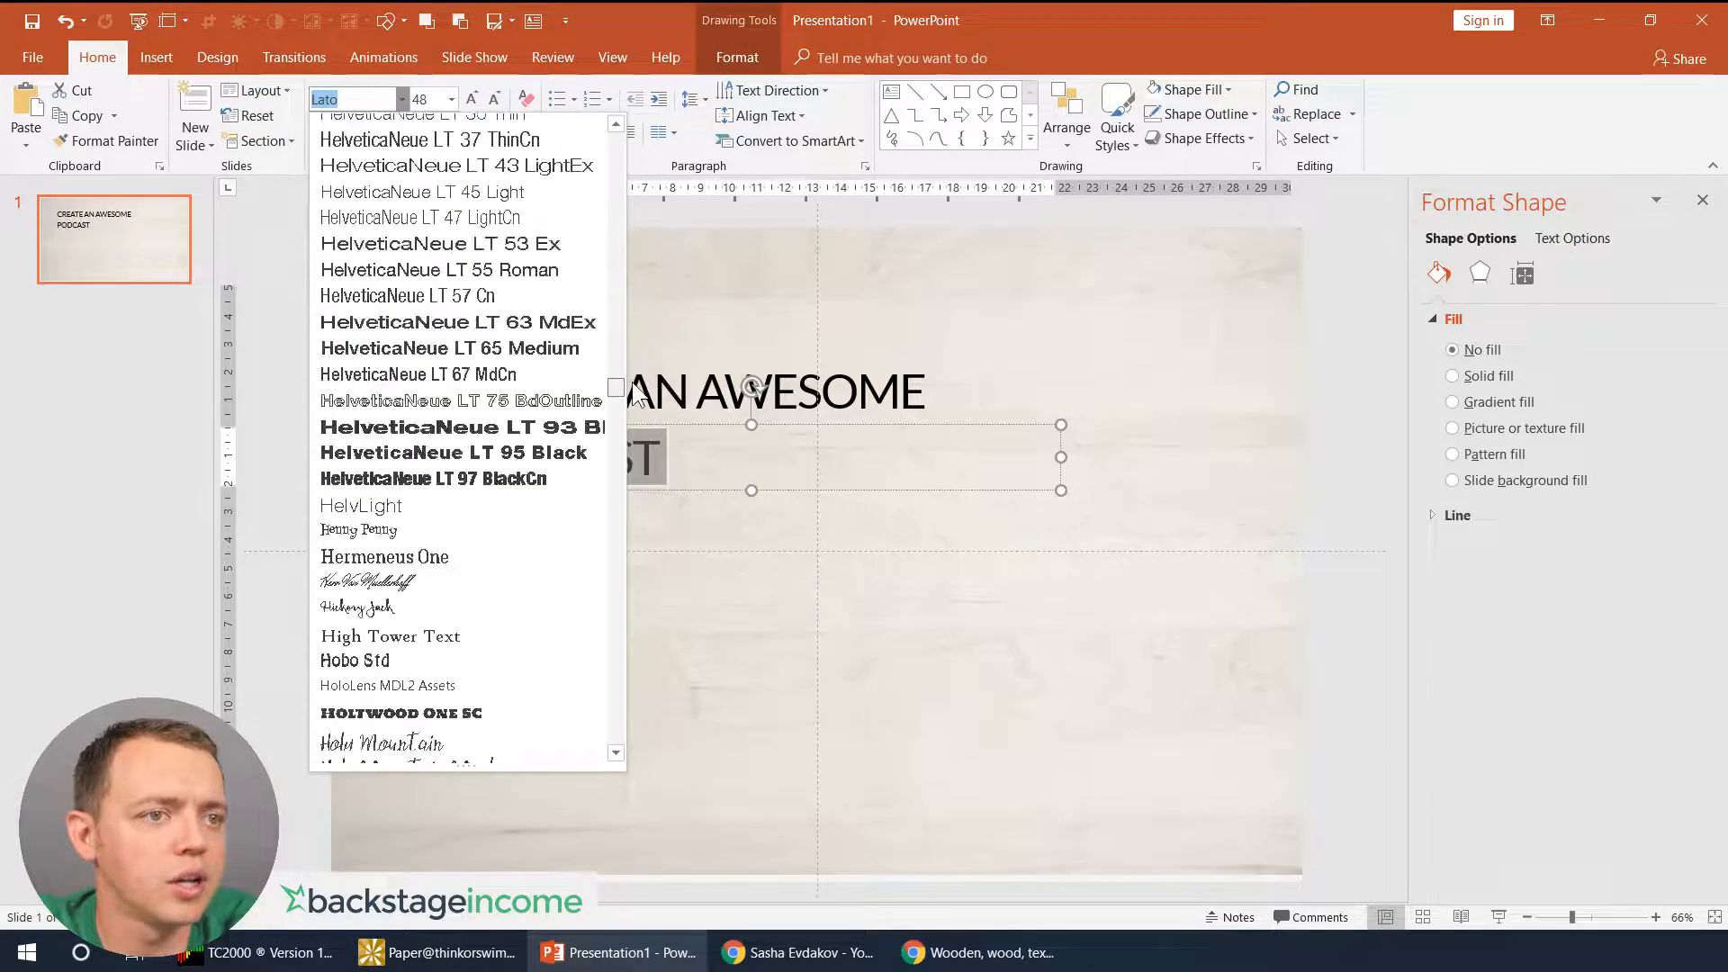
{"action": "scroll", "scroll_direction": "down", "scroll_amount": 3}
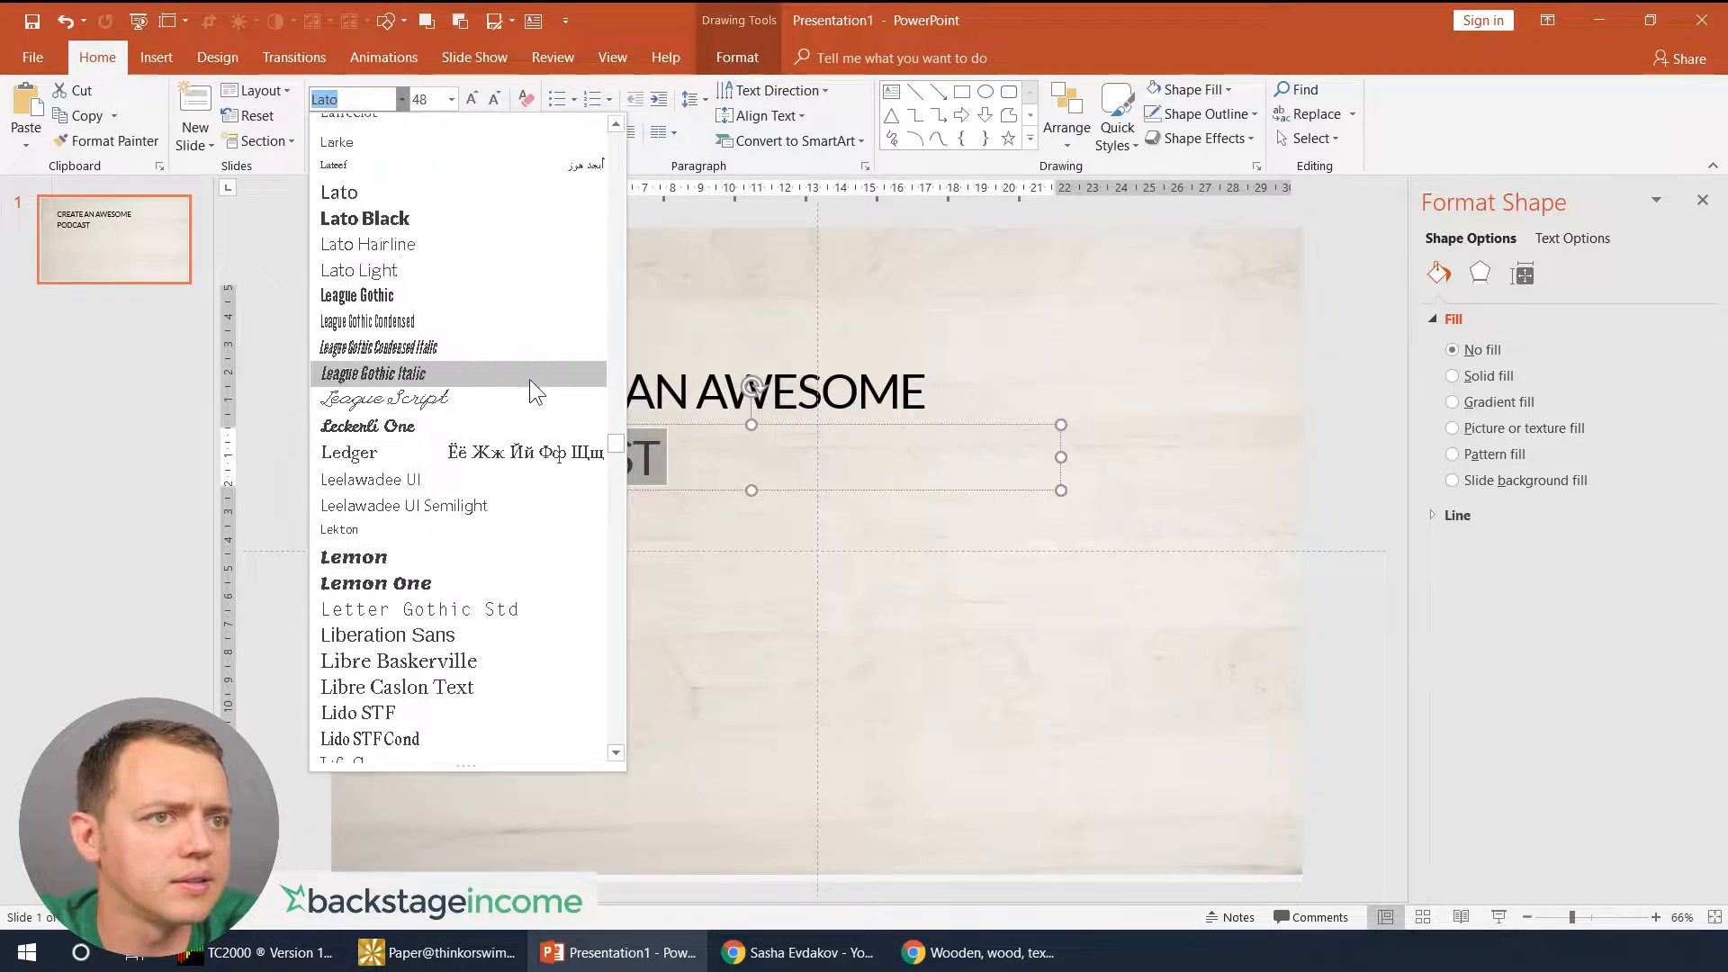
{"action": "left_click", "coordinate": [365, 217]}
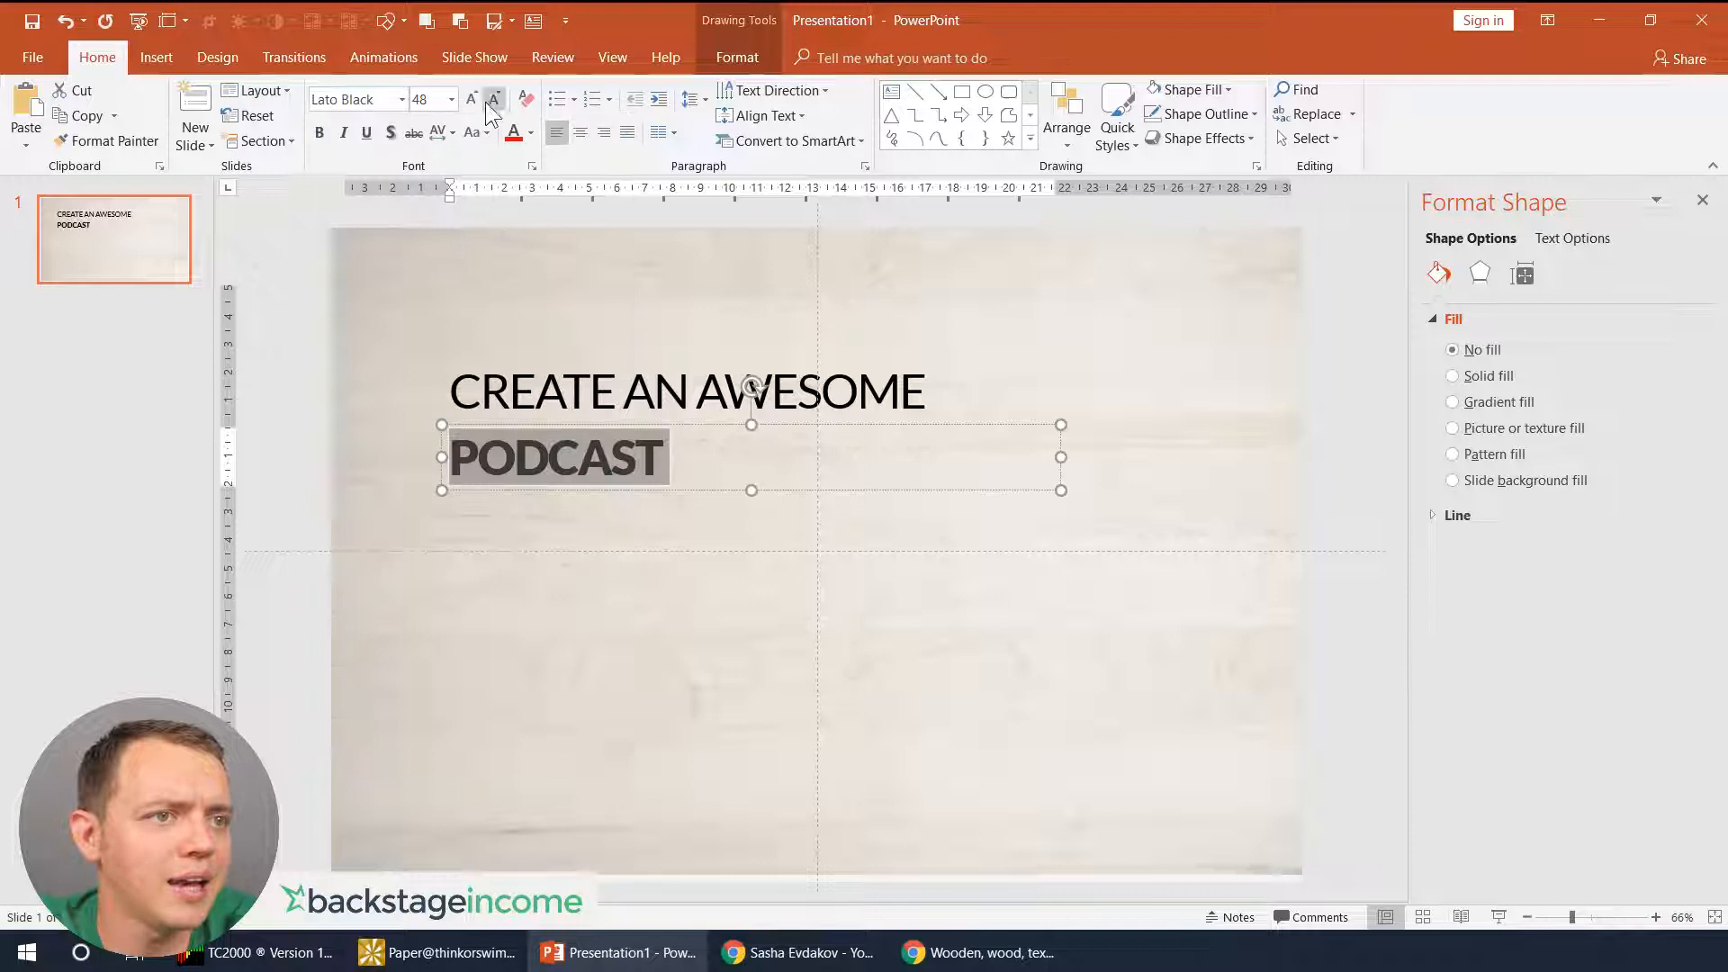
- Enlarge PODCAST several steps and select the line for copying
{"action": "left_click", "coordinate": [491, 99]}
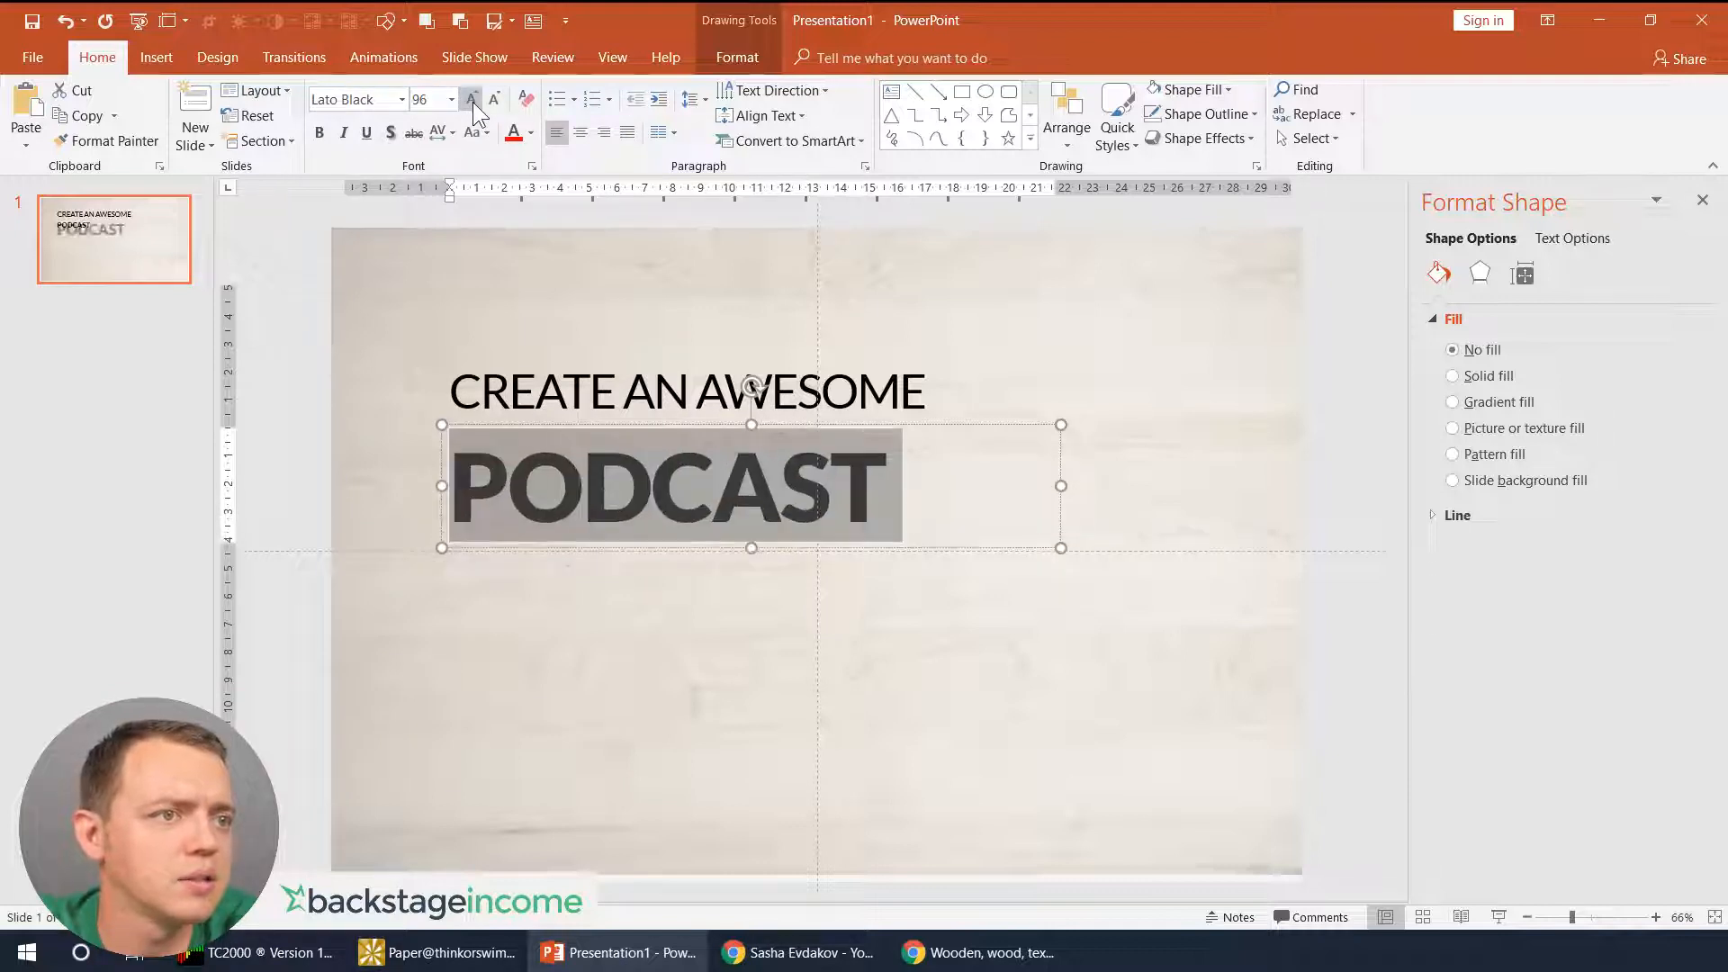
{"action": "left_click", "coordinate": [439, 131]}
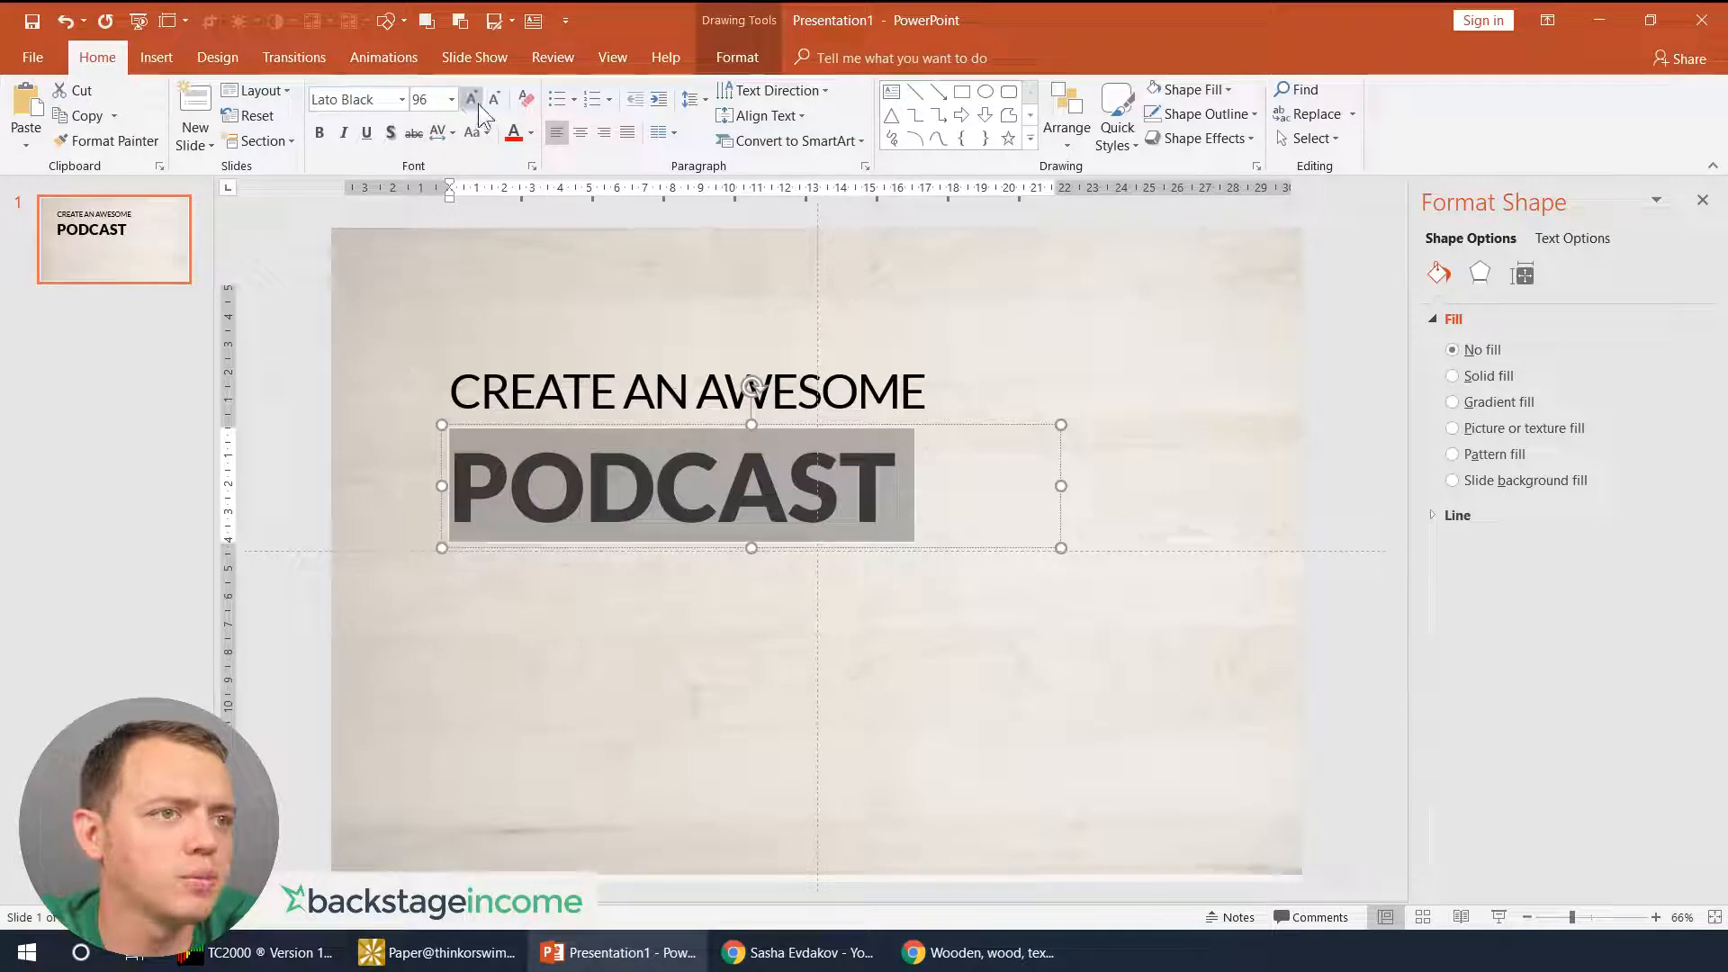
{"action": "left_click", "coordinate": [470, 99]}
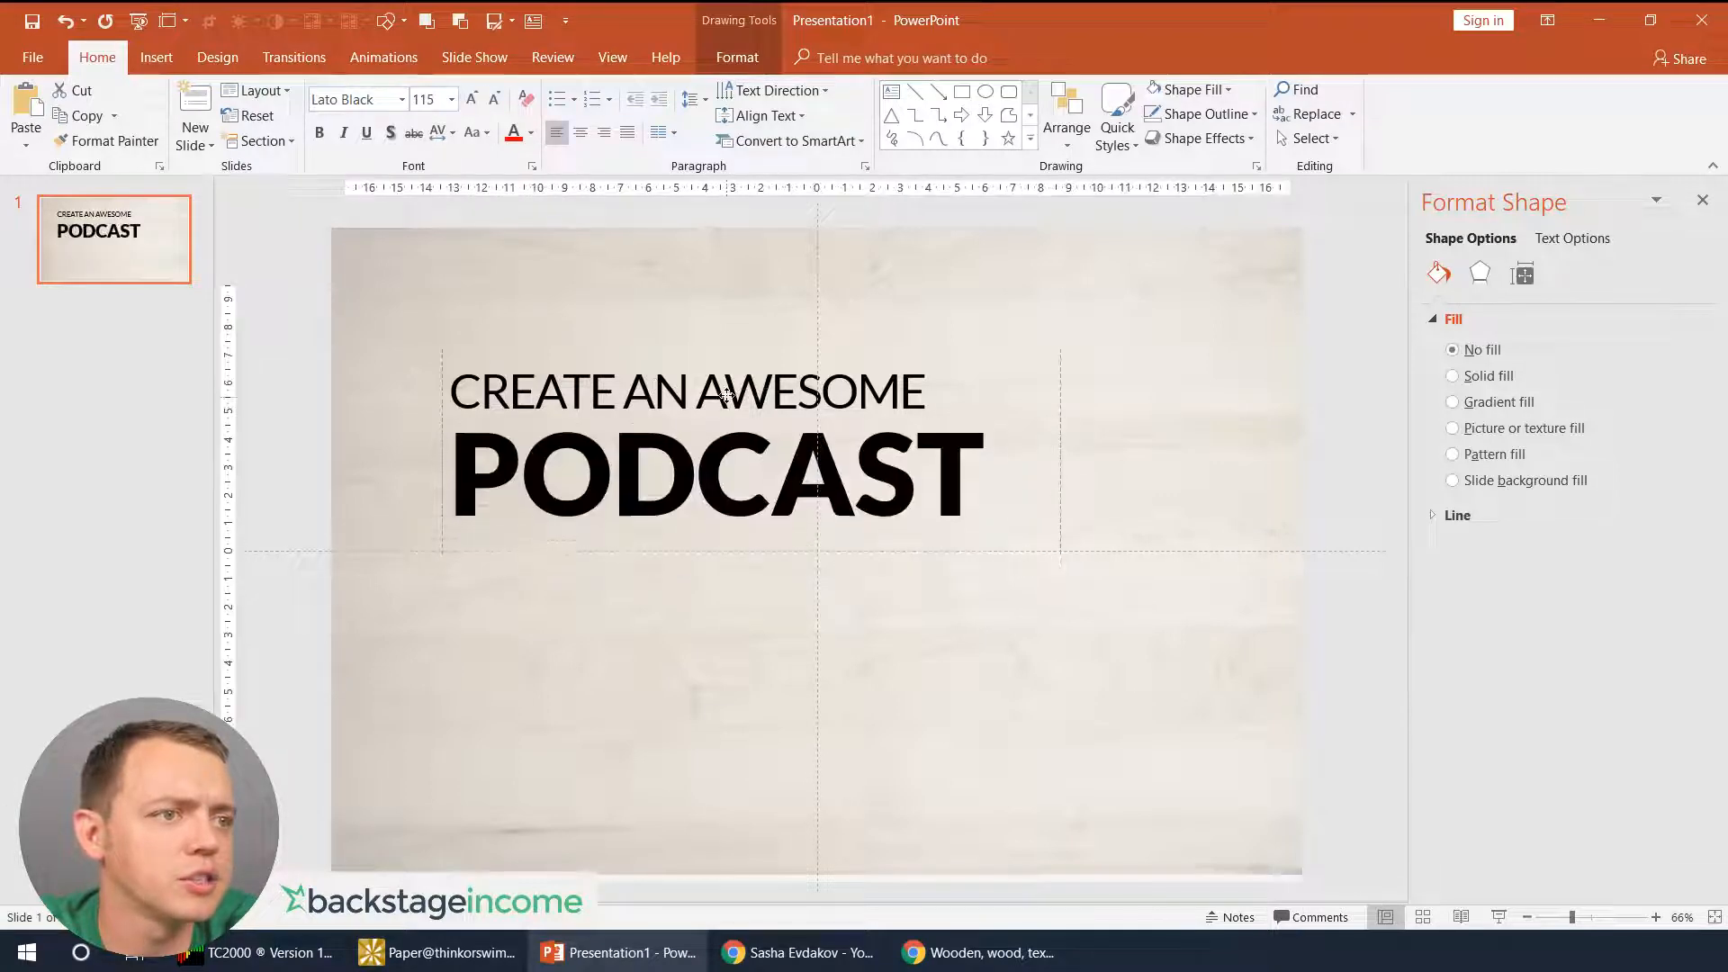
{"action": "left_click", "coordinate": [716, 474]}
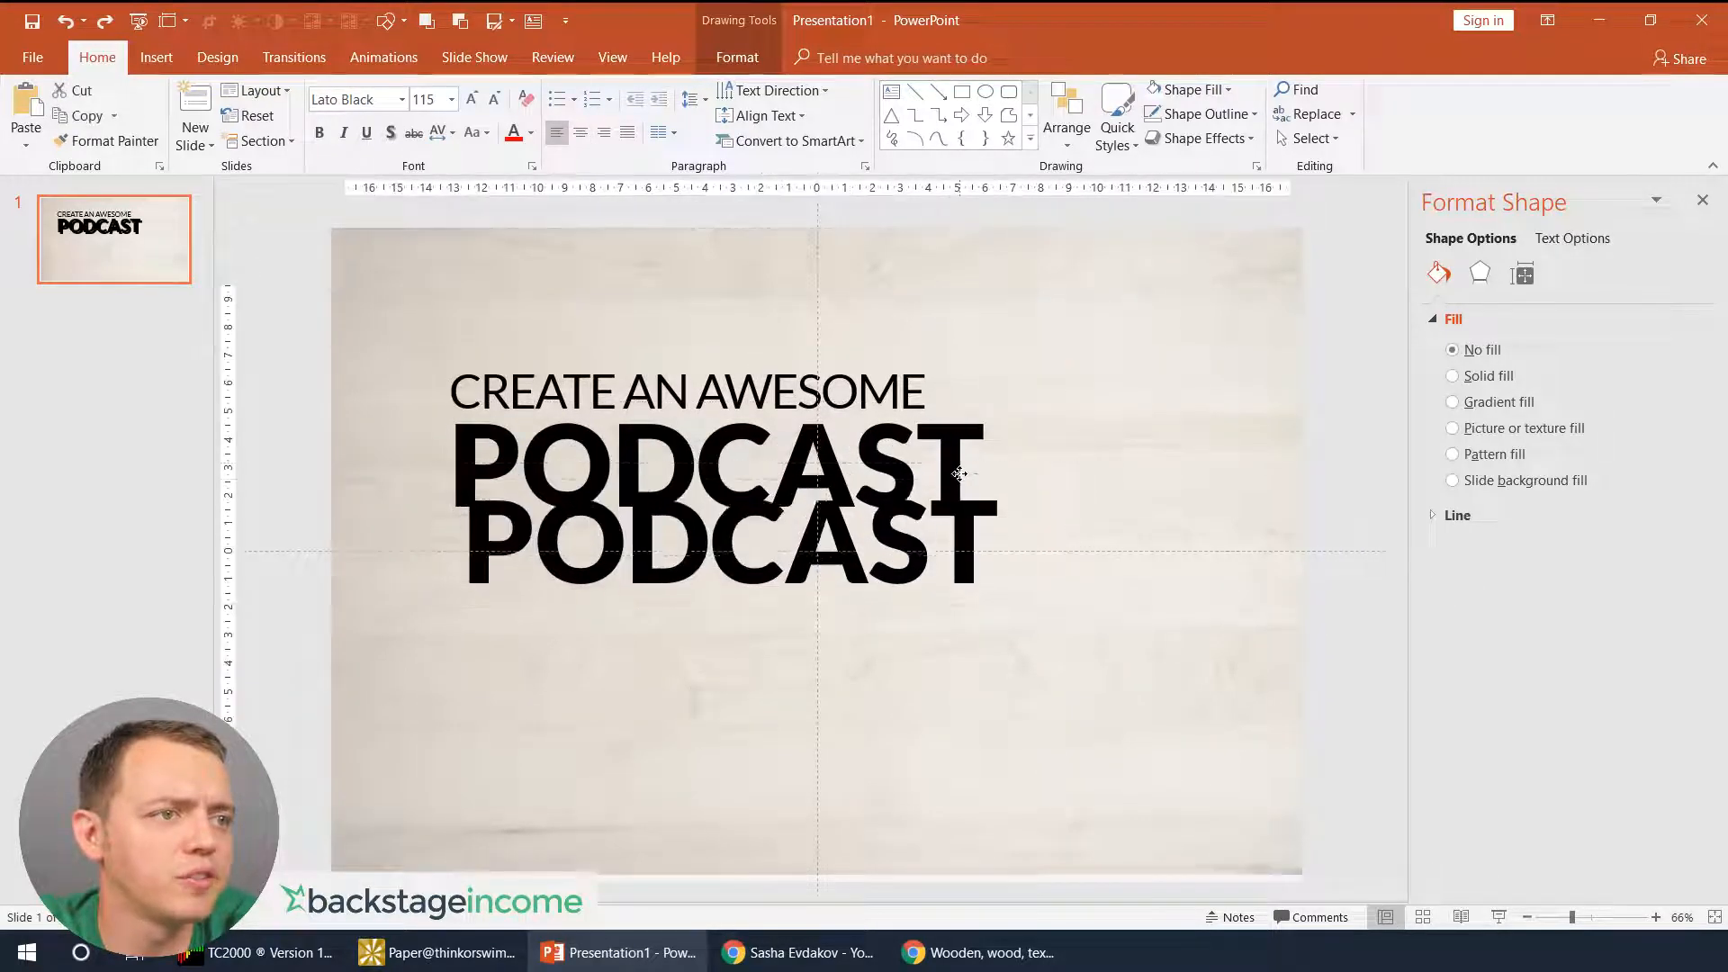
- Retype the duplicated line as COVER beneath PODCAST
{"action": "type", "text": "COVER"}
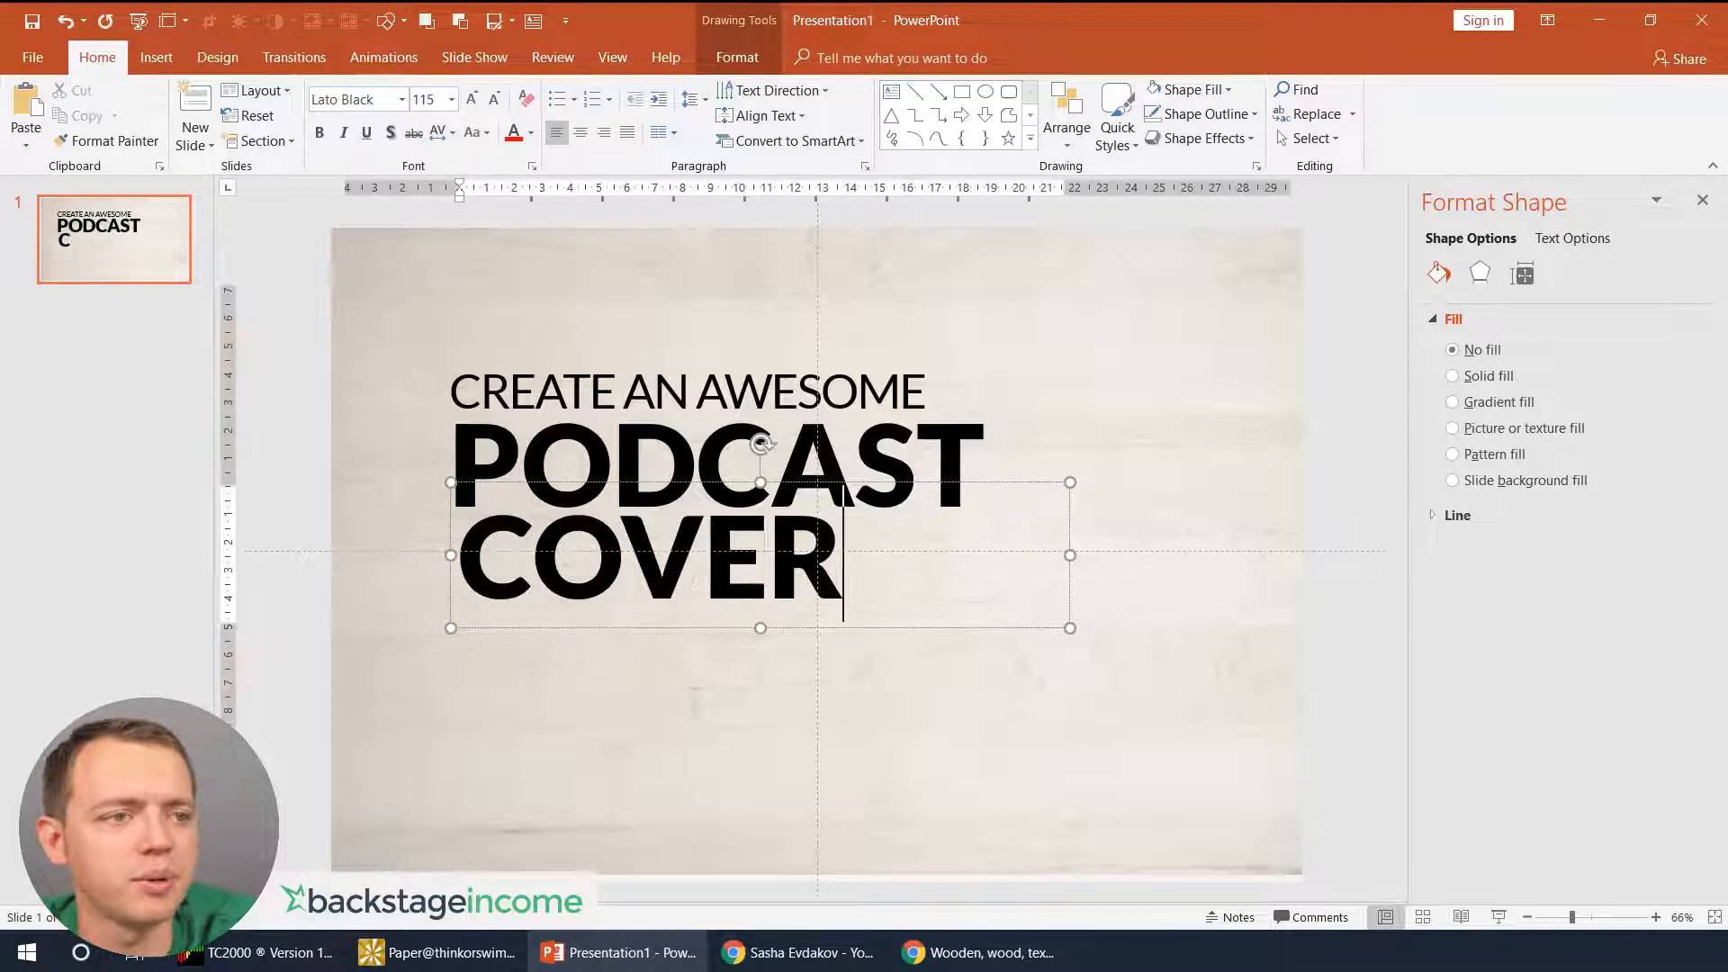
{"action": "left_click", "coordinate": [439, 132]}
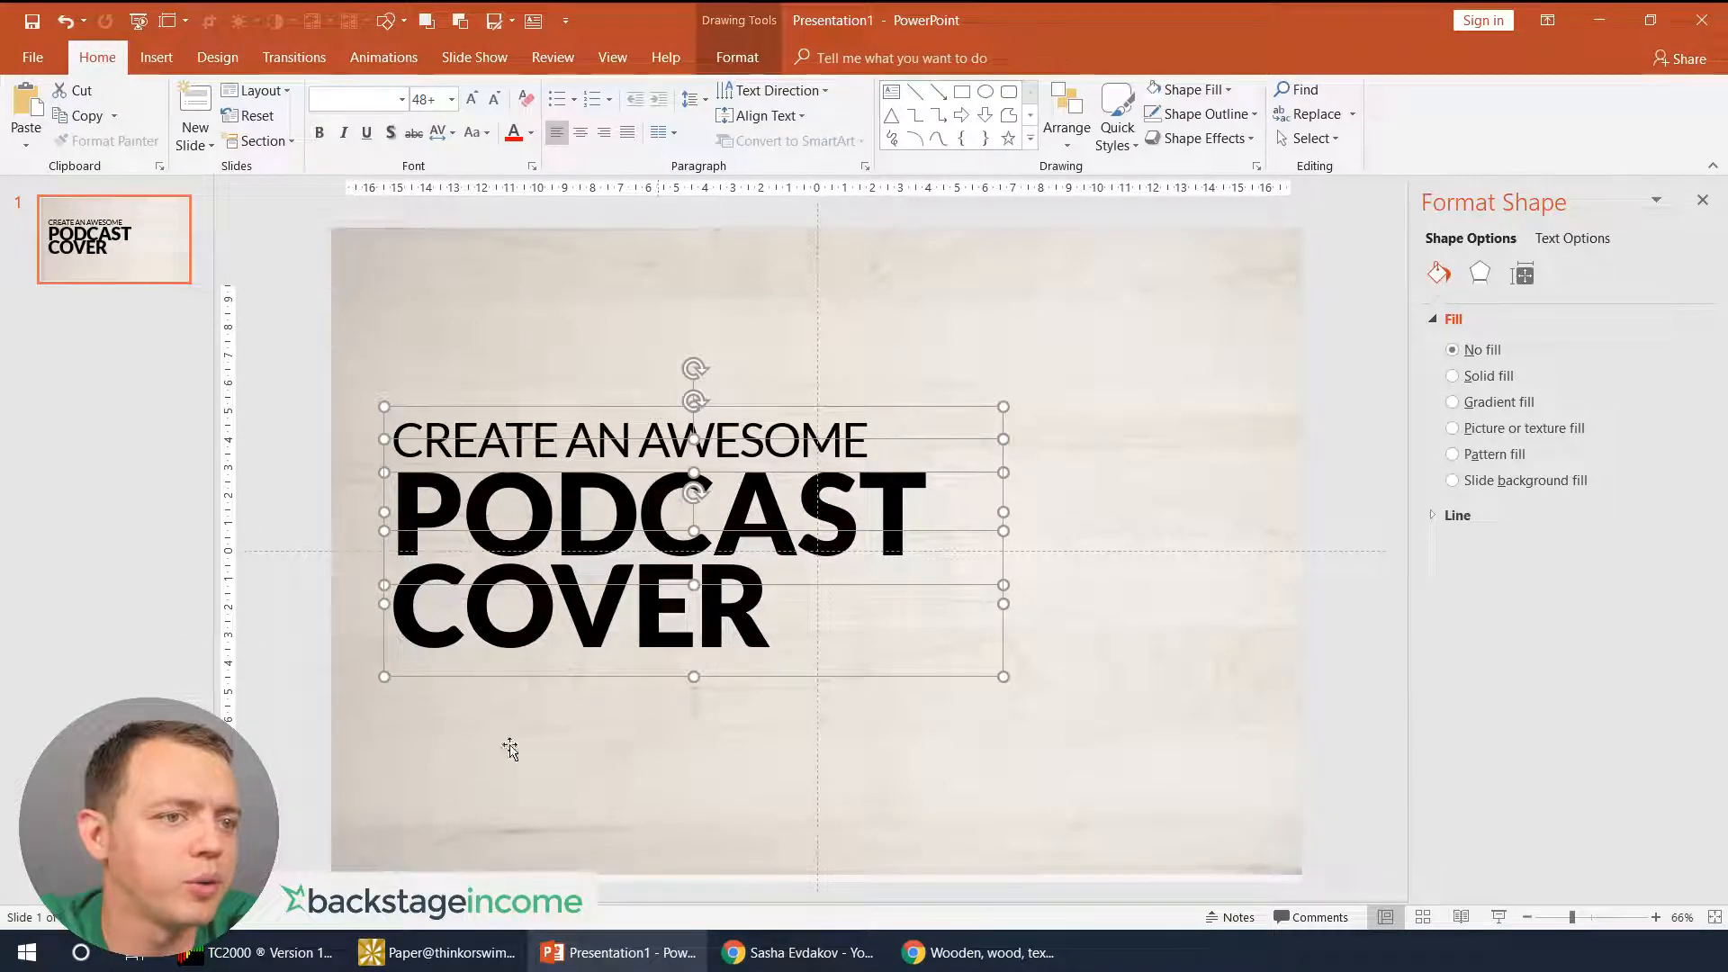
{"action": "mouse_move", "coordinate": [520, 288]}
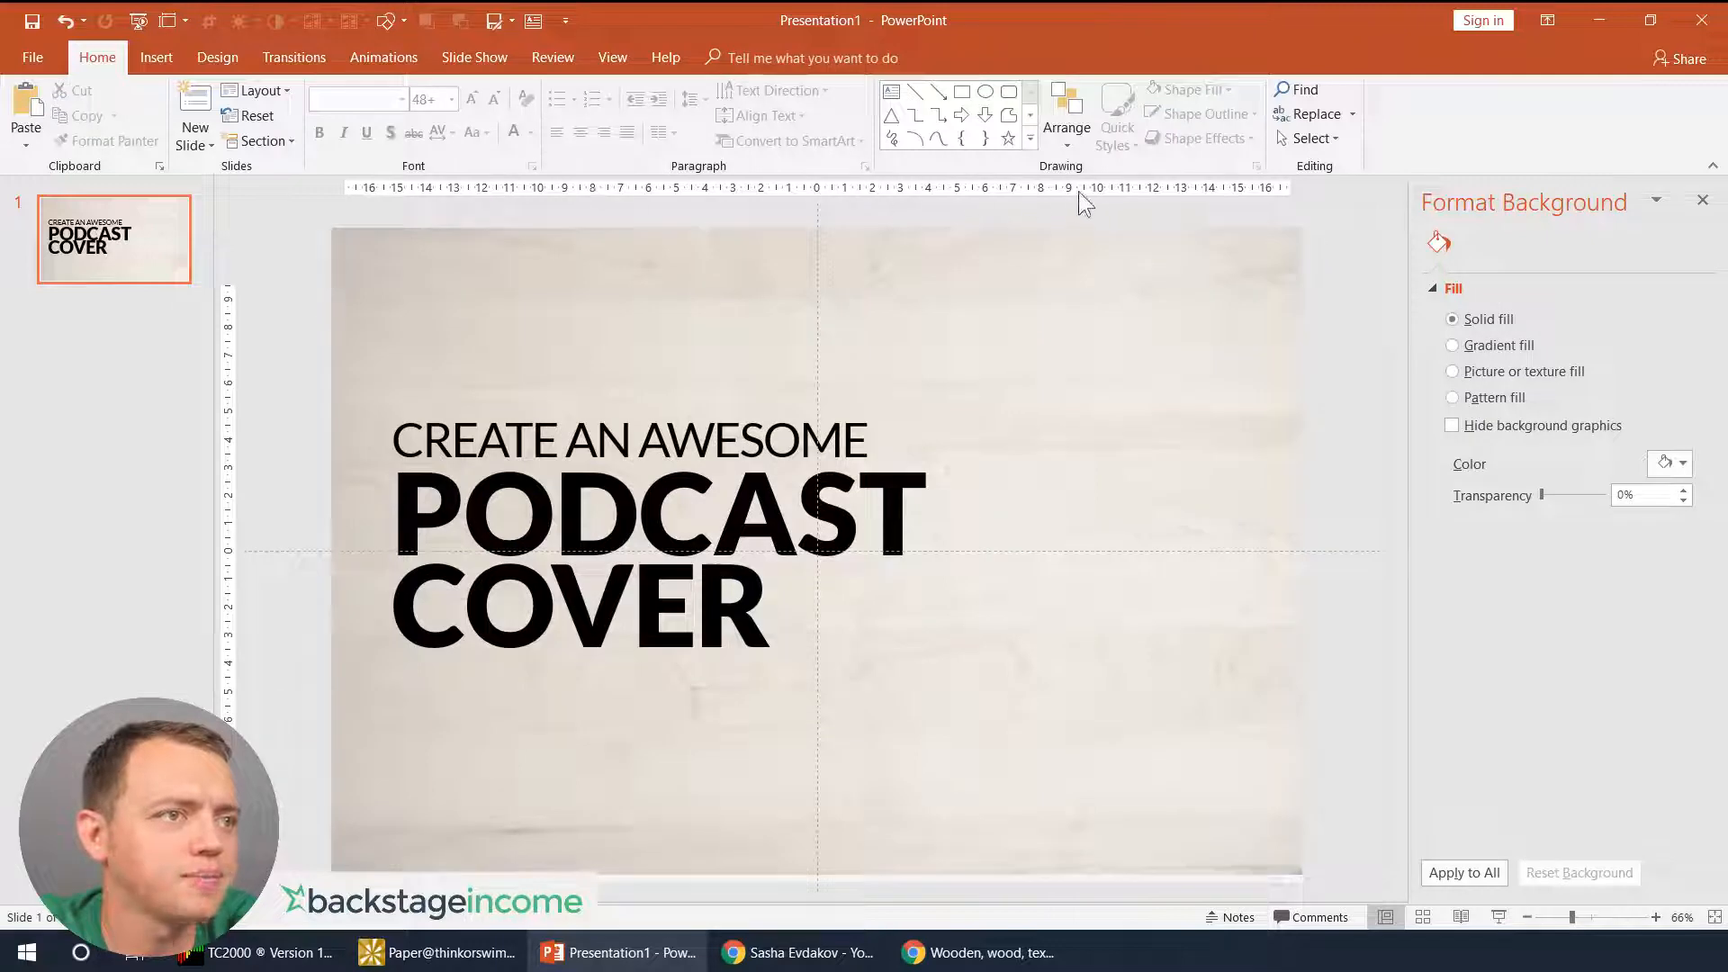
- Show the gridlines and select the full-slide white overlay shape
{"action": "left_click", "coordinate": [611, 57]}
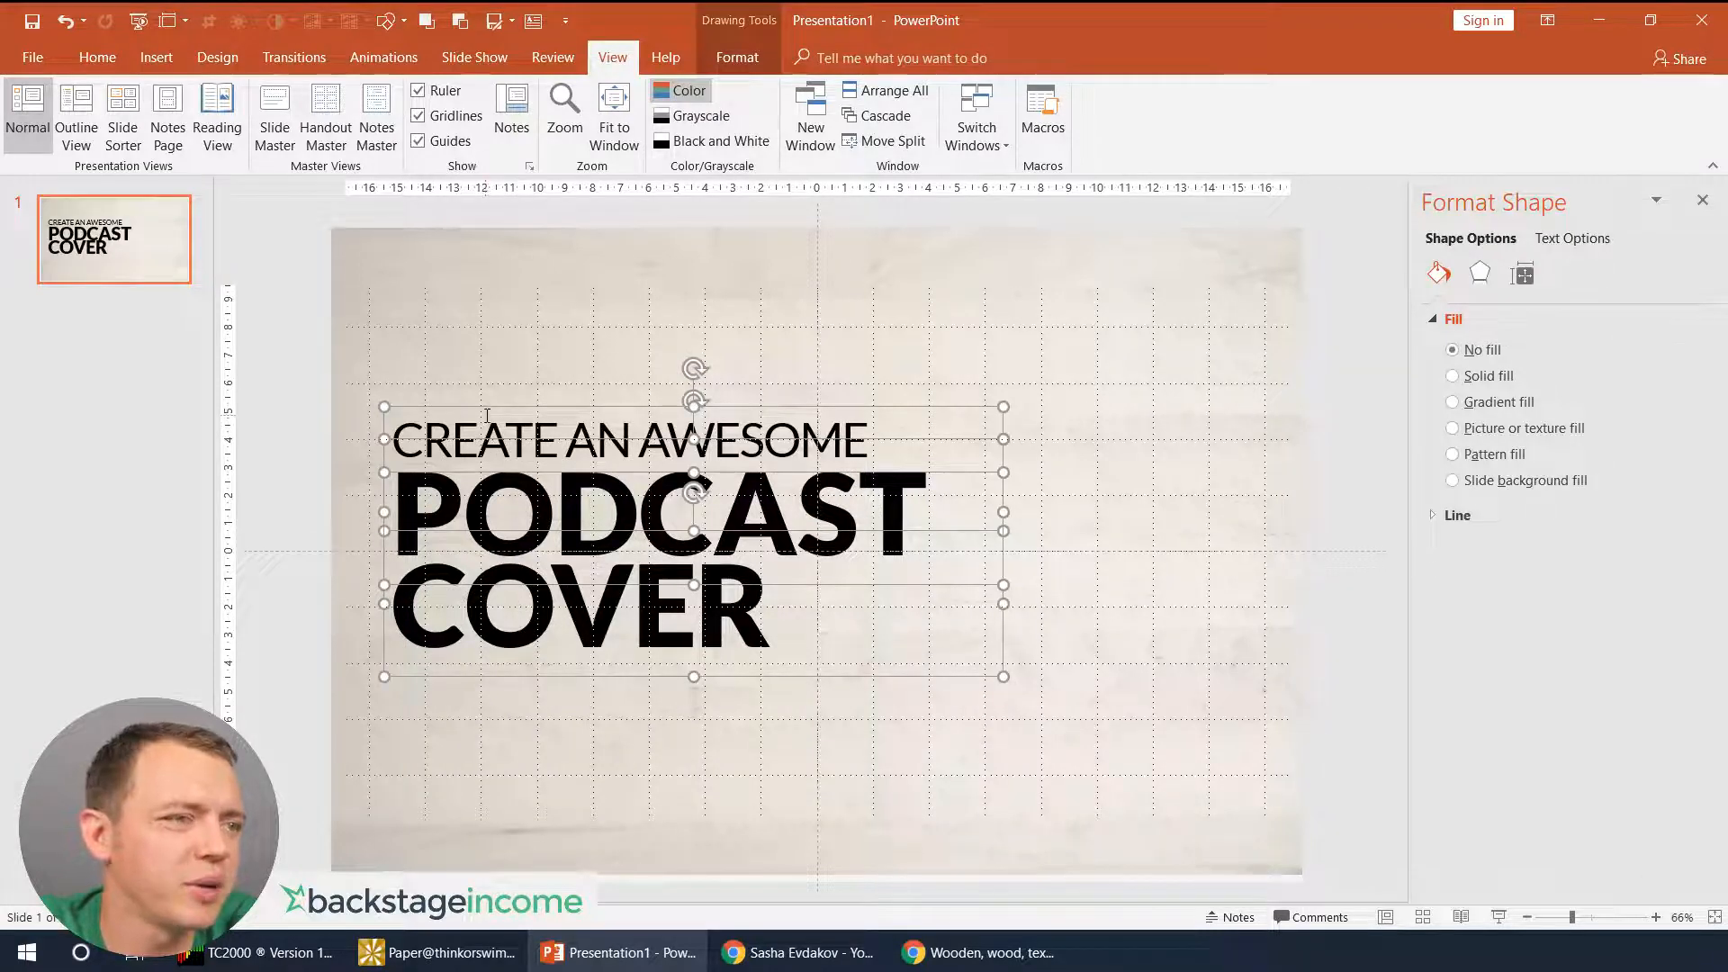
{"action": "left_click", "coordinate": [1079, 497]}
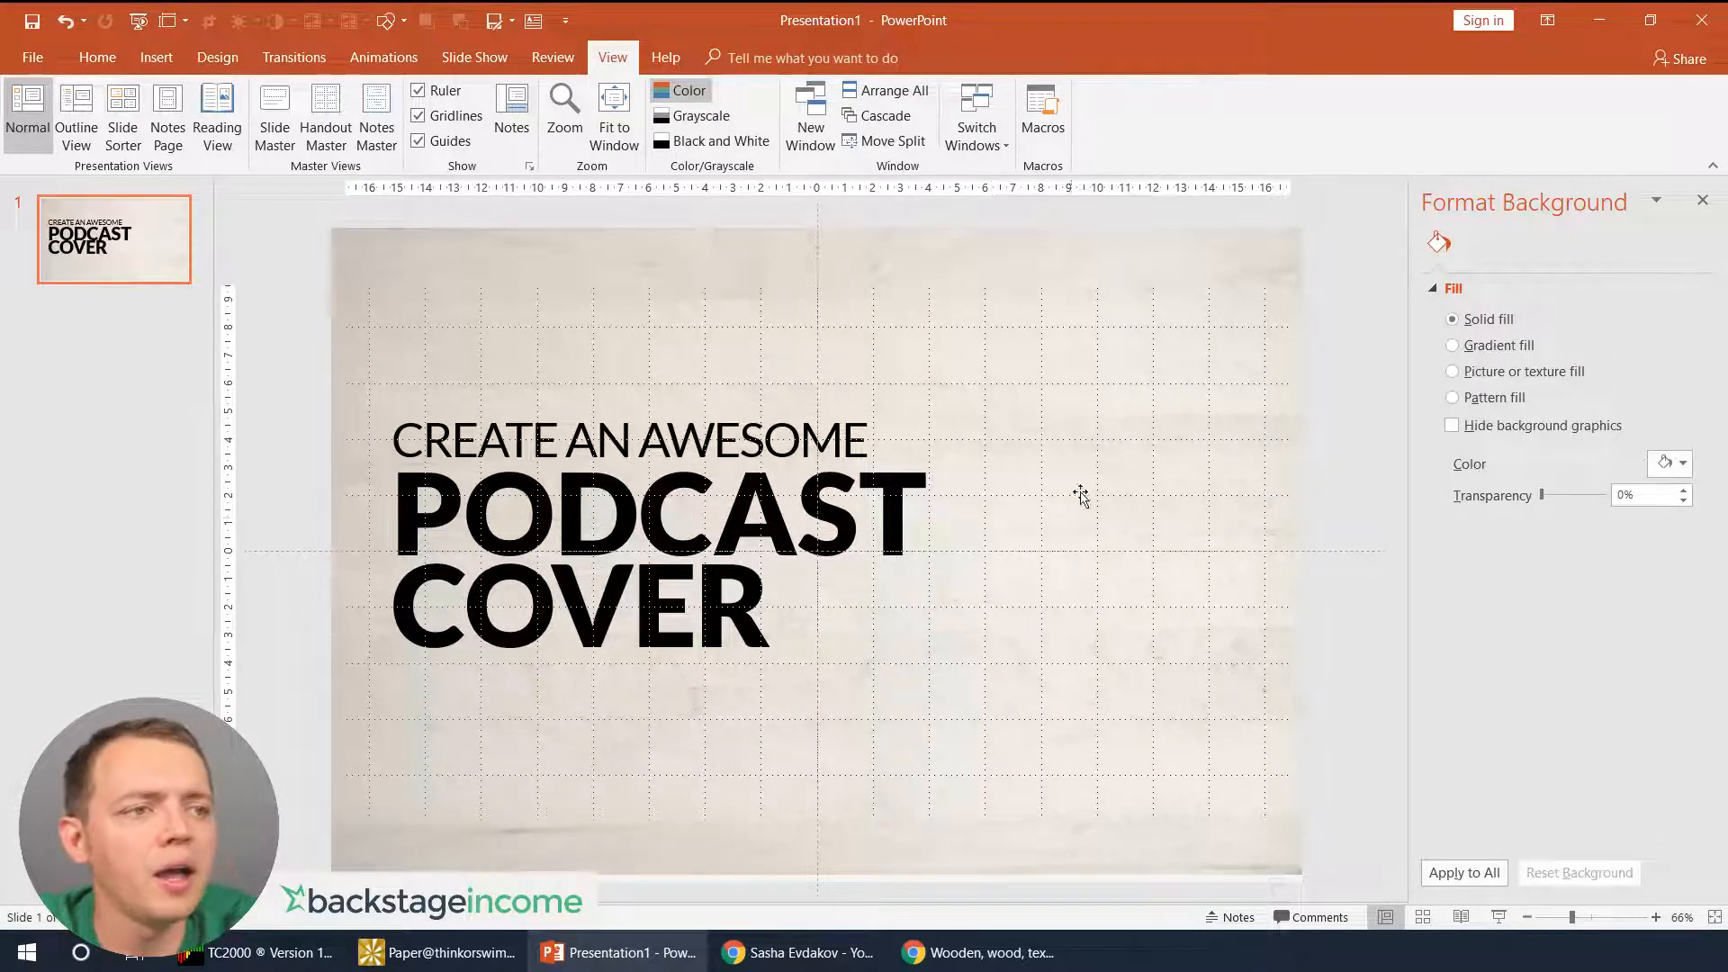
{"action": "left_click", "coordinate": [815, 497]}
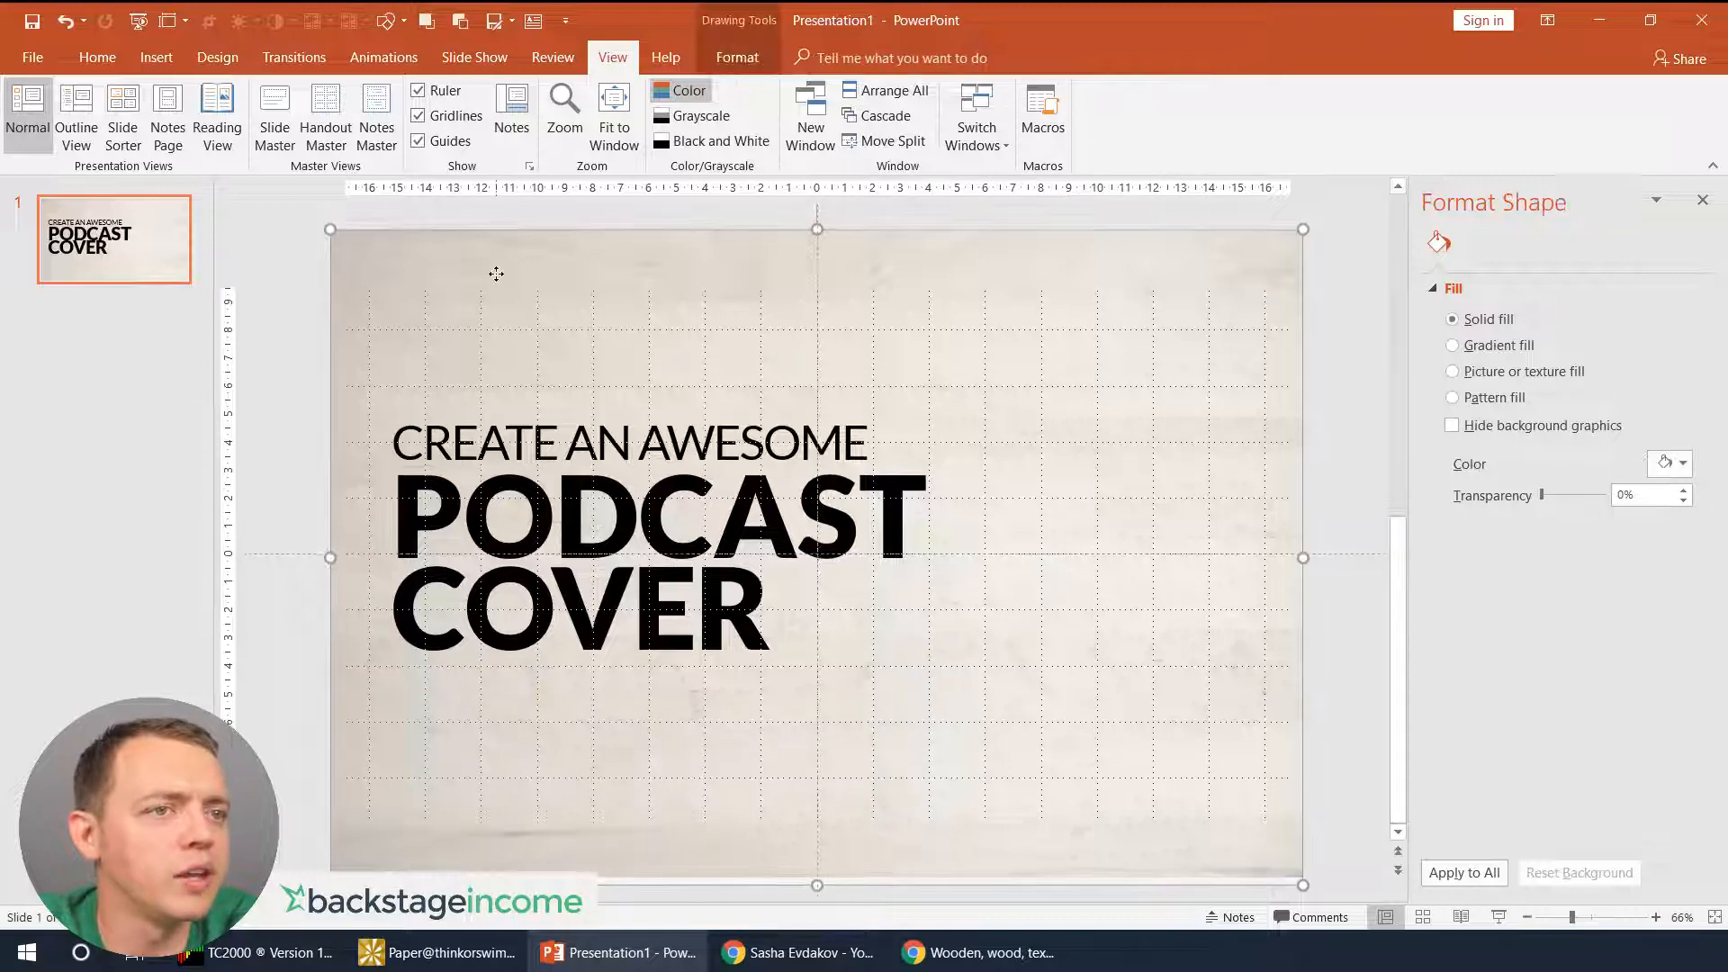
- Lower the overlay's fill transparency so the wooden background turns very pale
{"action": "left_click_drag", "start_coordinate": [1543, 495], "coordinate": [1571, 548]}
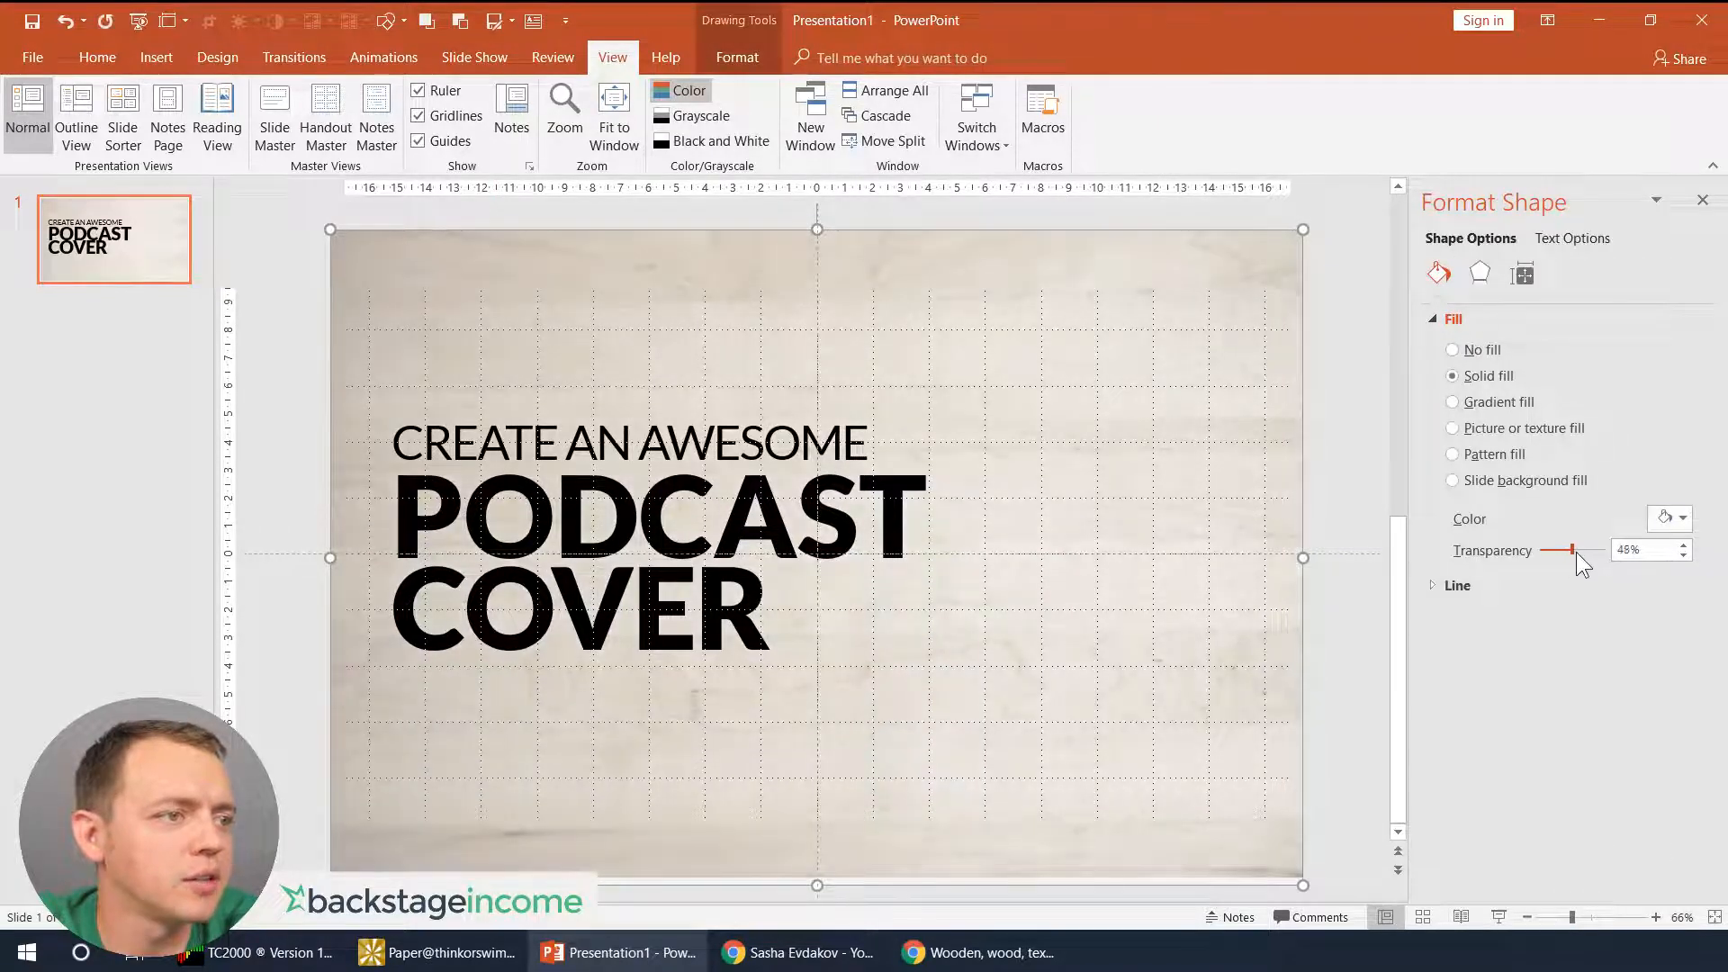
{"action": "left_click_drag", "start_coordinate": [1572, 550], "coordinate": [1548, 551]}
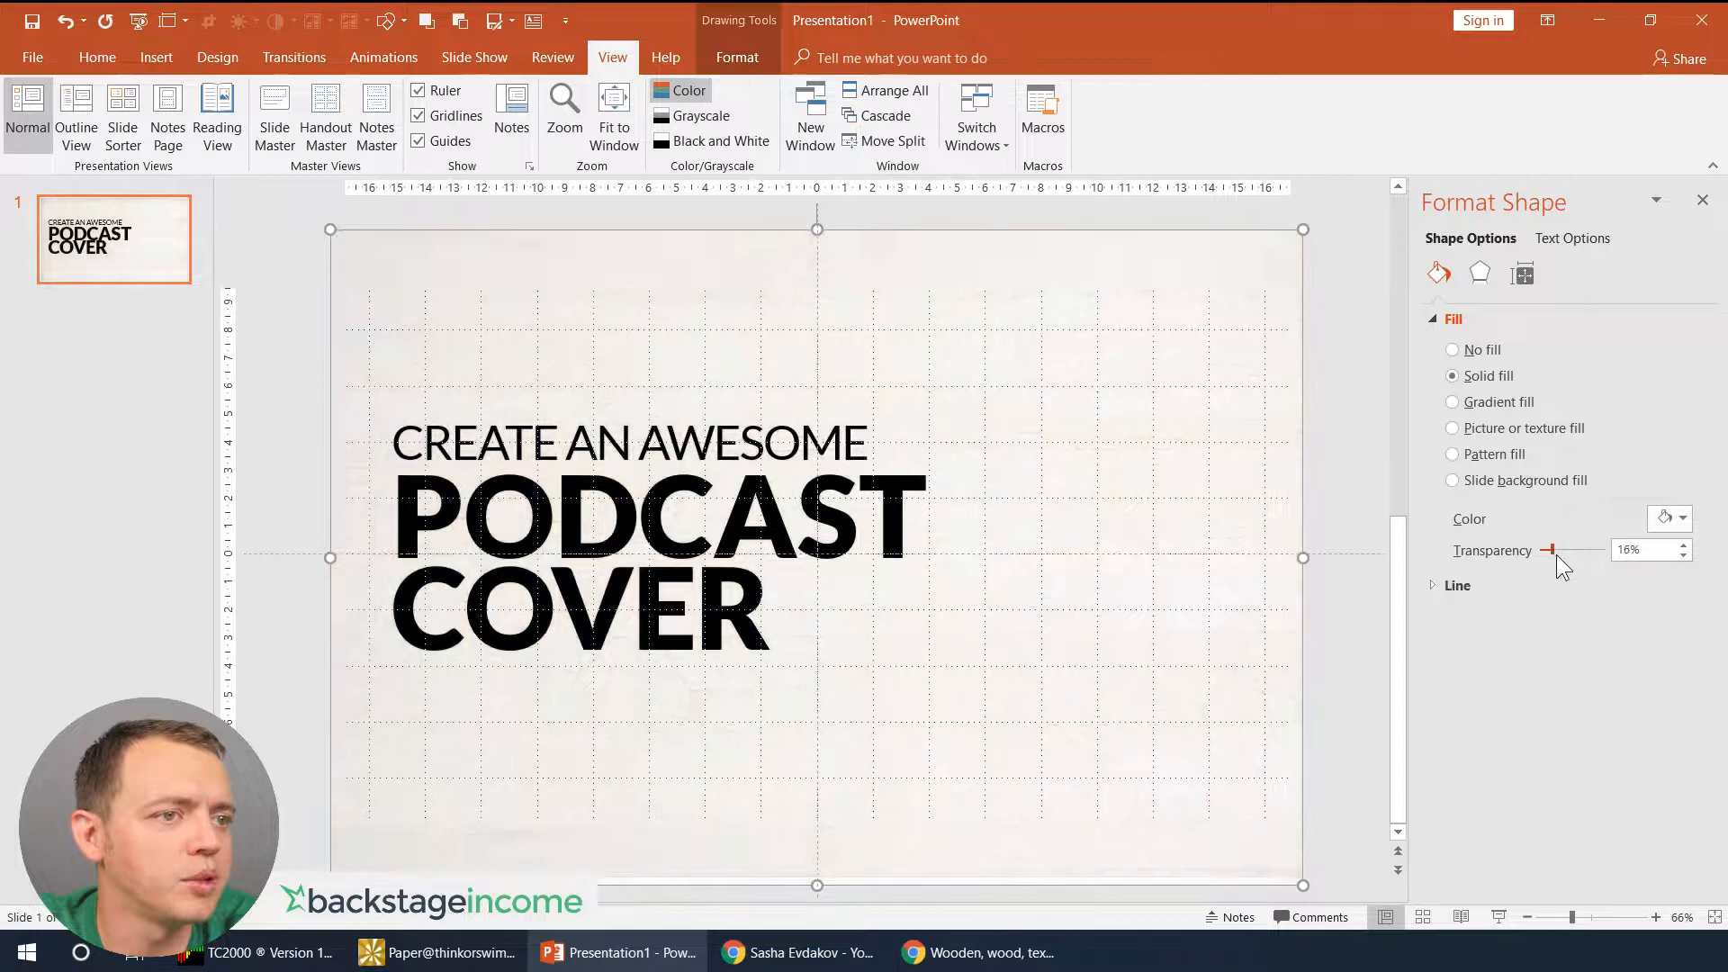
{"action": "left_click_drag", "start_coordinate": [1548, 551], "coordinate": [1555, 551]}
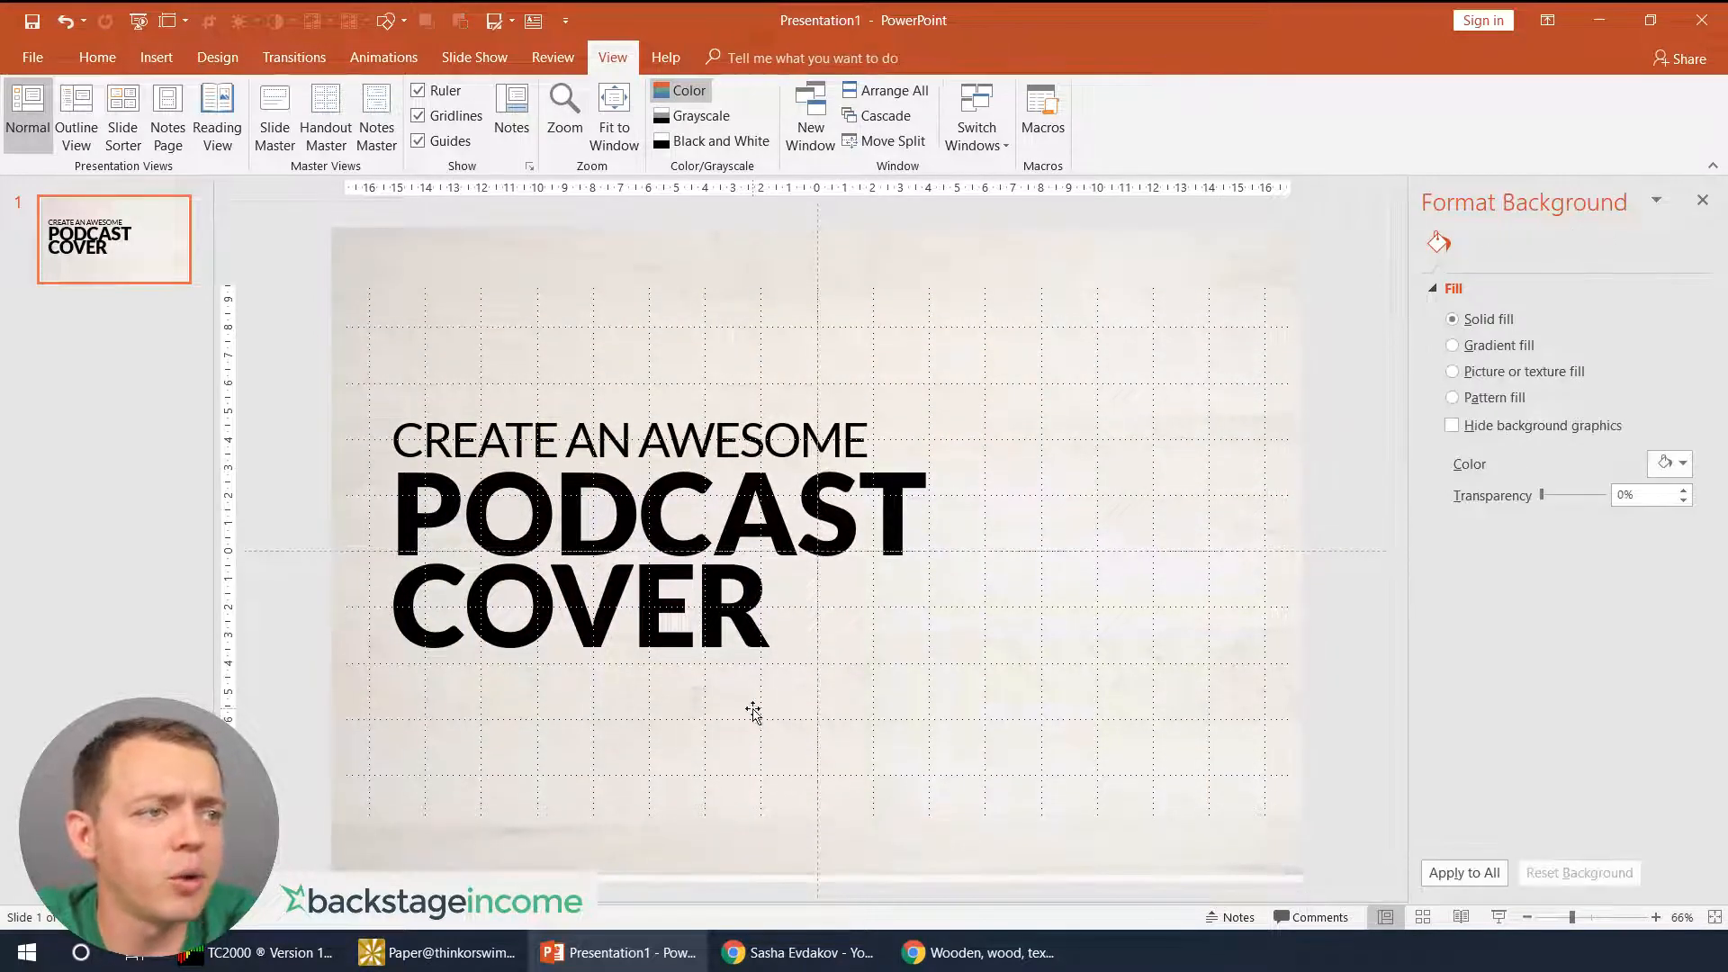
{"action": "left_click", "coordinate": [155, 57]}
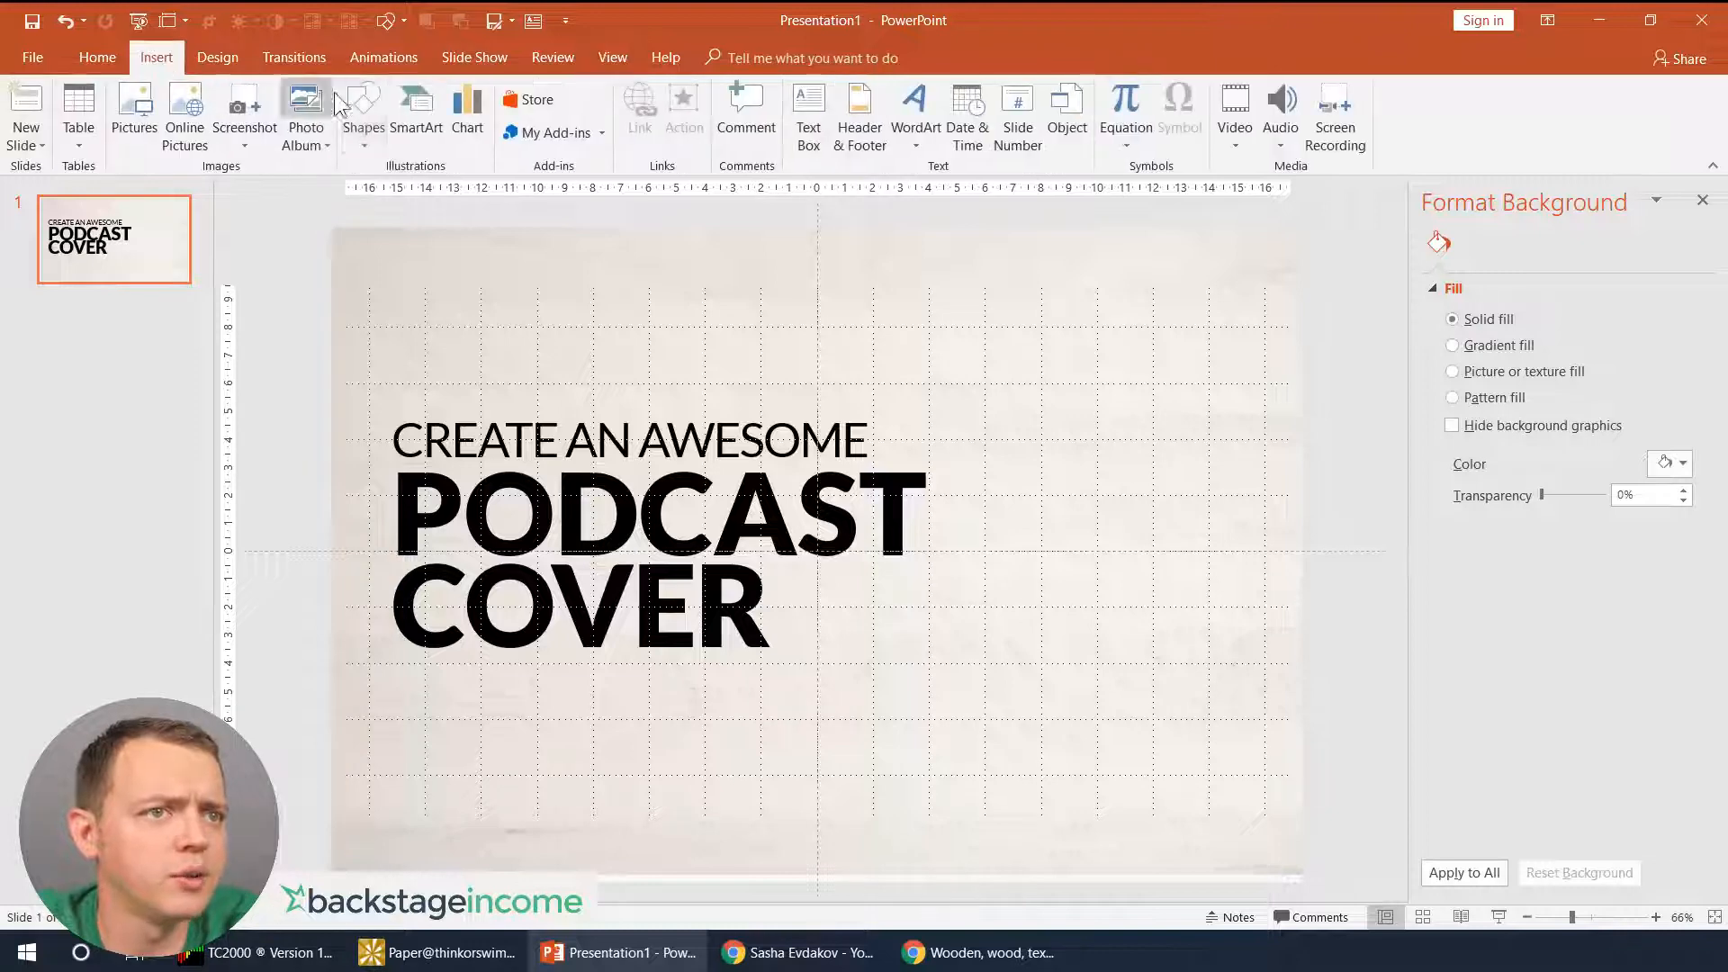
- Draw a large right triangle over the slide's right half with no outline
{"action": "left_click", "coordinate": [361, 115]}
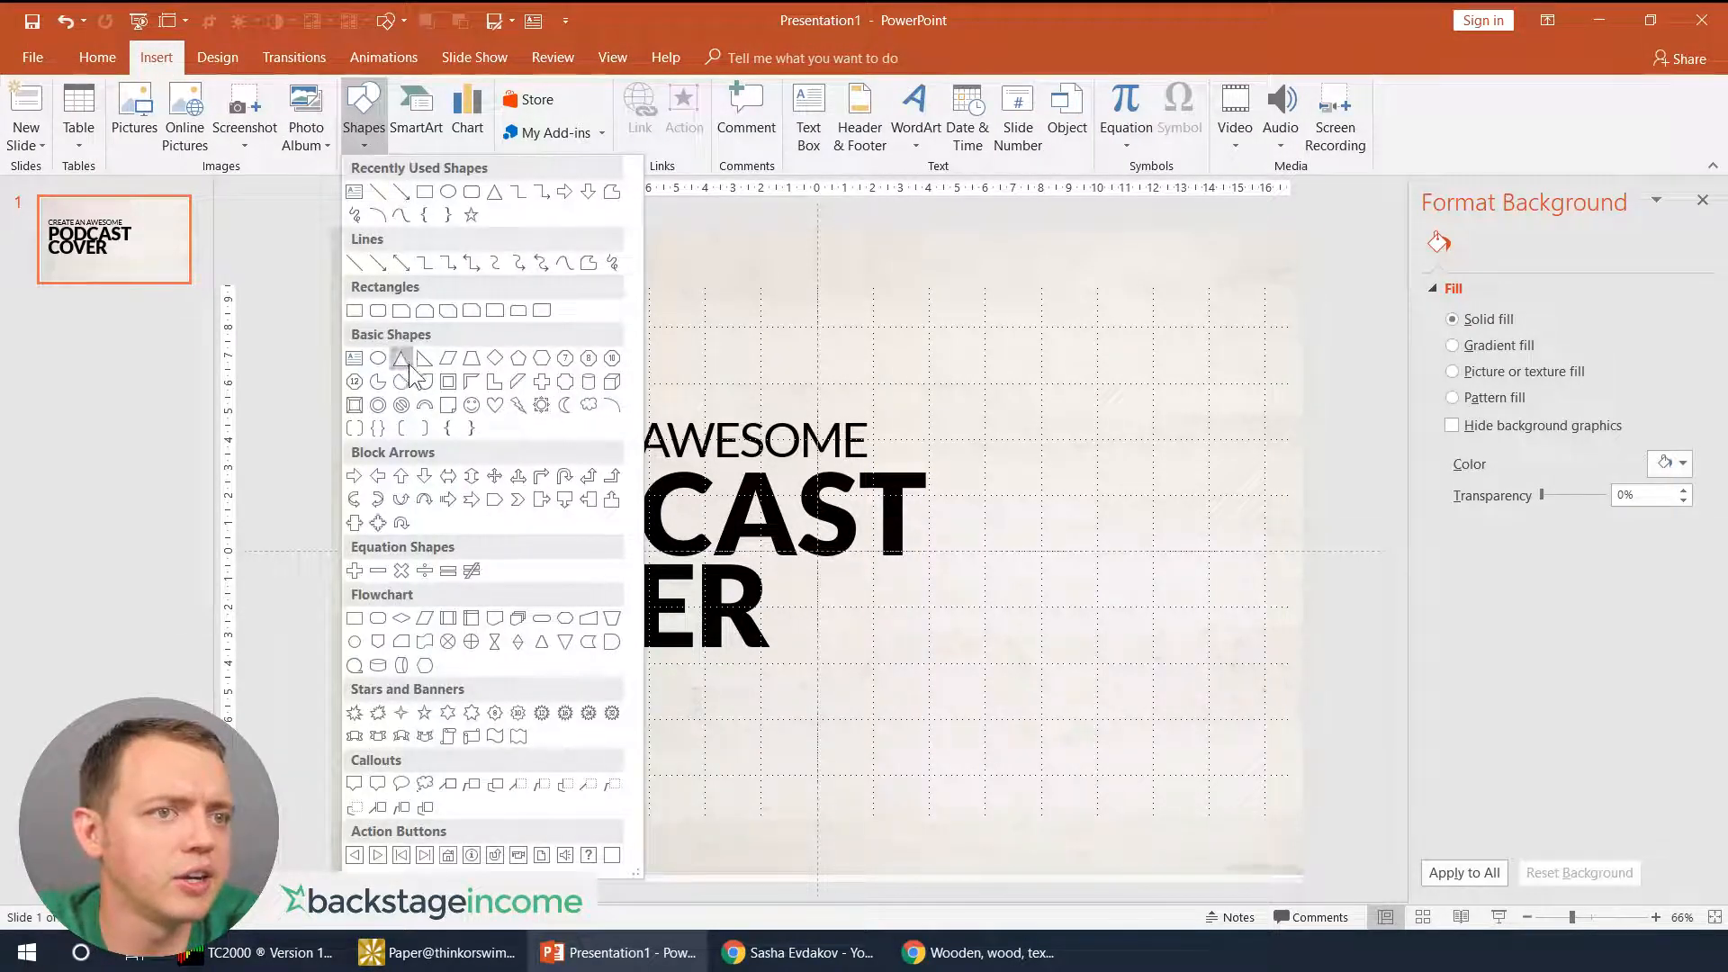
{"action": "left_click_drag", "start_coordinate": [1001, 351], "coordinate": [1256, 601]}
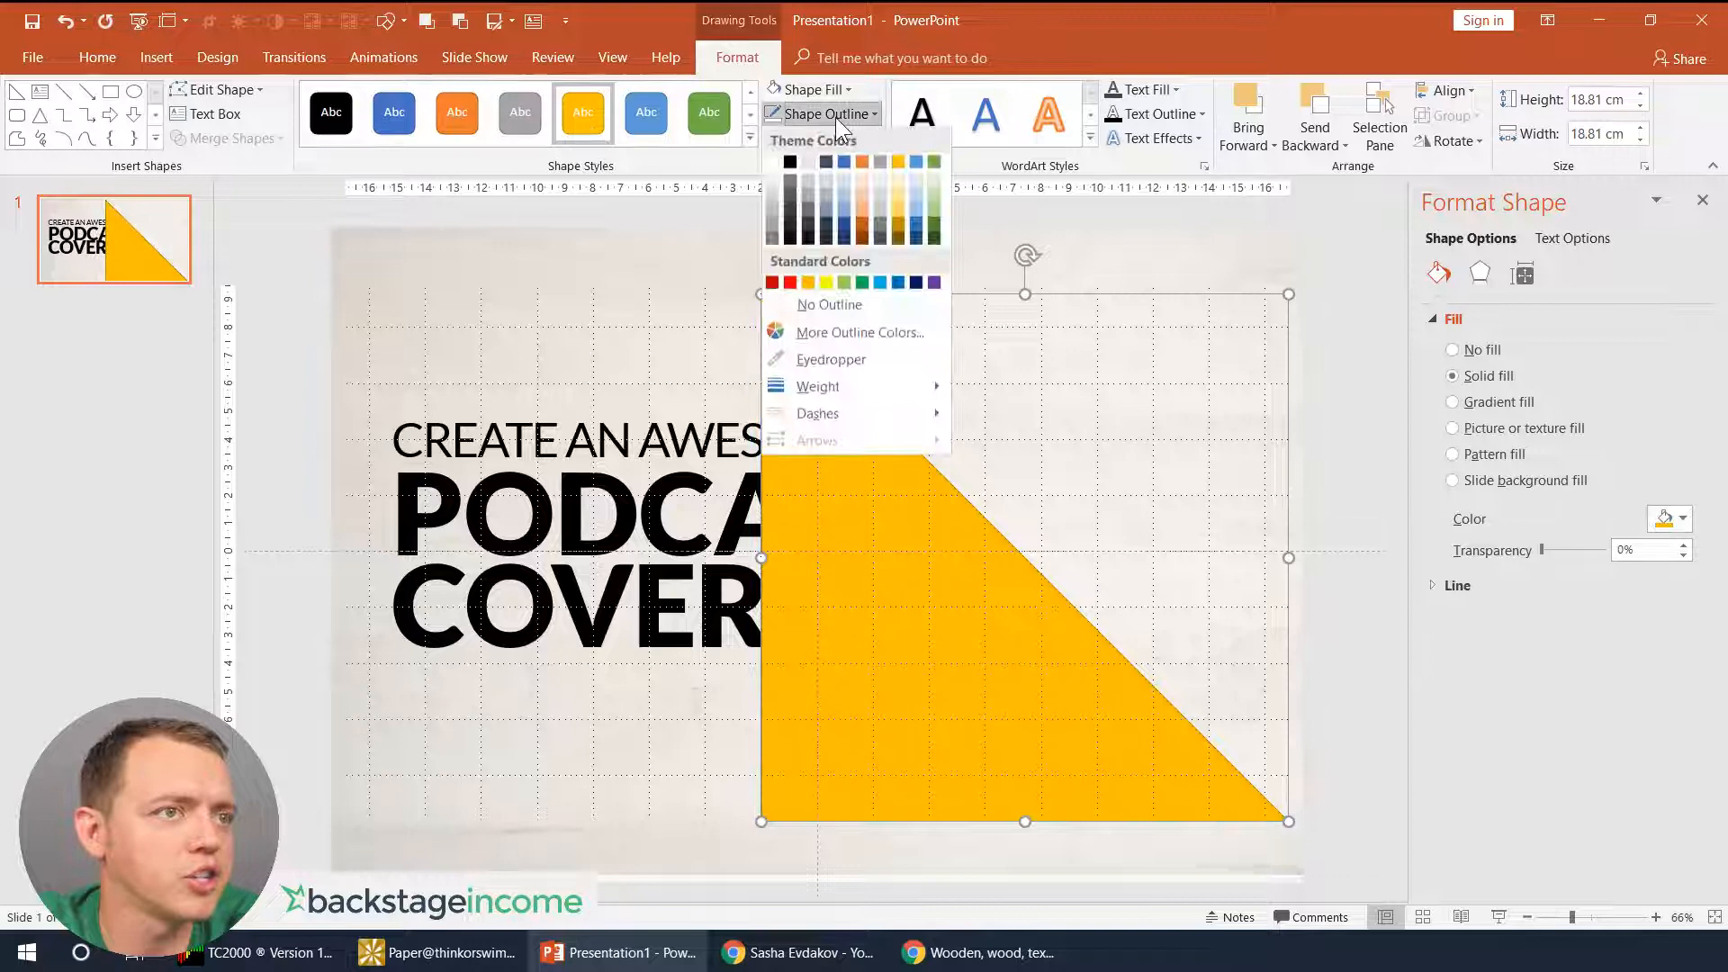
{"action": "left_click", "coordinate": [828, 304]}
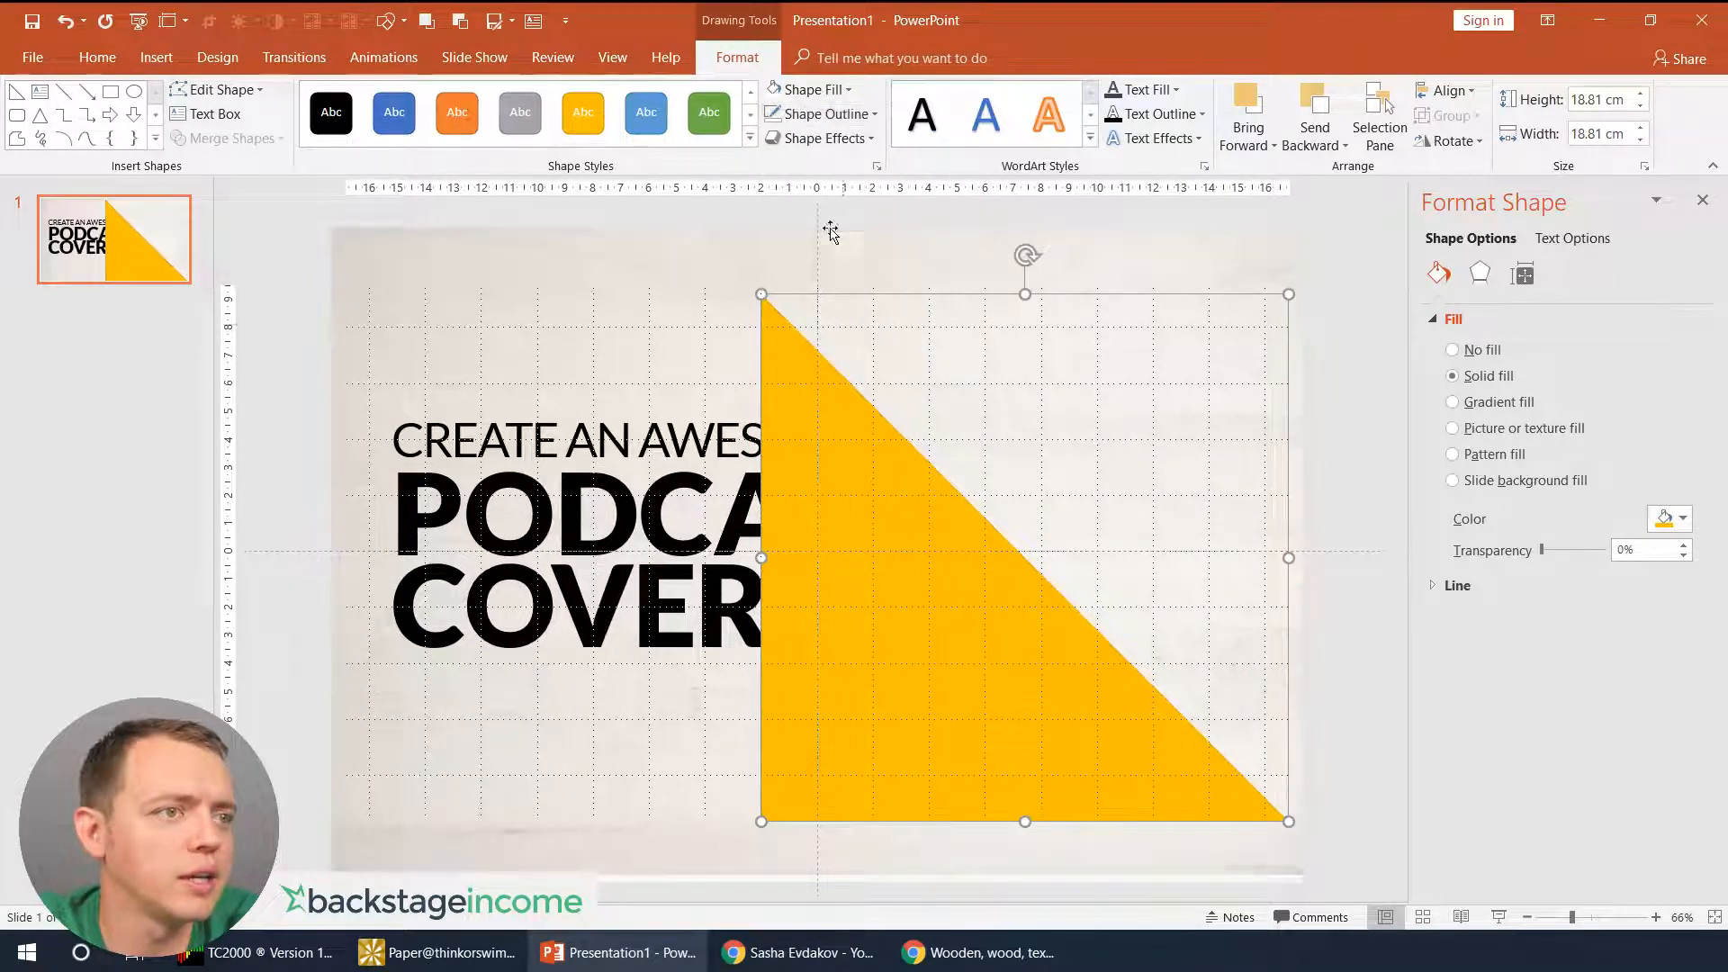
- Pick a custom light lime green fill for the triangle in More Fill Colors
{"action": "left_click", "coordinate": [812, 90]}
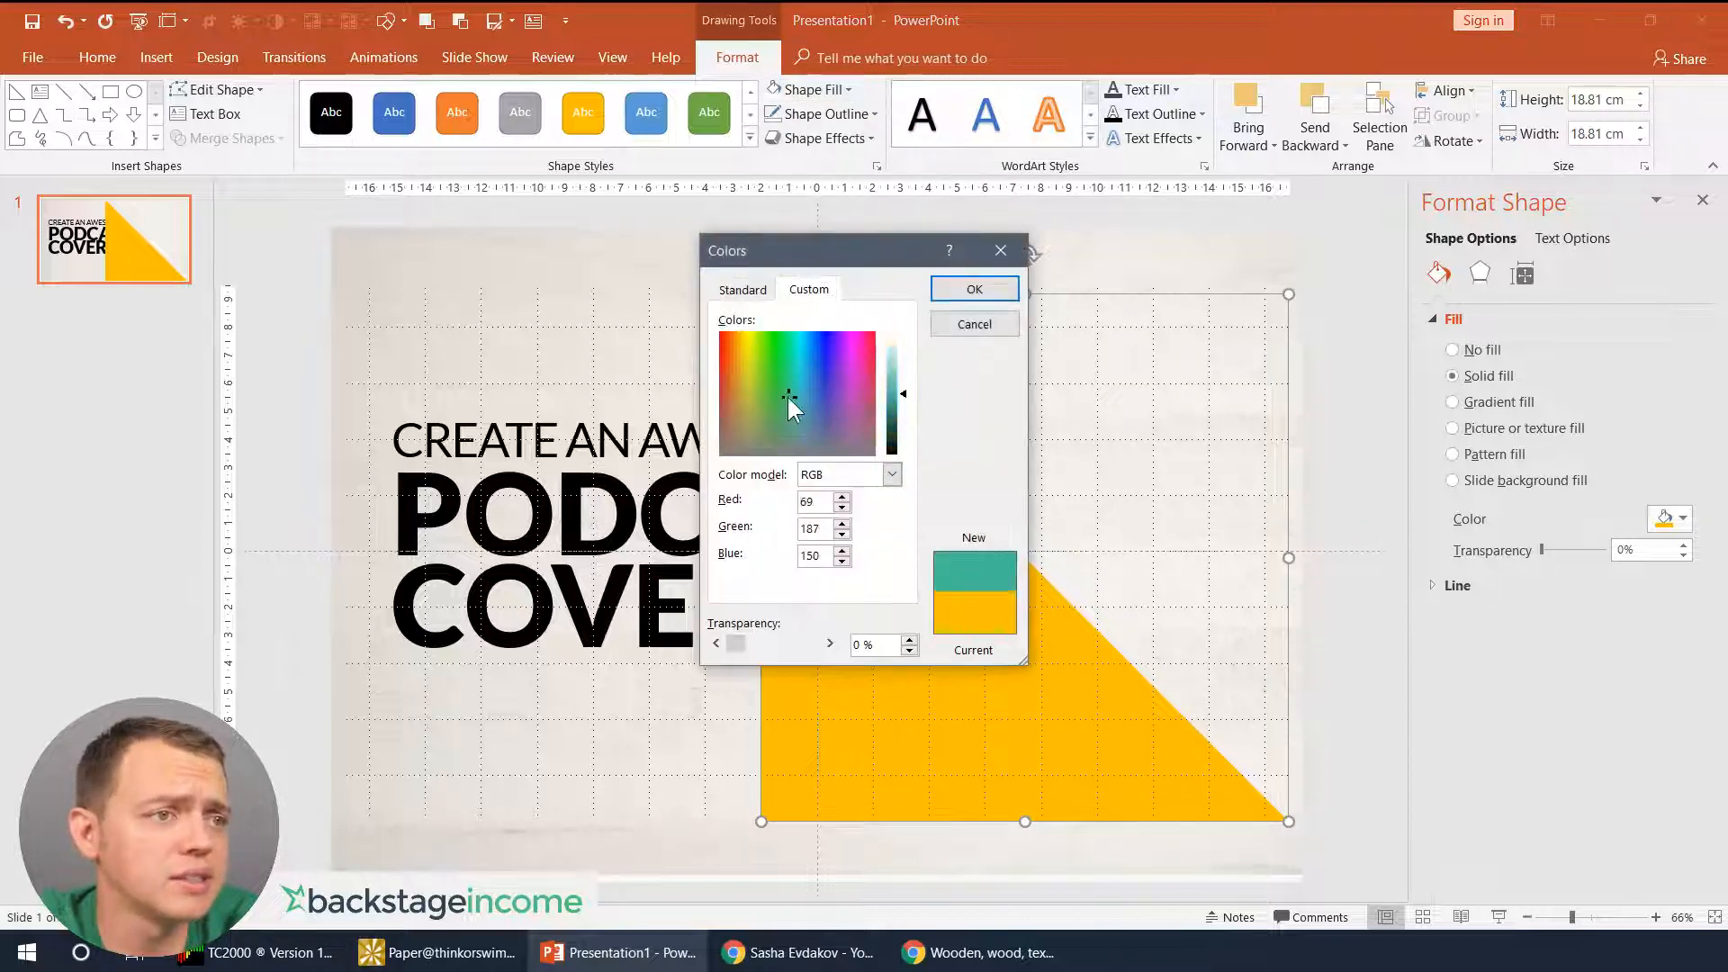
{"action": "left_click", "coordinate": [799, 400]}
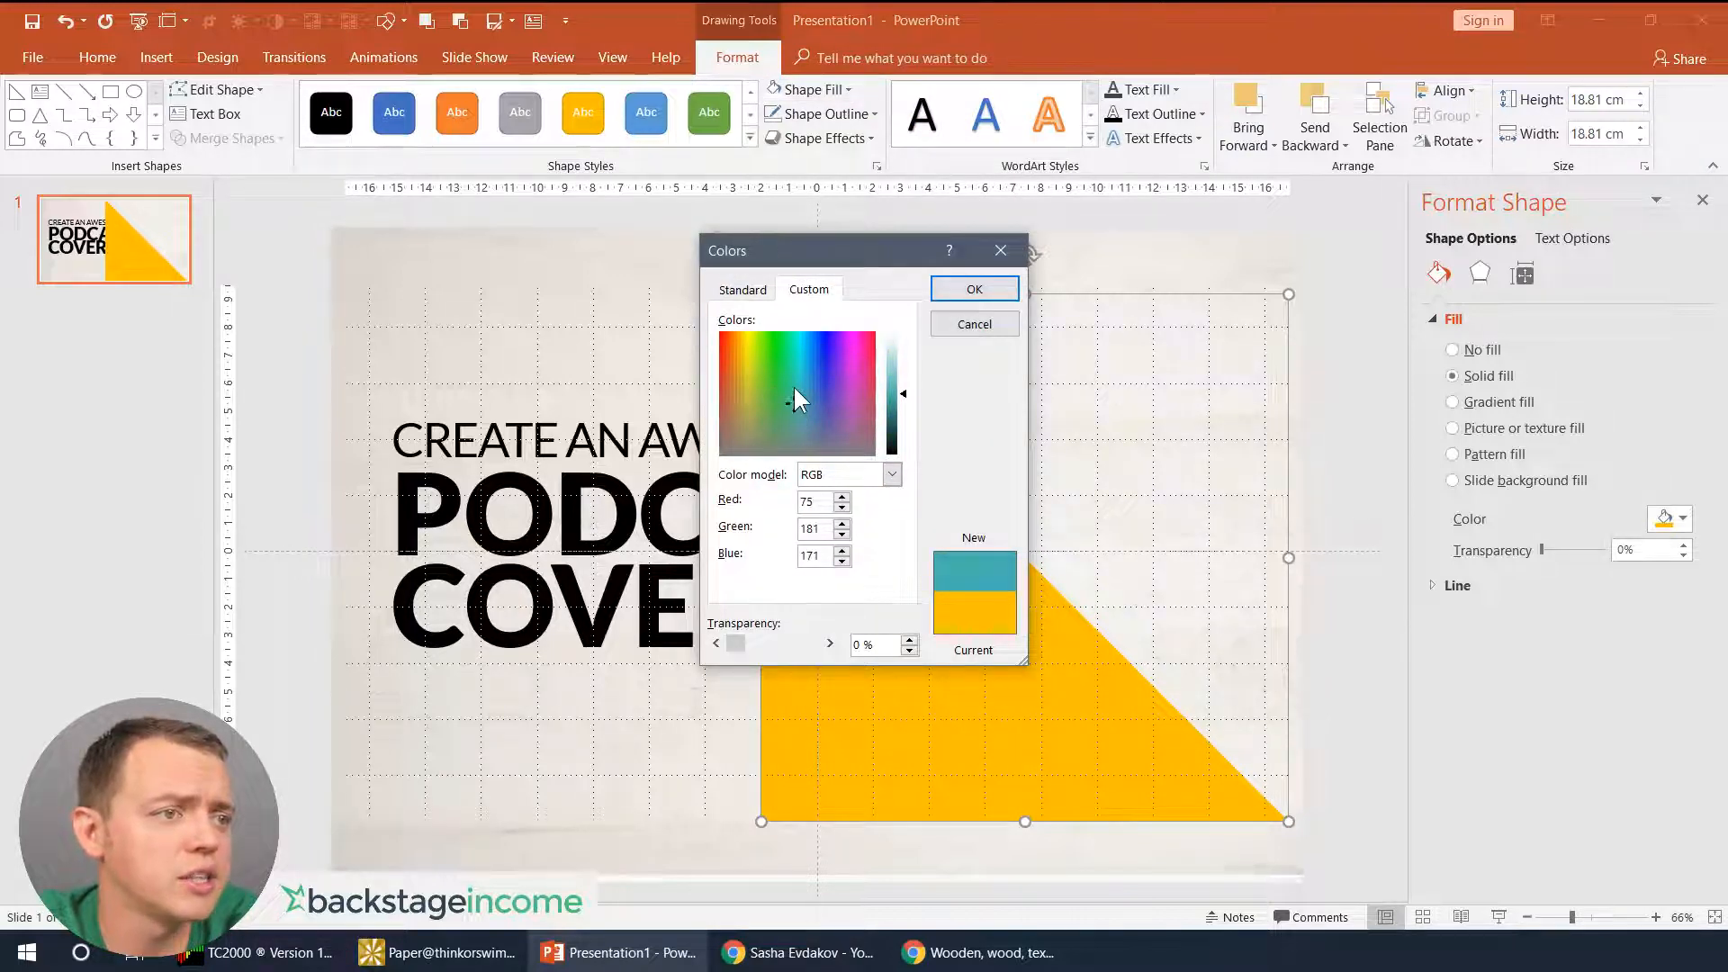
{"action": "left_click", "coordinate": [796, 385]}
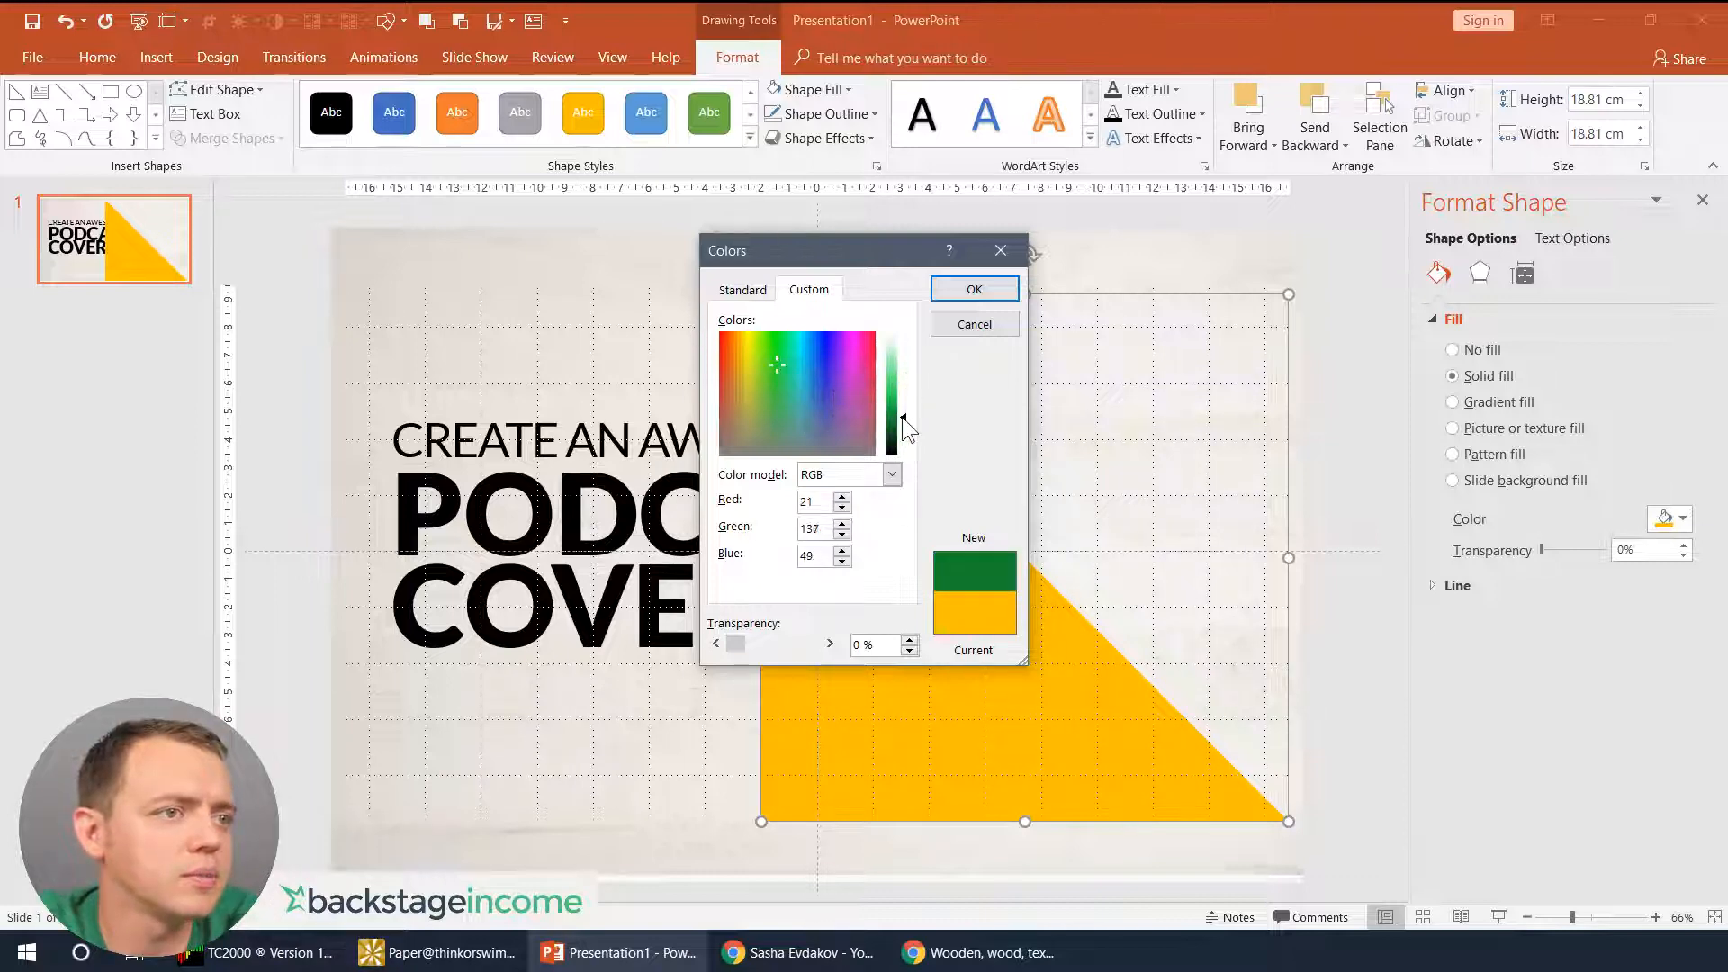
{"action": "left_click", "coordinate": [760, 396]}
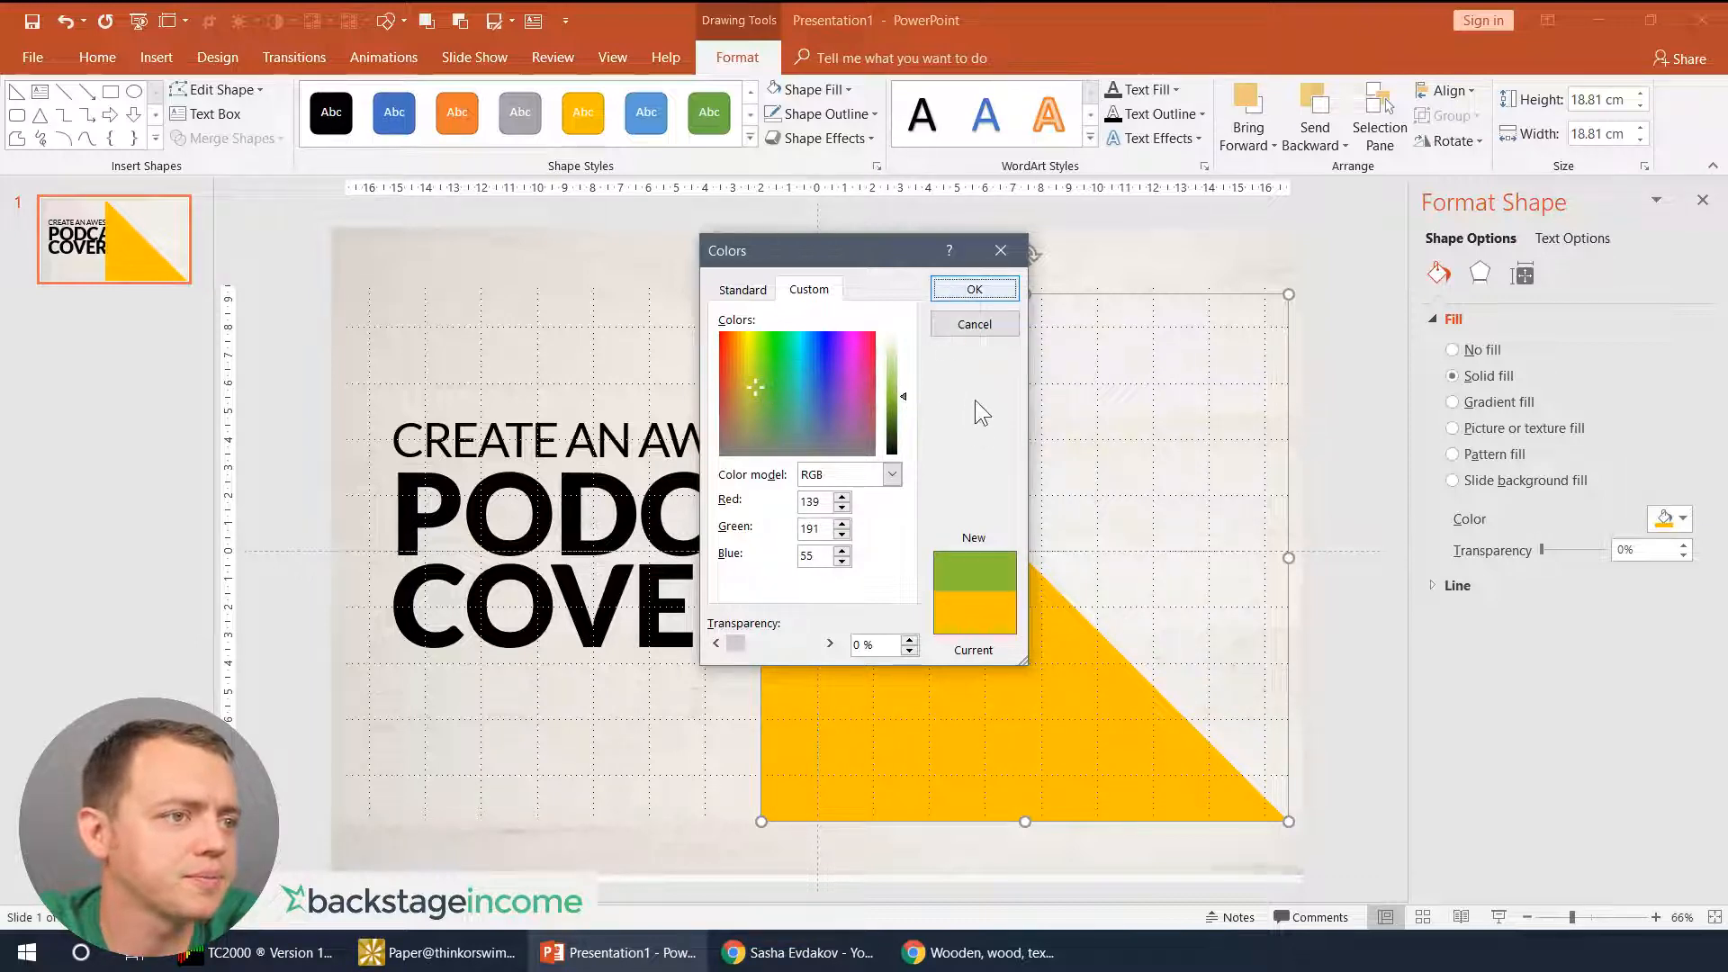
{"action": "left_click", "coordinate": [973, 288]}
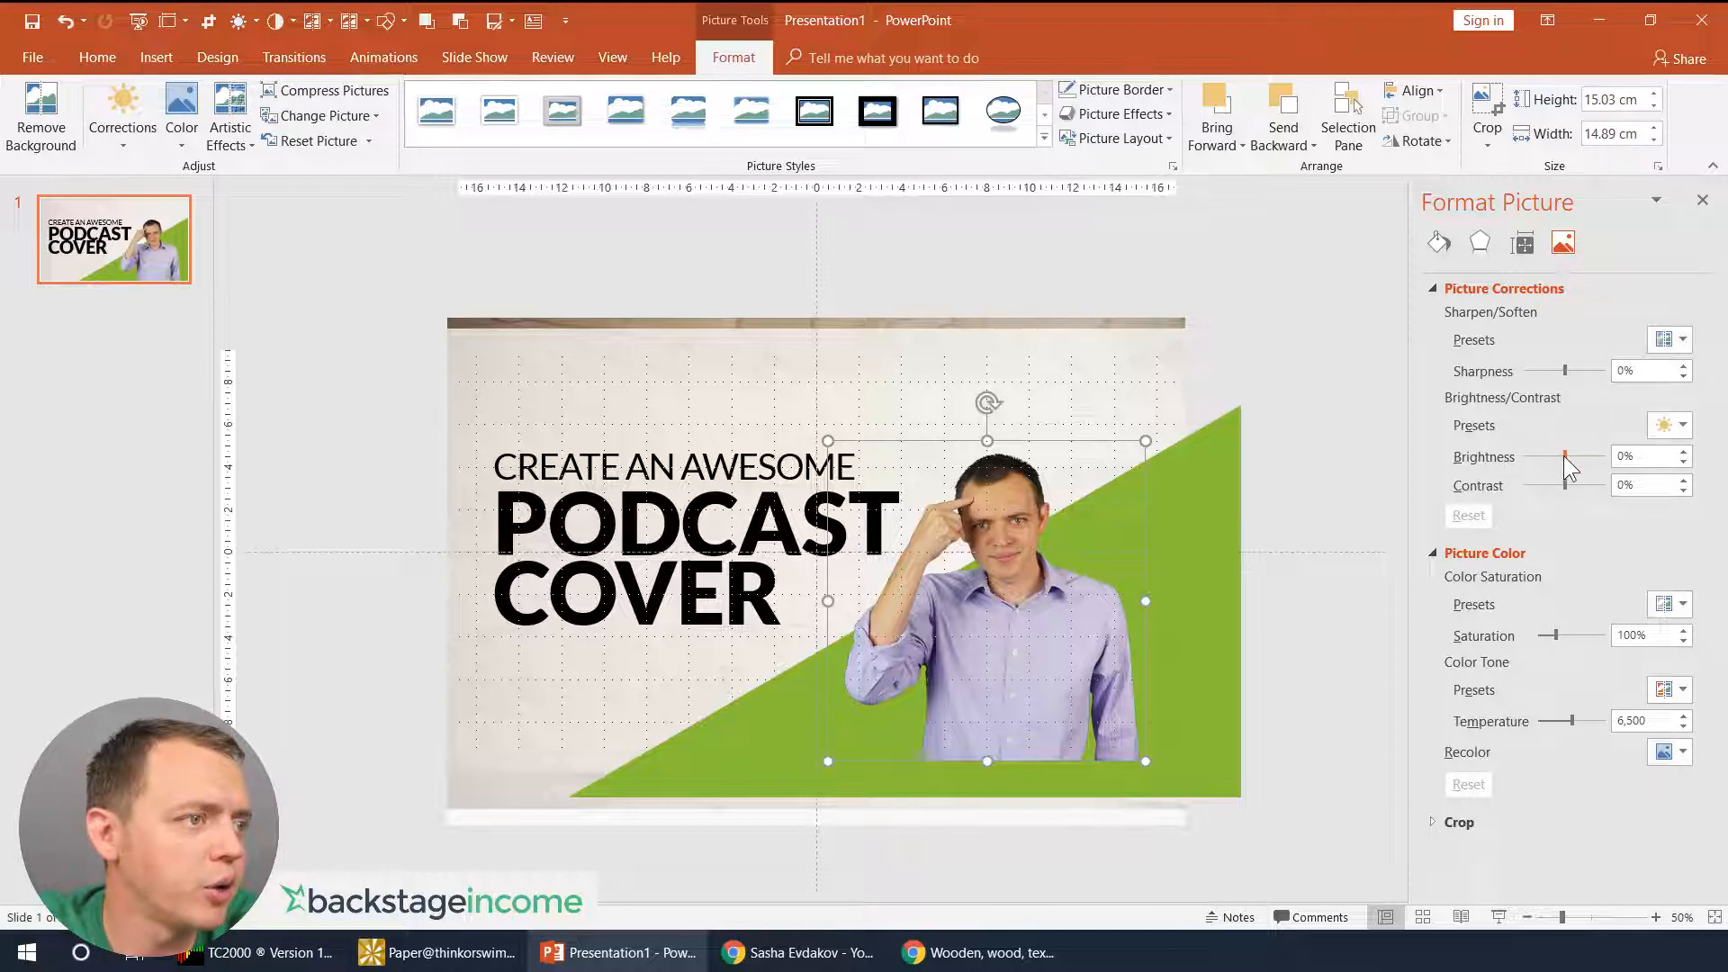
- Raise the Brightness of the man's cutout photo slightly in Picture Corrections
{"action": "left_click_drag", "start_coordinate": [1567, 455], "coordinate": [1576, 455]}
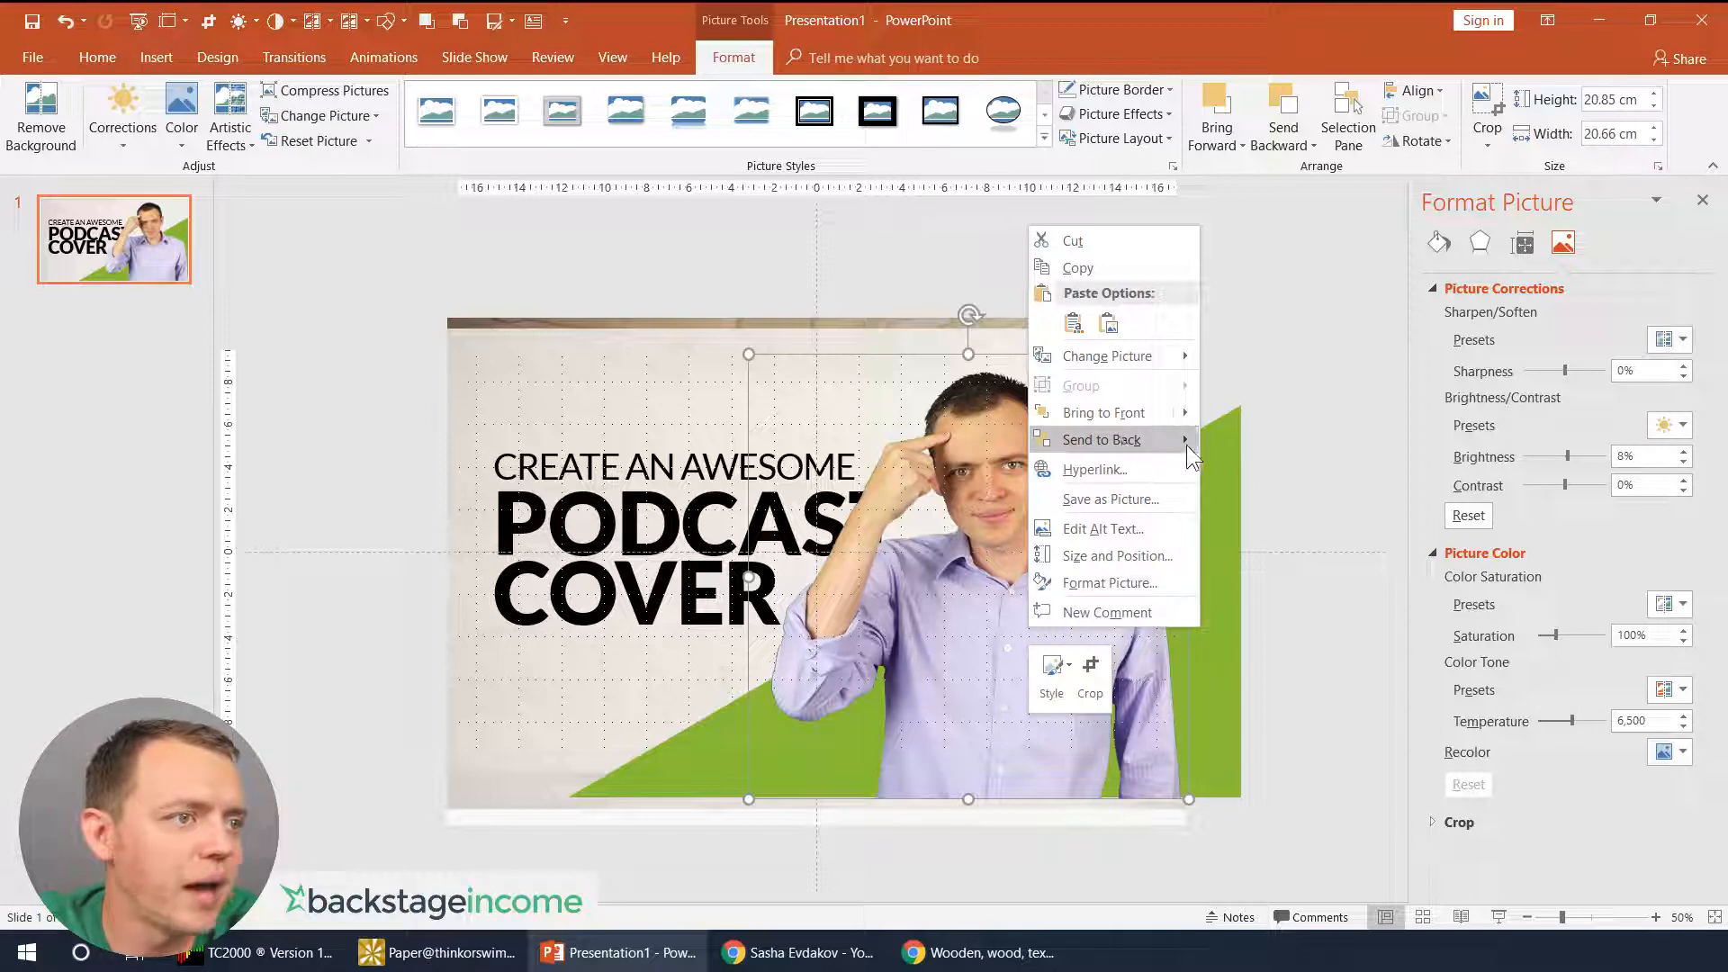
- Send the man's photo to the back and select it for enlarging over the green triangle
{"action": "left_click", "coordinate": [1098, 439]}
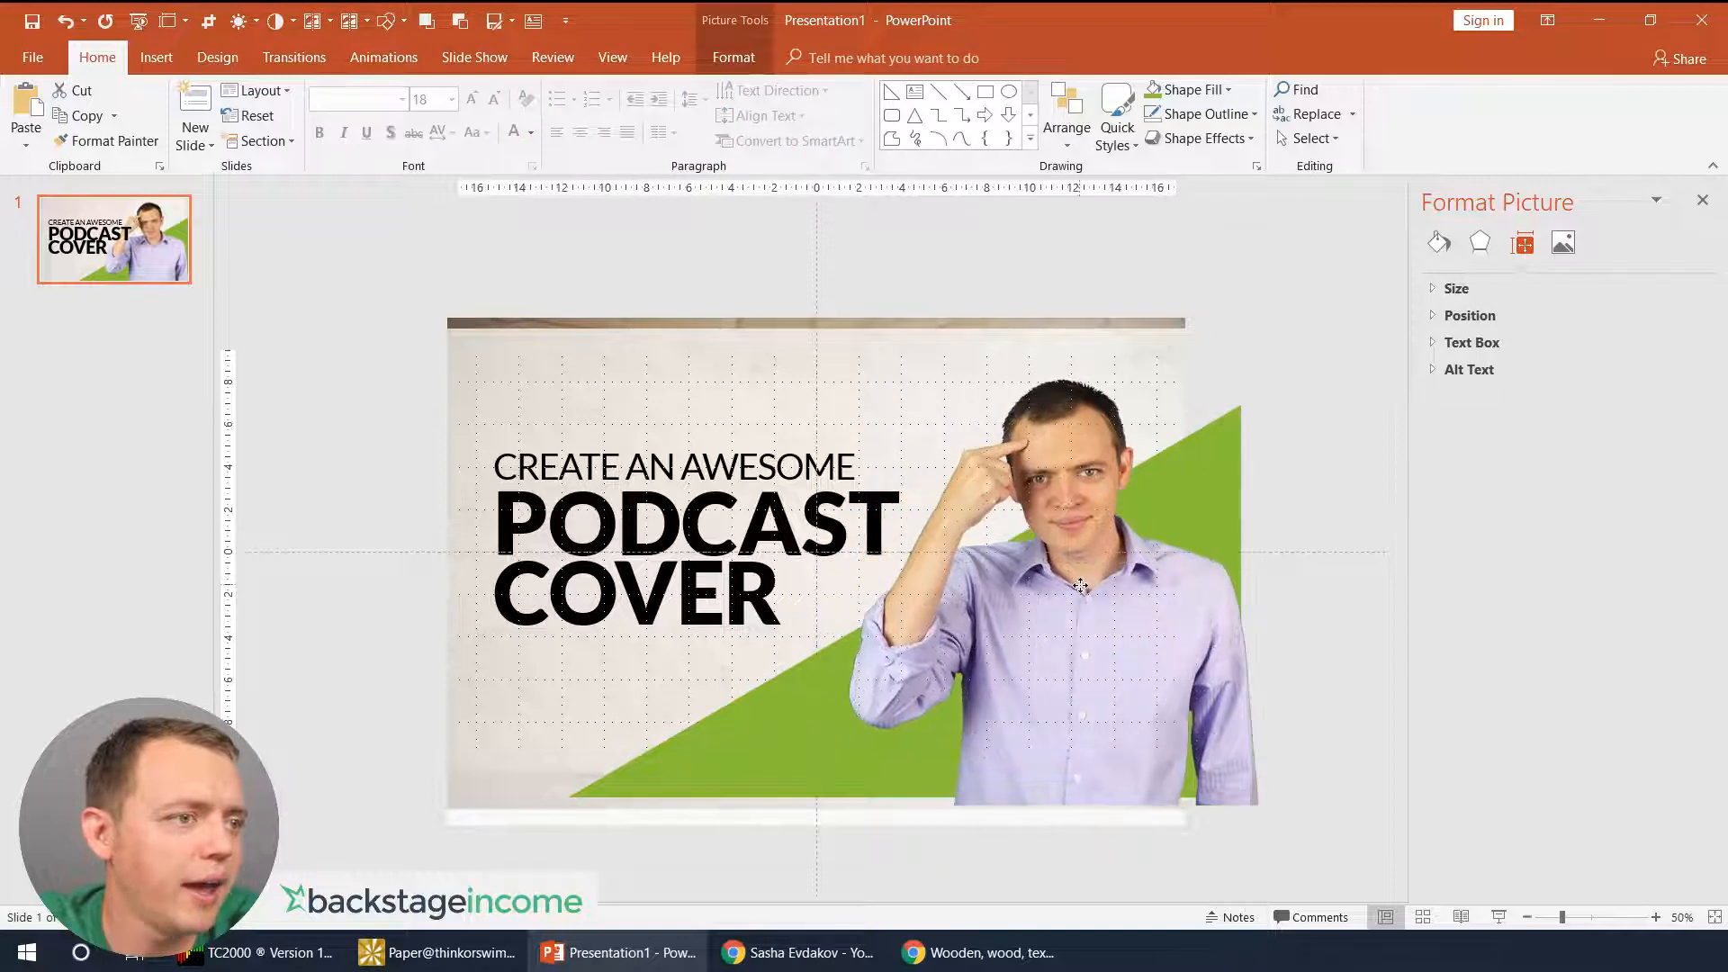
{"action": "left_click", "coordinate": [1048, 583]}
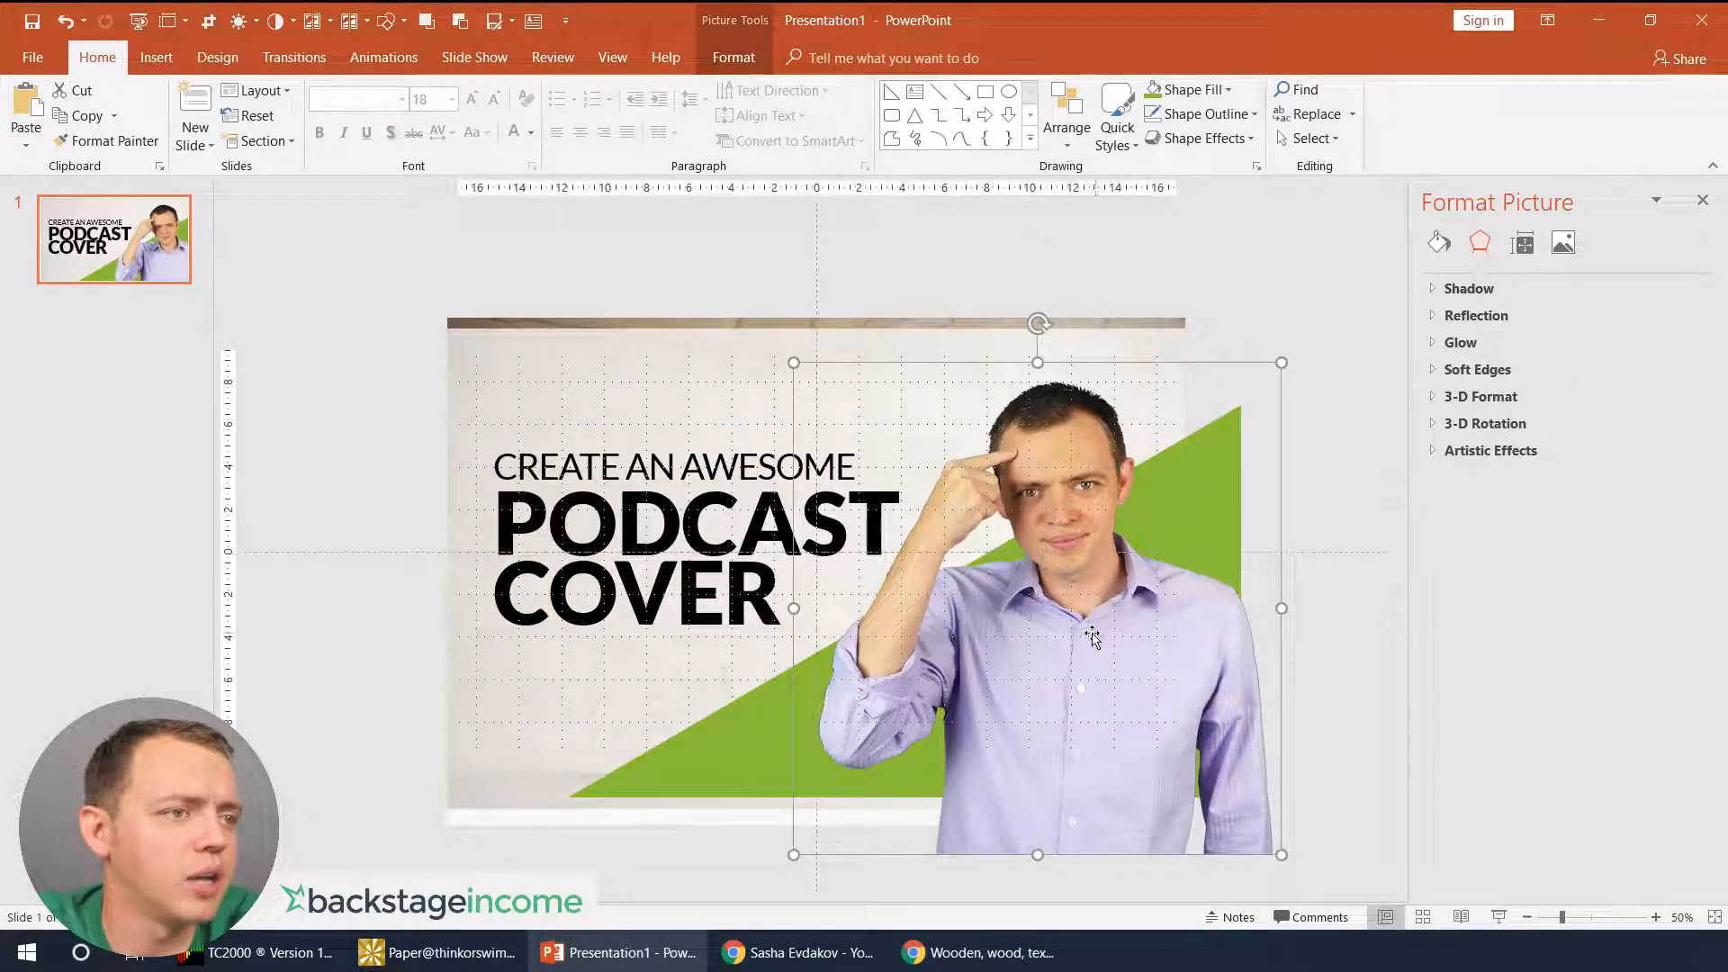
- Select the word PODCAST in the headline to restyle it
{"action": "left_click", "coordinate": [683, 529]}
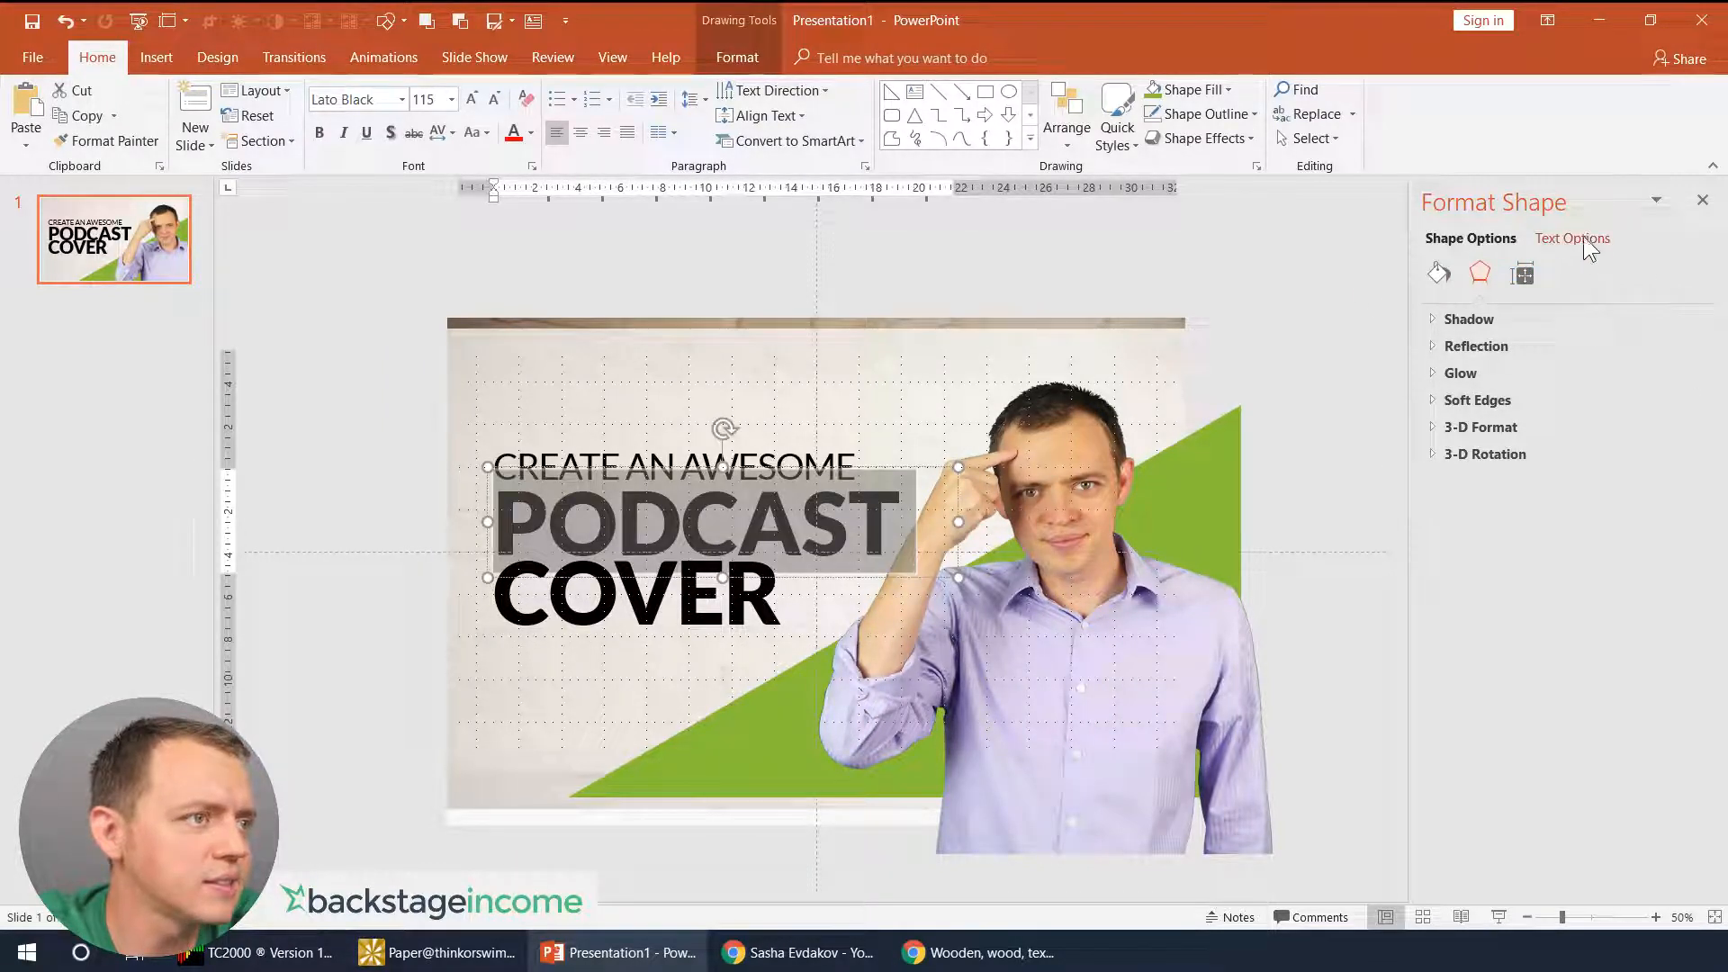
- Give PODCAST a gradient text fill shading from pale to dark blue
{"action": "left_click", "coordinate": [1571, 237]}
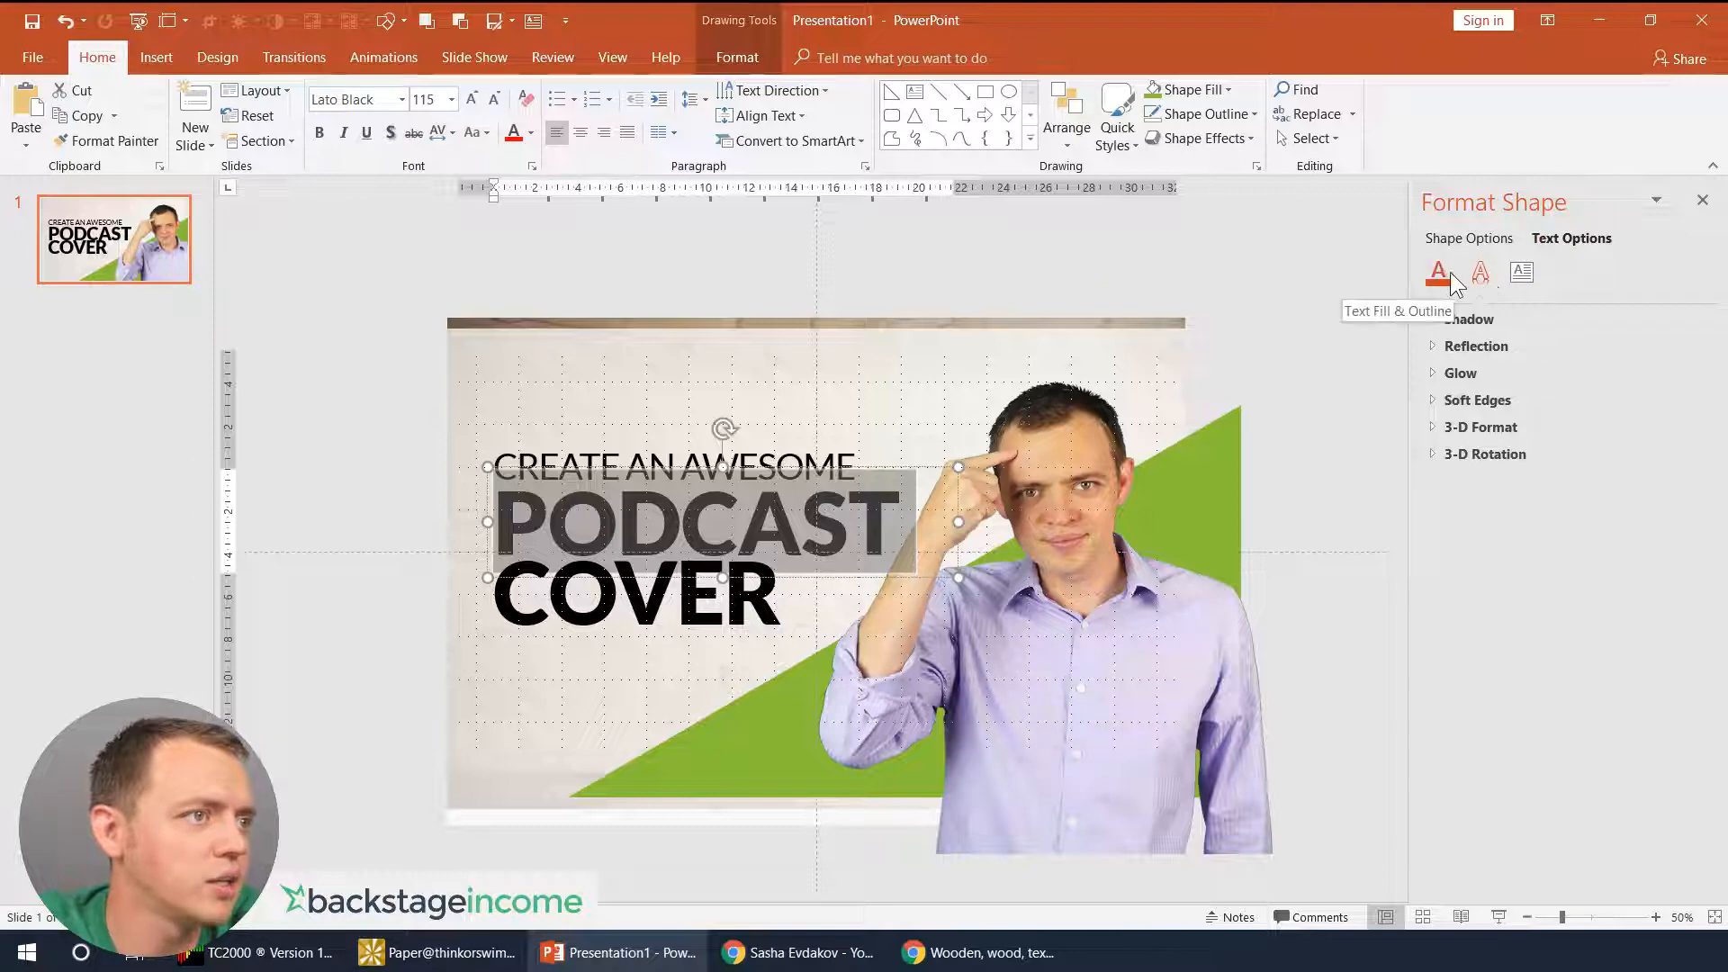
{"action": "mouse_move", "coordinate": [1479, 274]}
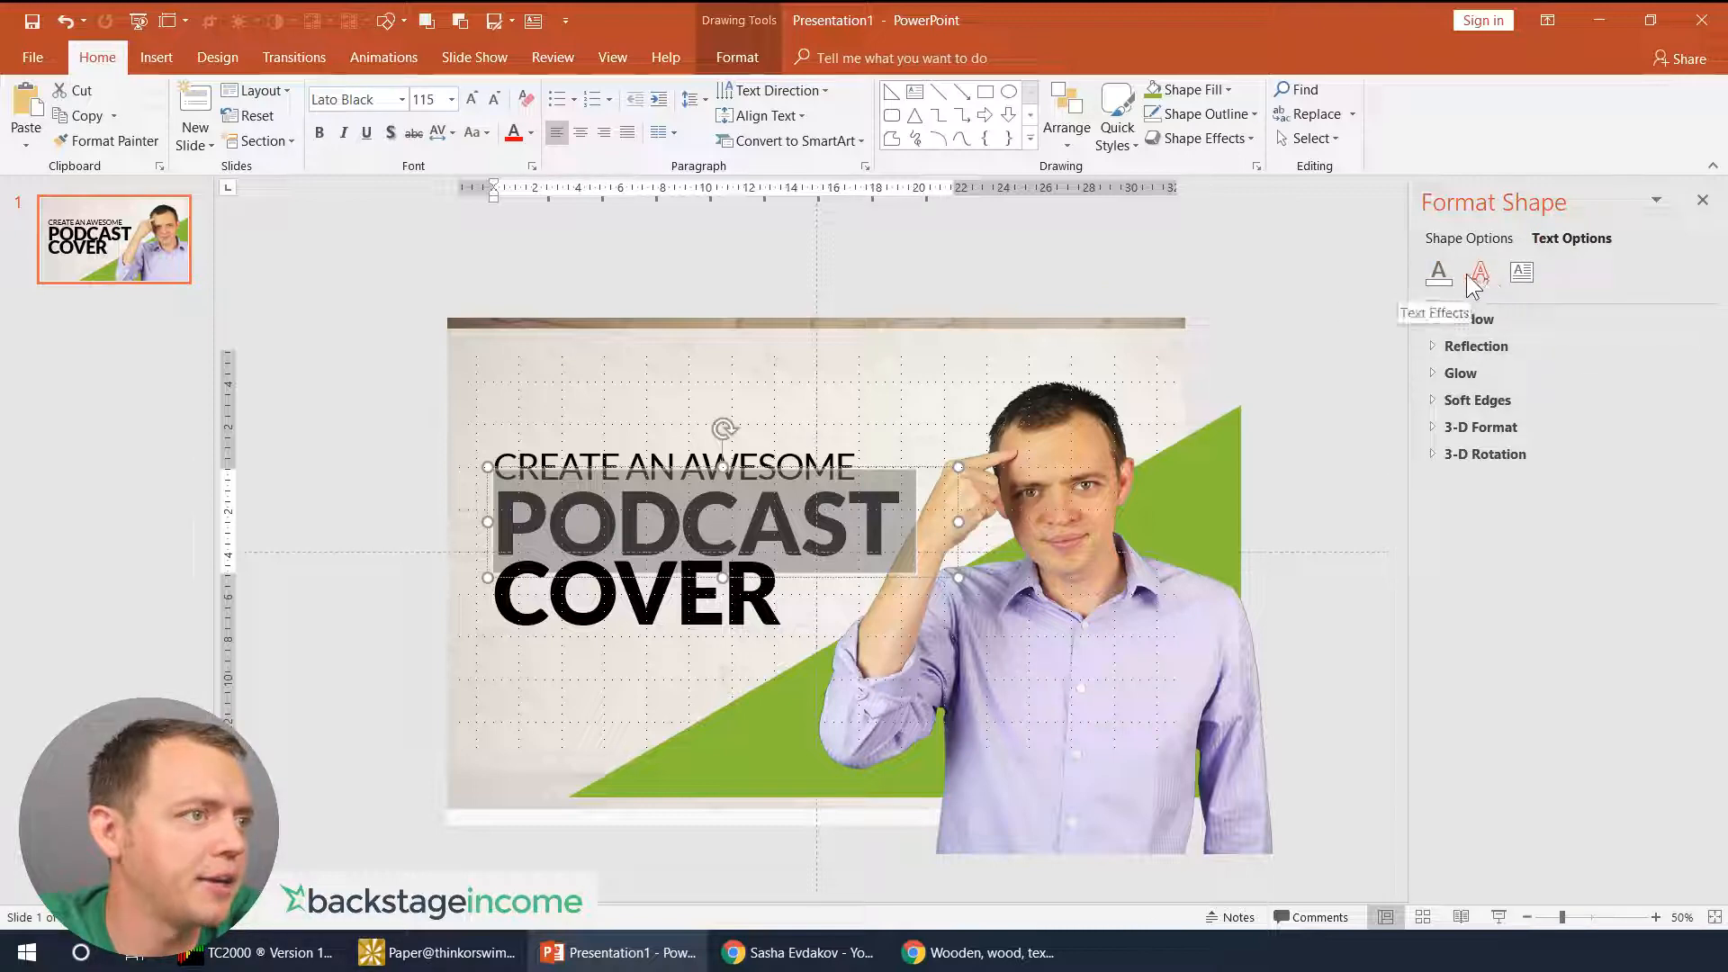
{"action": "left_click", "coordinate": [1438, 274]}
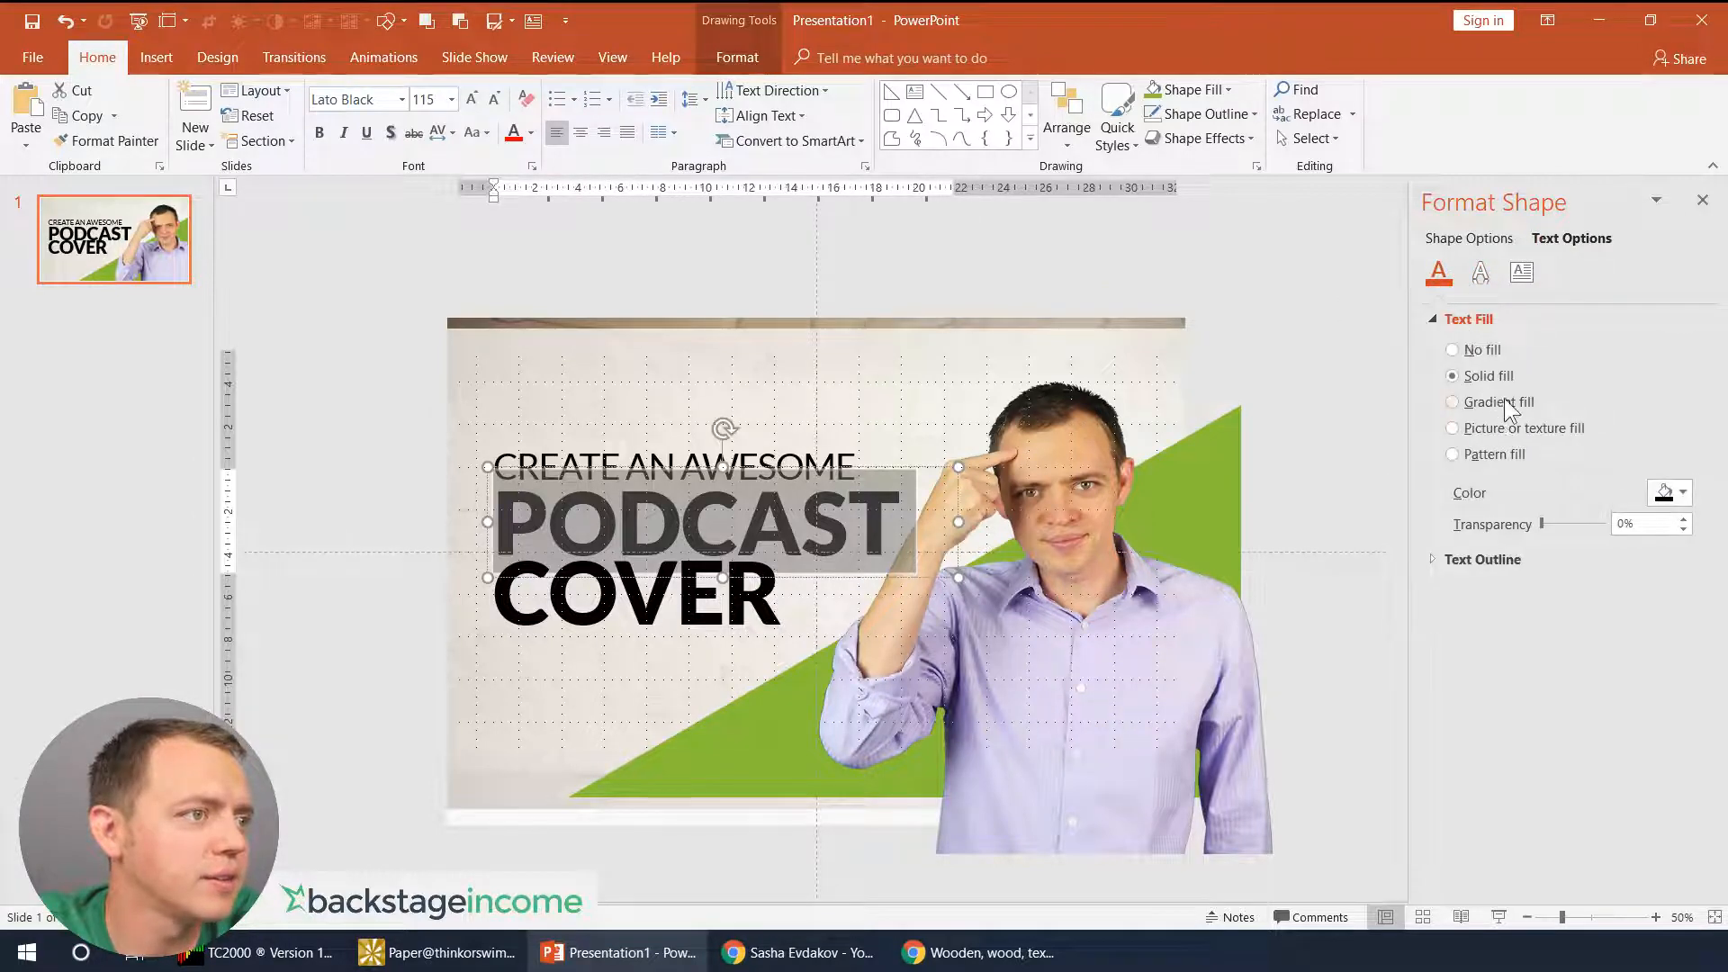
{"action": "left_click", "coordinate": [1452, 401]}
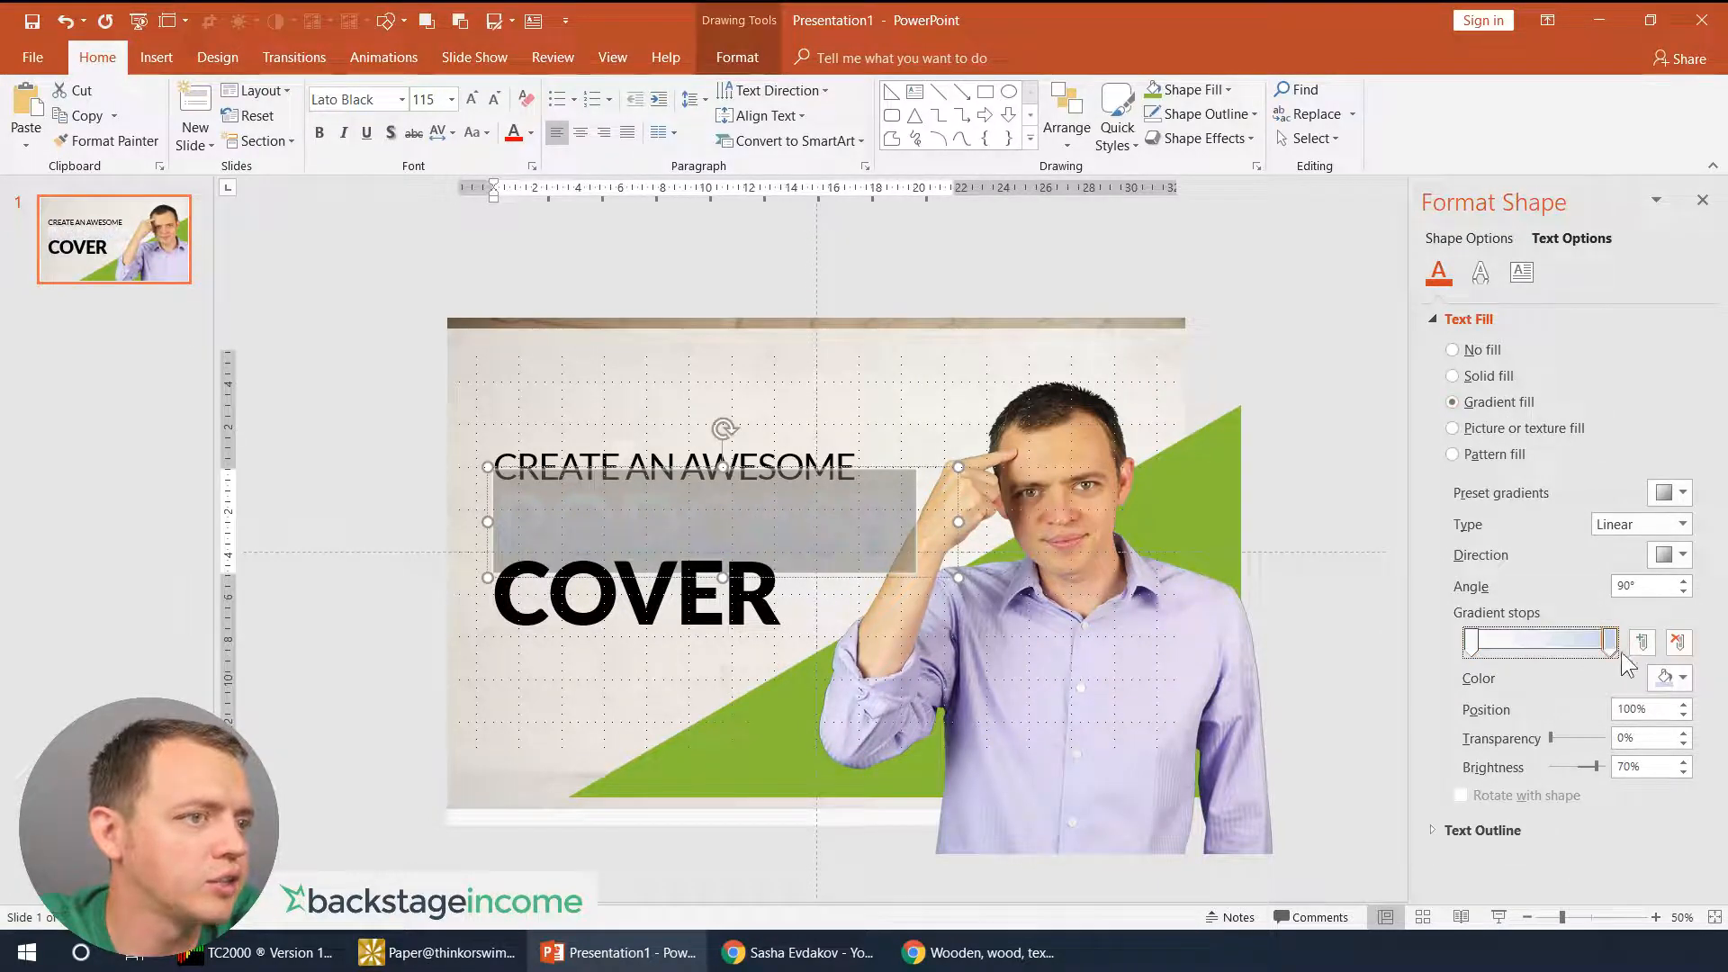
{"action": "left_click", "coordinate": [1684, 678]}
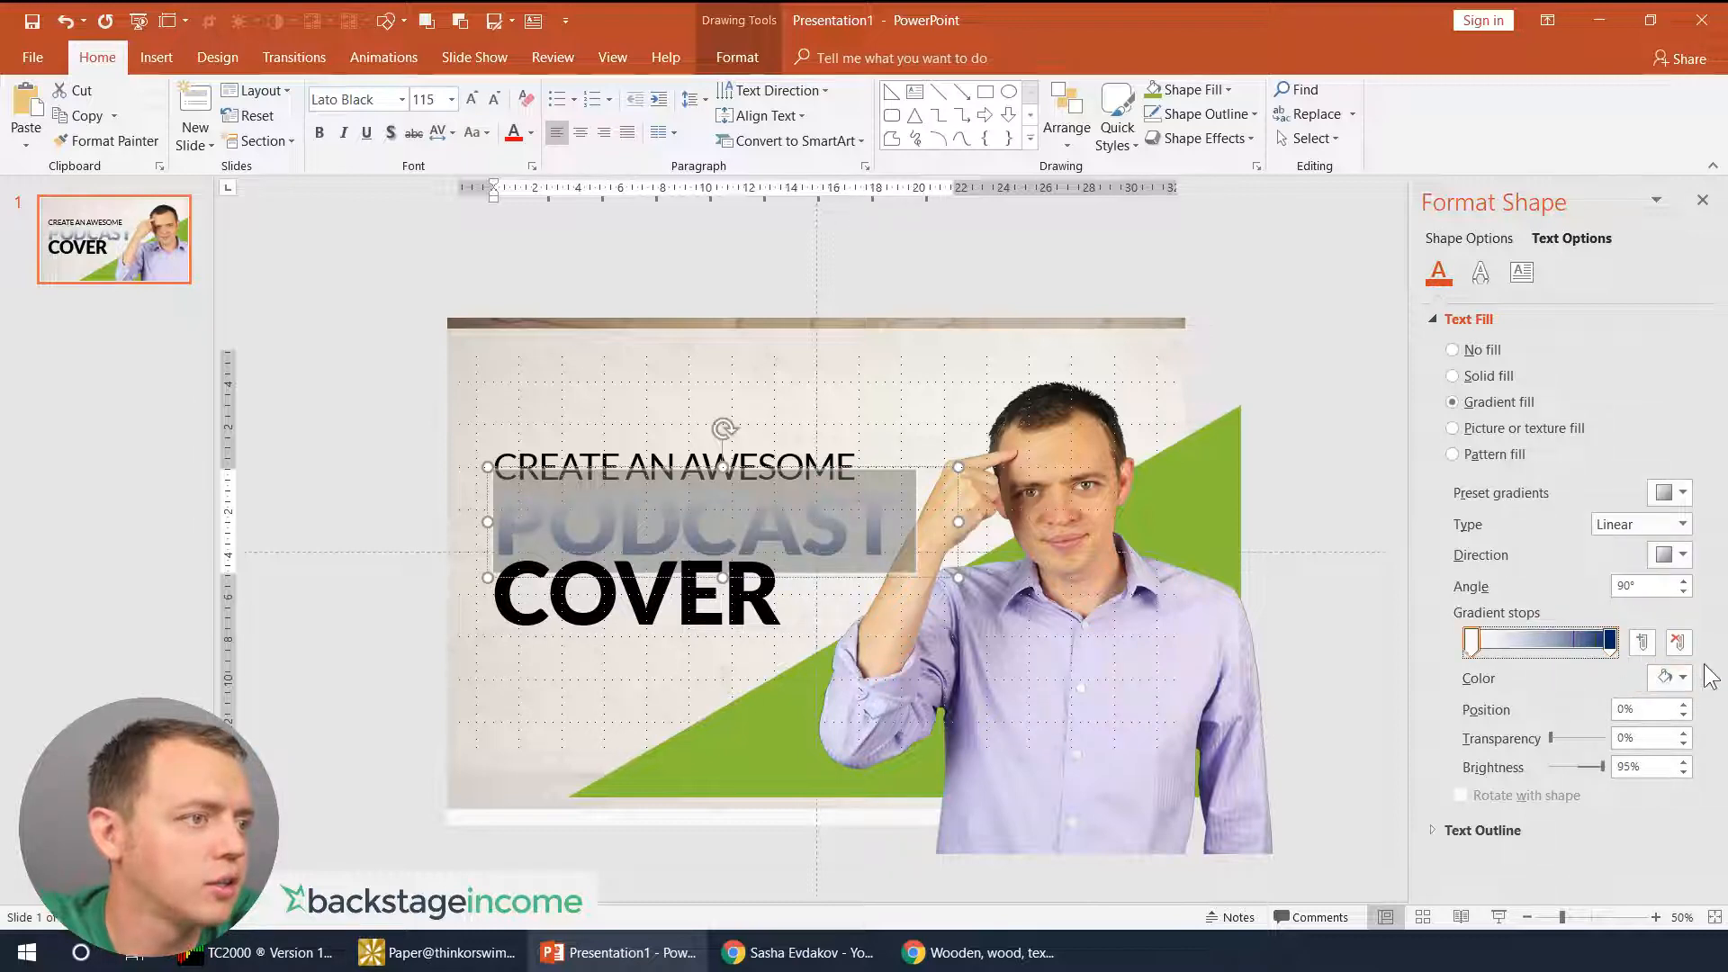
{"action": "left_click", "coordinate": [1682, 678]}
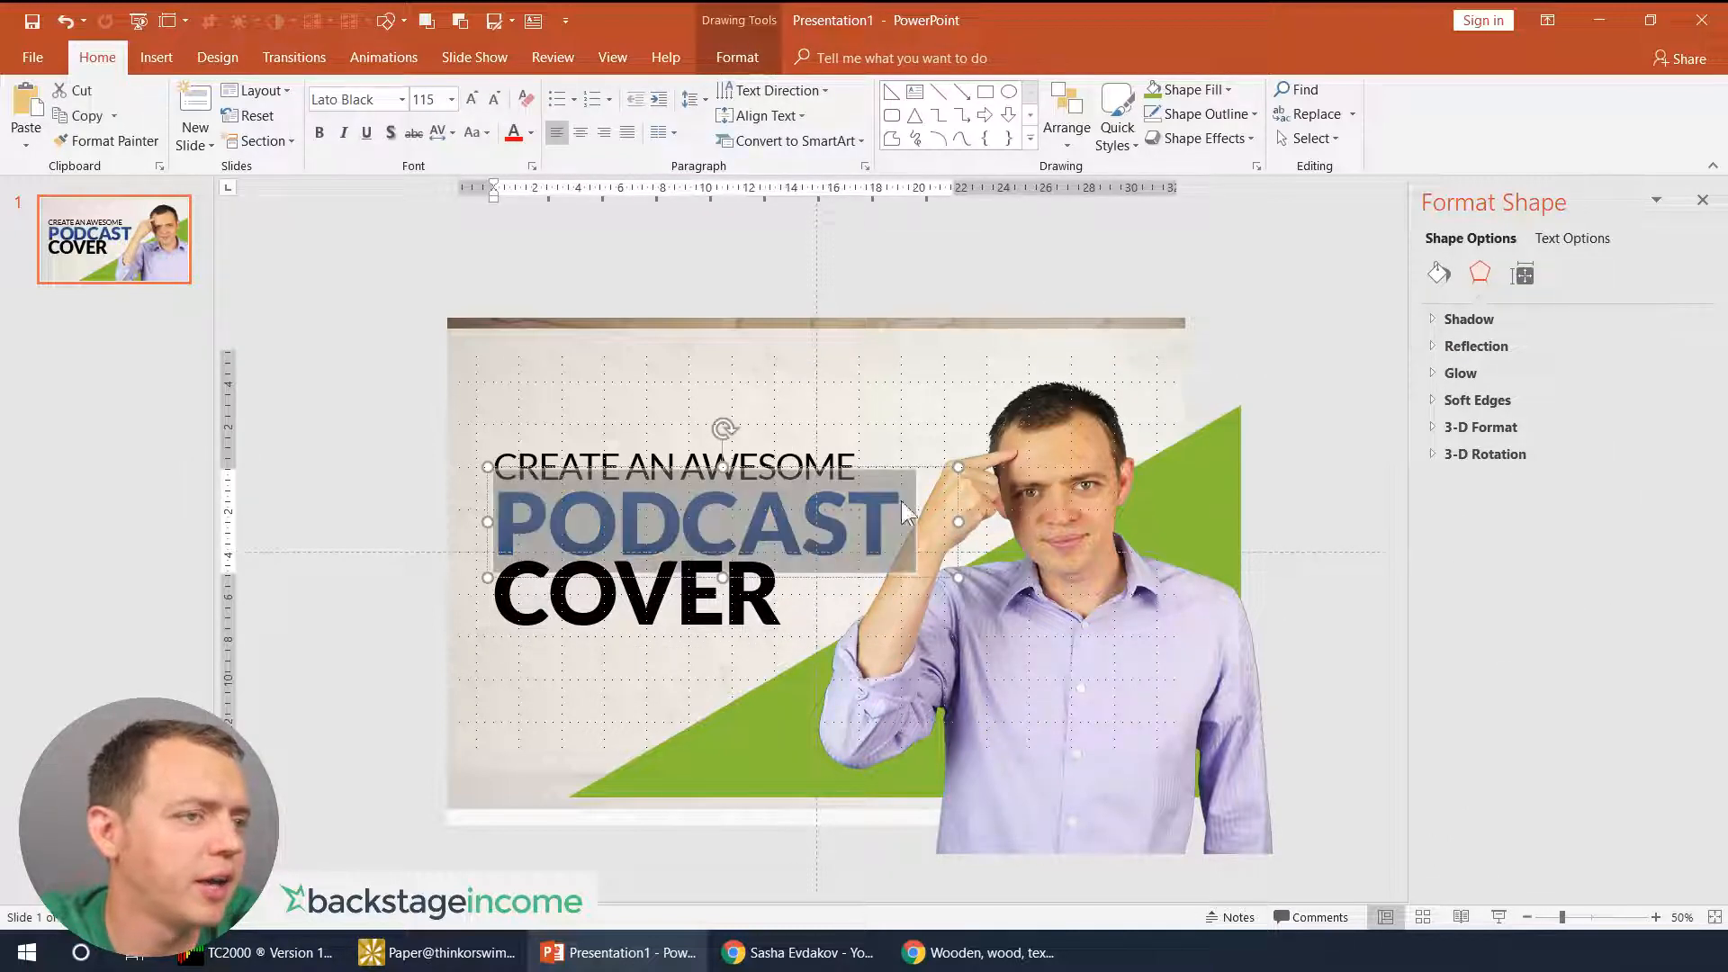
- Add a glow variation to the PODCAST text from the glow presets
{"action": "left_click", "coordinate": [1475, 346]}
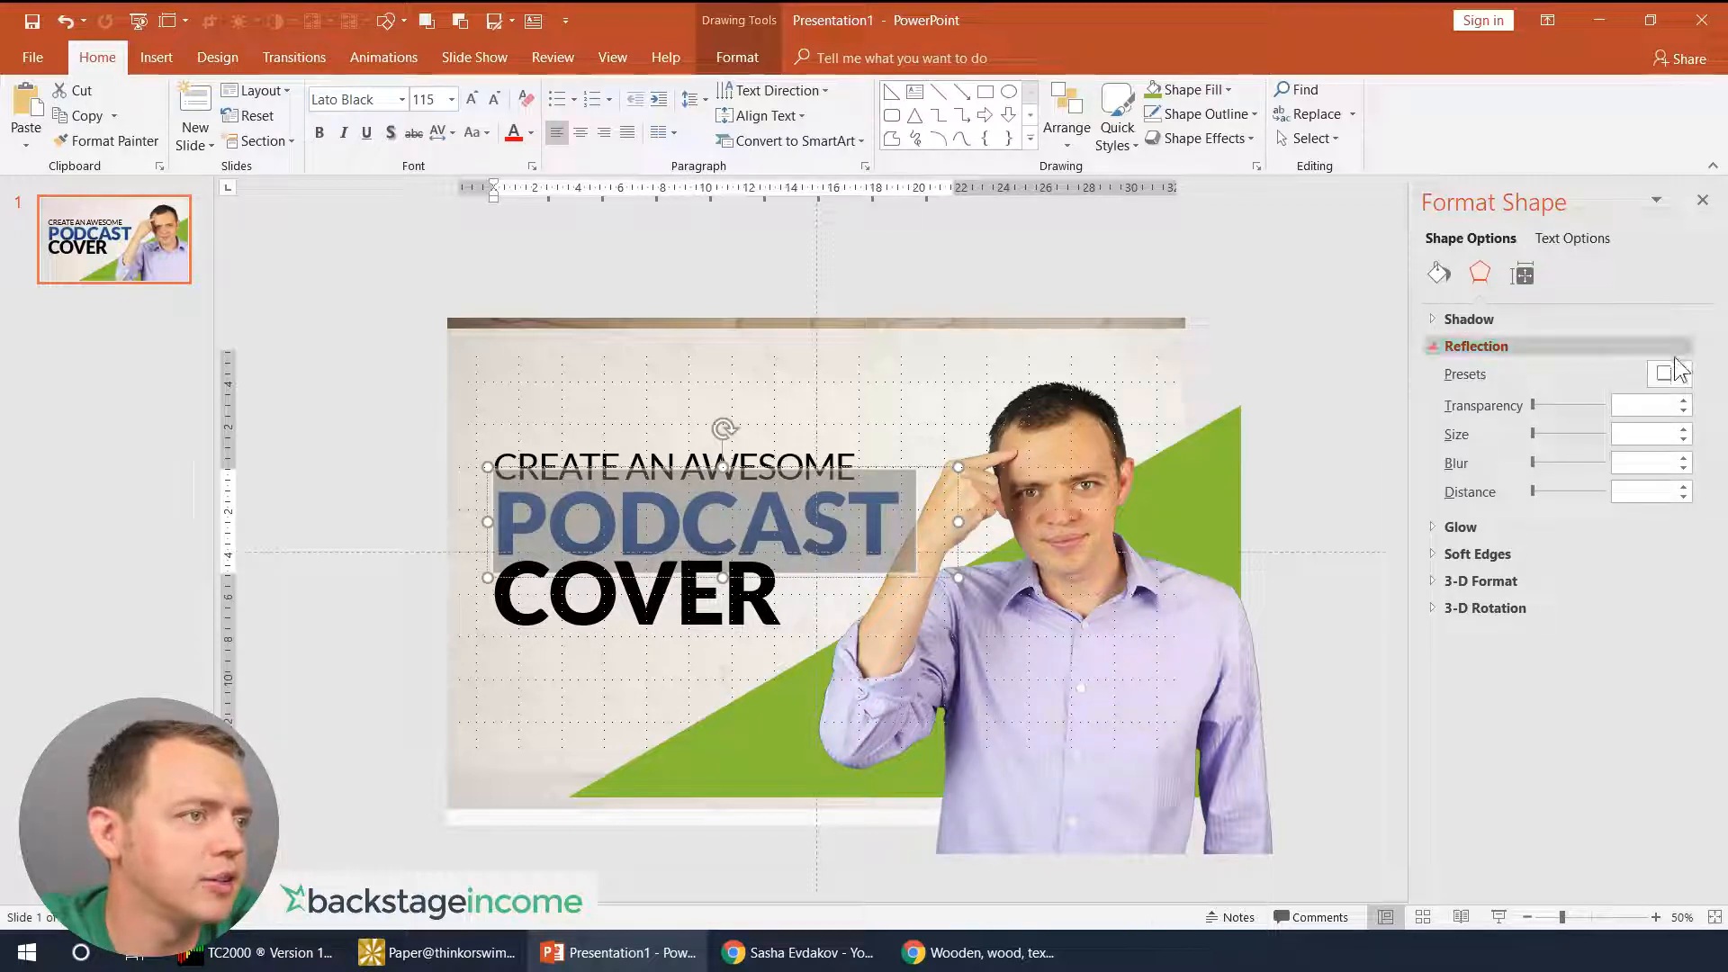
{"action": "left_click", "coordinate": [1670, 372]}
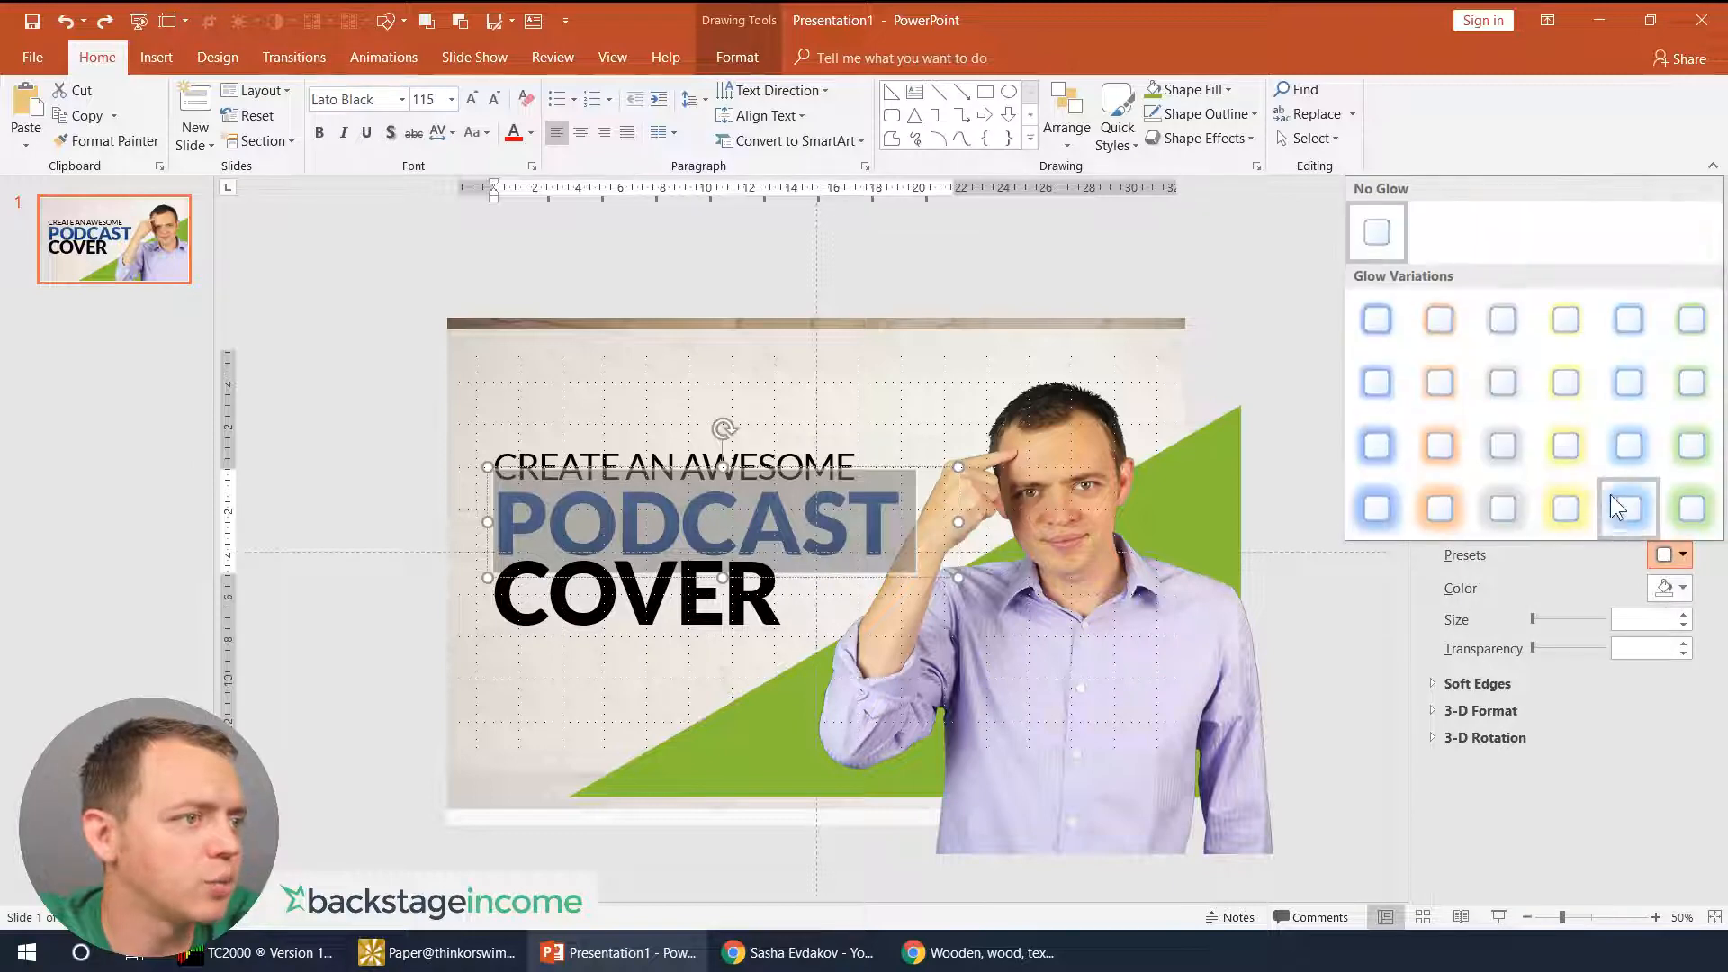
{"action": "left_click", "coordinate": [1627, 508]}
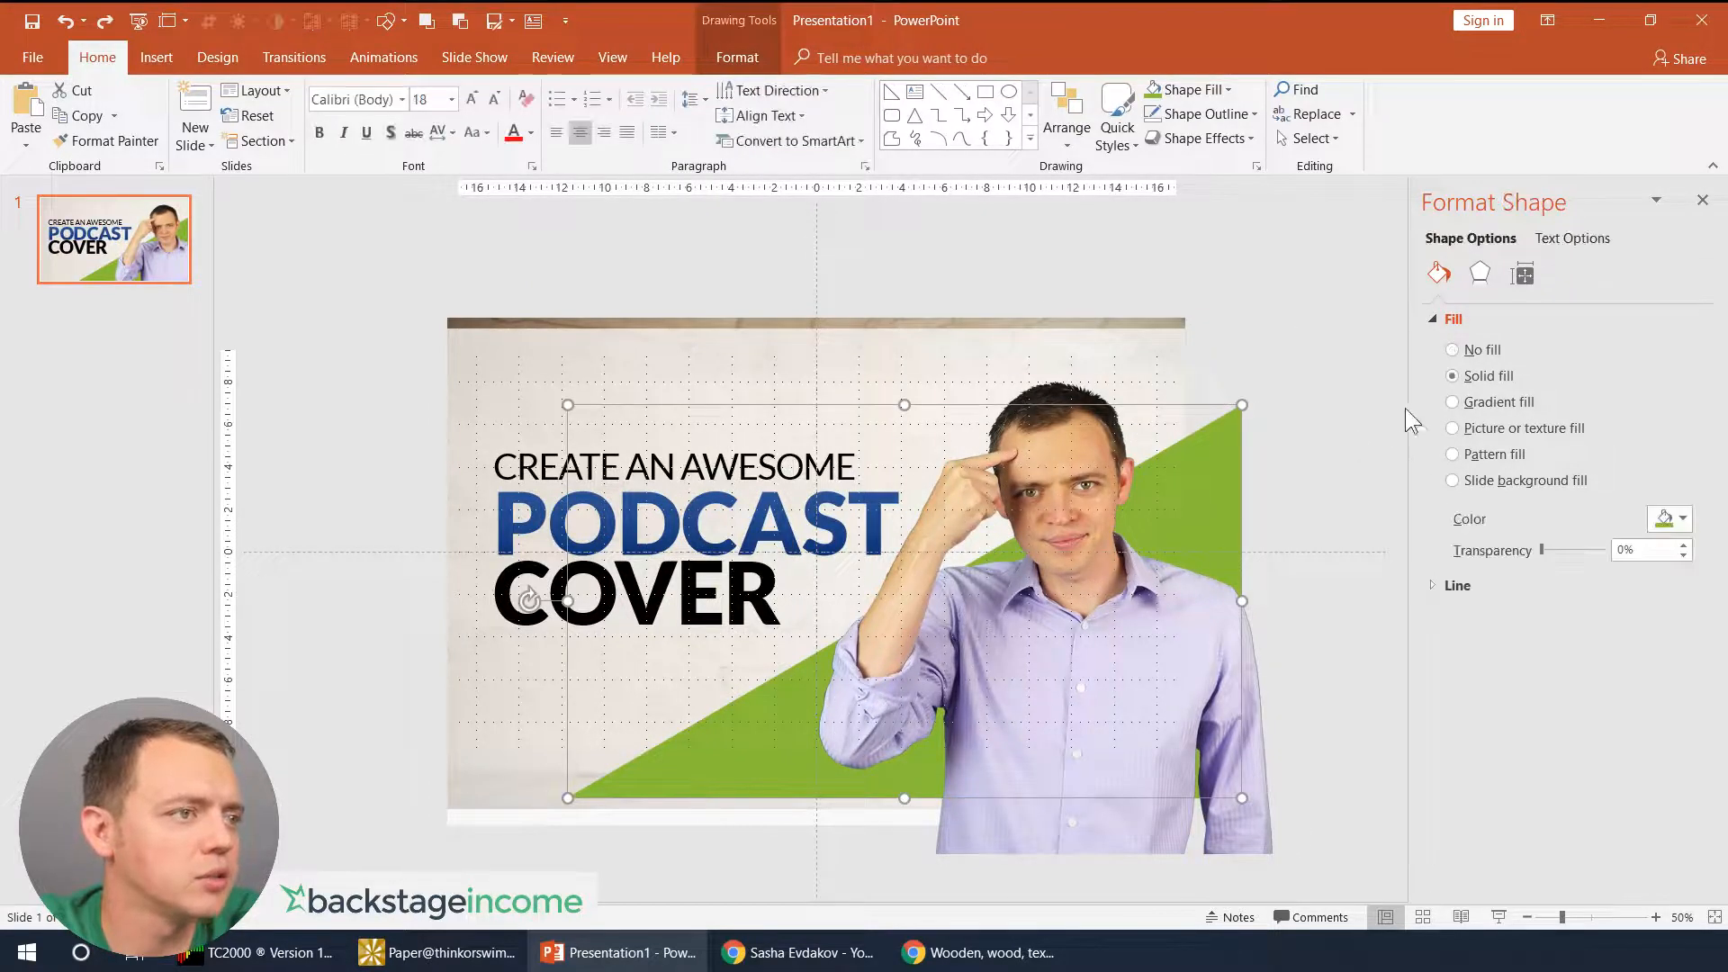
- Remove the green triangle, leaving the title and man on a plain white slide
{"action": "left_click", "coordinate": [1452, 401]}
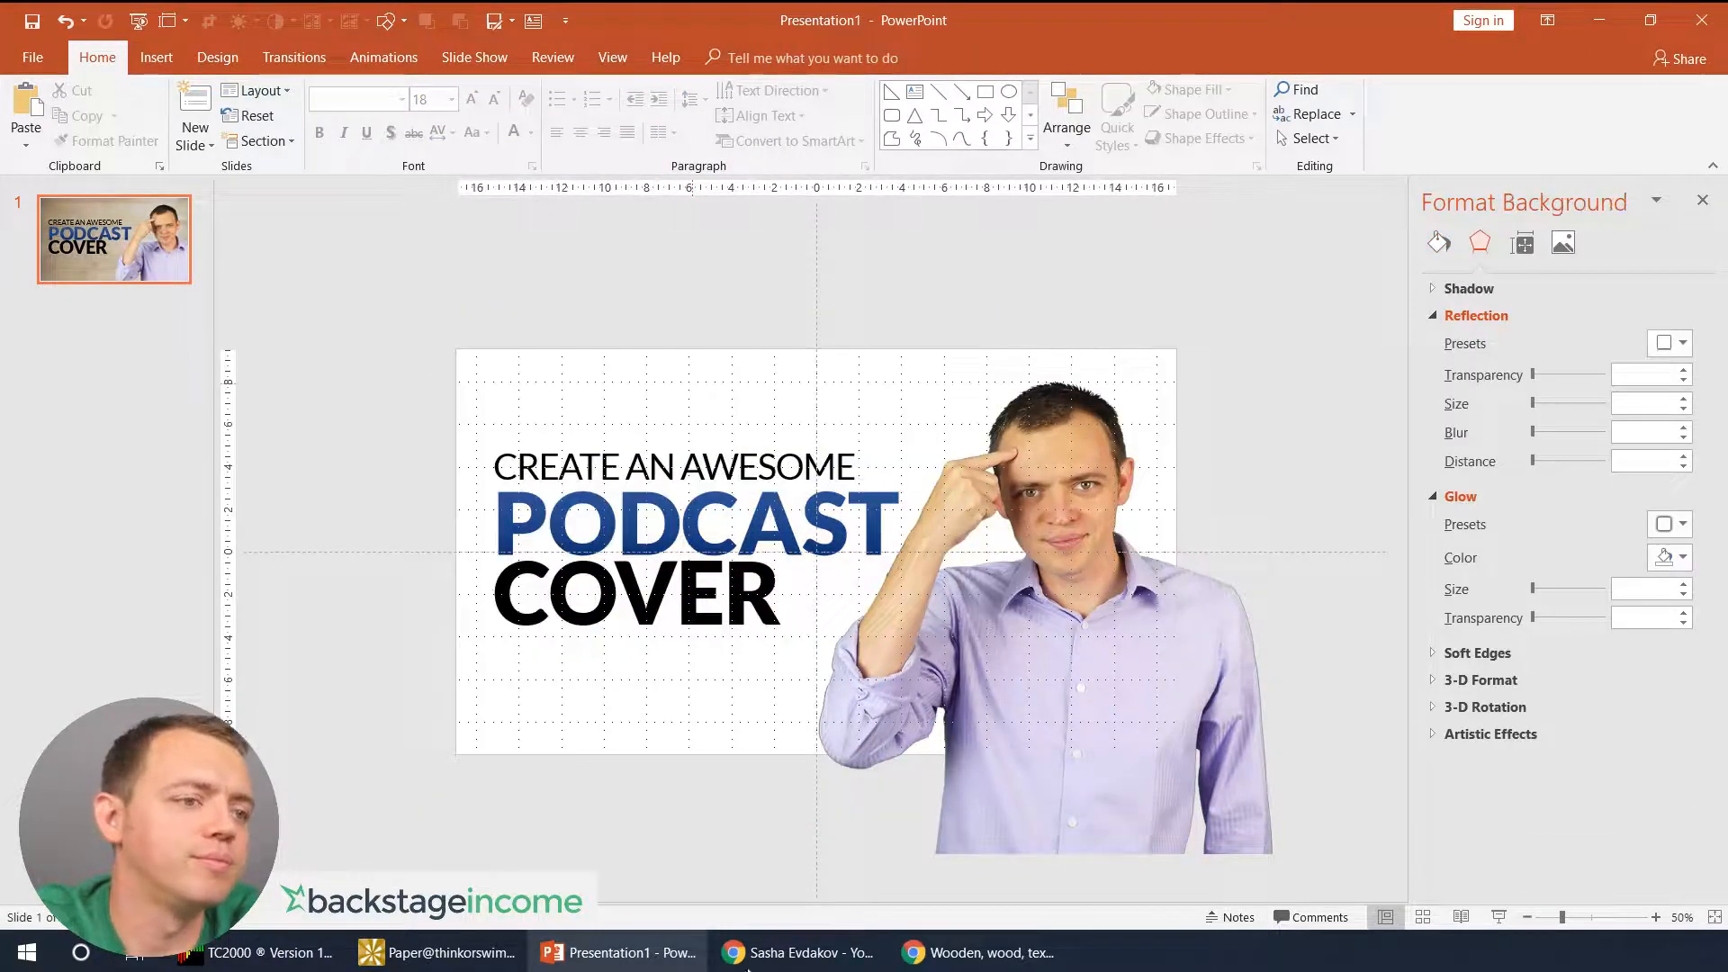
- Search Unsplash for 'mountain' and pick the rugged snowy coastline photo for the slide
{"action": "left_click", "coordinate": [979, 952]}
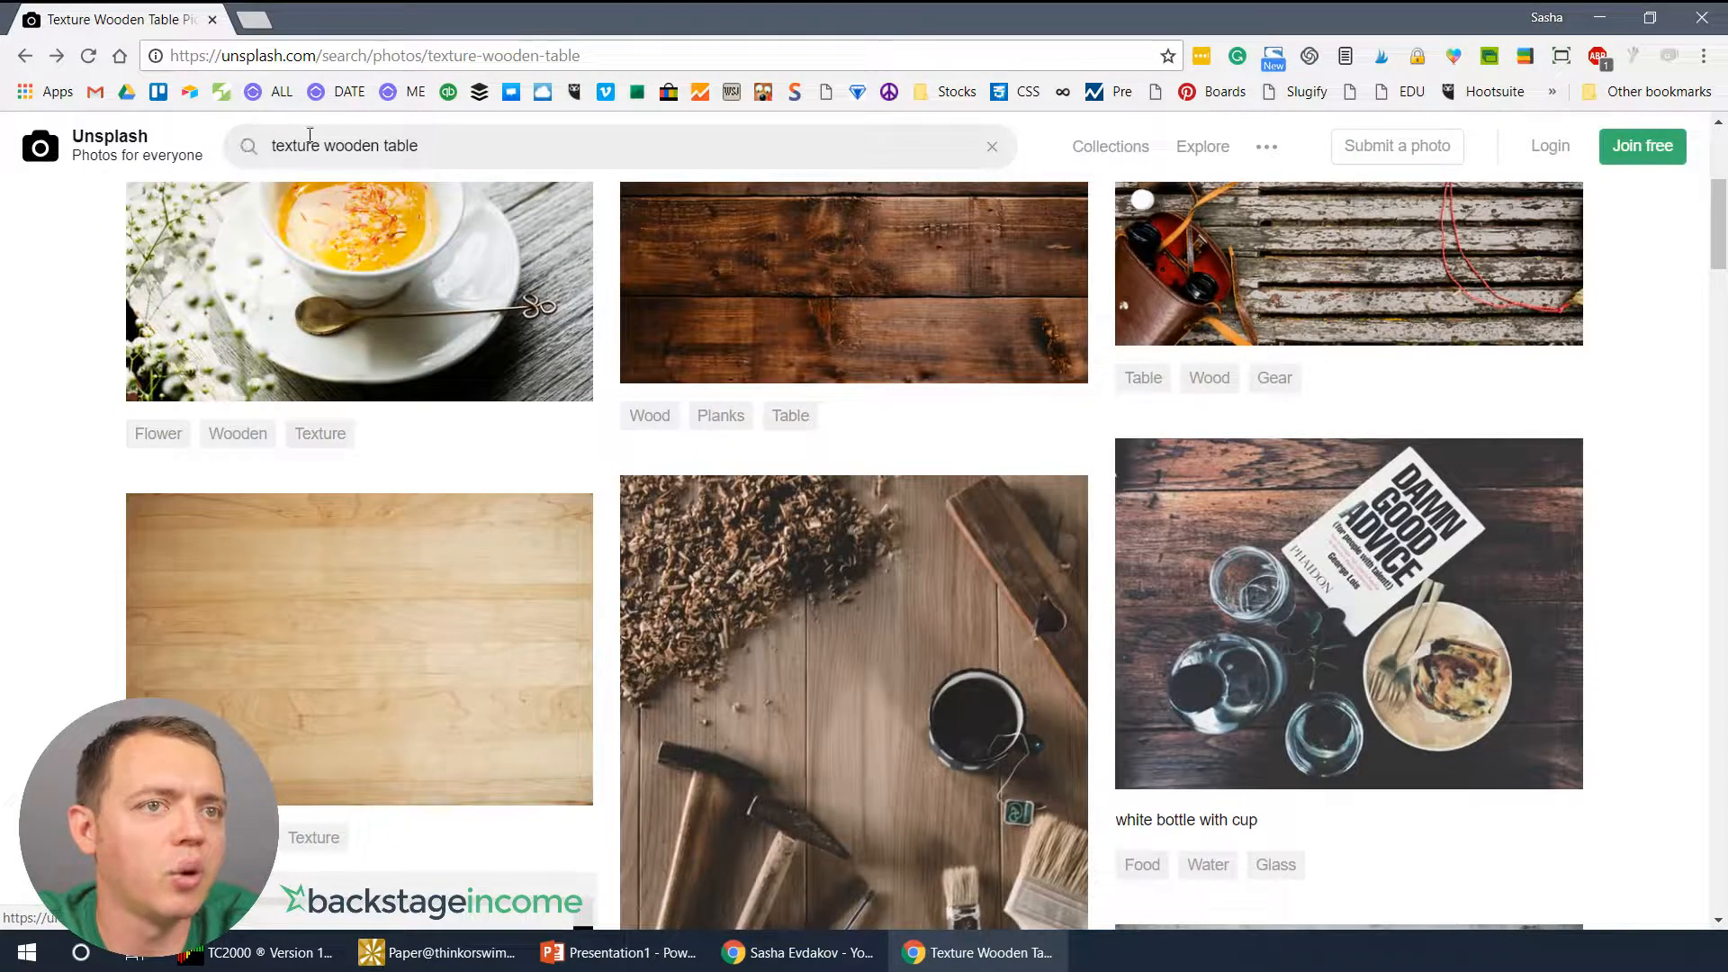
{"action": "type", "text": "mountains"}
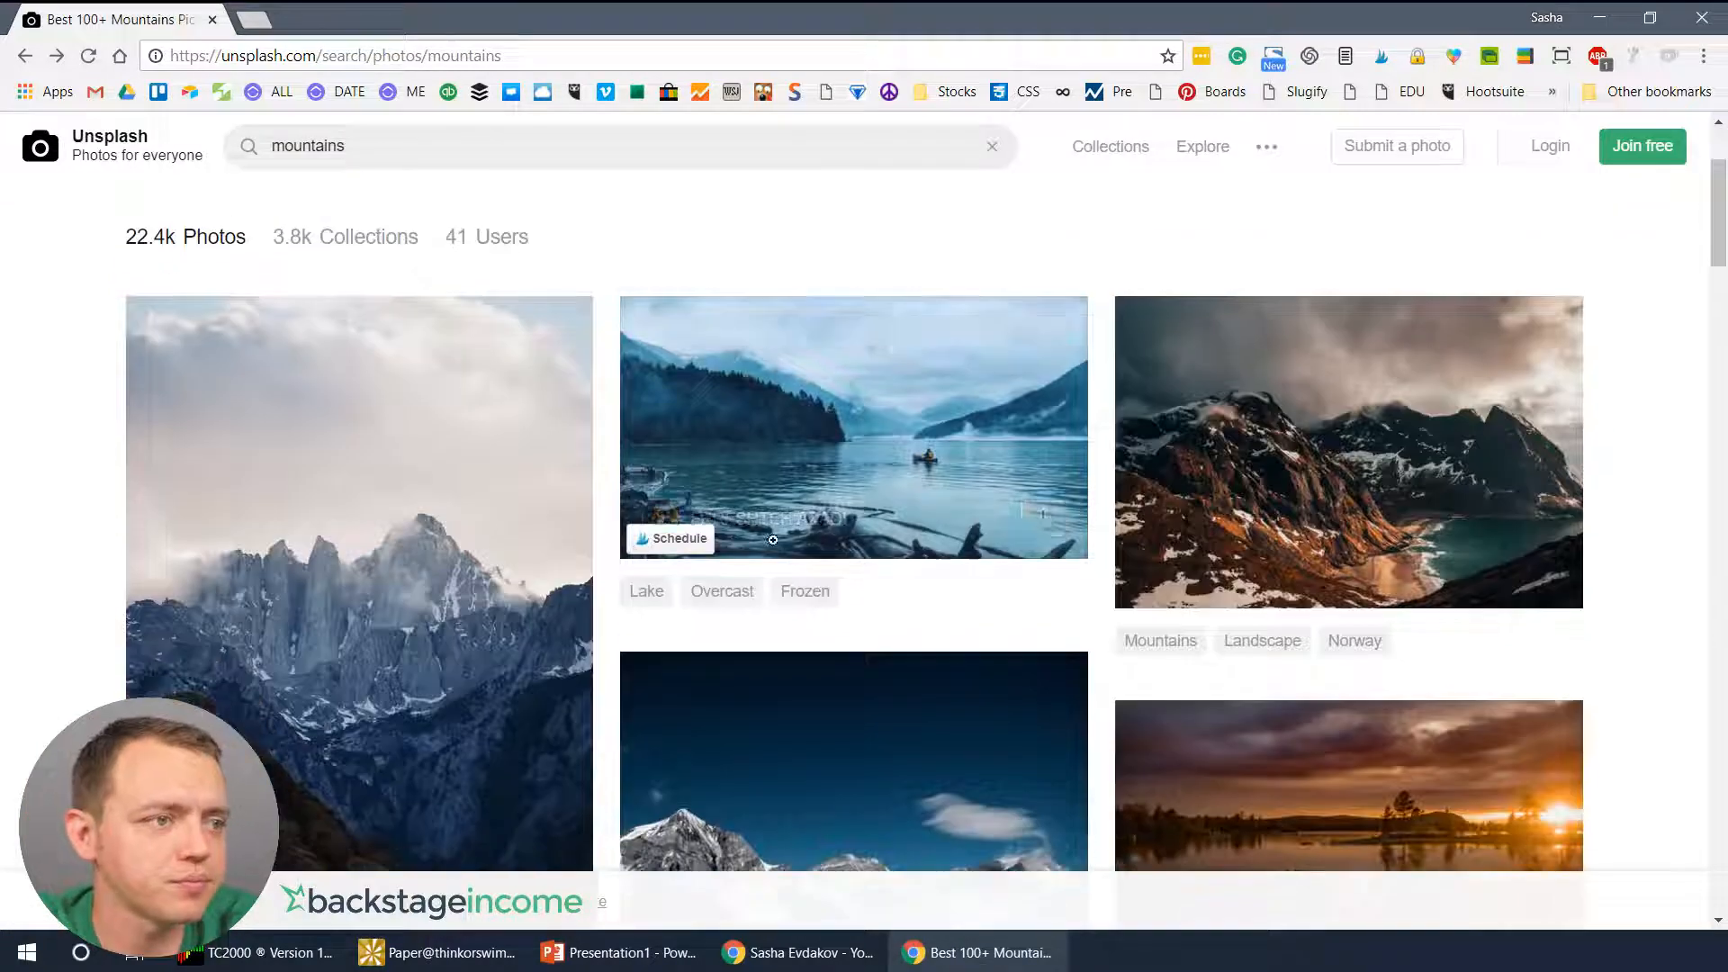
{"action": "left_click", "coordinate": [1346, 452]}
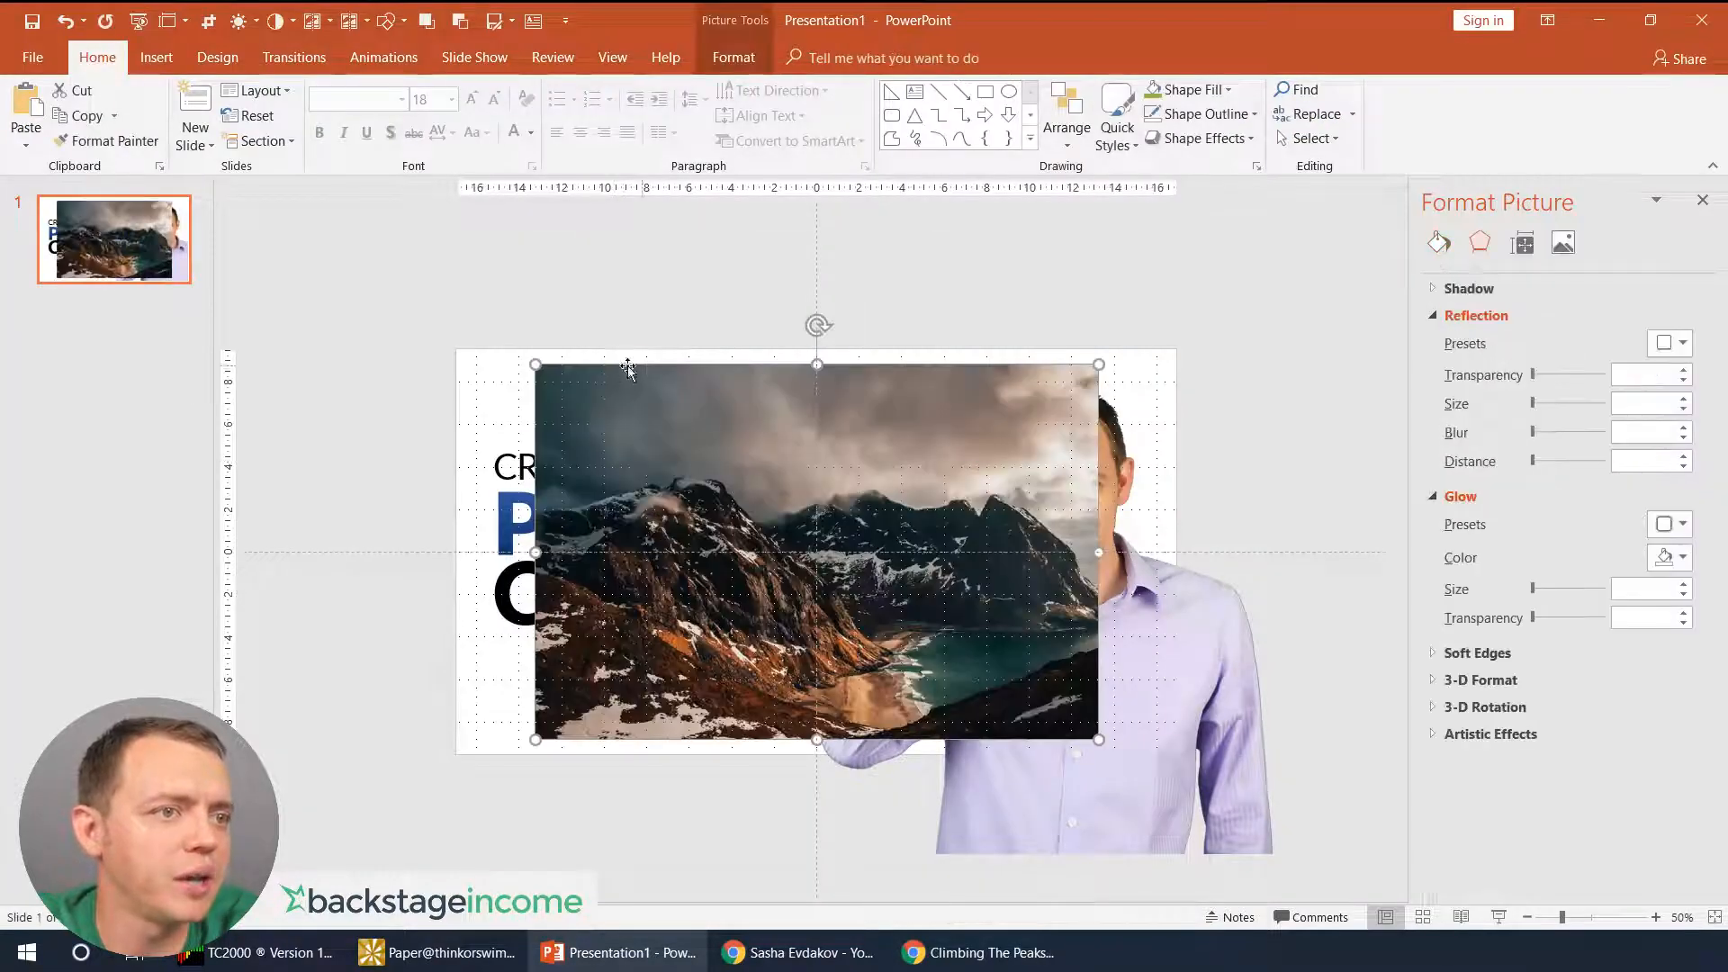
- Stretch the mountain photo to fill the slide and send it behind the title and person
{"action": "left_click_drag", "start_coordinate": [815, 550], "coordinate": [752, 509]}
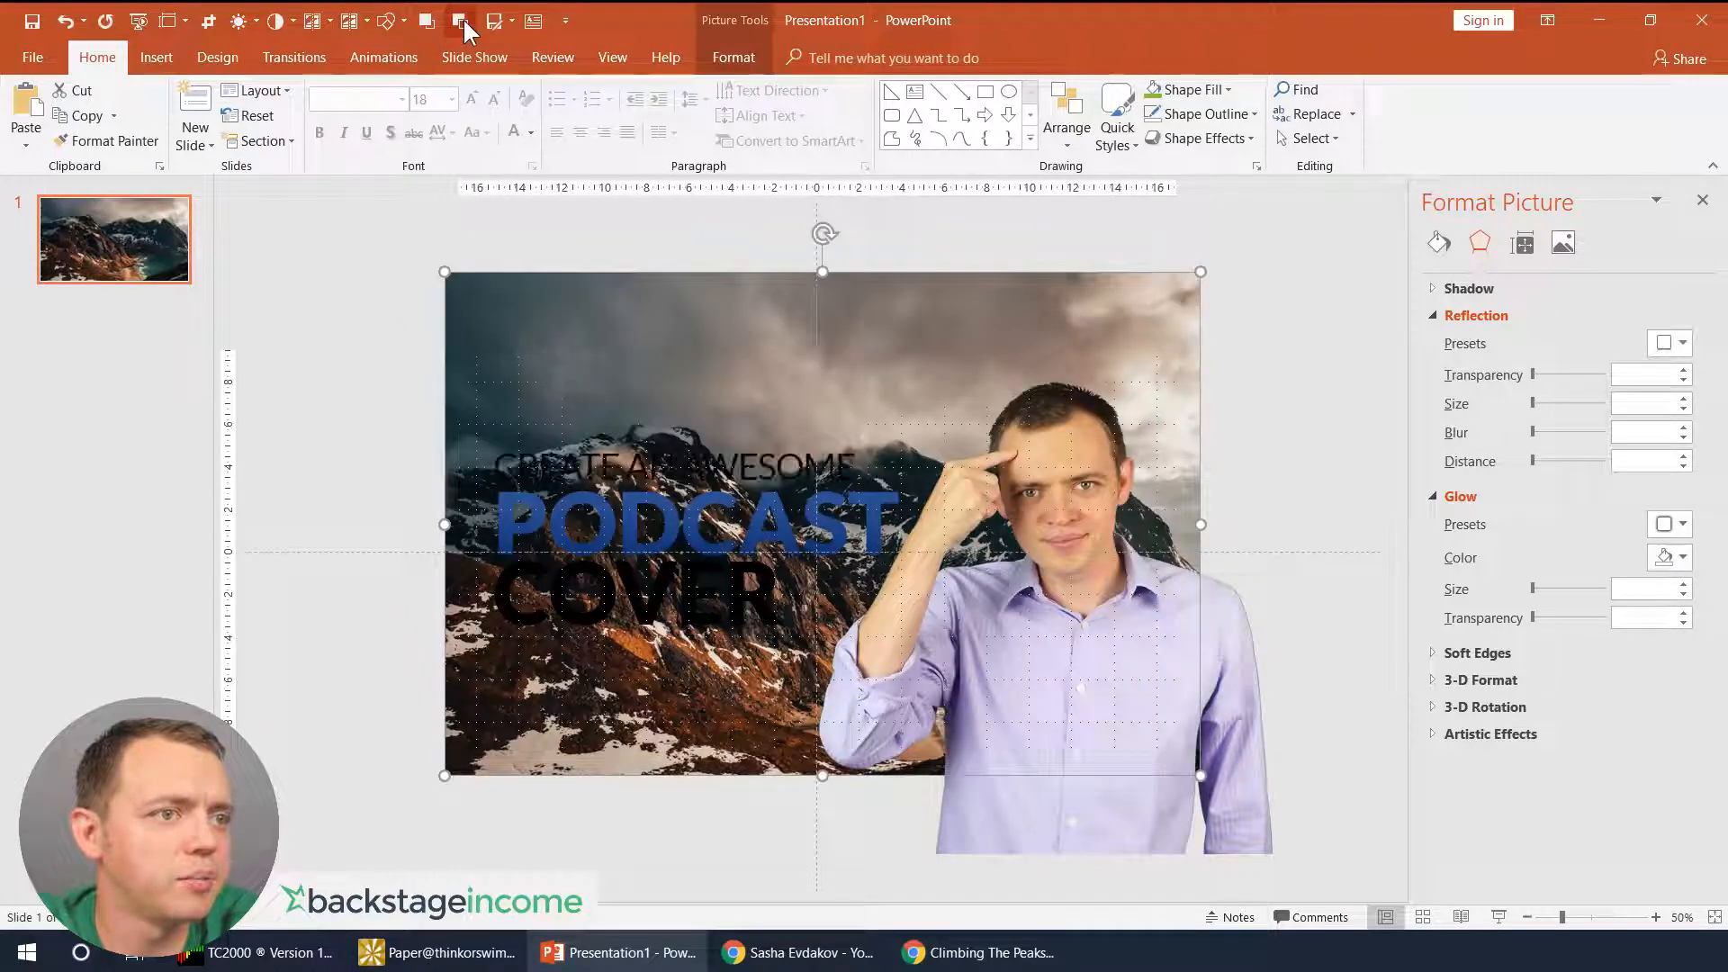
{"action": "left_click", "coordinate": [672, 526]}
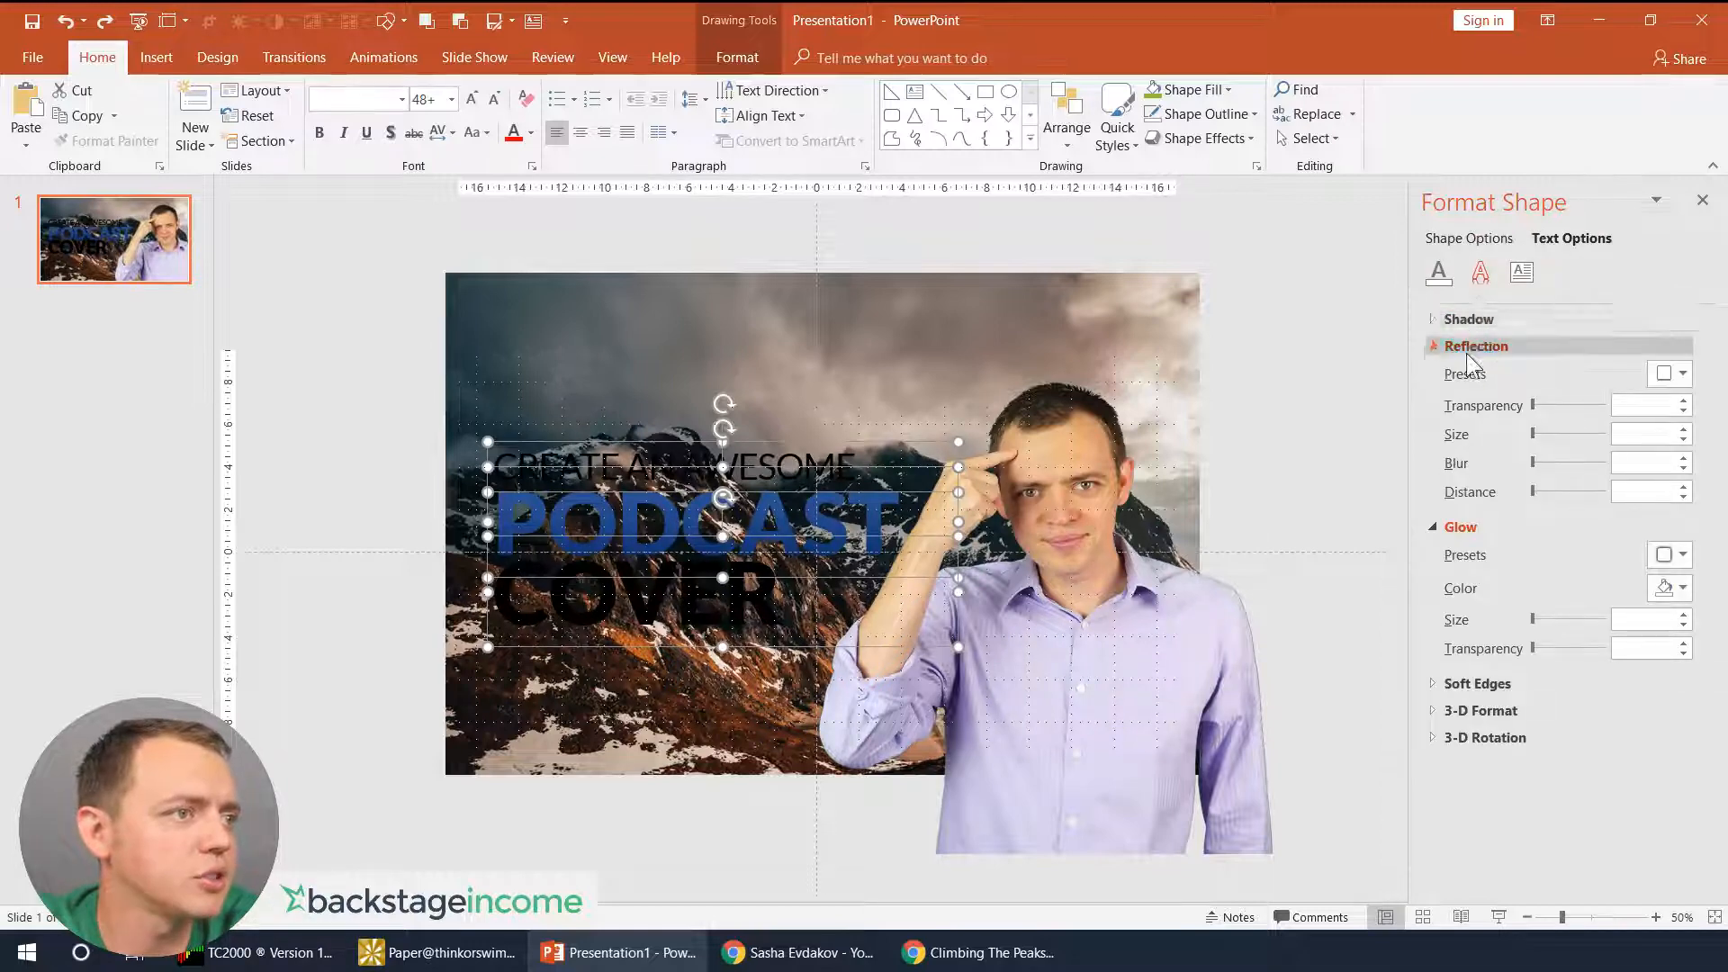
- Make the title text solid white and insert a rectangle shape over the slide
{"action": "left_click", "coordinate": [1438, 271]}
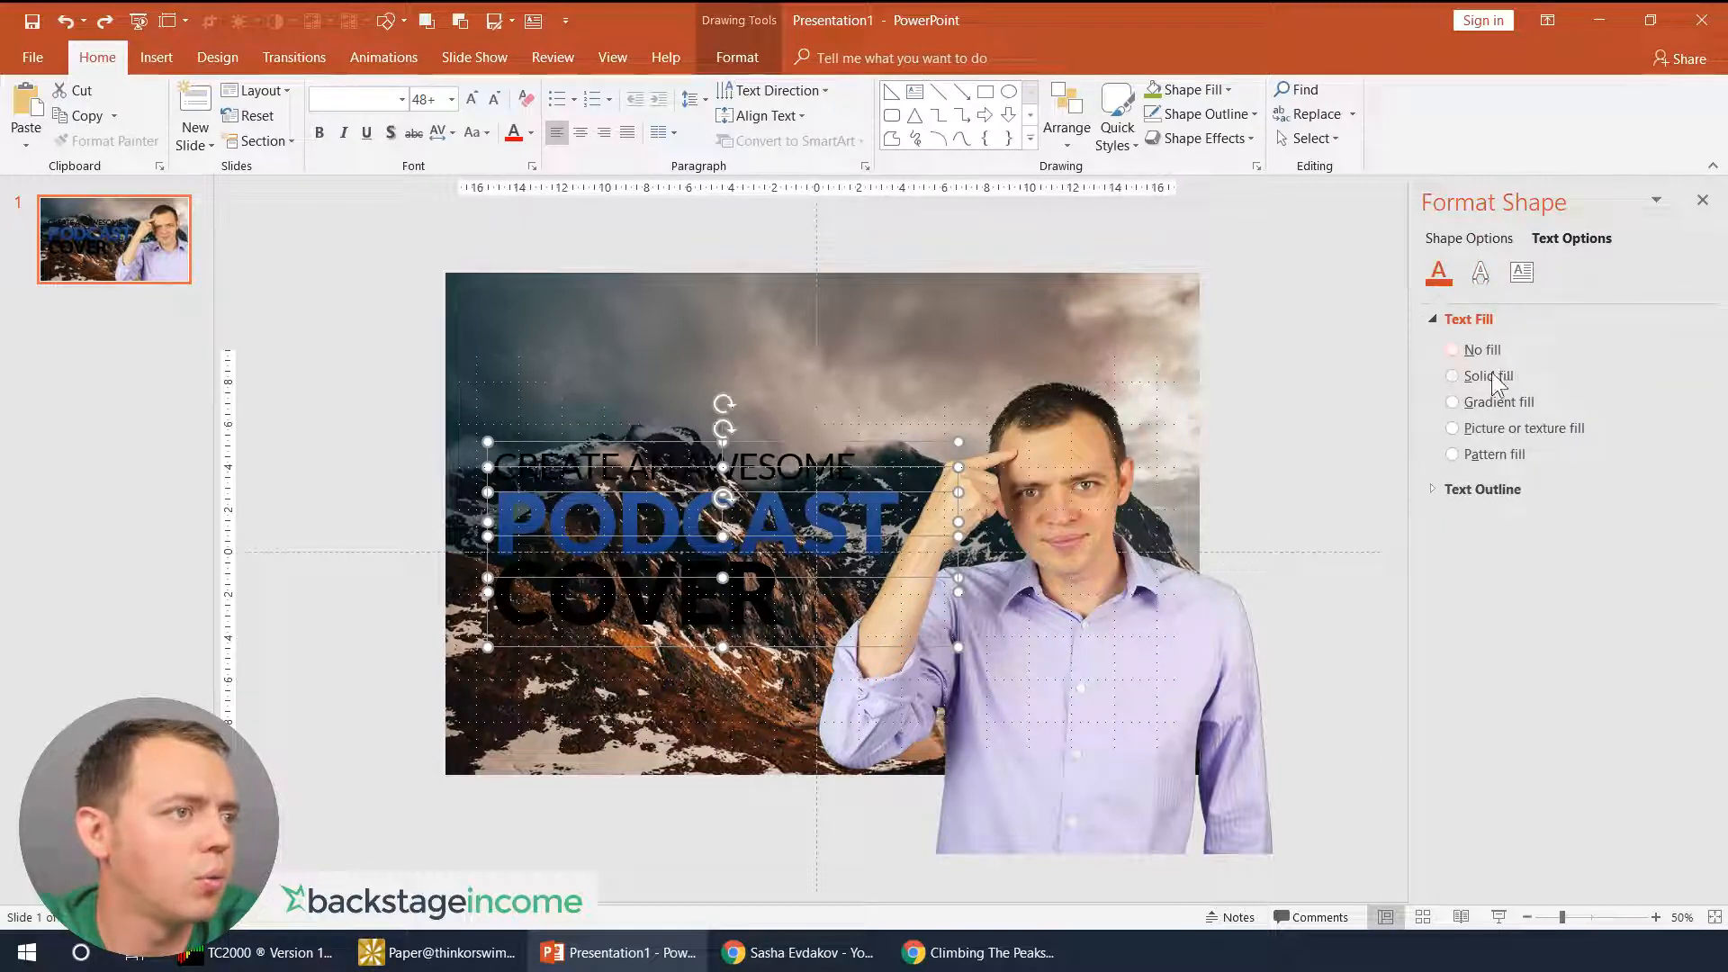
{"action": "left_click", "coordinate": [1452, 376]}
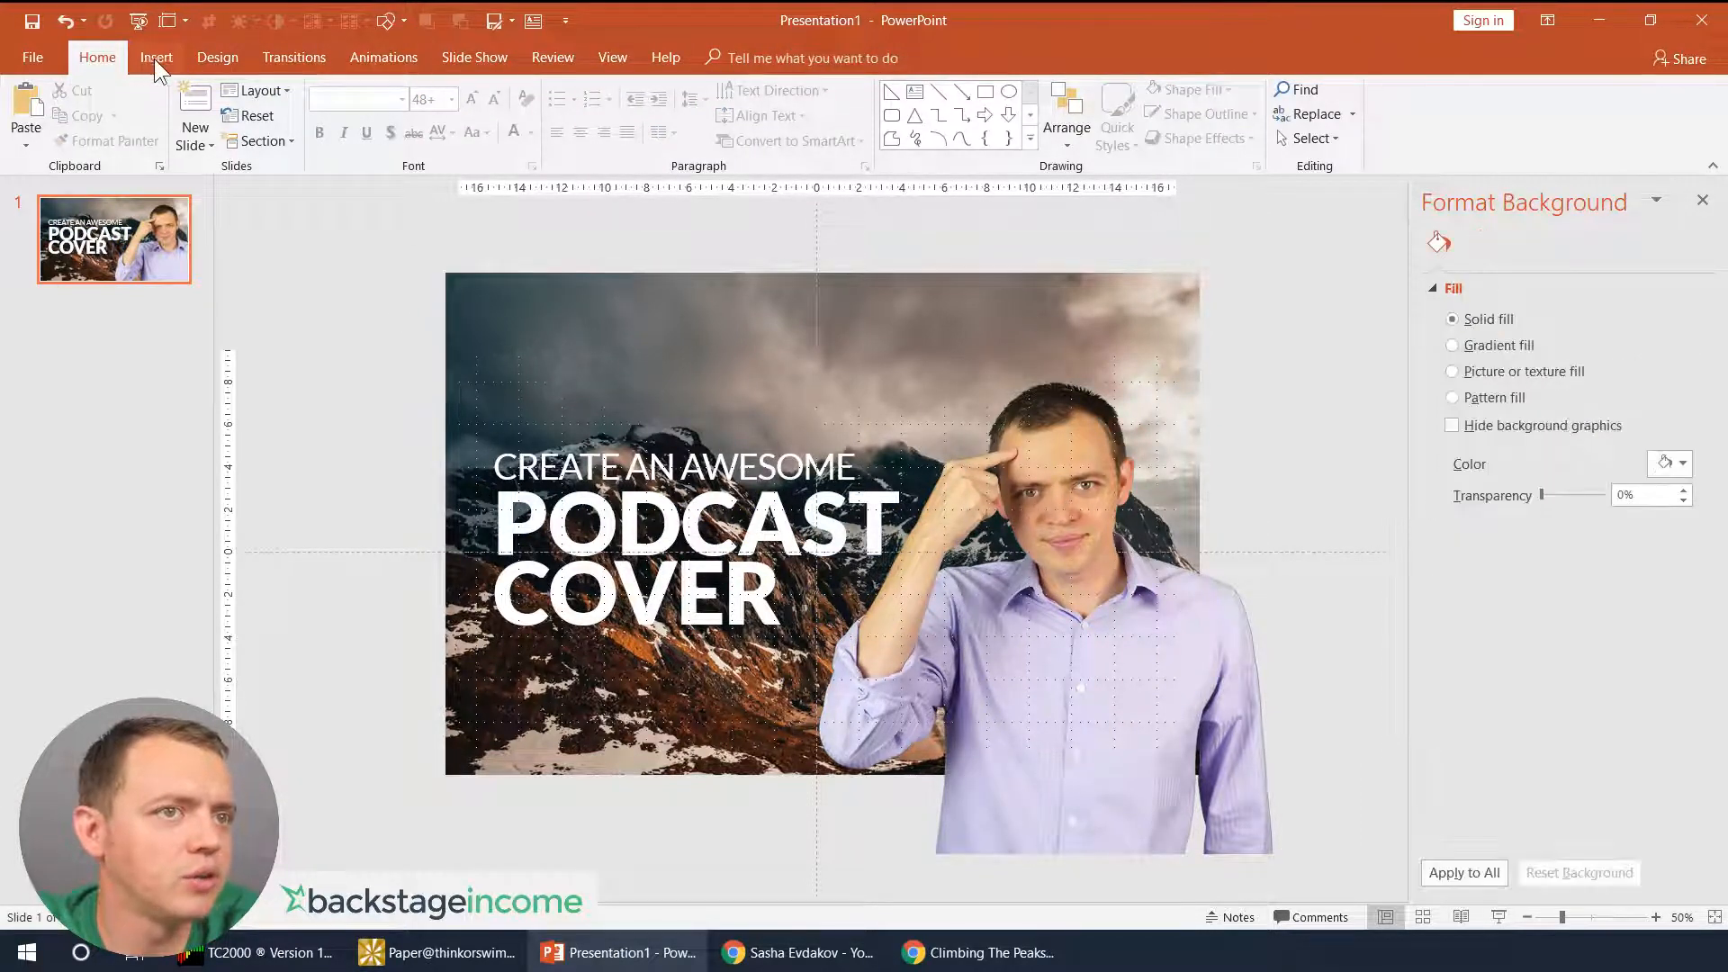
{"action": "left_click", "coordinate": [362, 115]}
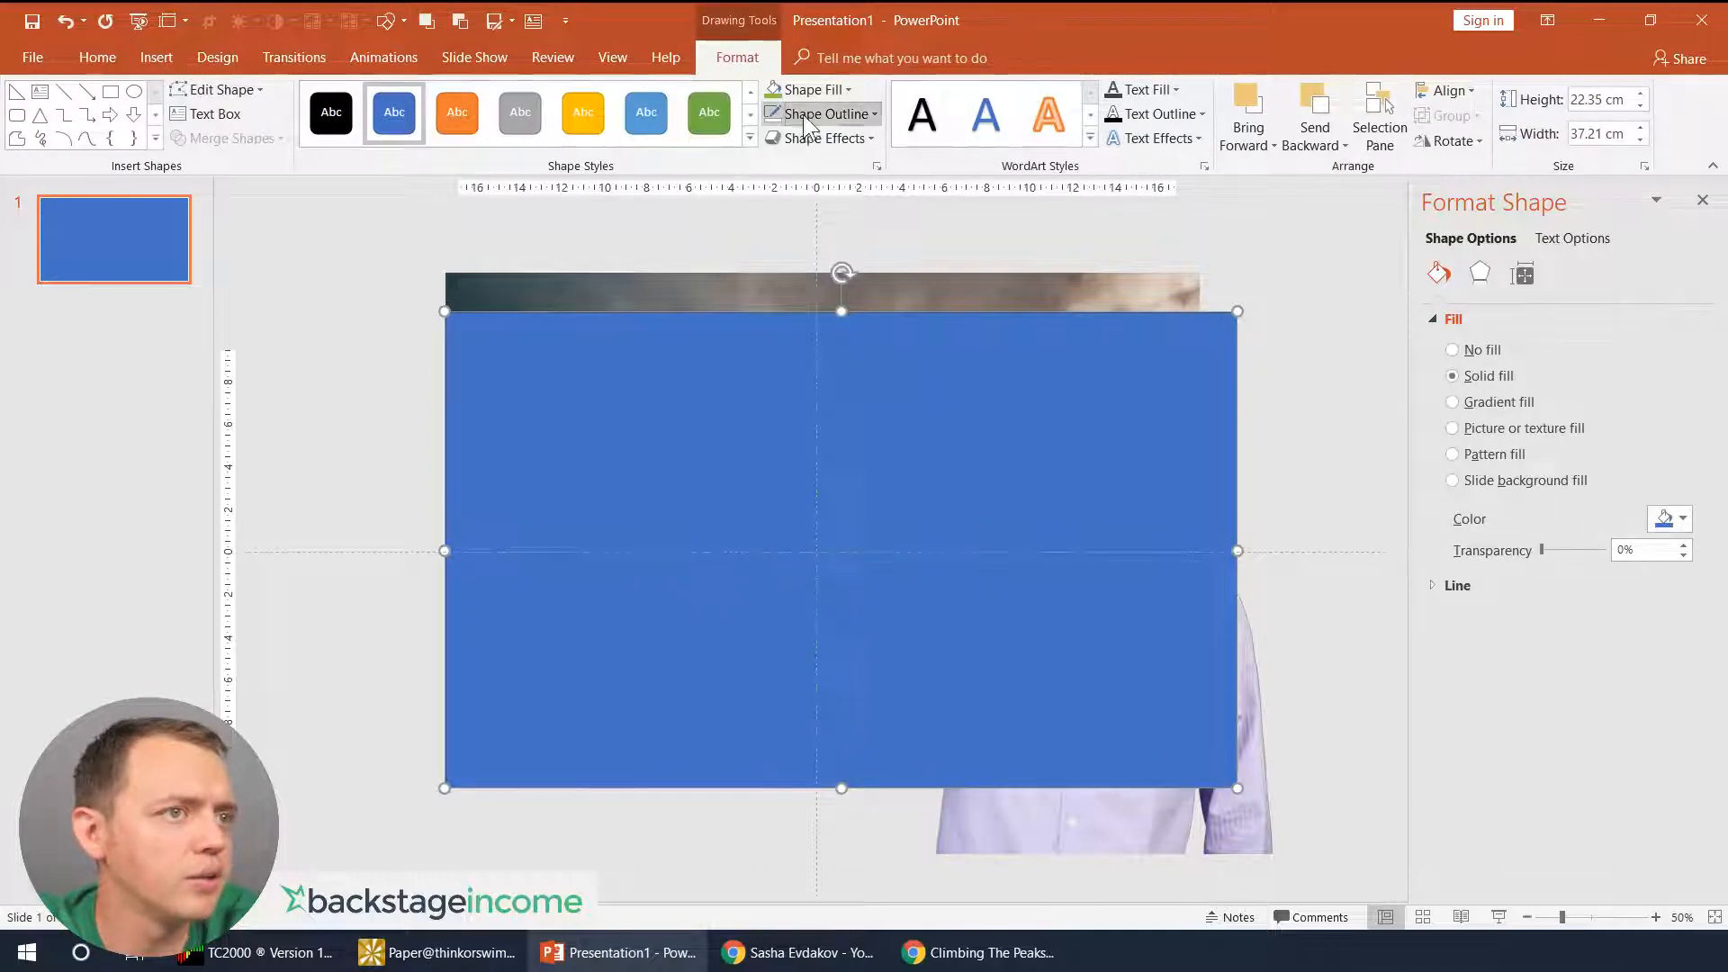
- Recolour the rectangle deep blue and set its transparency so the mountains show through
{"action": "left_click", "coordinate": [817, 90]}
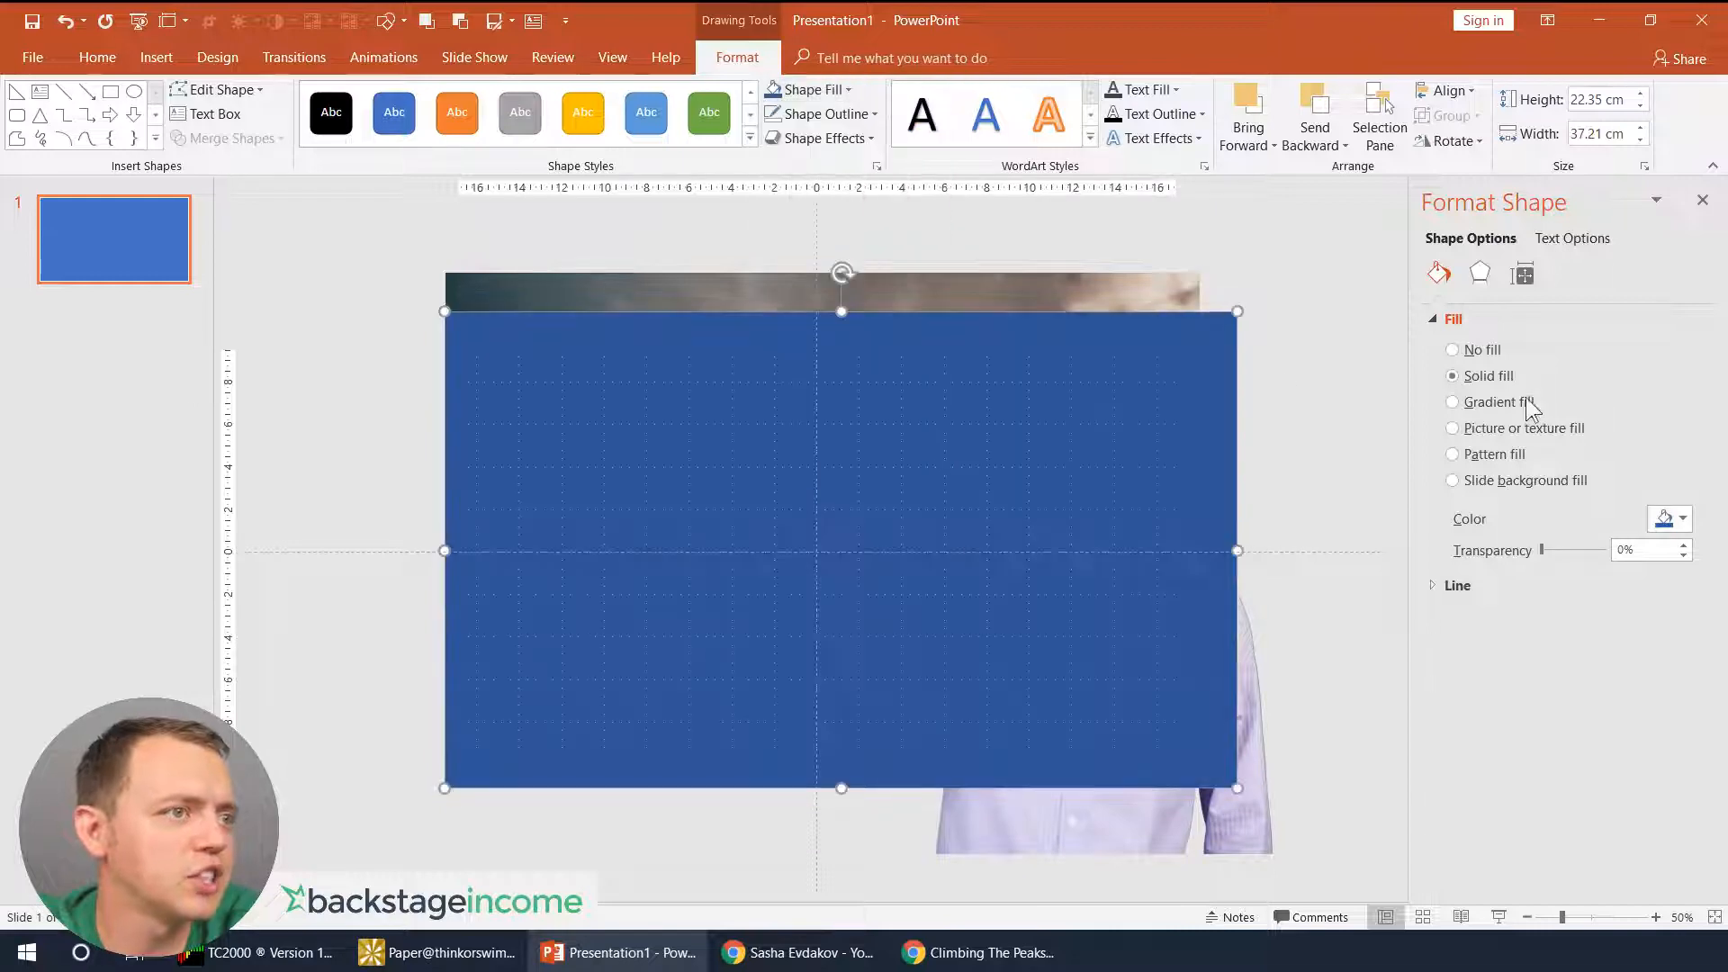
{"action": "left_click_drag", "start_coordinate": [1540, 549], "coordinate": [1559, 549]}
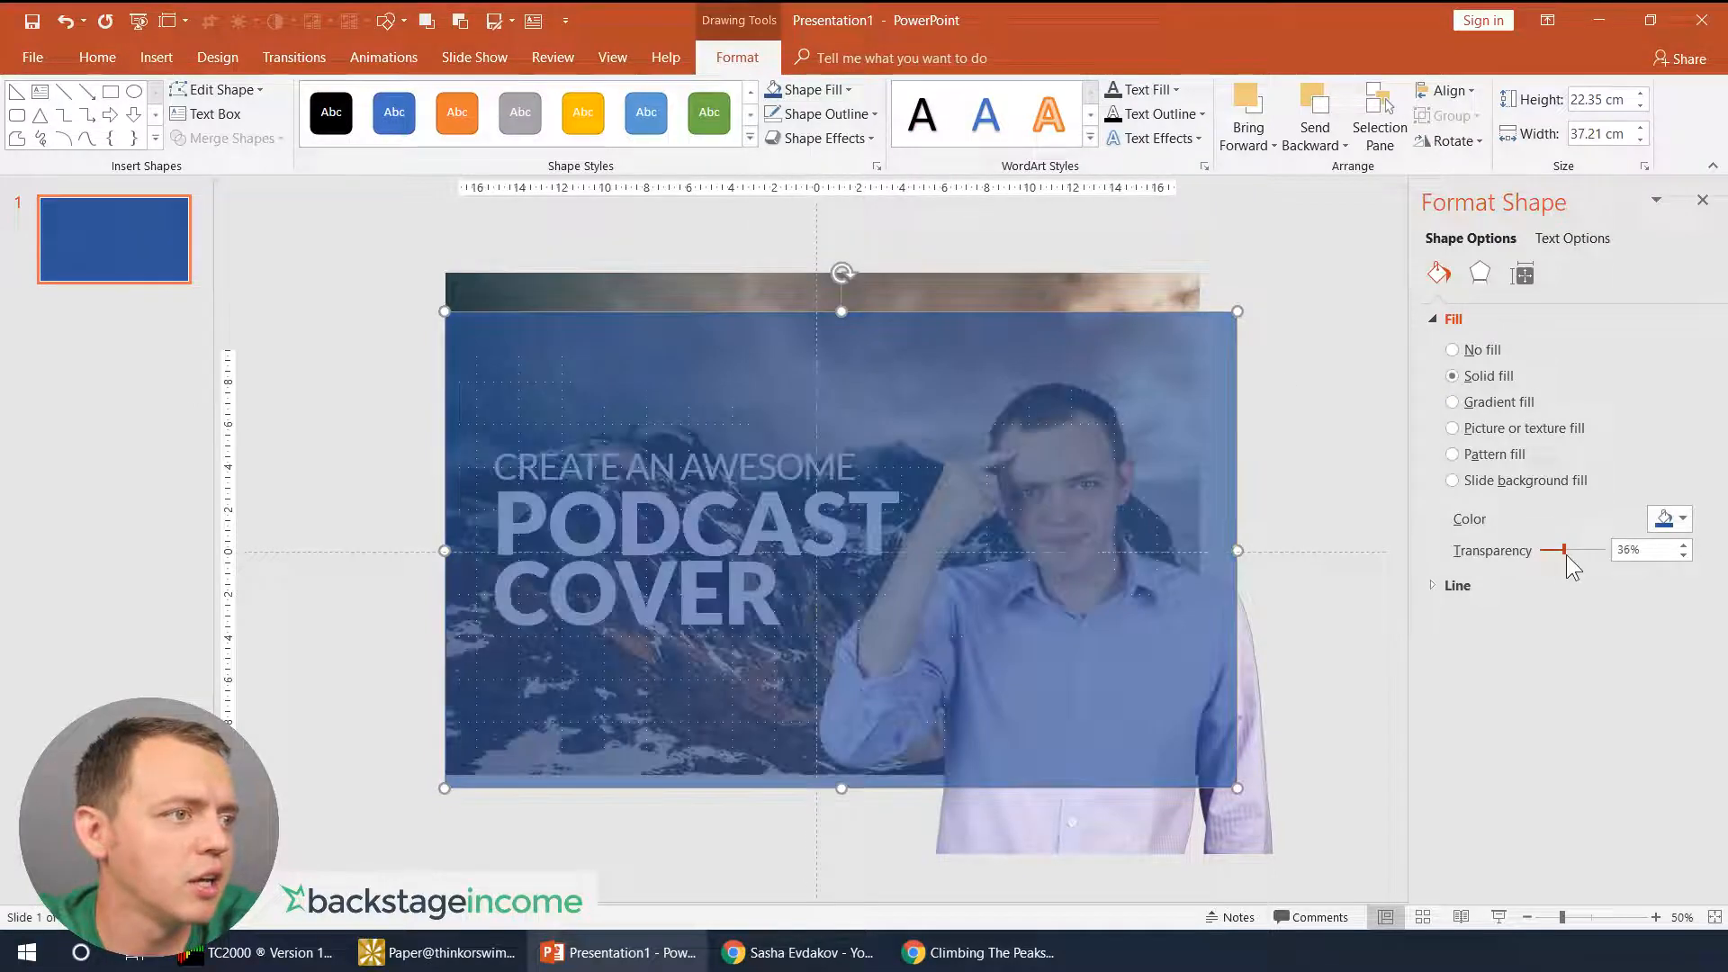
{"action": "left_click_drag", "start_coordinate": [1558, 550], "coordinate": [1553, 551]}
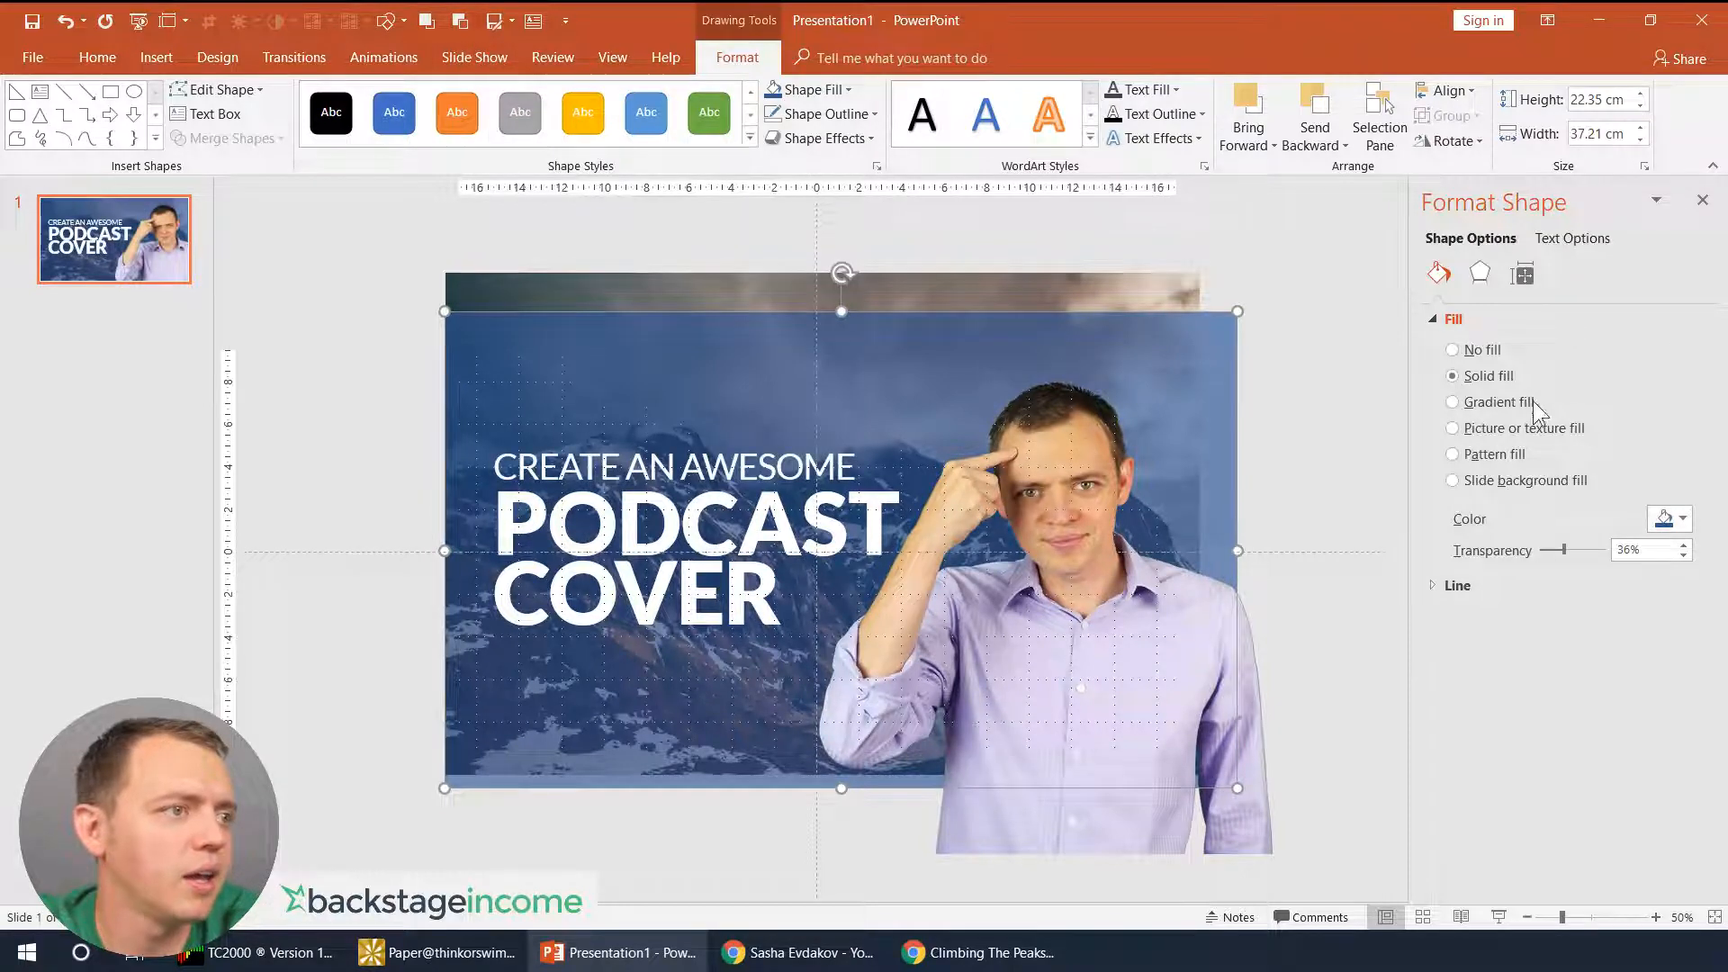
{"action": "left_click_drag", "start_coordinate": [1582, 549], "coordinate": [1547, 549]}
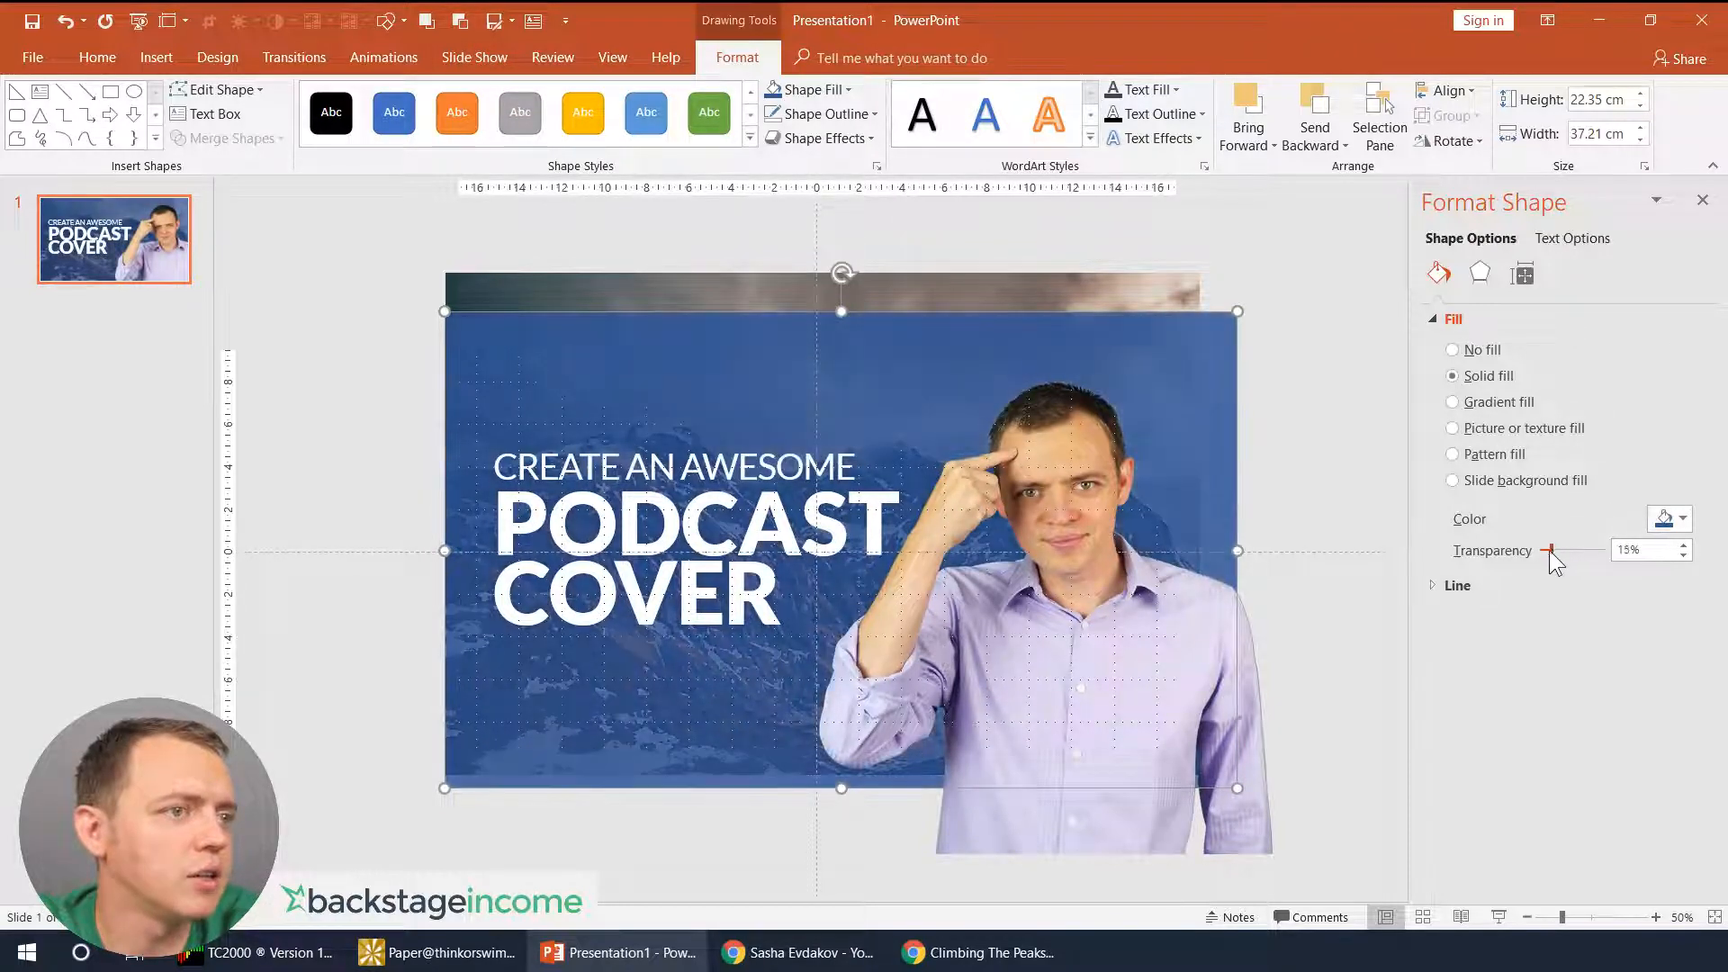
- Switch the overlay to a gradient fill and fade one end's transparency
{"action": "left_click", "coordinate": [1453, 401]}
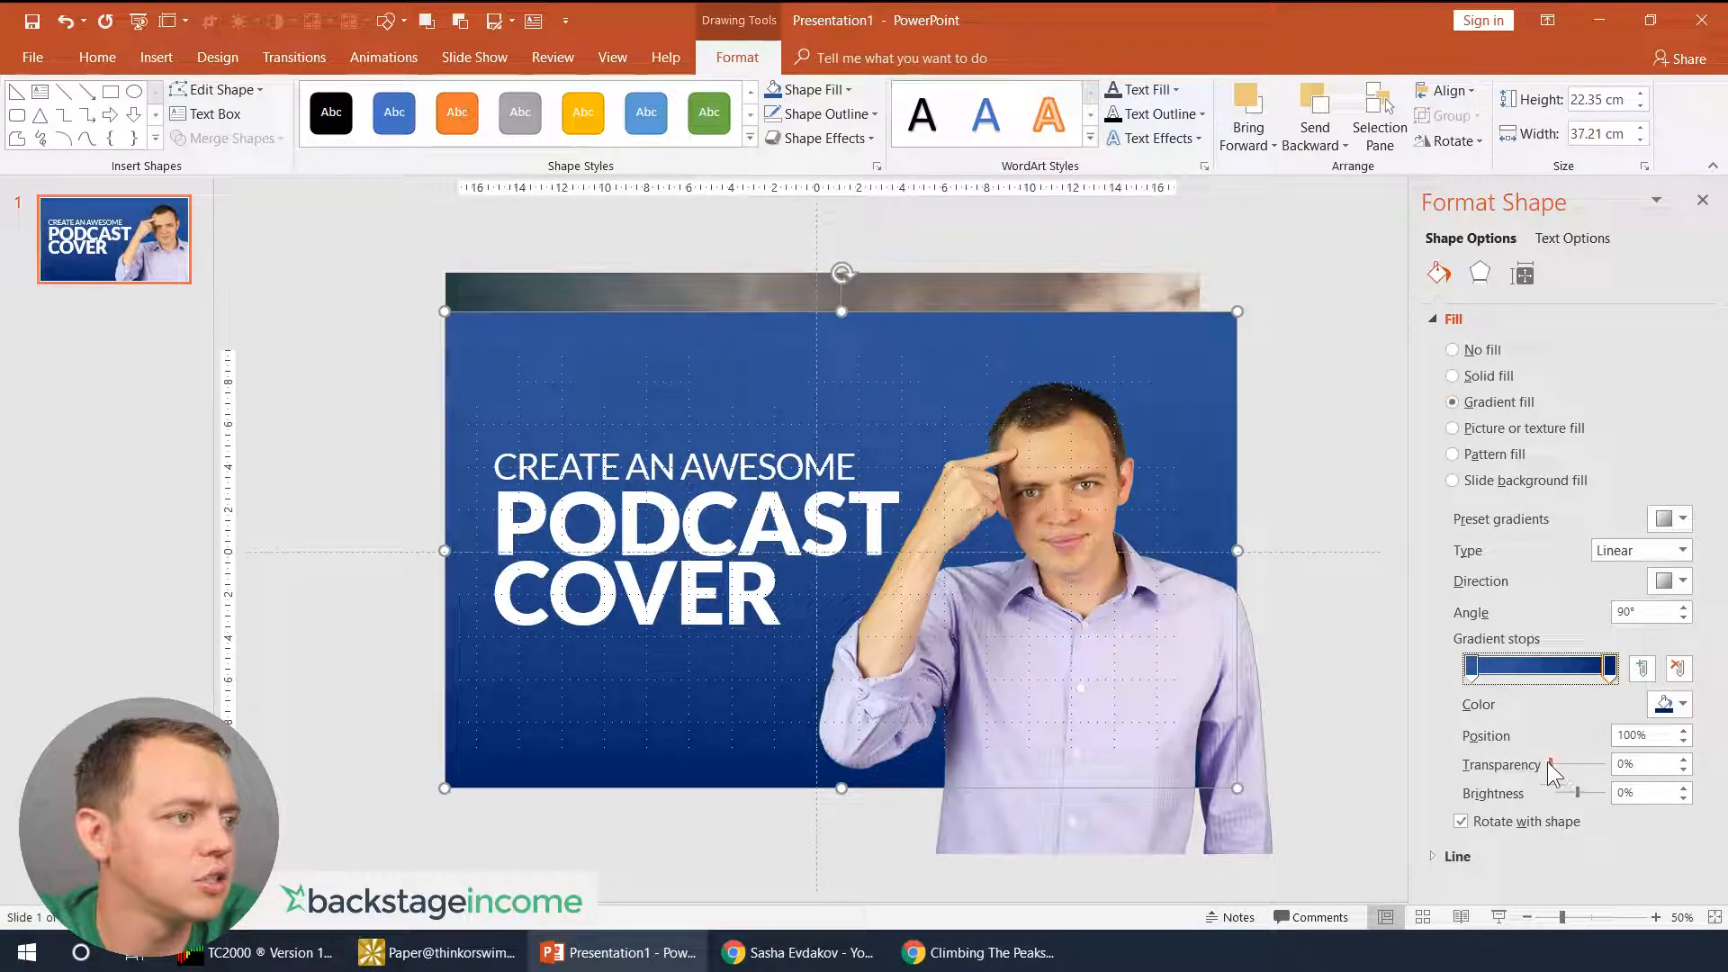
{"action": "left_click_drag", "start_coordinate": [1549, 768], "coordinate": [1569, 768]}
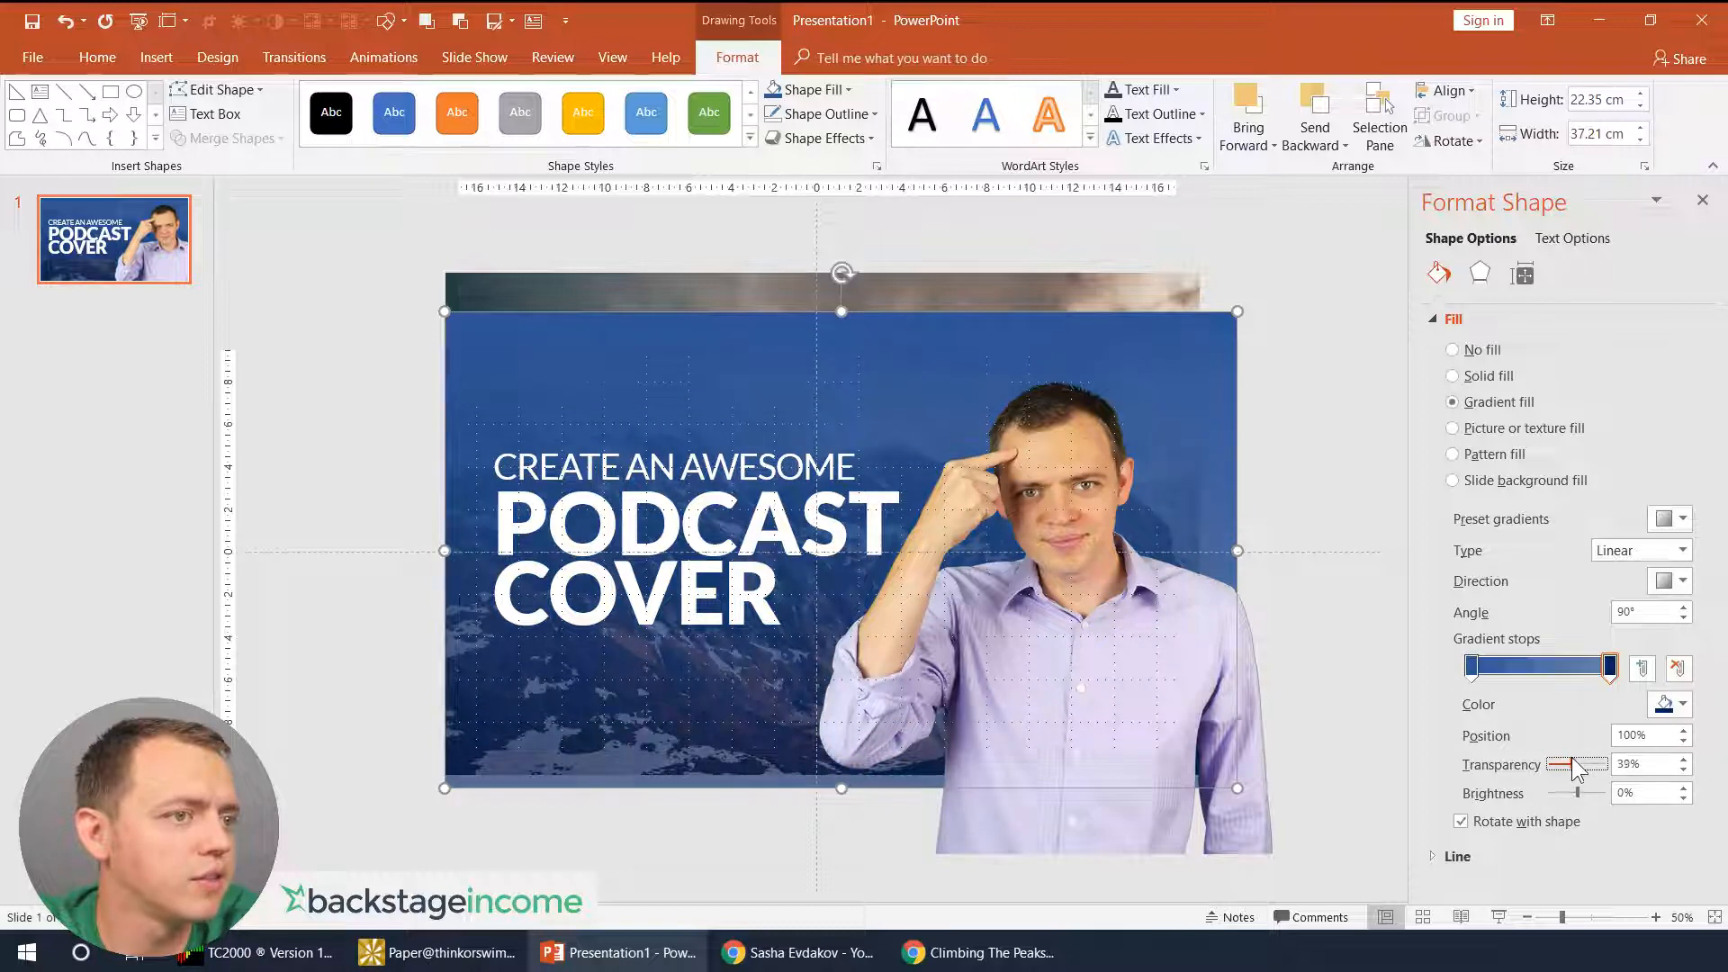
{"action": "left_click_drag", "start_coordinate": [1589, 763], "coordinate": [1551, 763]}
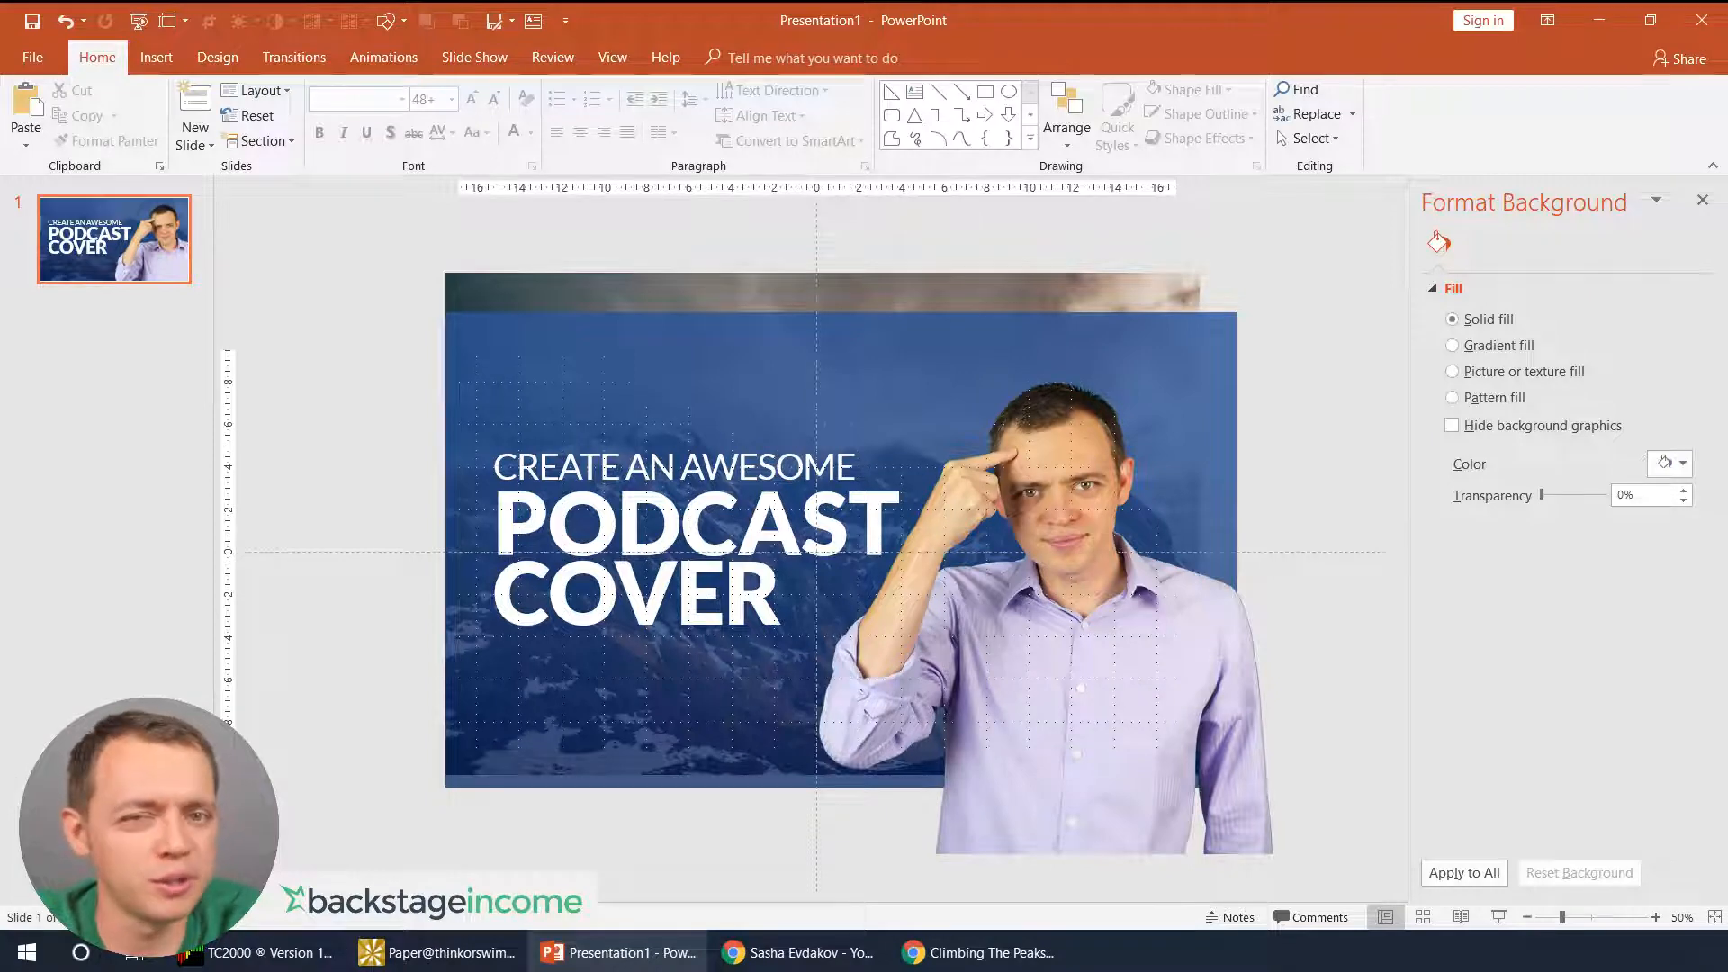
{"action": "mouse_move", "coordinate": [685, 353]}
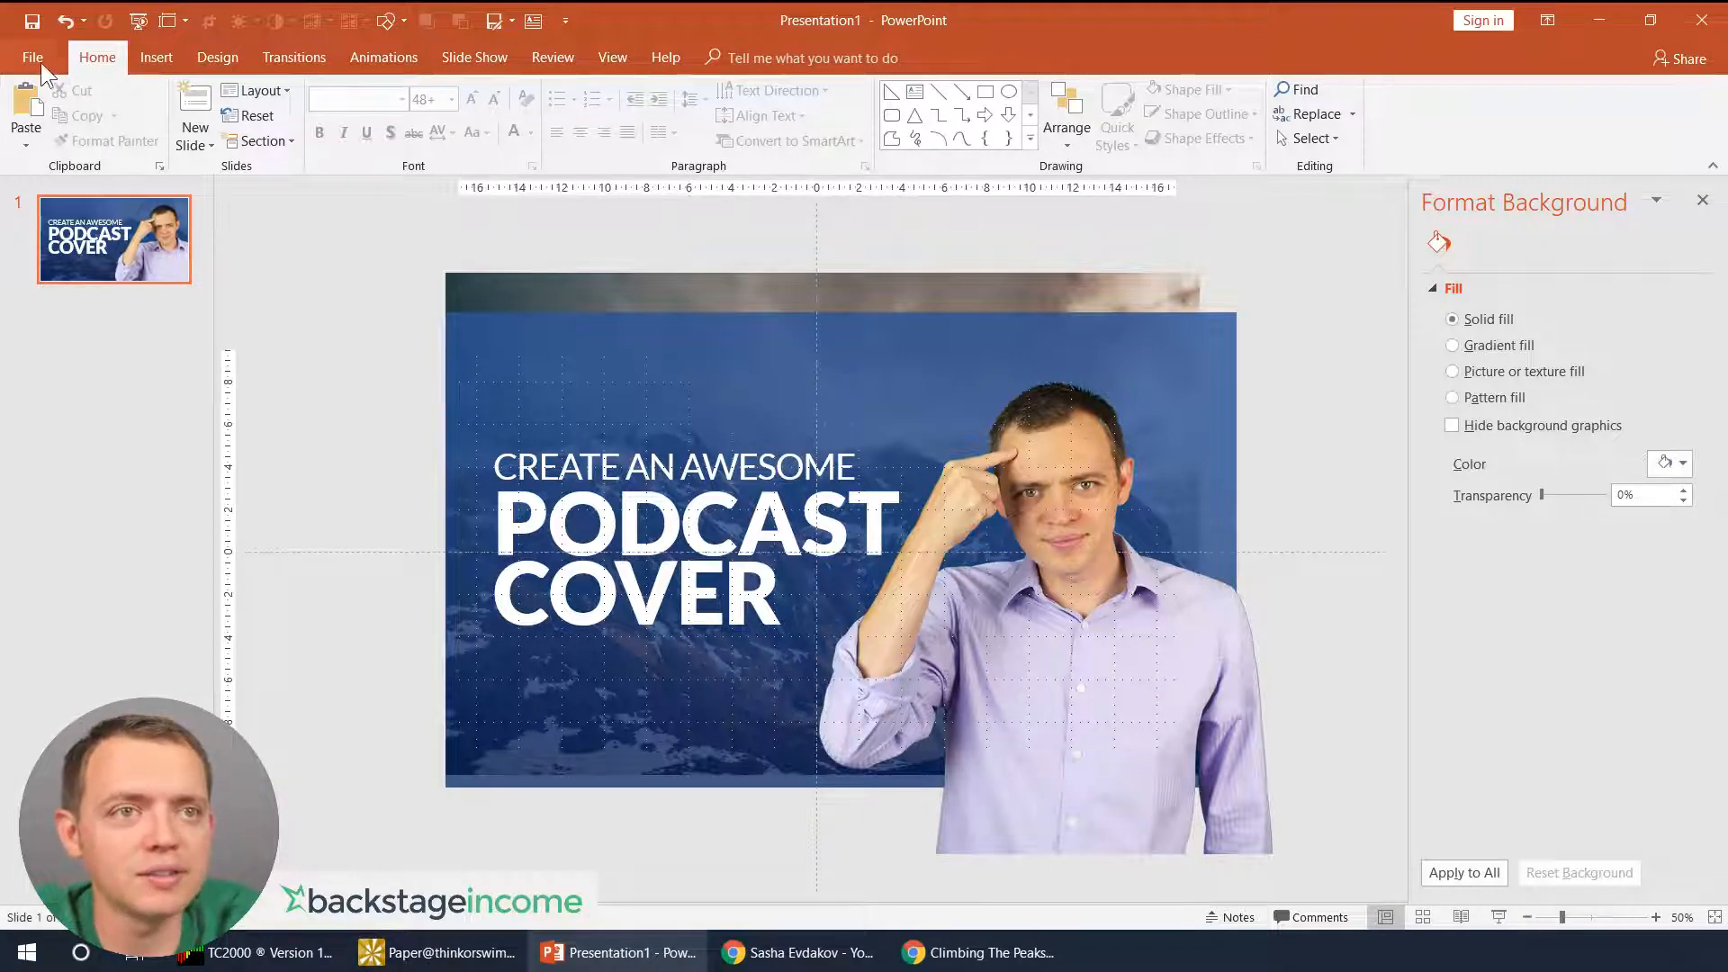
- Save just this slide as a JPEG File Interchange Format picture
{"action": "left_click", "coordinate": [32, 56]}
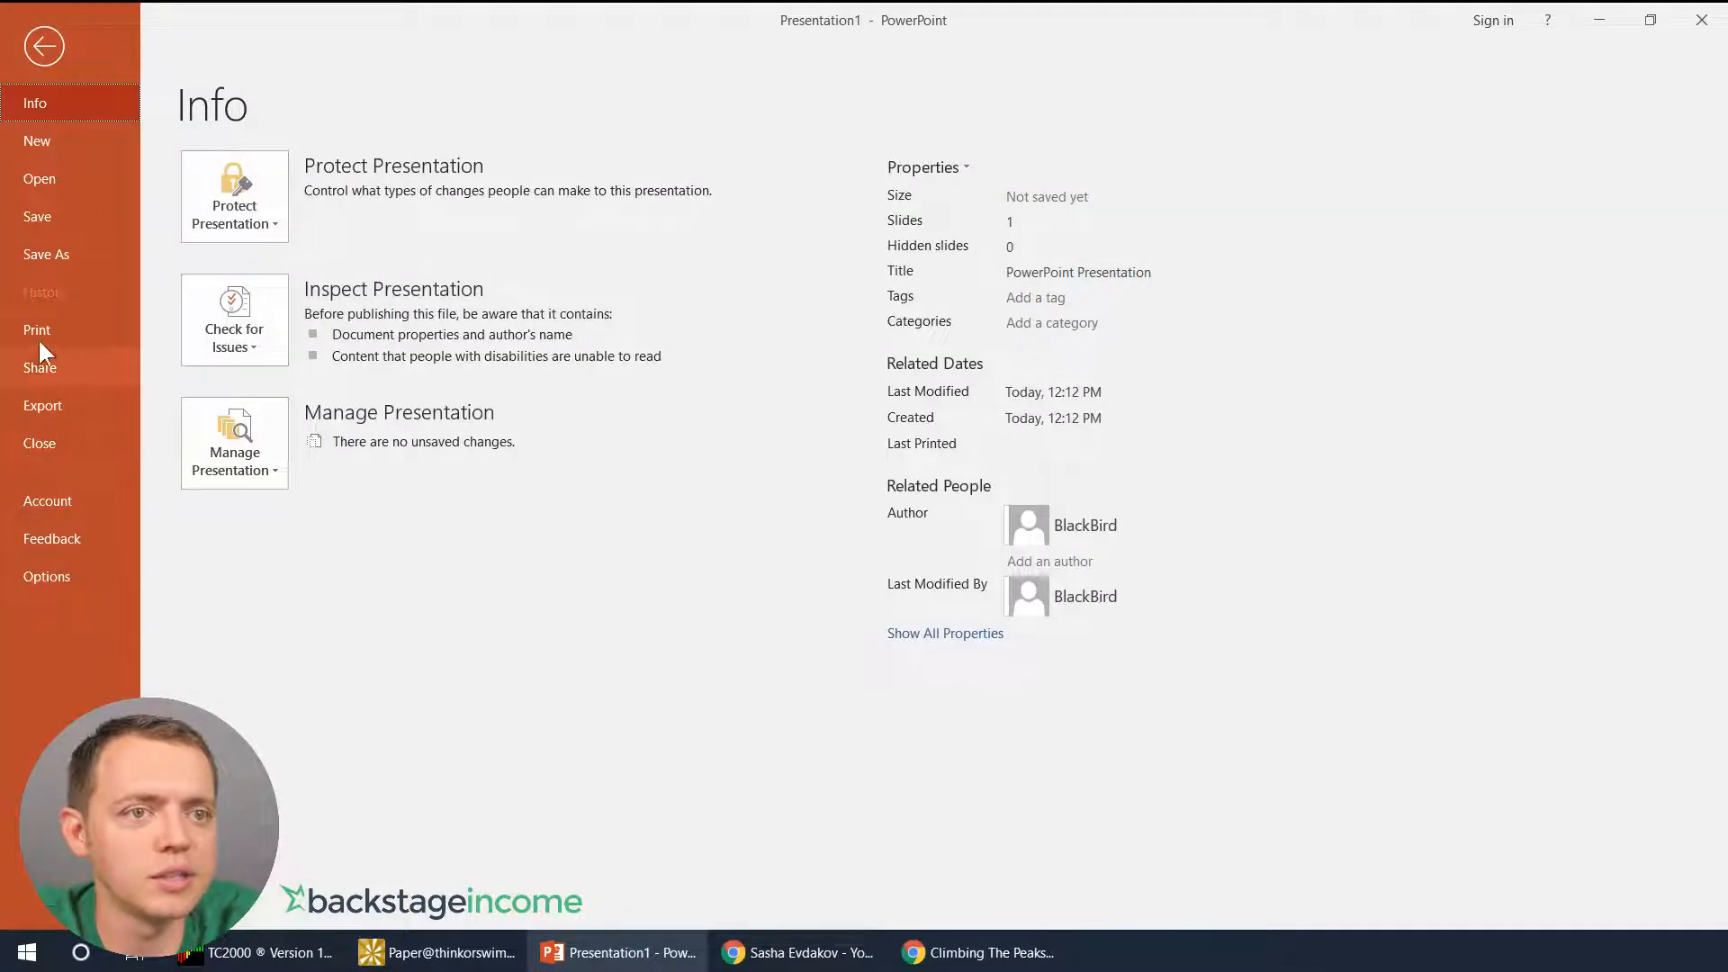
{"action": "left_click", "coordinate": [47, 253]}
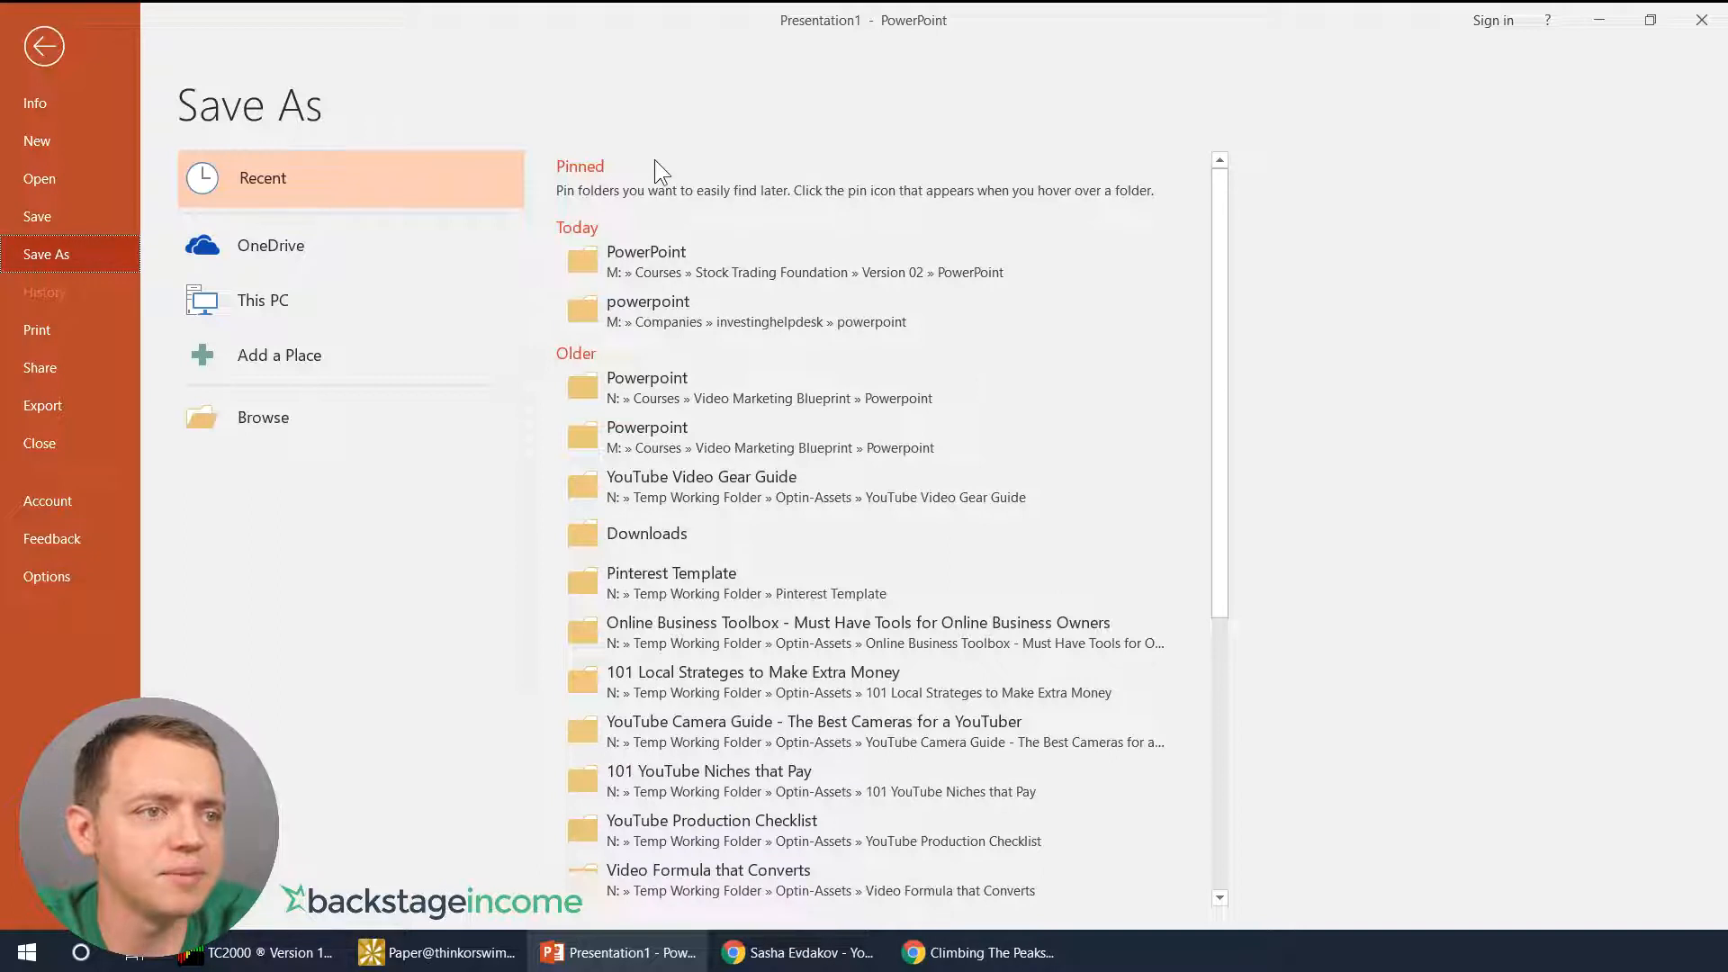
{"action": "mouse_move", "coordinate": [660, 261]}
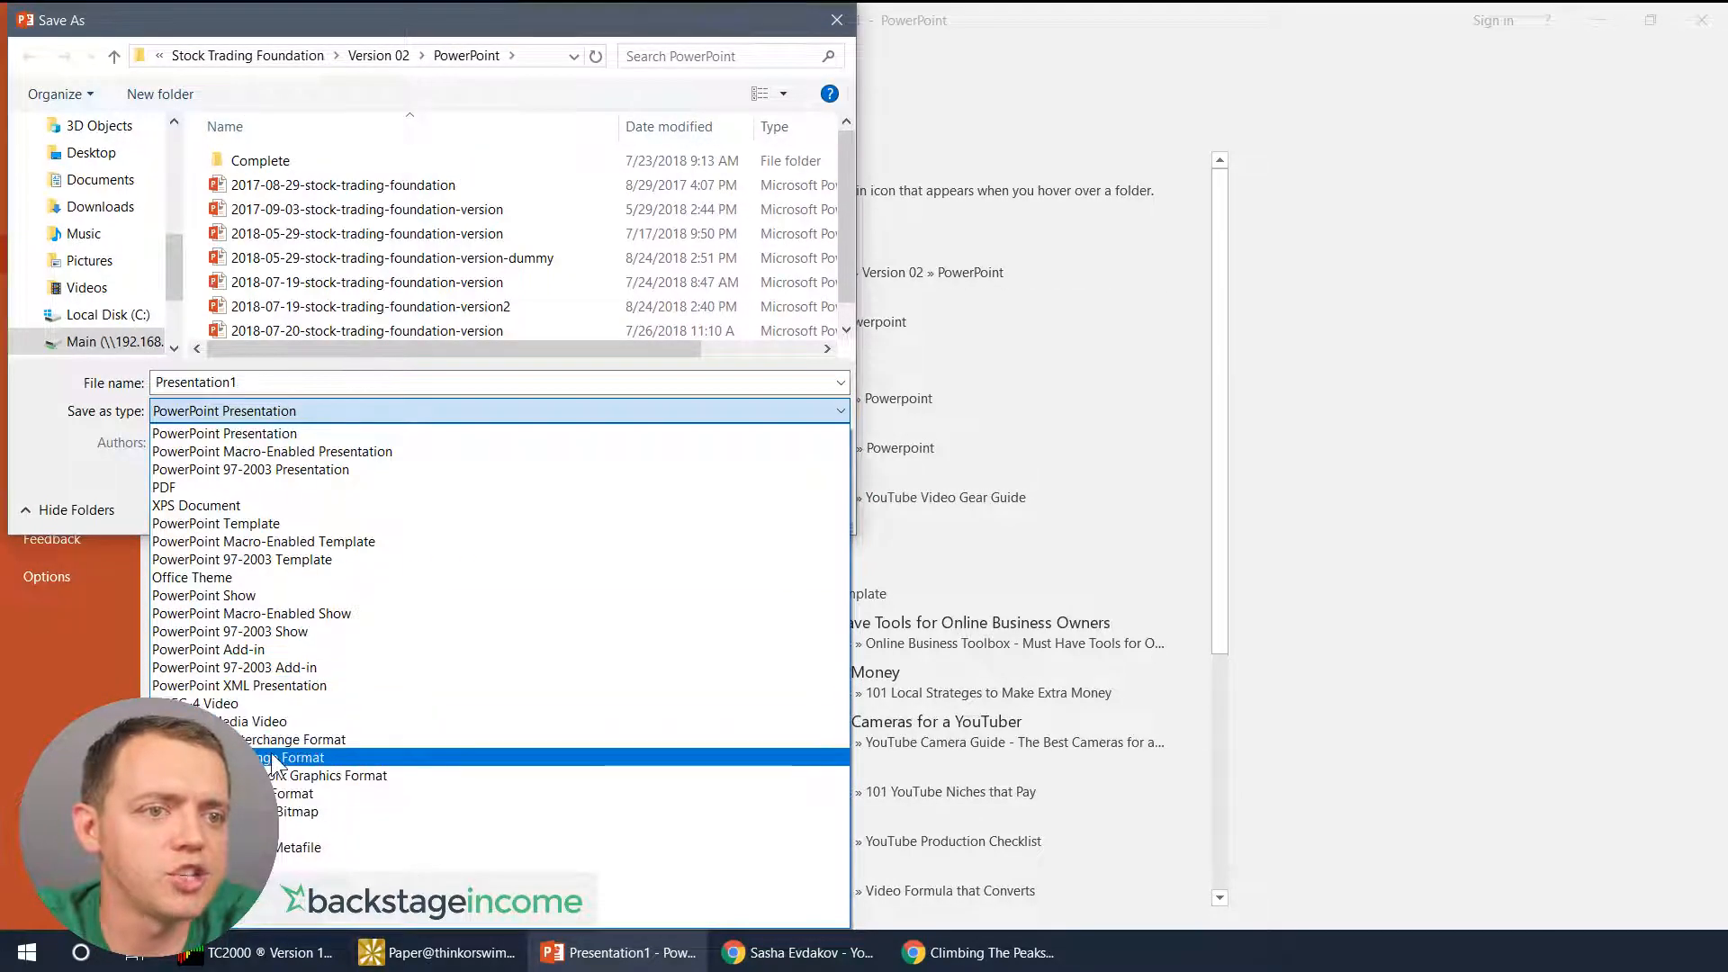
{"action": "left_click", "coordinate": [297, 757]}
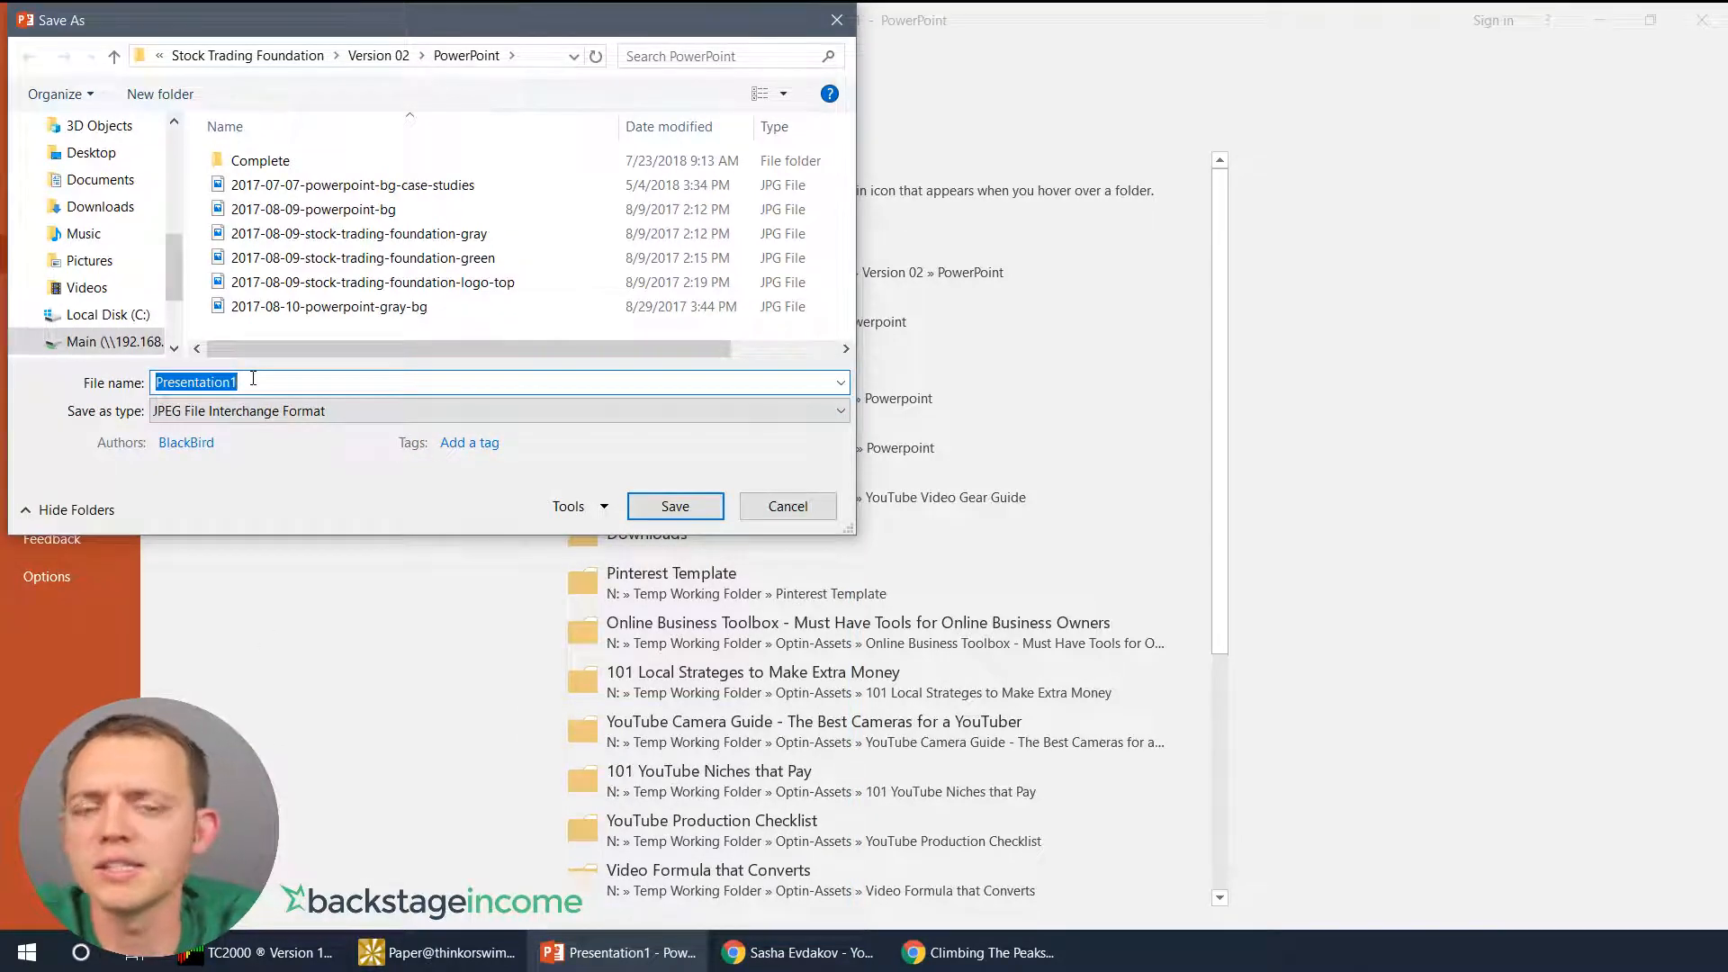
{"action": "left_click", "coordinate": [786, 505]}
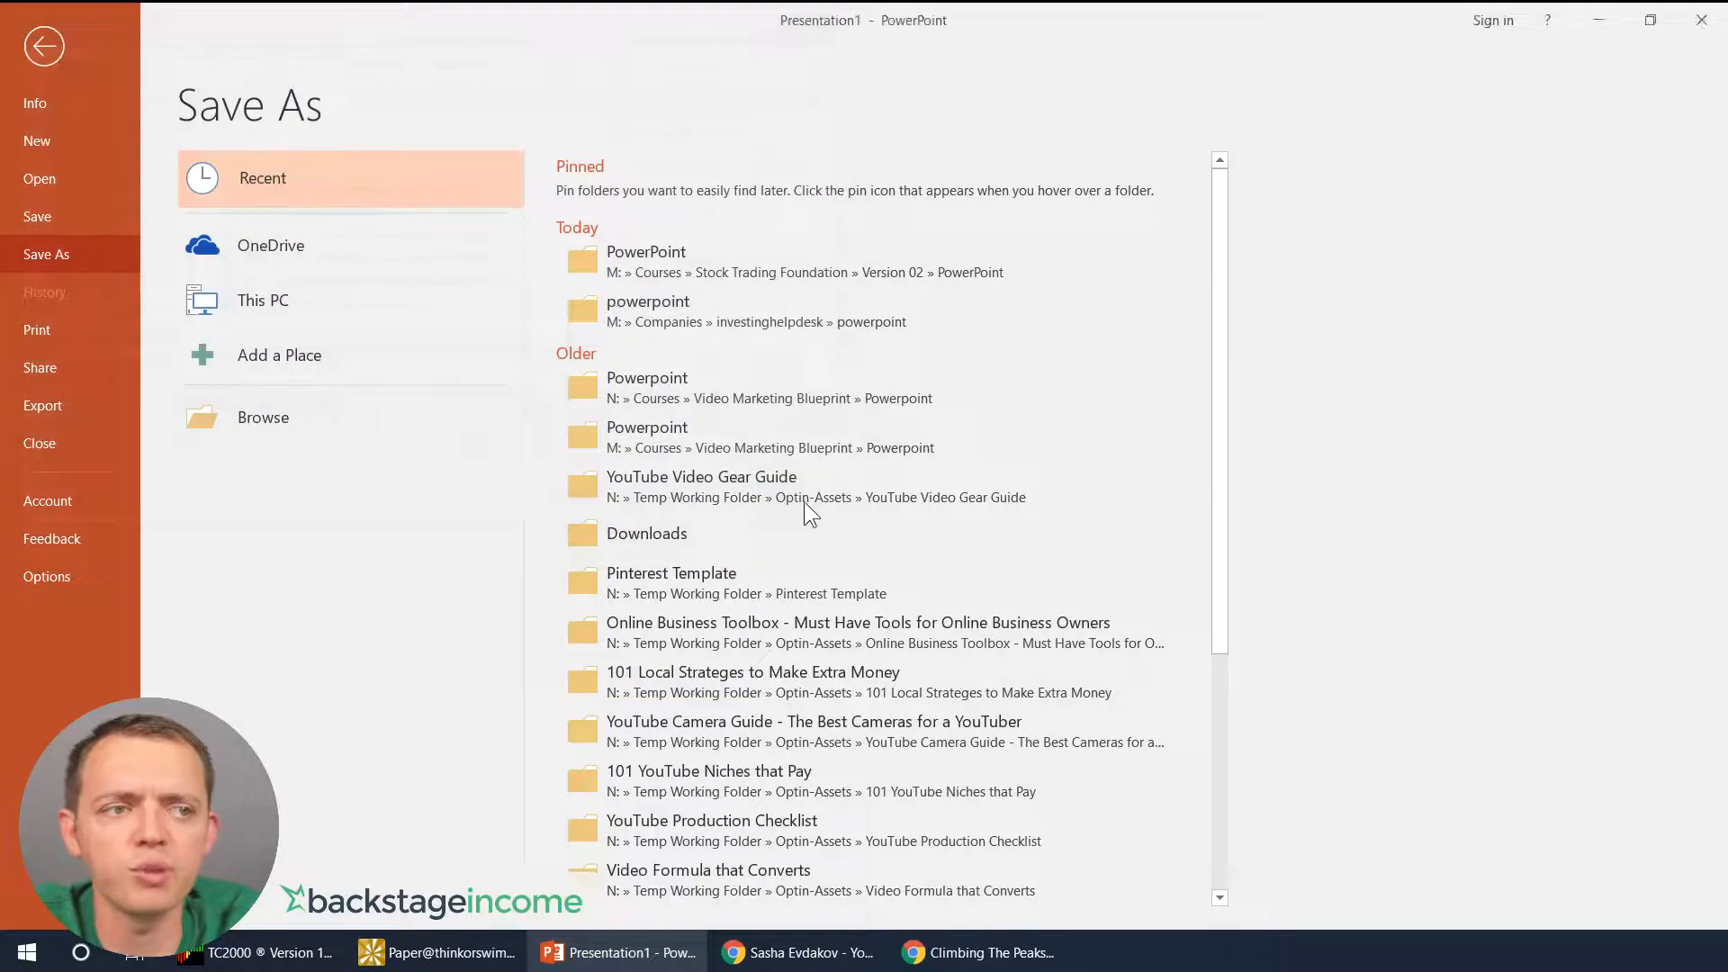
{"action": "left_click", "coordinate": [976, 950]}
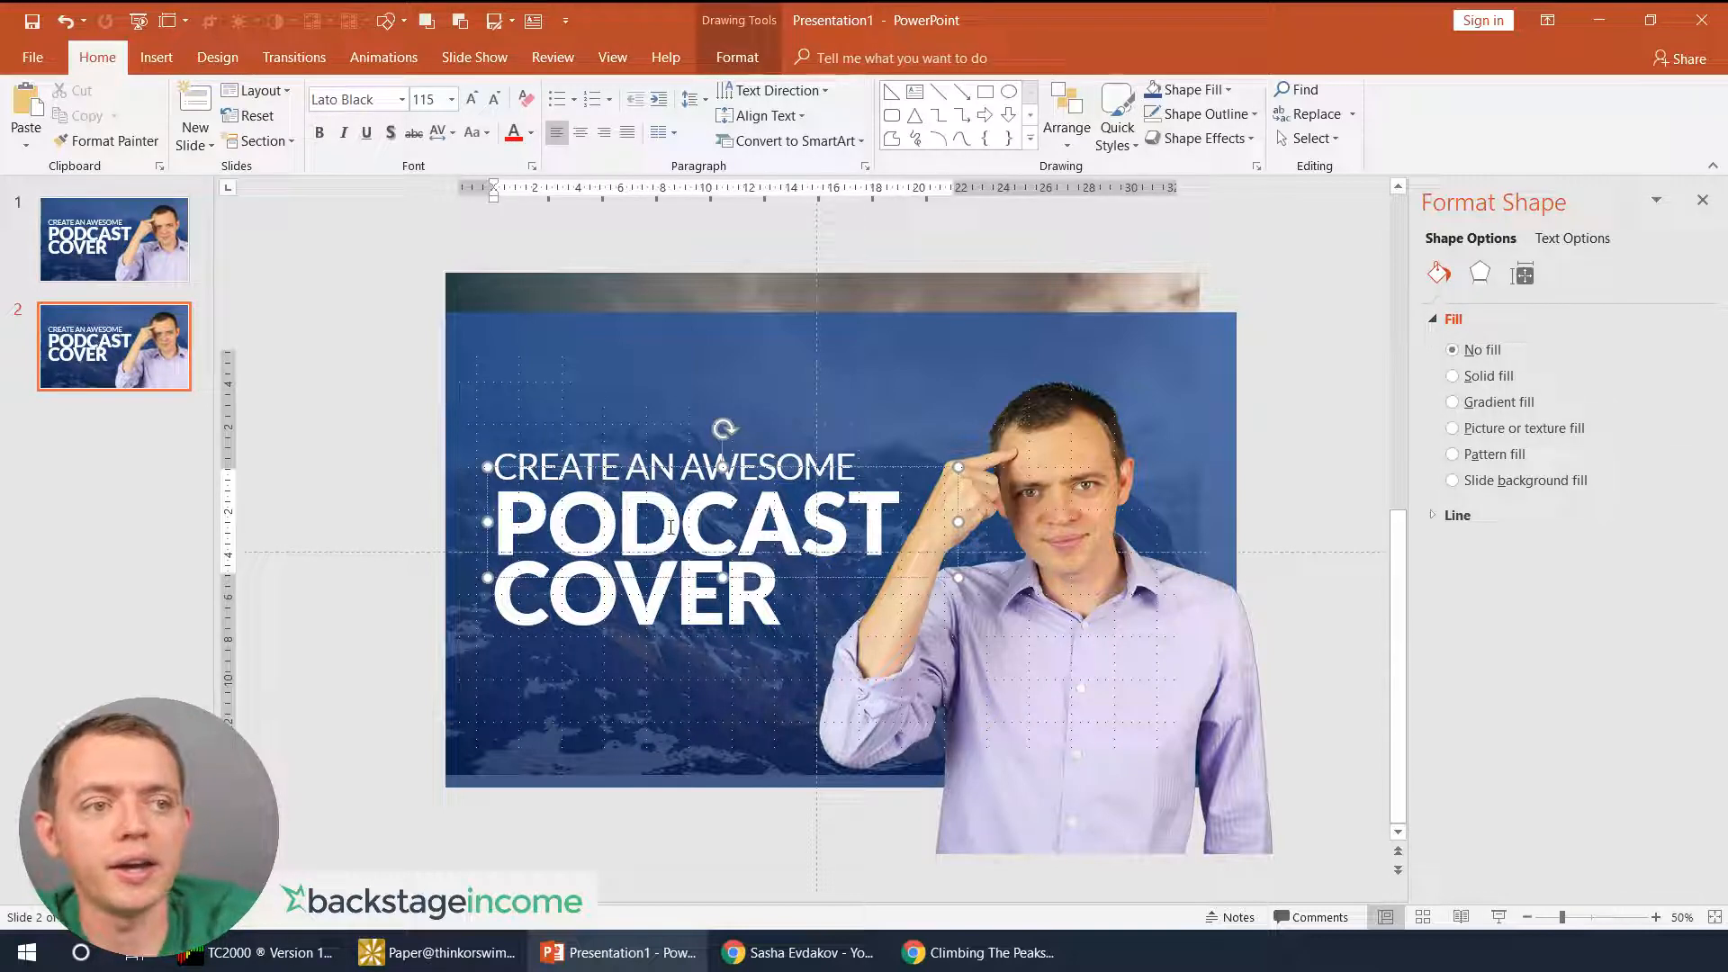
- Retitle the duplicated slide to 'CREATE AN AWESOME BLOG COVER' and compare both covers
{"action": "type", "text": "BLOG"}
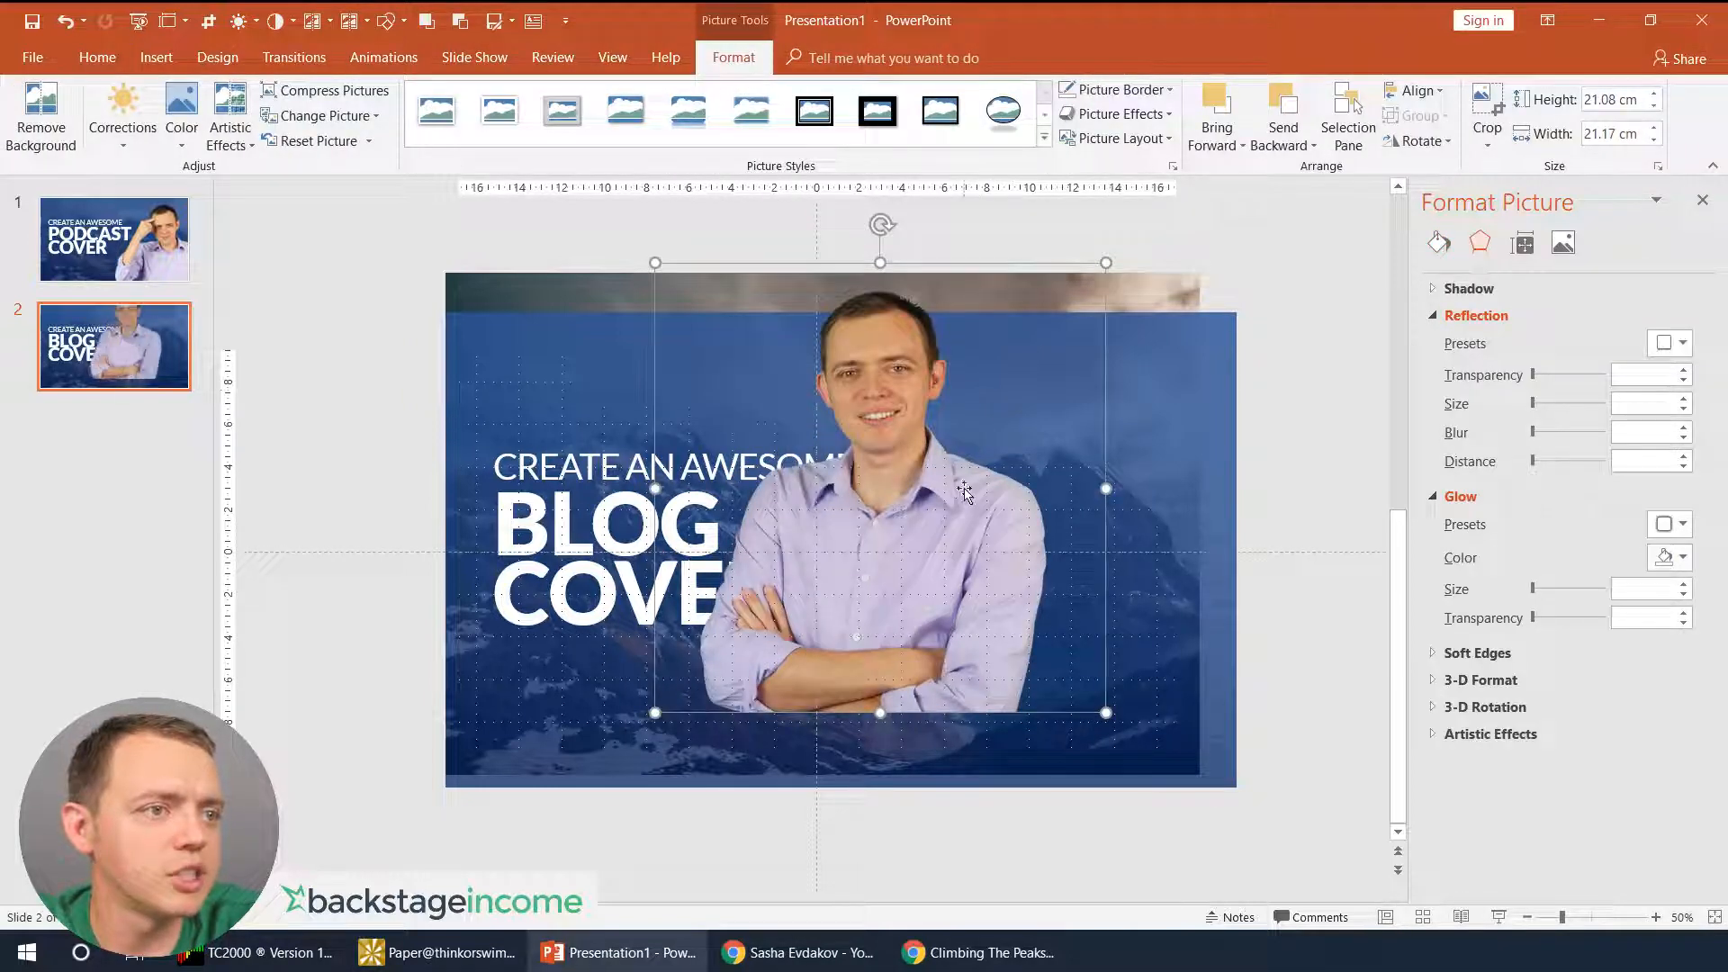
{"action": "left_click", "coordinate": [113, 238]}
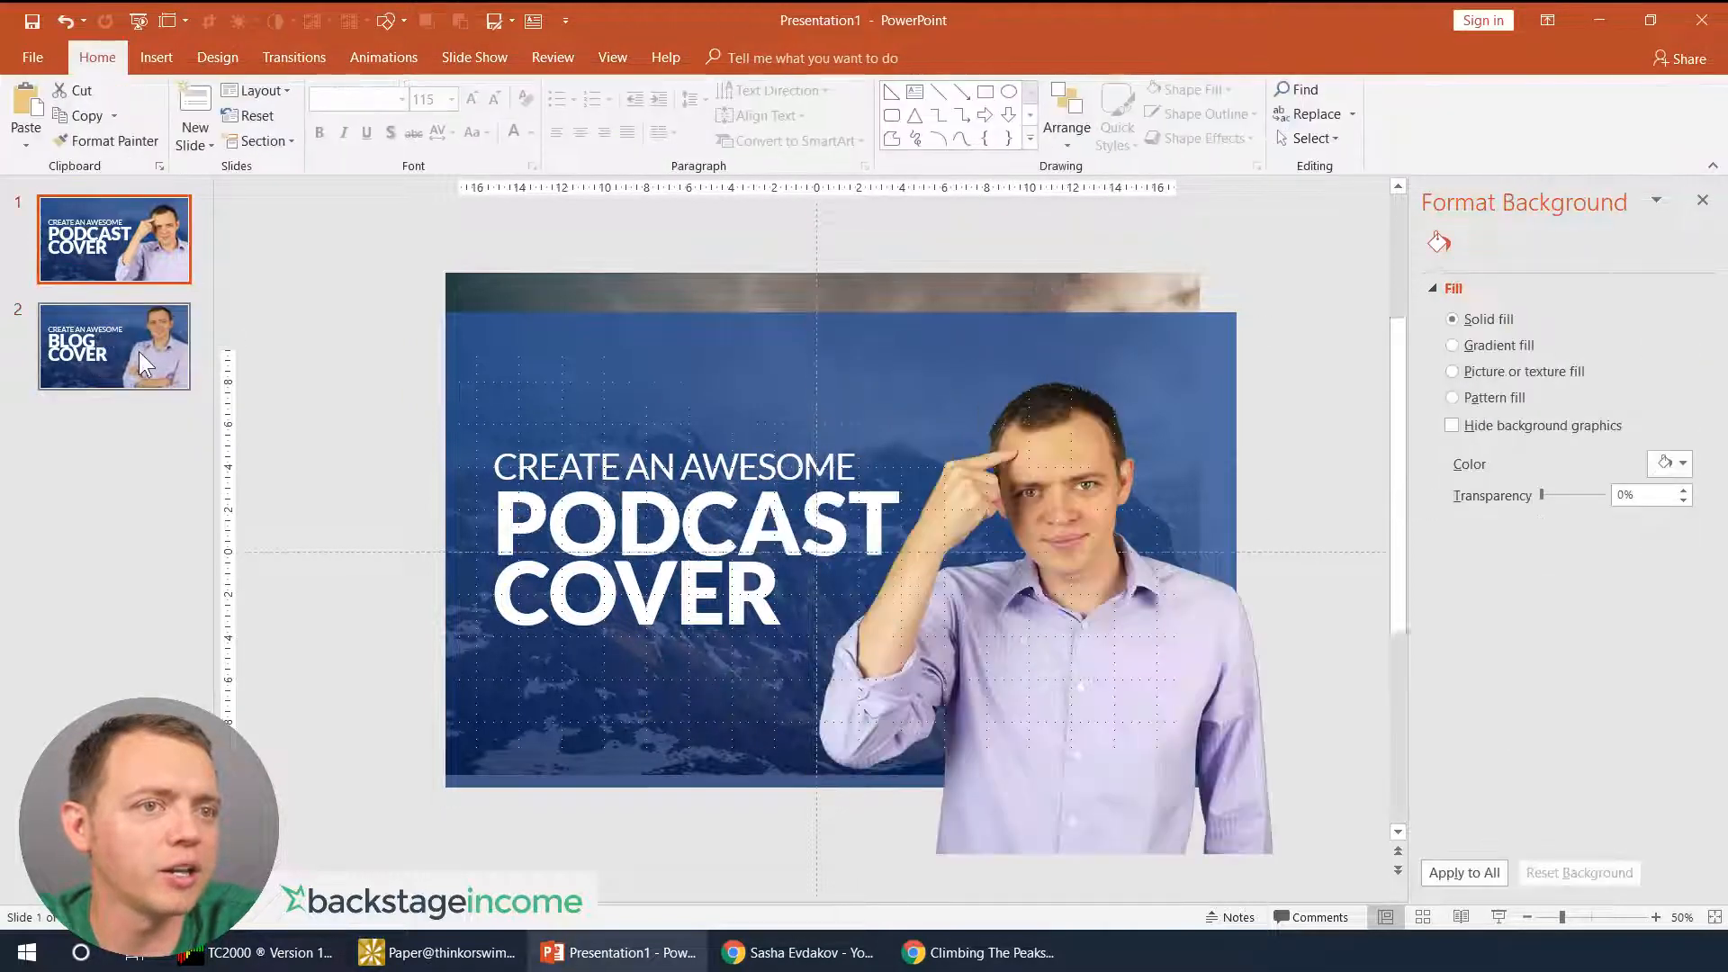
{"action": "left_click", "coordinate": [114, 345]}
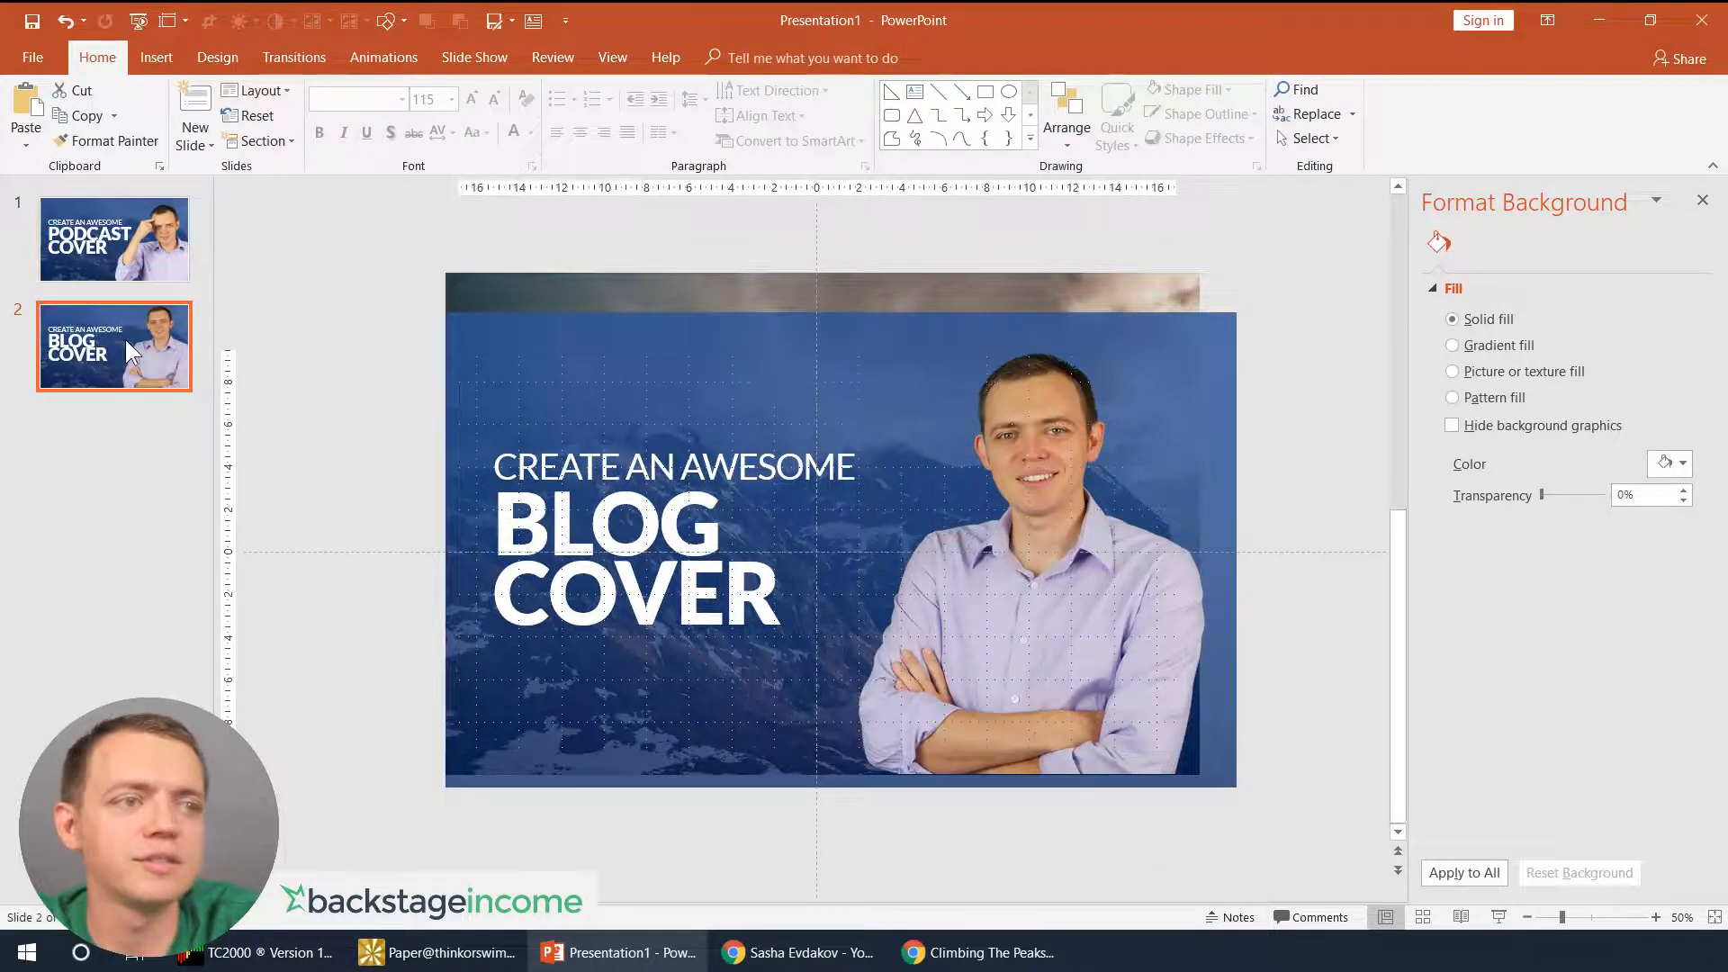